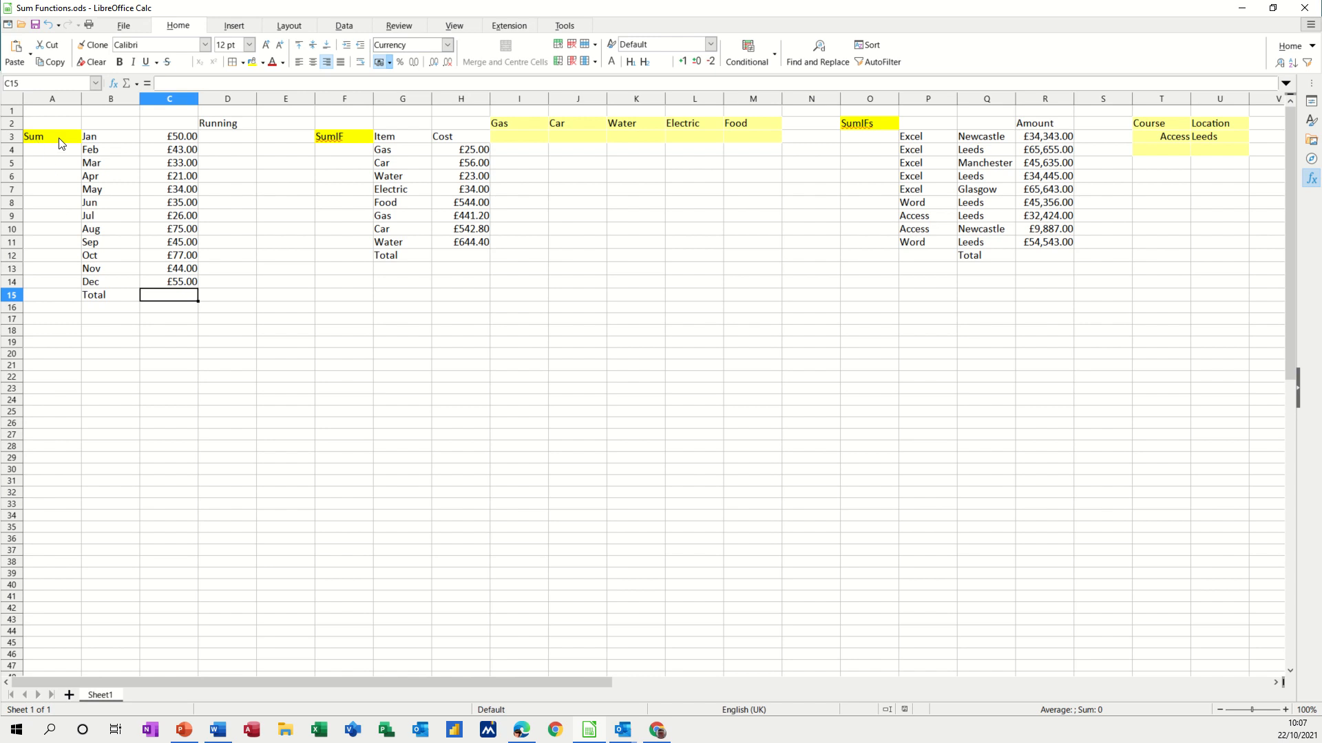
{"action": "mouse_move", "coordinate": [167, 306]}
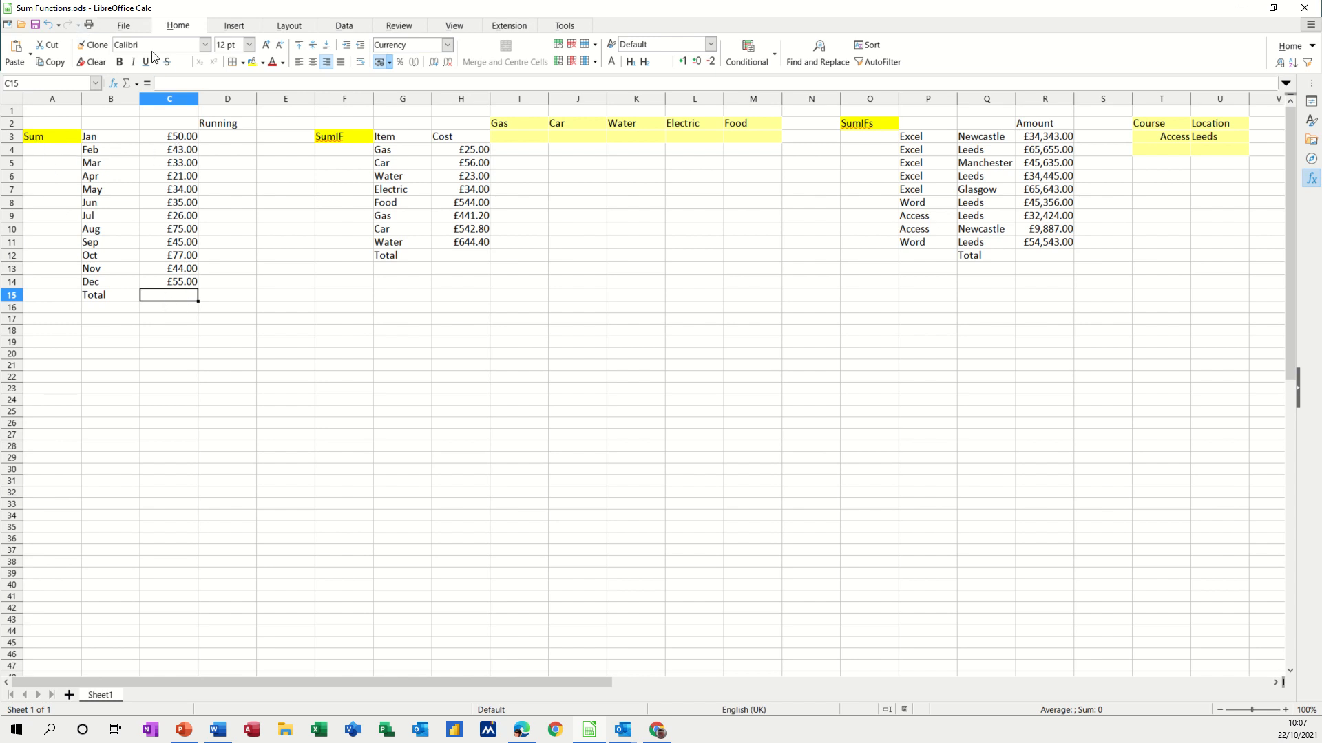
{"action": "mouse_move", "coordinate": [171, 327]}
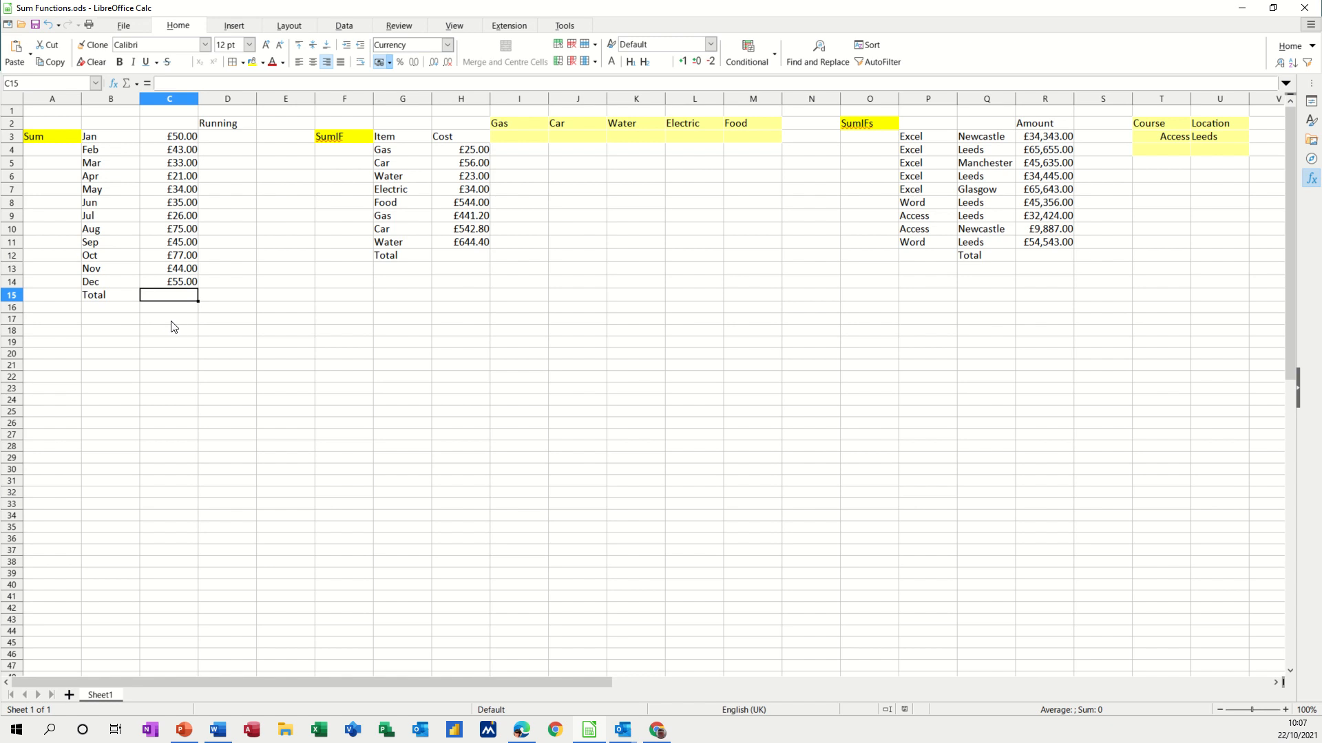
{"action": "mouse_move", "coordinate": [173, 294]}
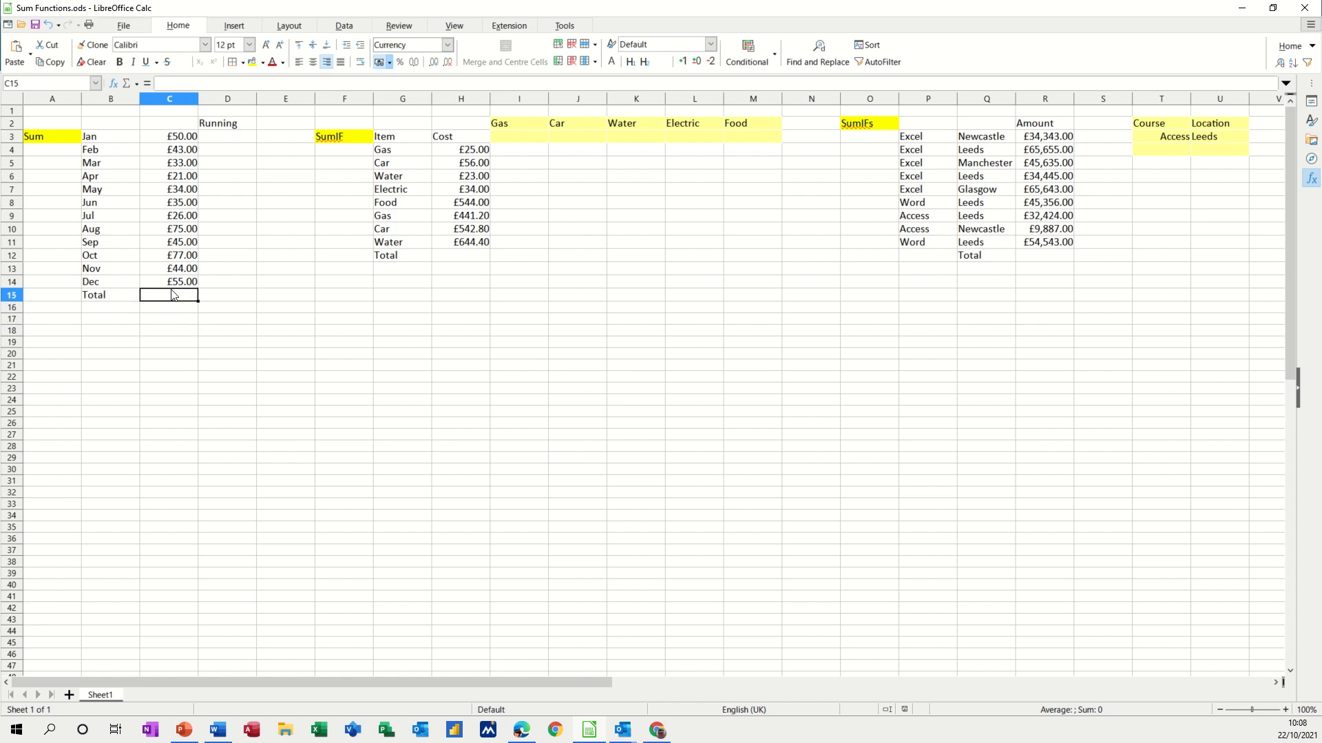
{"action": "mouse_move", "coordinate": [125, 84]}
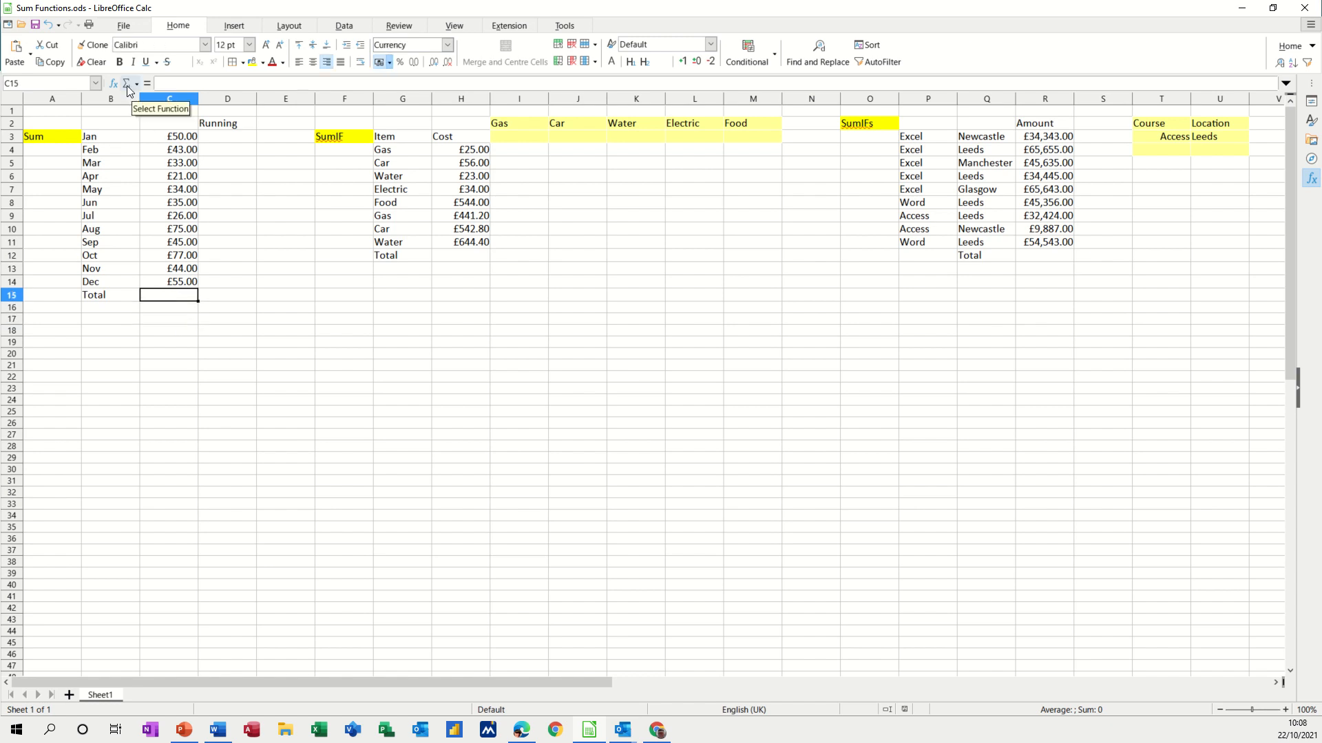
Total the monthly amounts in C15 with SUM, then correct February to £50.00 giving £545.00
{"action": "left_click", "coordinate": [133, 84]}
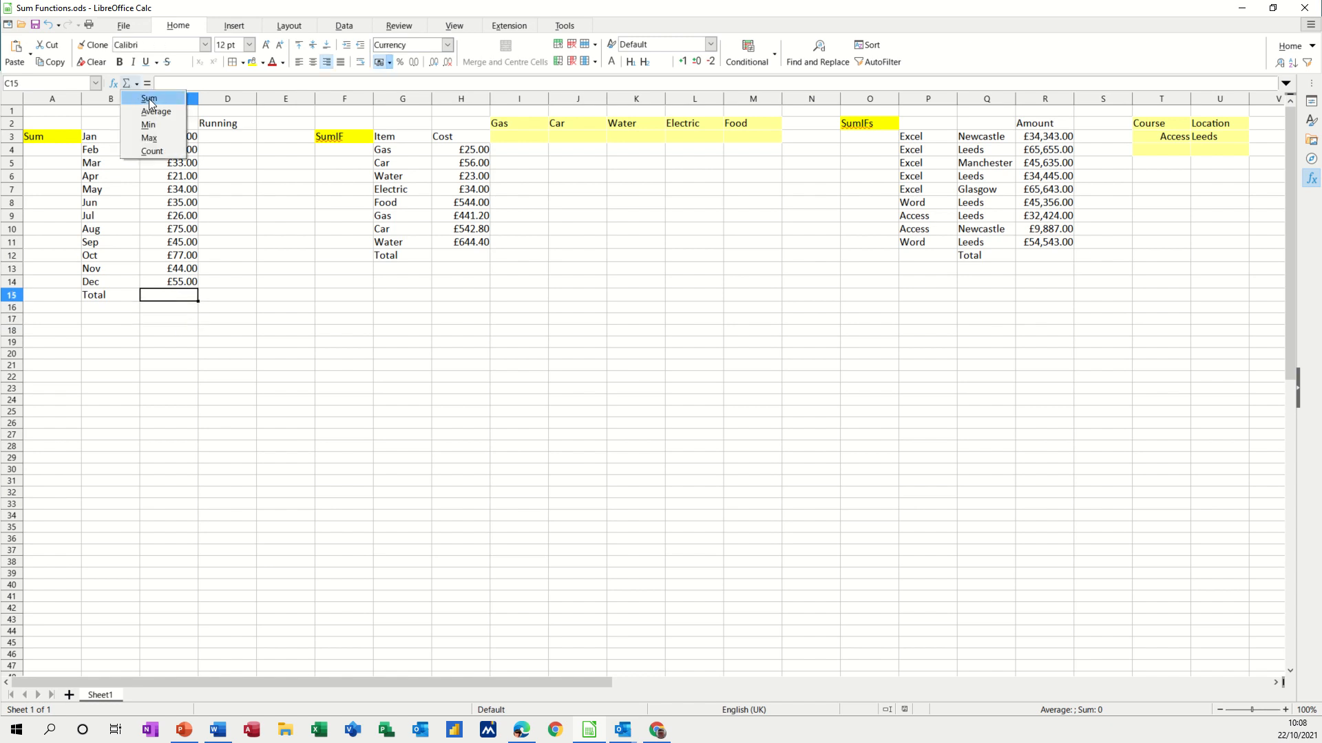
{"action": "left_click", "coordinate": [148, 99]}
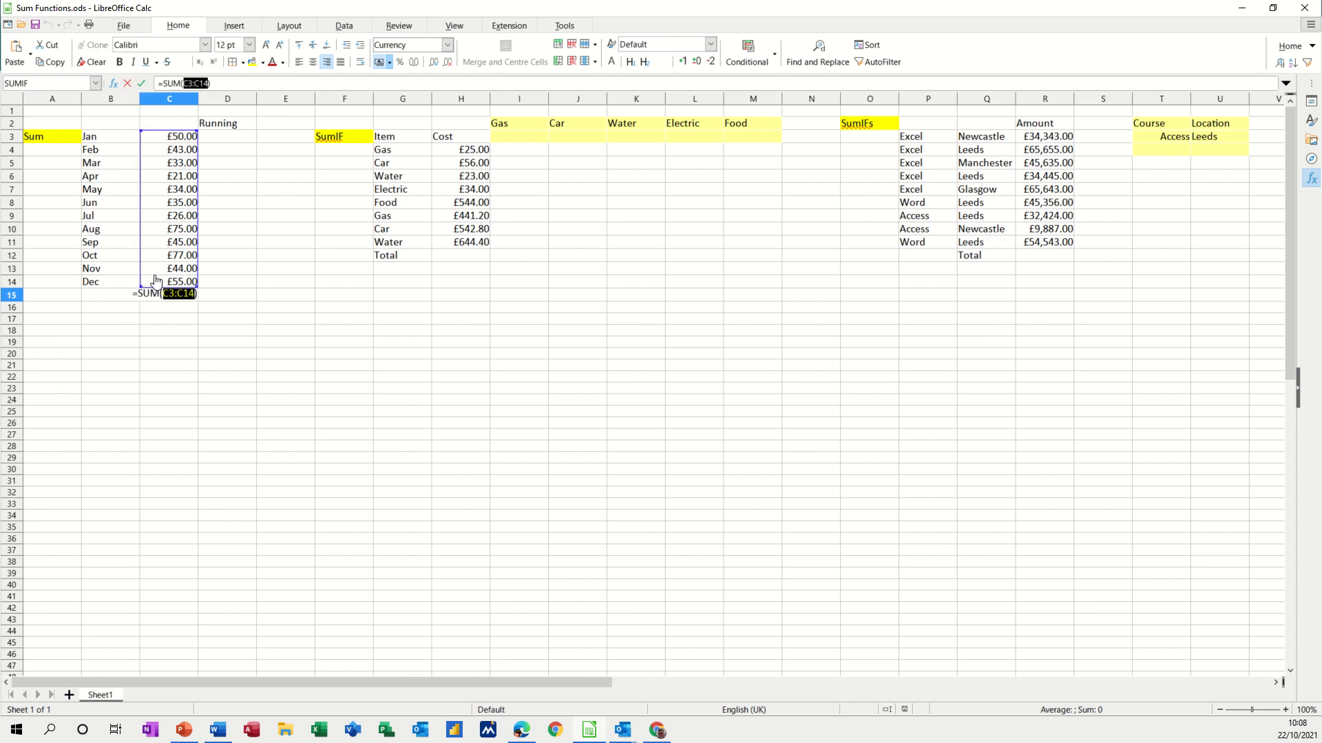
{"action": "mouse_move", "coordinate": [174, 243]}
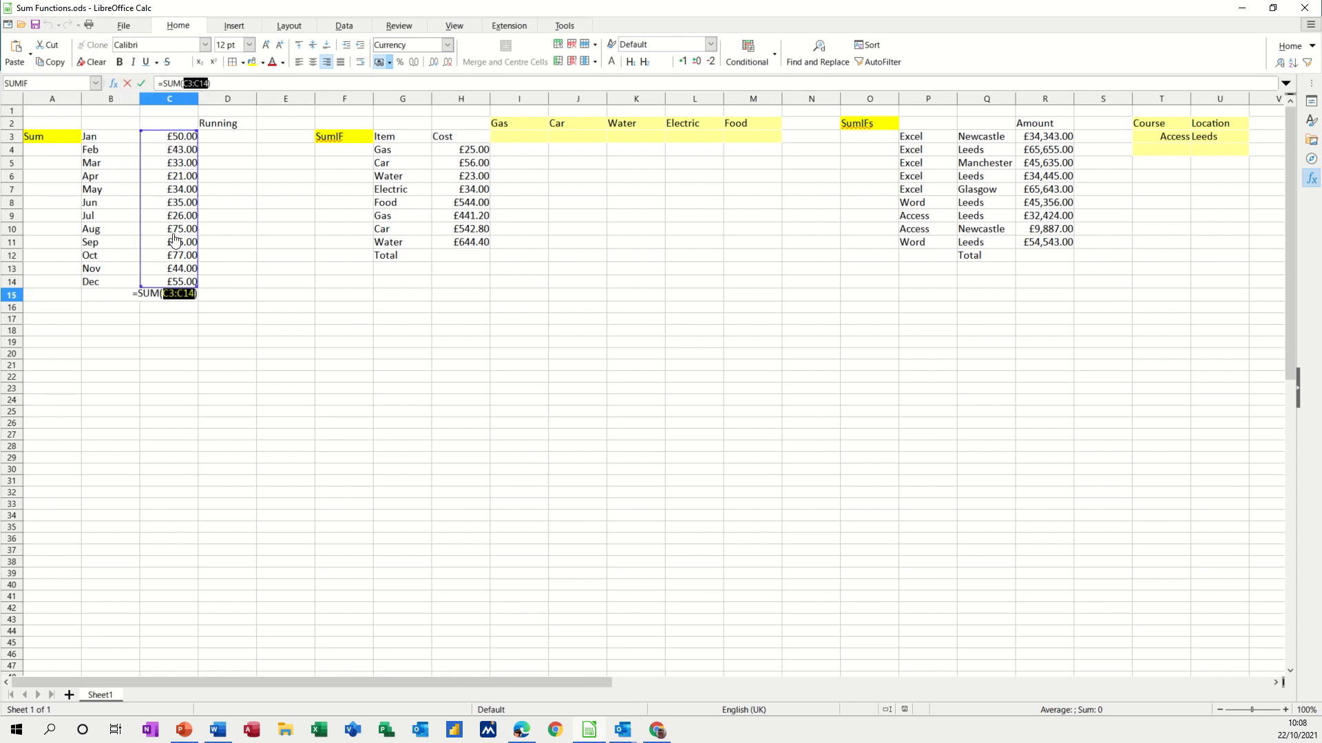
{"action": "mouse_move", "coordinate": [175, 175]}
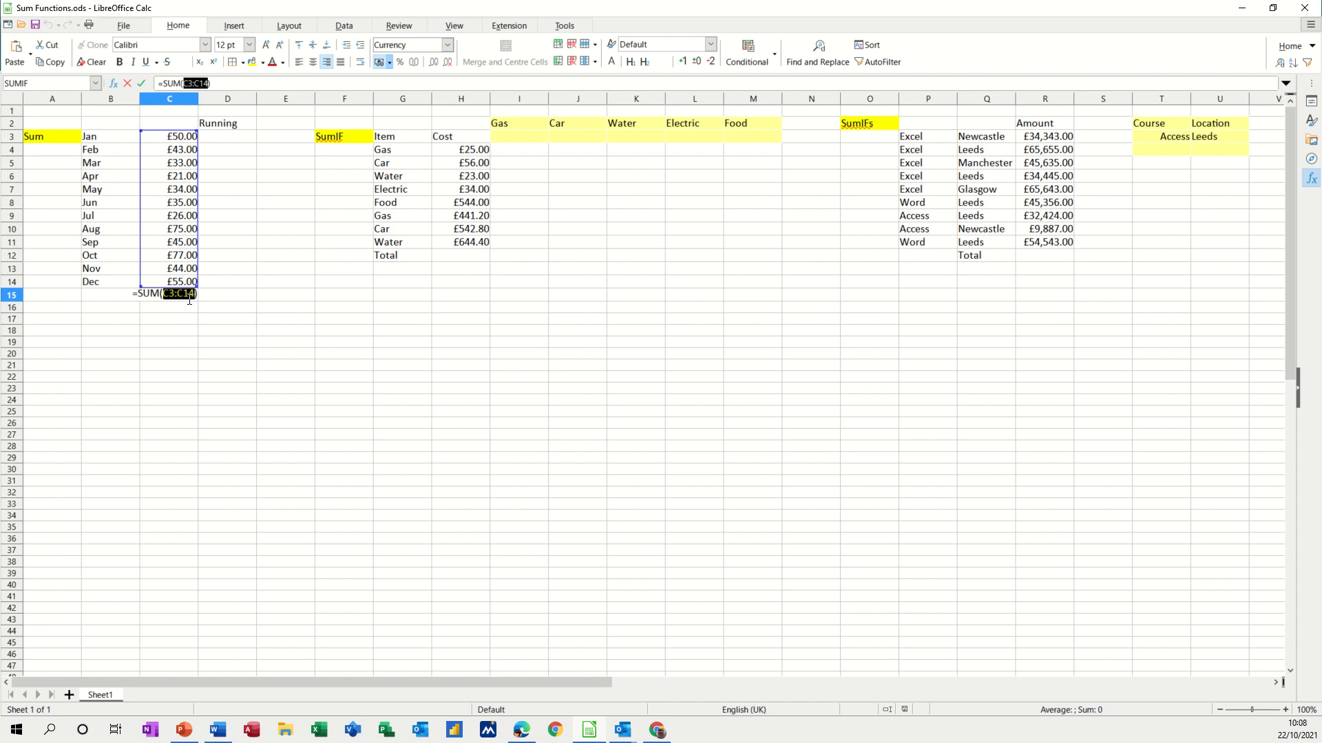
{"action": "mouse_move", "coordinate": [170, 164]}
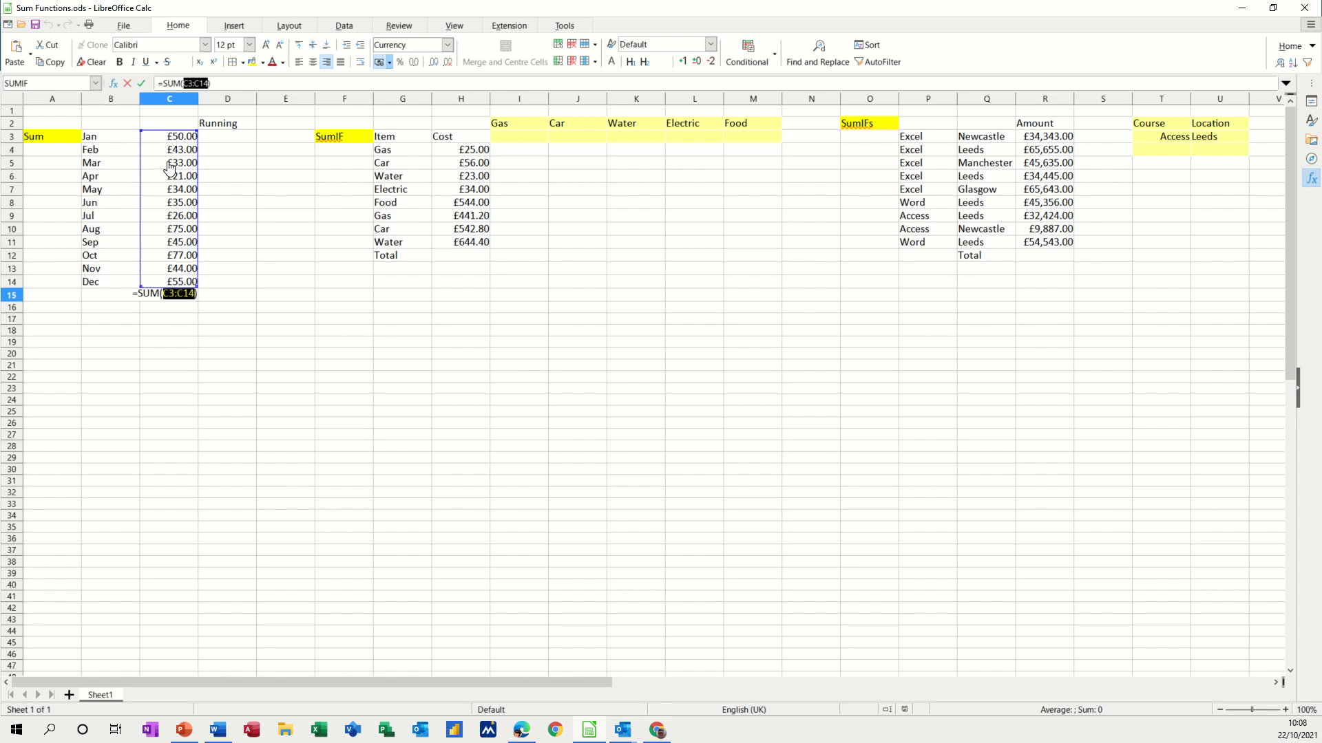
{"action": "mouse_move", "coordinate": [174, 185]}
{"action": "type", "text": "Total"}
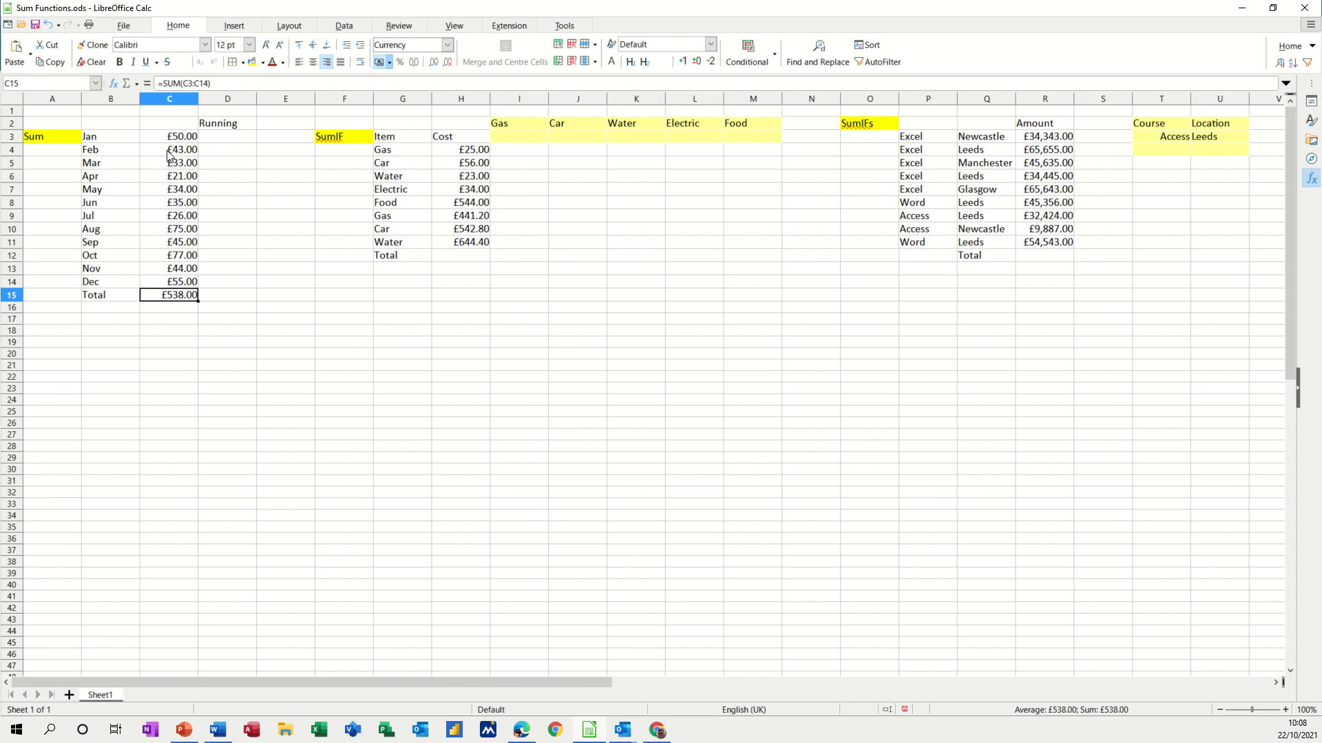
{"action": "left_click", "coordinate": [168, 149]}
{"action": "type", "text": "50"}
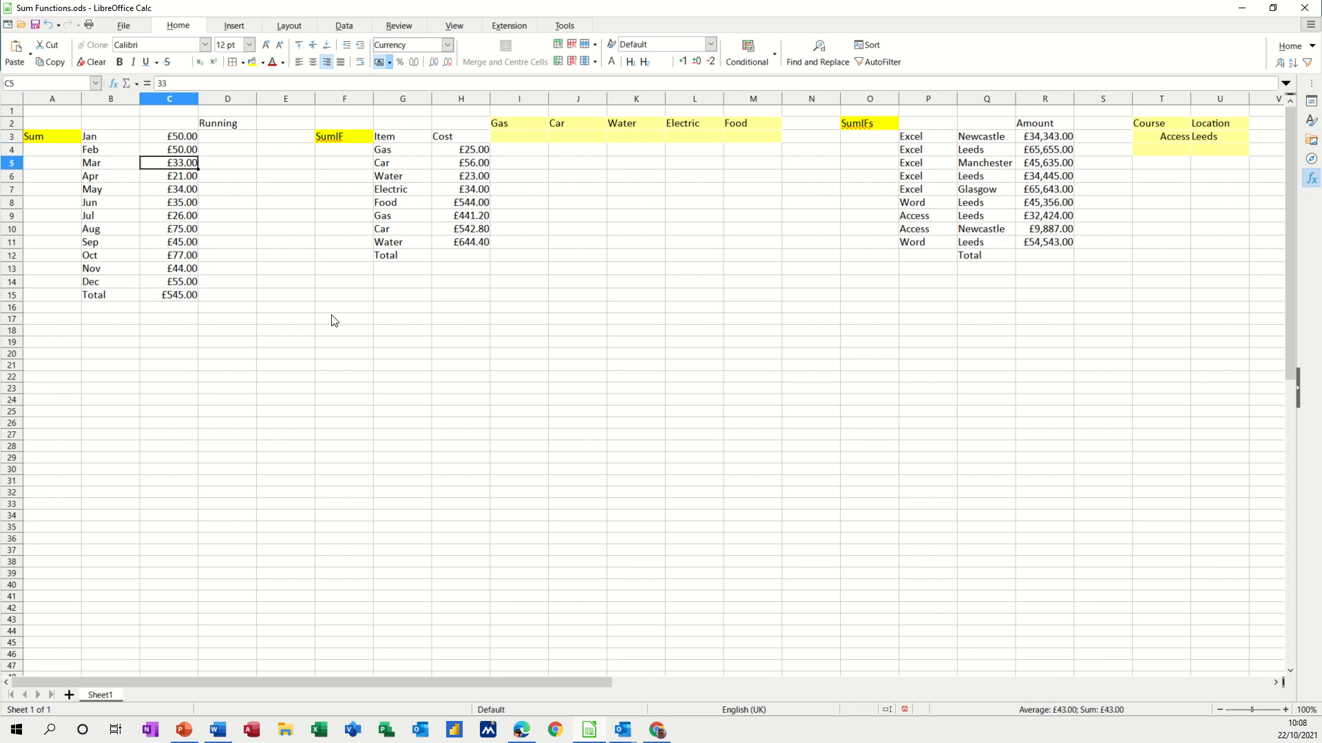
{"action": "mouse_move", "coordinate": [201, 278]}
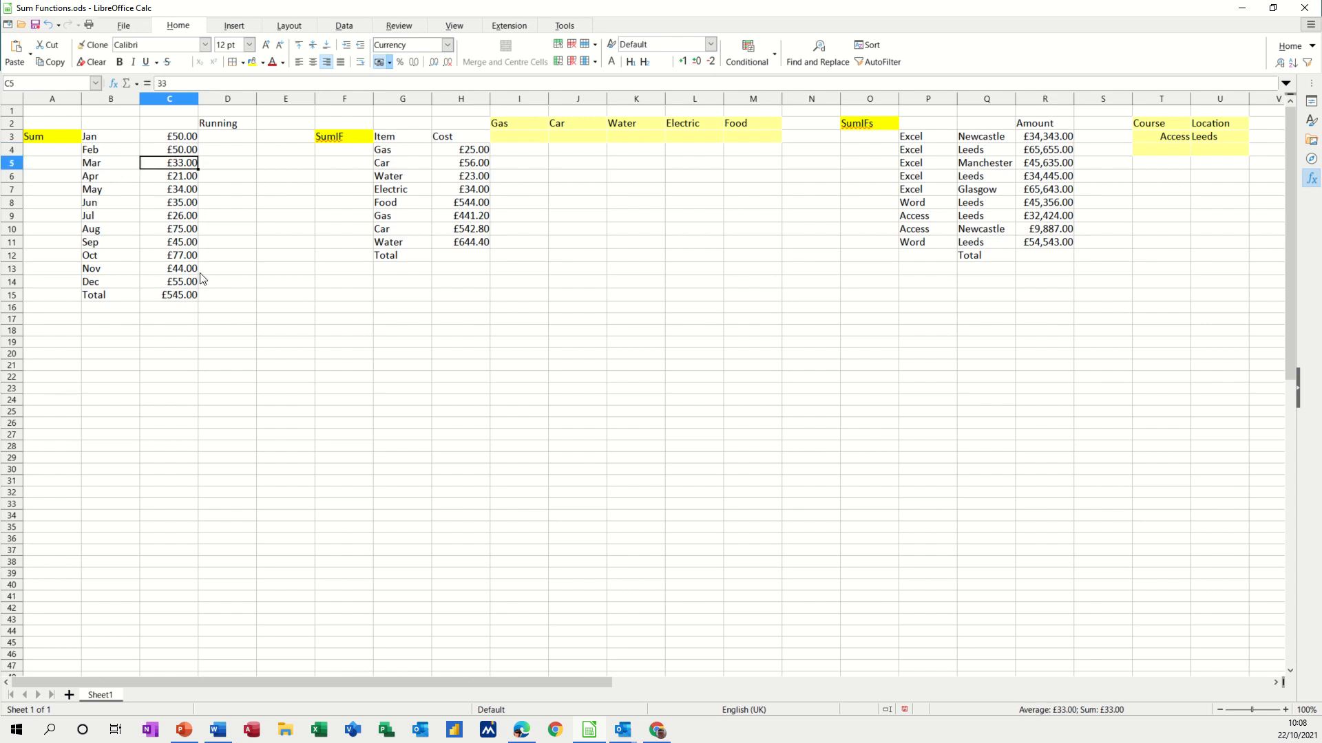
{"action": "left_click", "coordinate": [228, 136]}
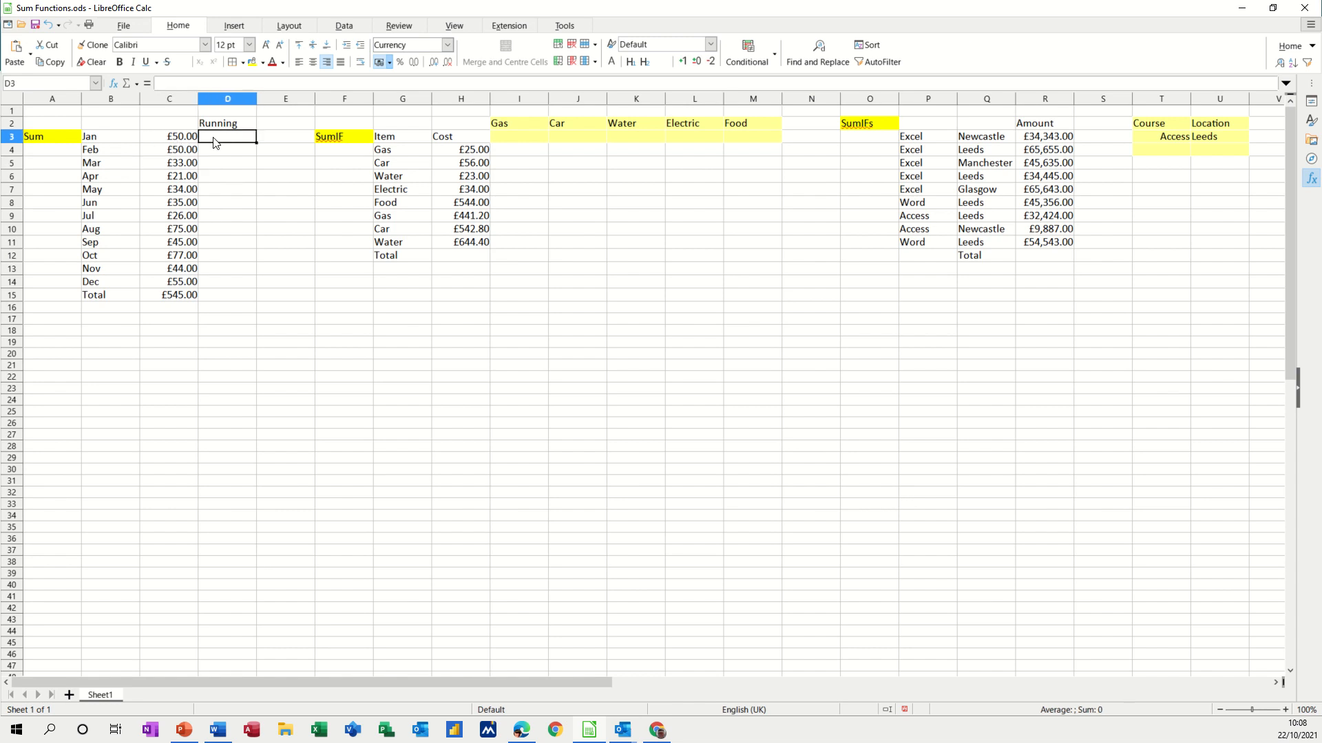
Start a SUM formula in D3 for the running total from January's amount
{"action": "left_click", "coordinate": [227, 163]}
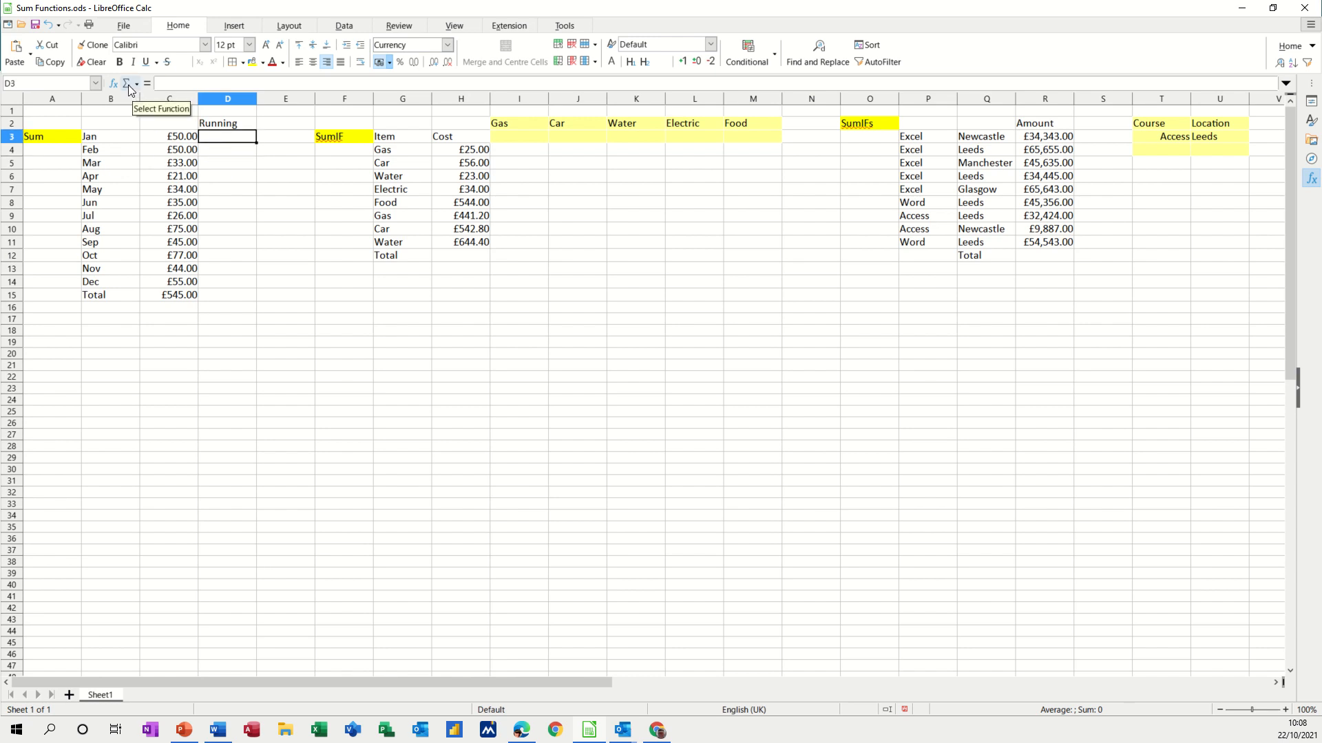
{"action": "left_click", "coordinate": [135, 83]}
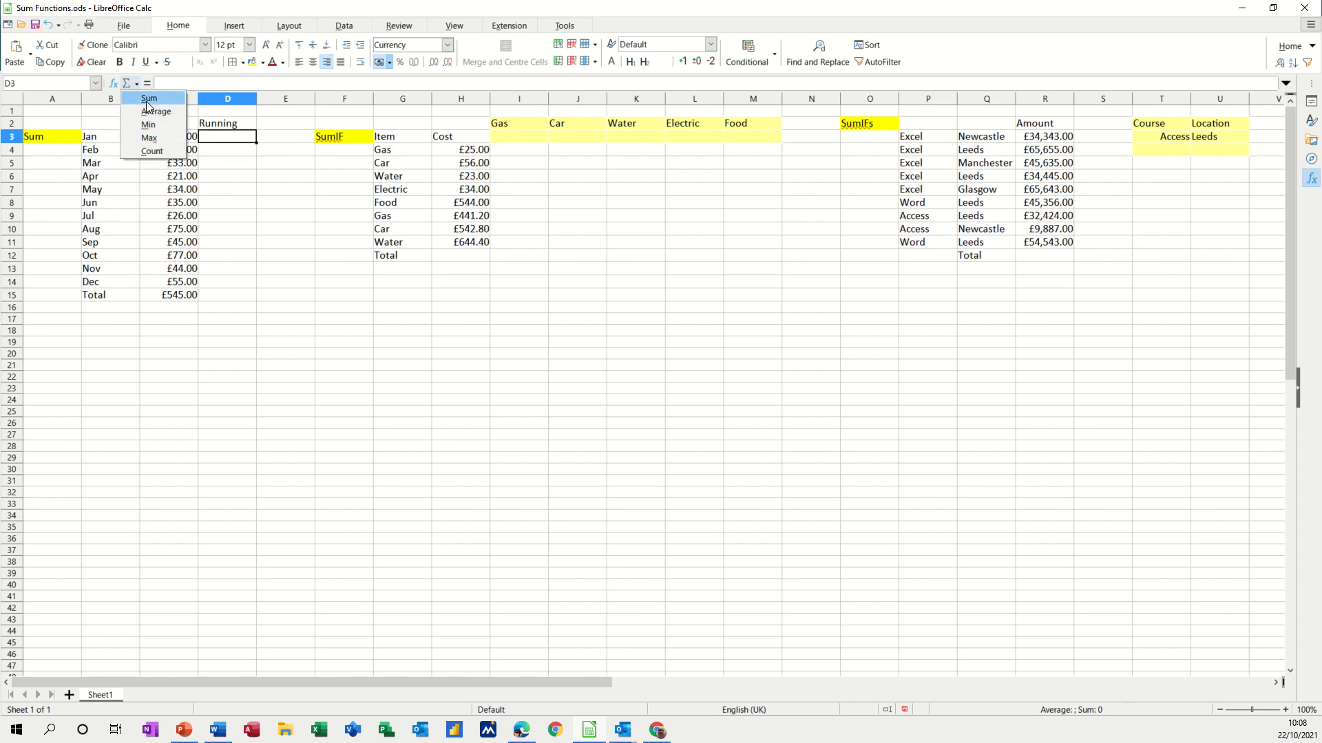
{"action": "left_click", "coordinate": [149, 98]}
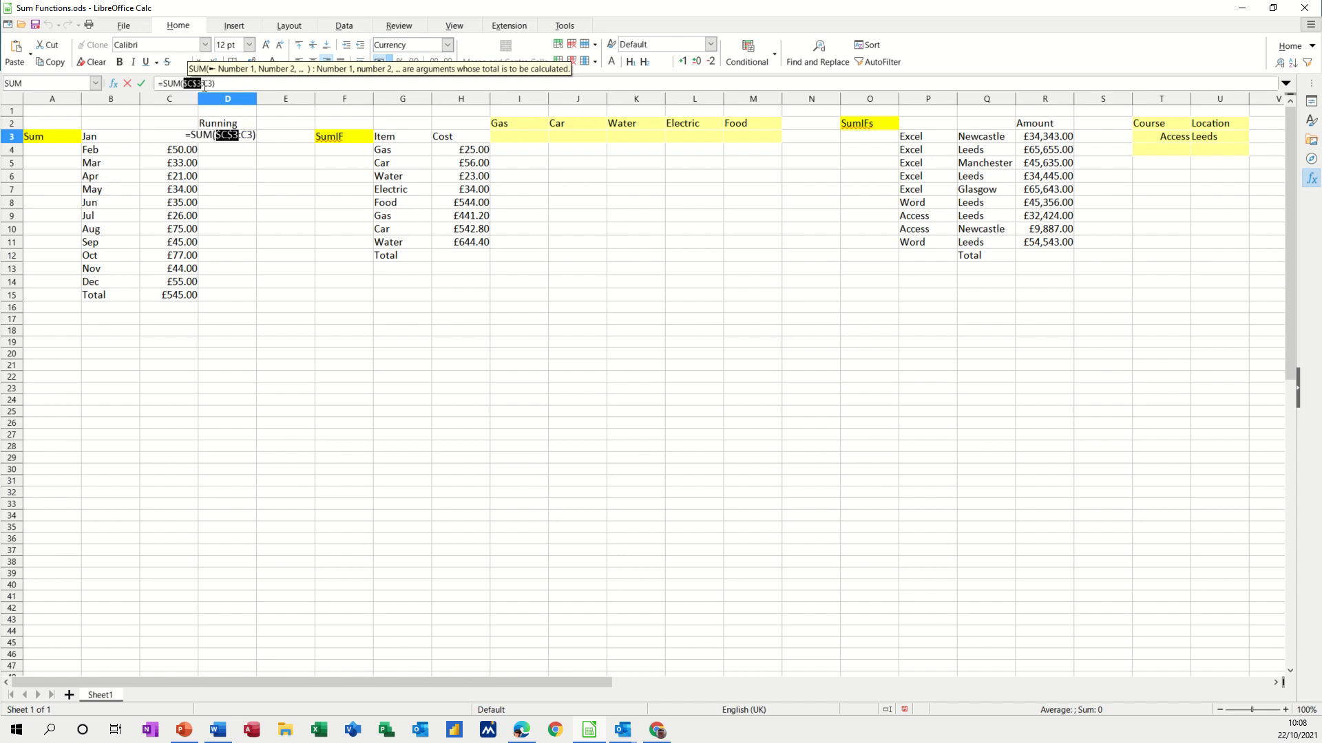
{"action": "mouse_move", "coordinate": [142, 84]}
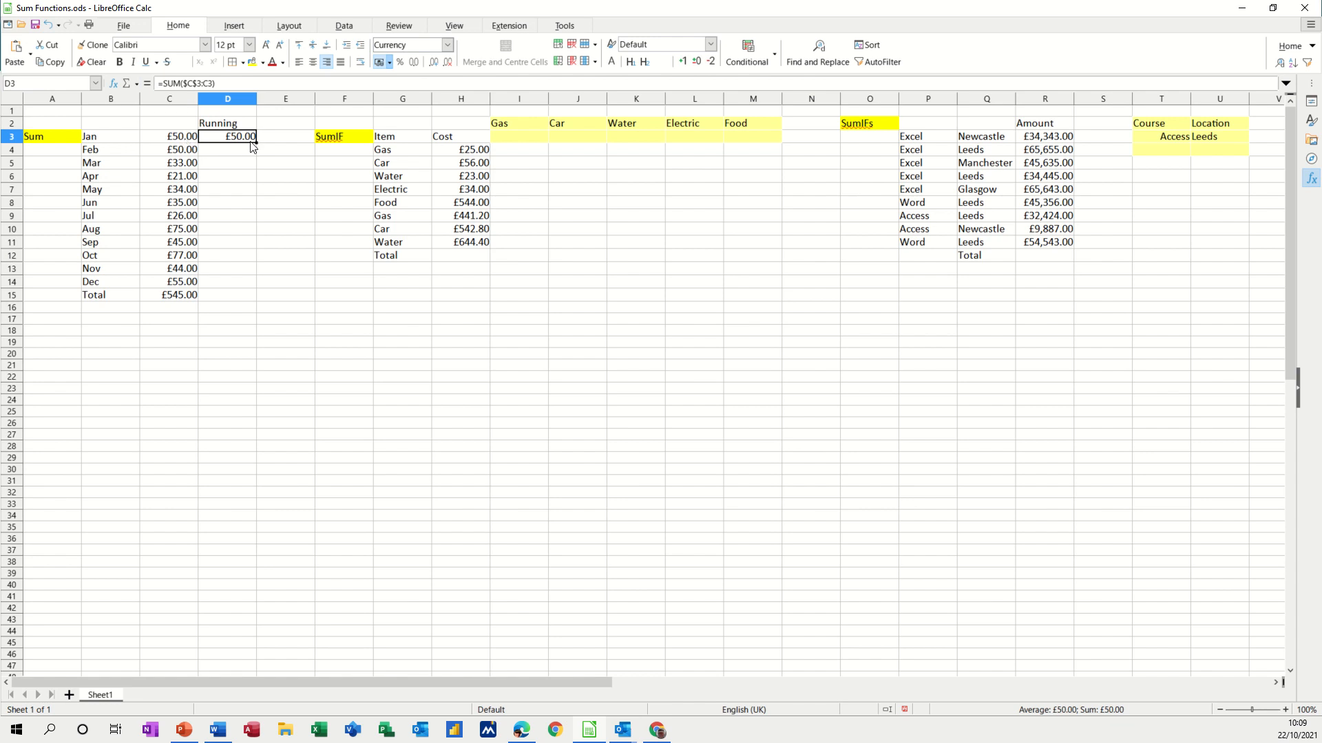
Fill the running-total formula down from D3 through December, ending at £545.00
{"action": "left_click_drag", "start_coordinate": [227, 137], "coordinate": [227, 149]}
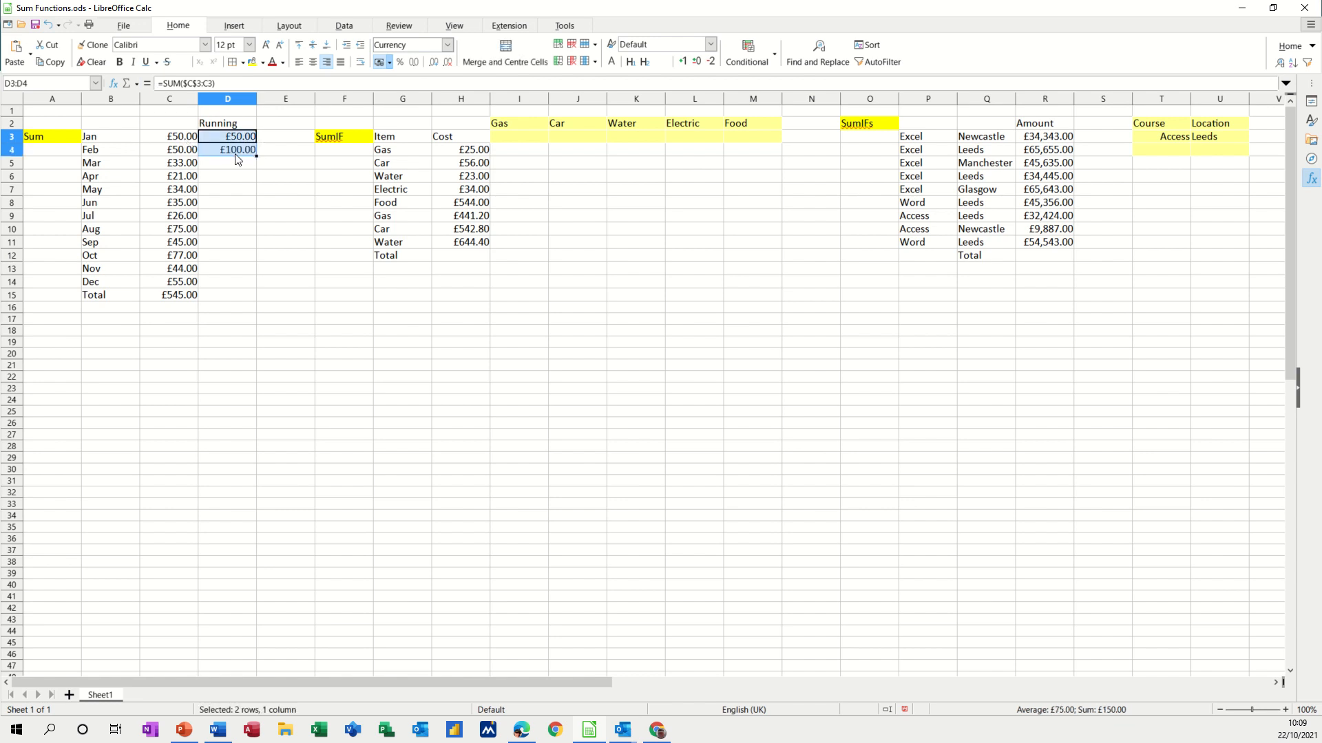
{"action": "left_click", "coordinate": [227, 149]}
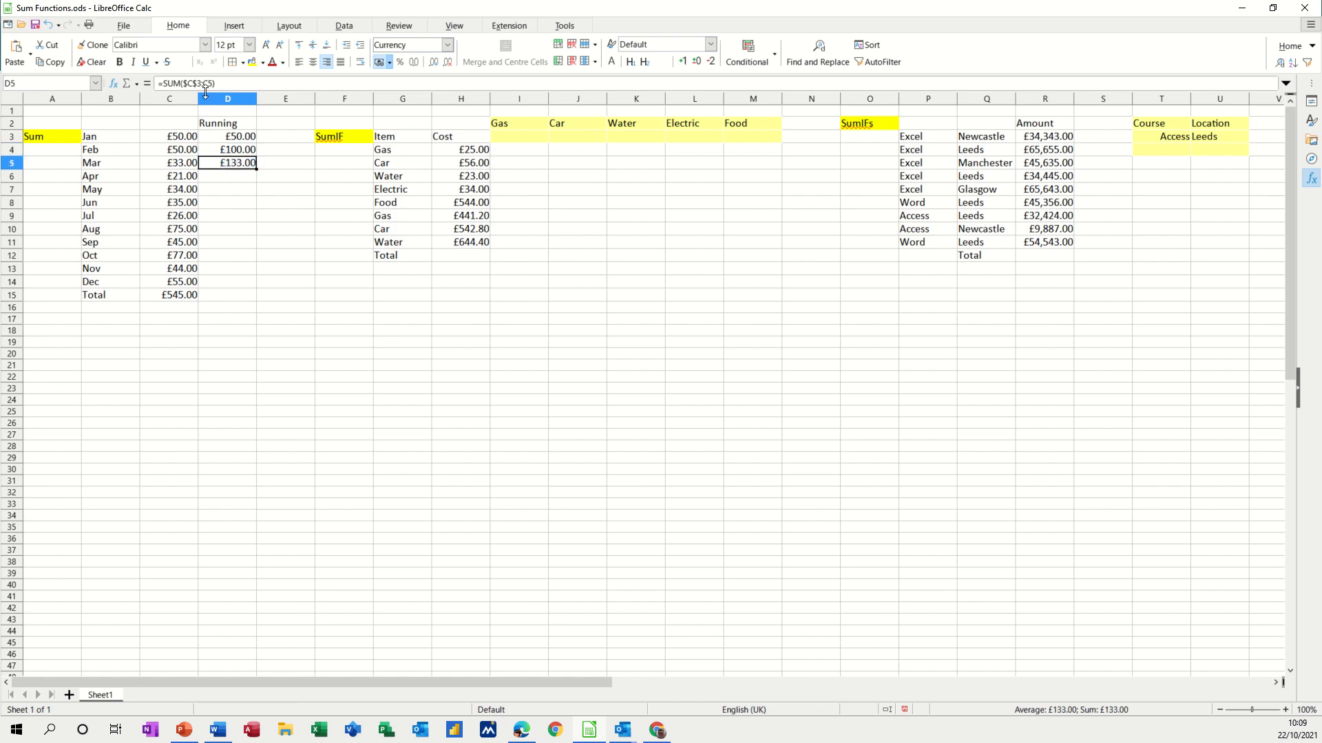
{"action": "mouse_move", "coordinate": [193, 82]}
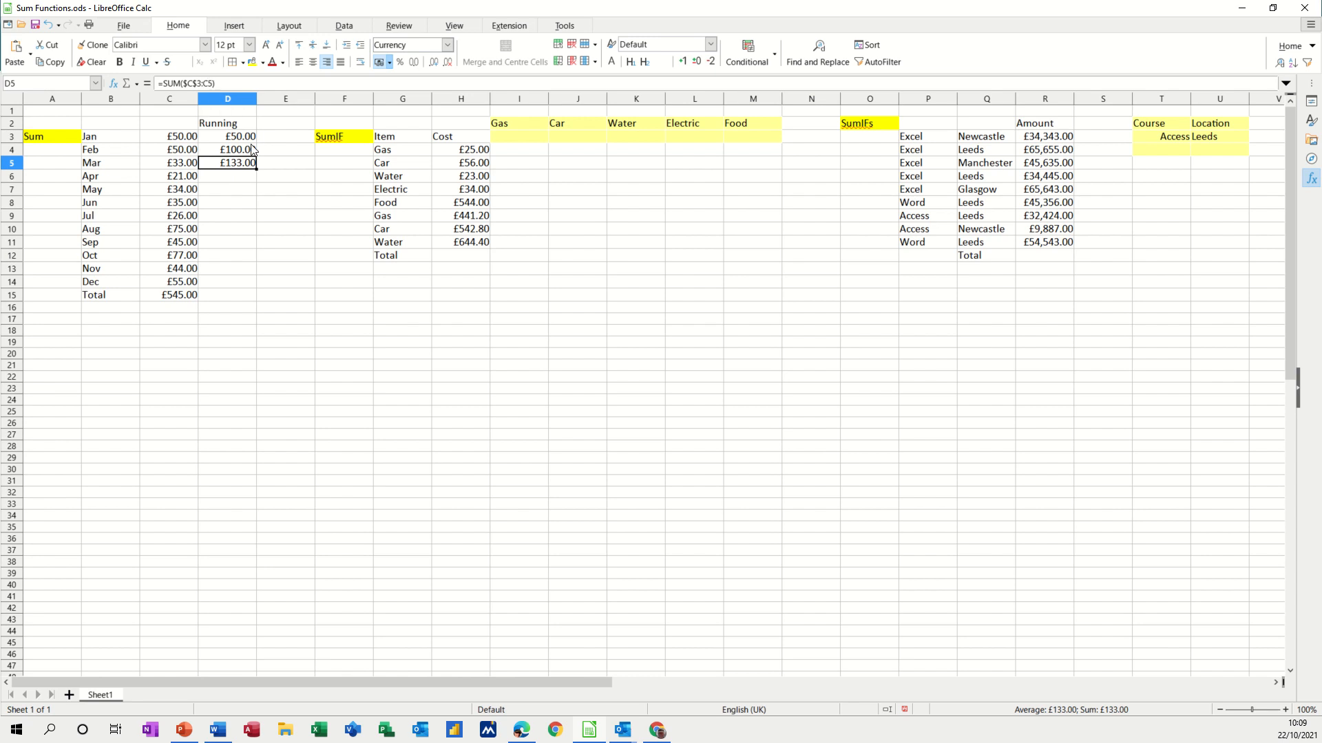
{"action": "left_click_drag", "start_coordinate": [227, 163], "coordinate": [246, 234]}
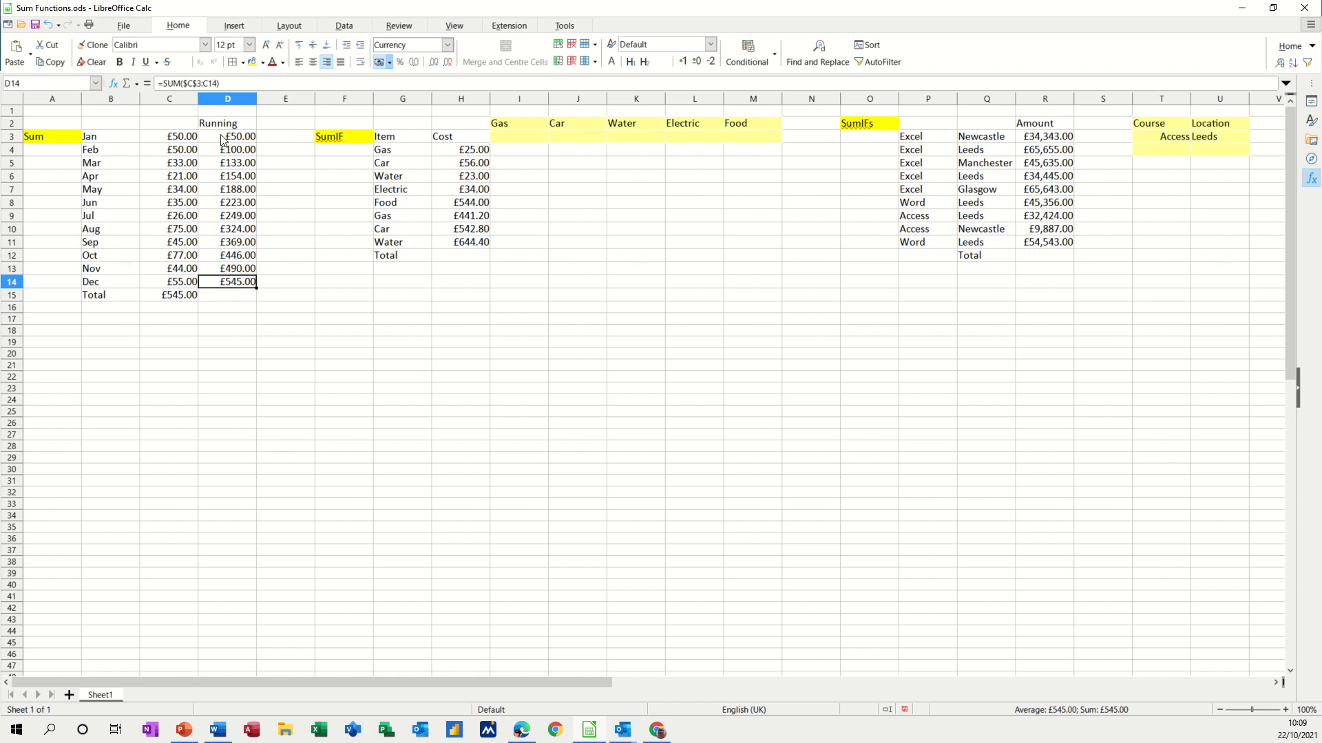
{"action": "mouse_move", "coordinate": [280, 283]}
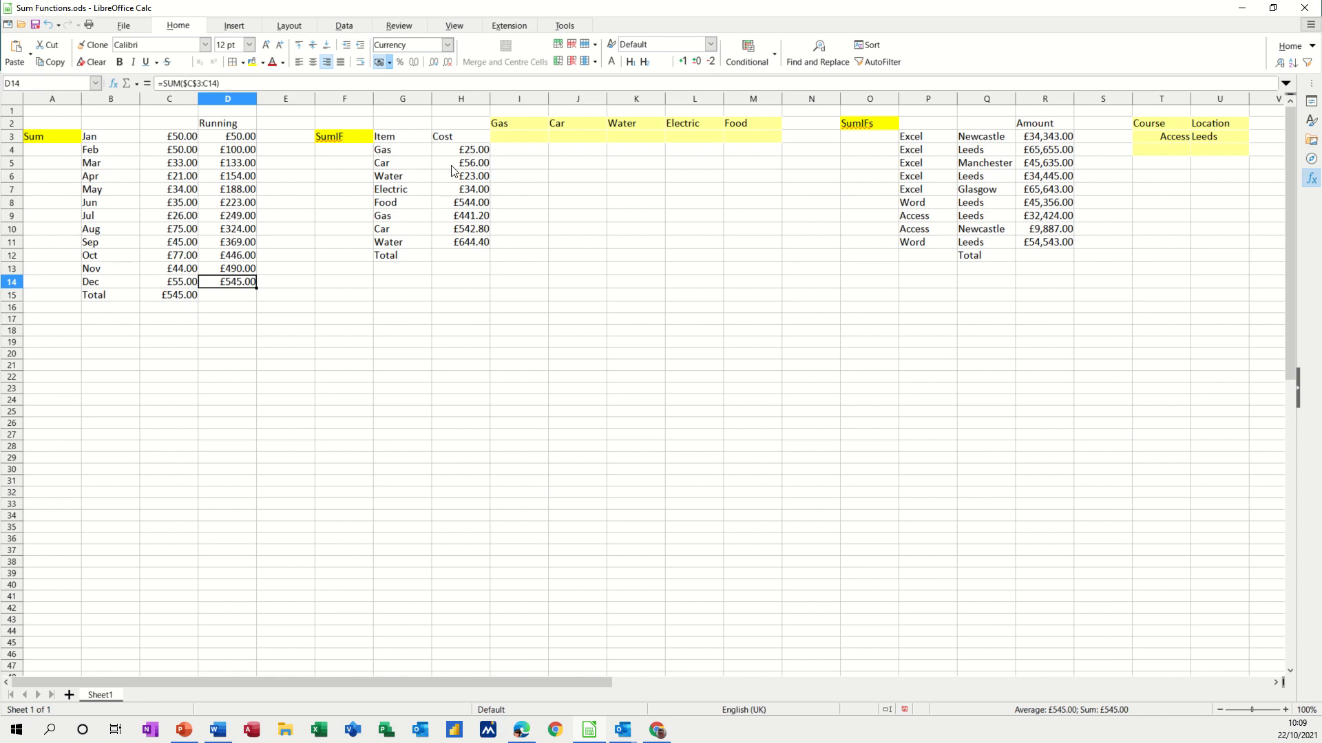
{"action": "mouse_move", "coordinate": [481, 190]}
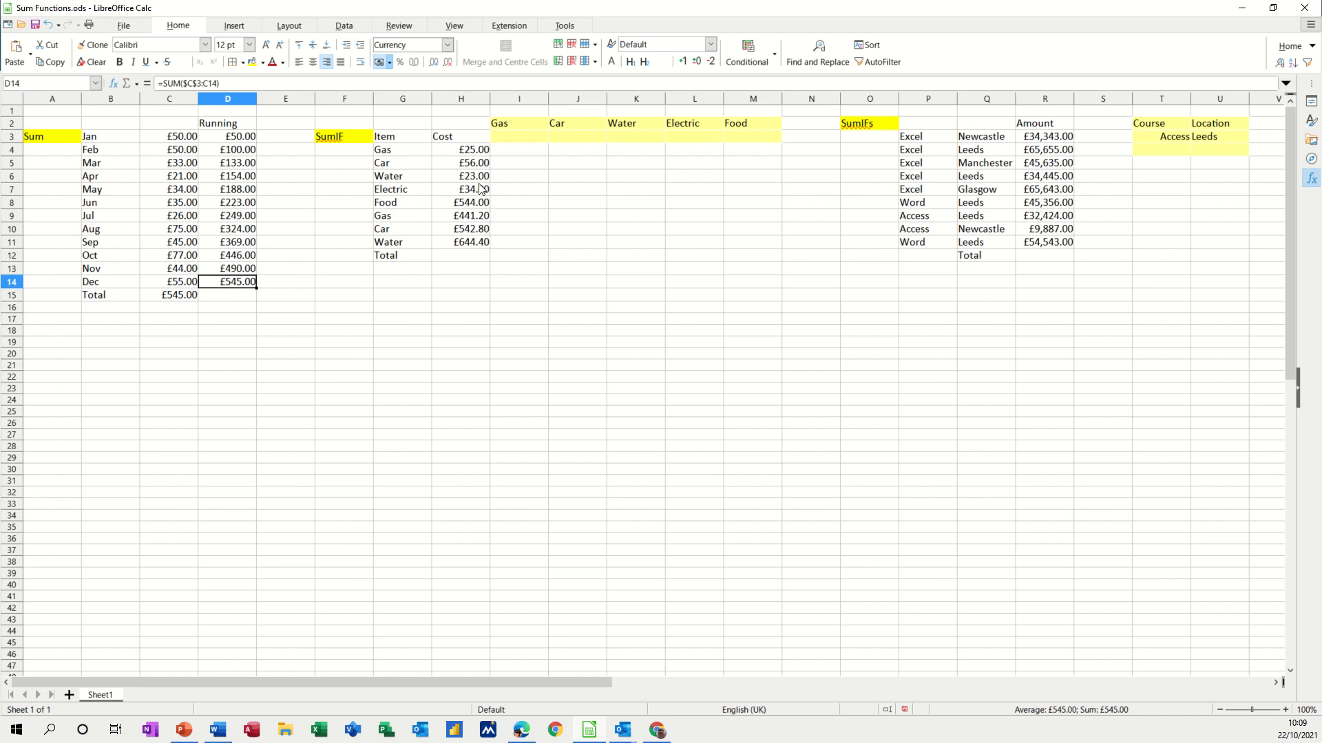
{"action": "mouse_move", "coordinate": [731, 127]}
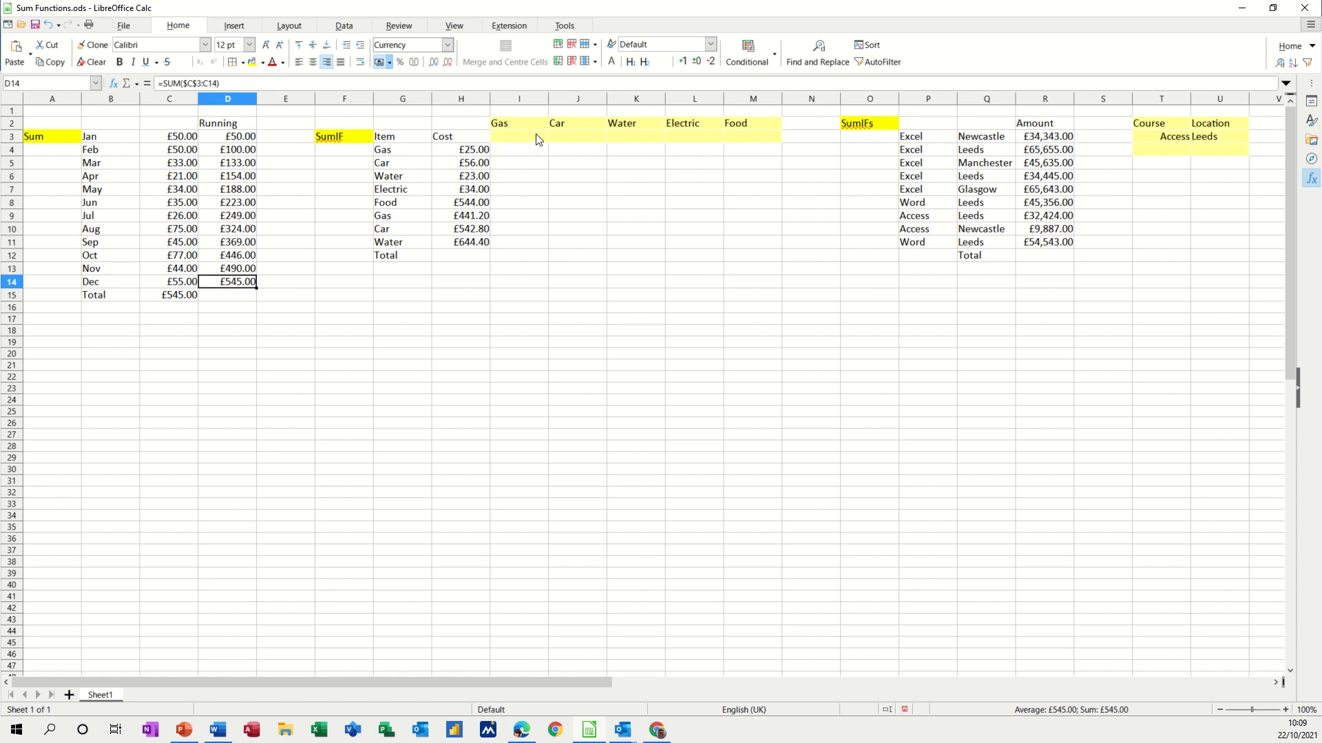
{"action": "mouse_move", "coordinate": [756, 144]}
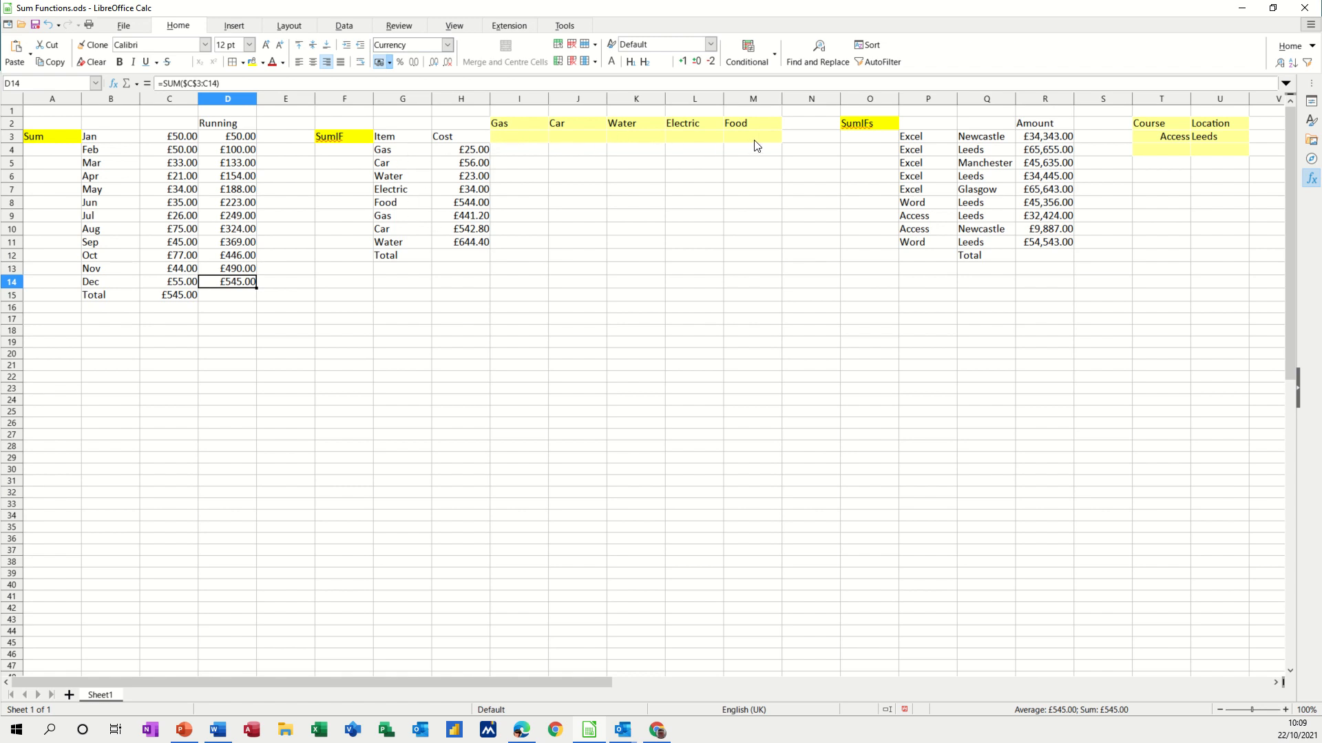
{"action": "mouse_move", "coordinate": [516, 164]}
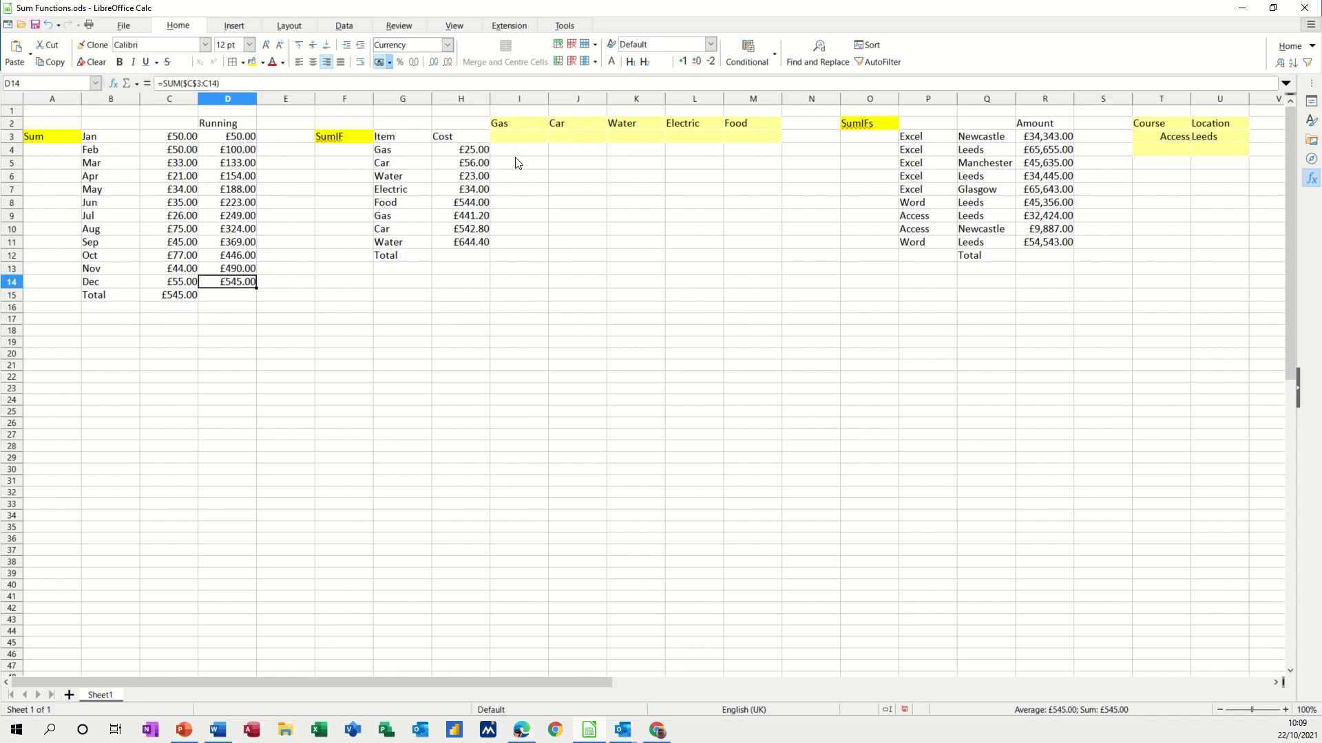
{"action": "left_click", "coordinate": [519, 137]}
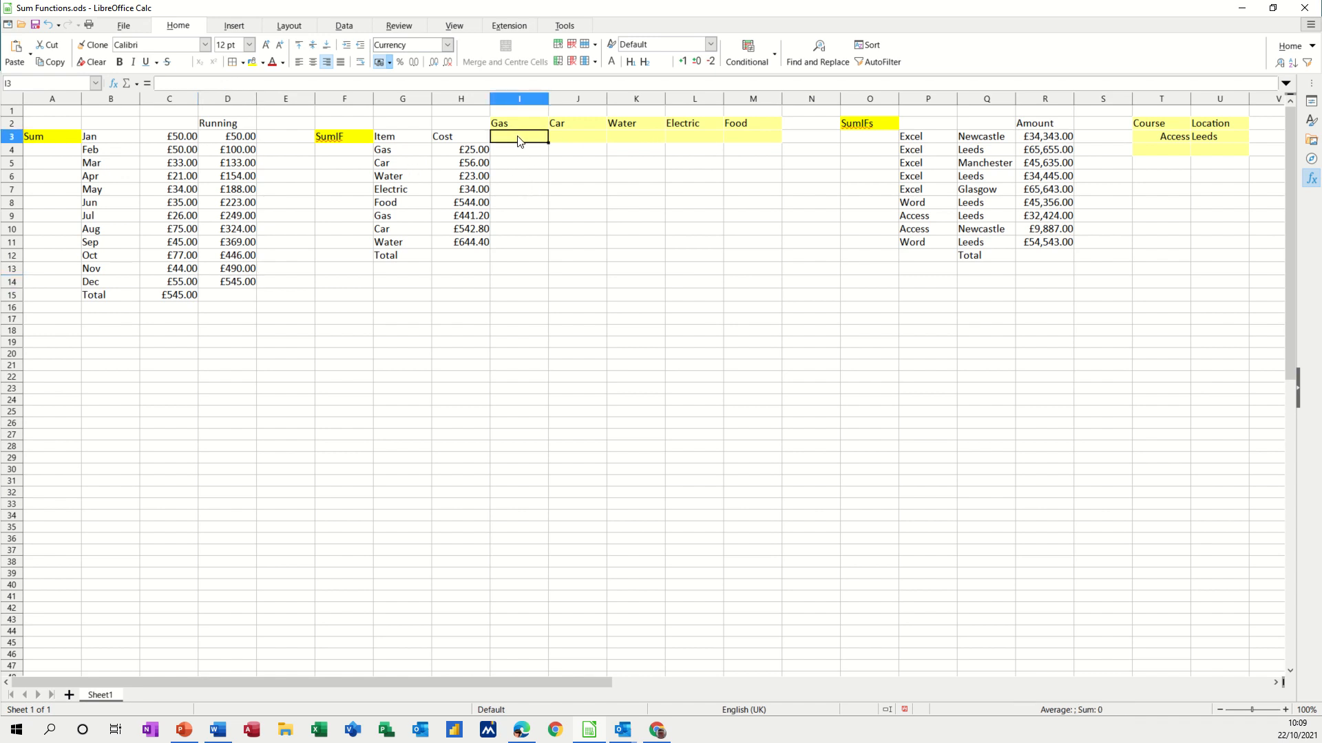
{"action": "mouse_move", "coordinate": [514, 139]}
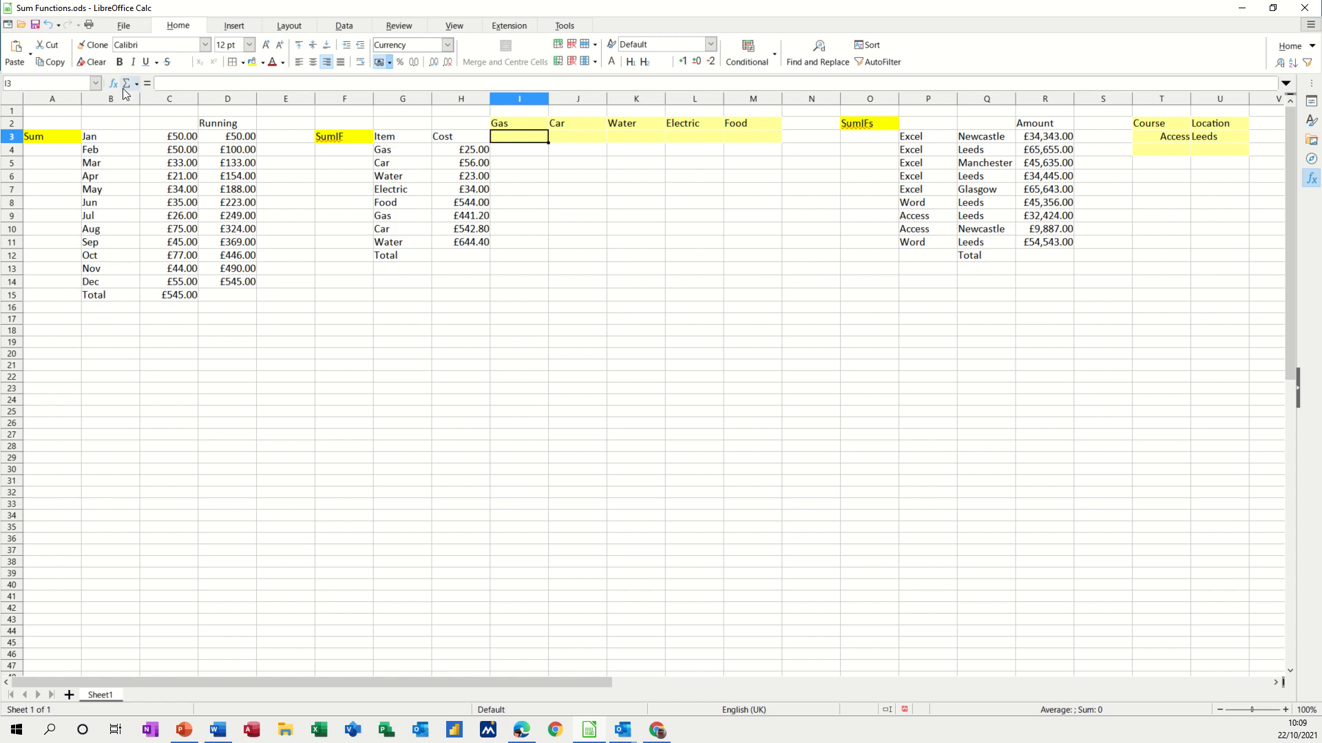
{"action": "mouse_move", "coordinate": [127, 84]}
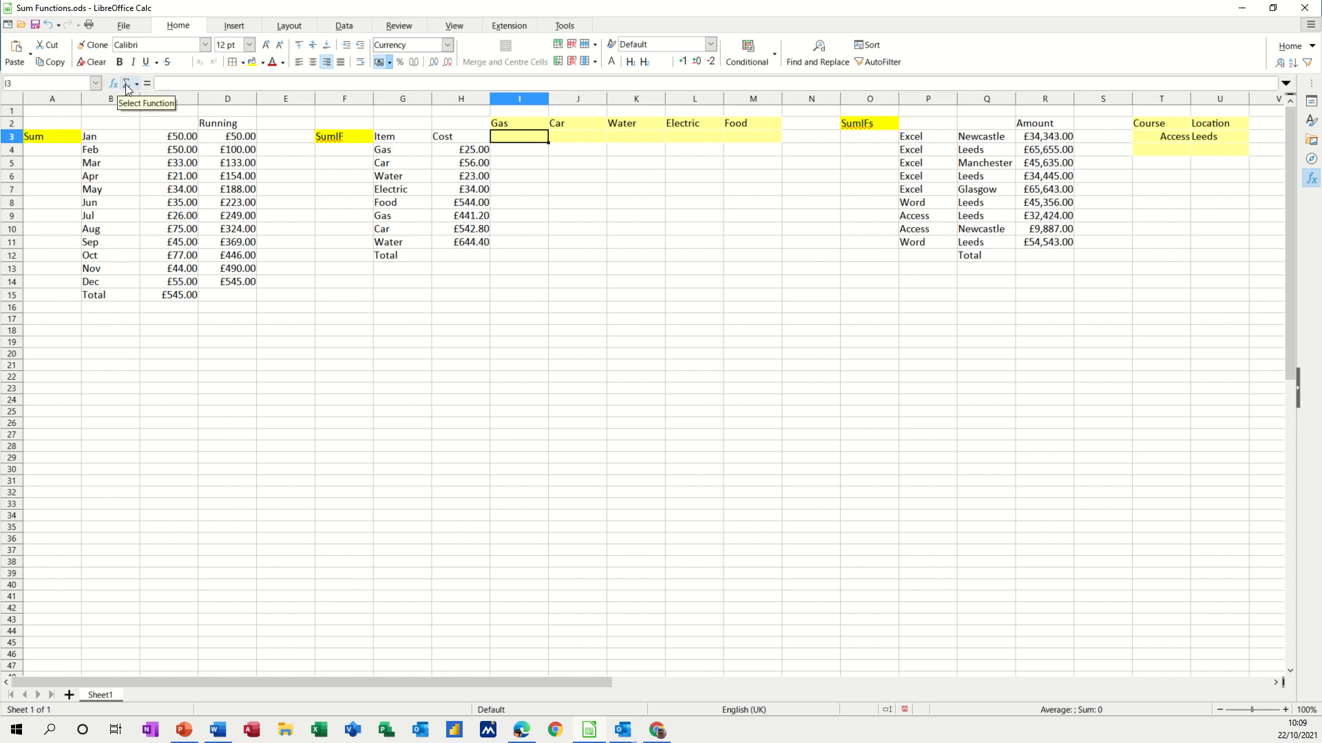
{"action": "left_click", "coordinate": [134, 84]}
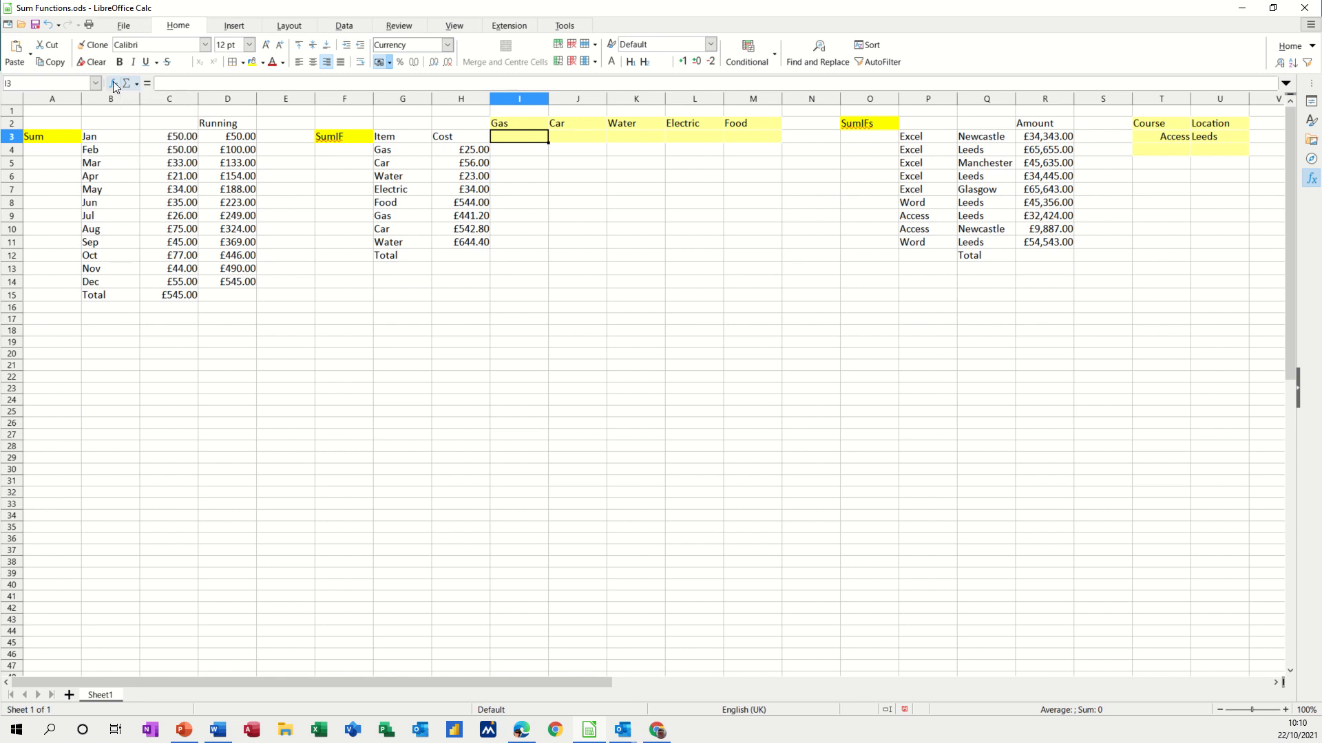
{"action": "left_click", "coordinate": [112, 84]}
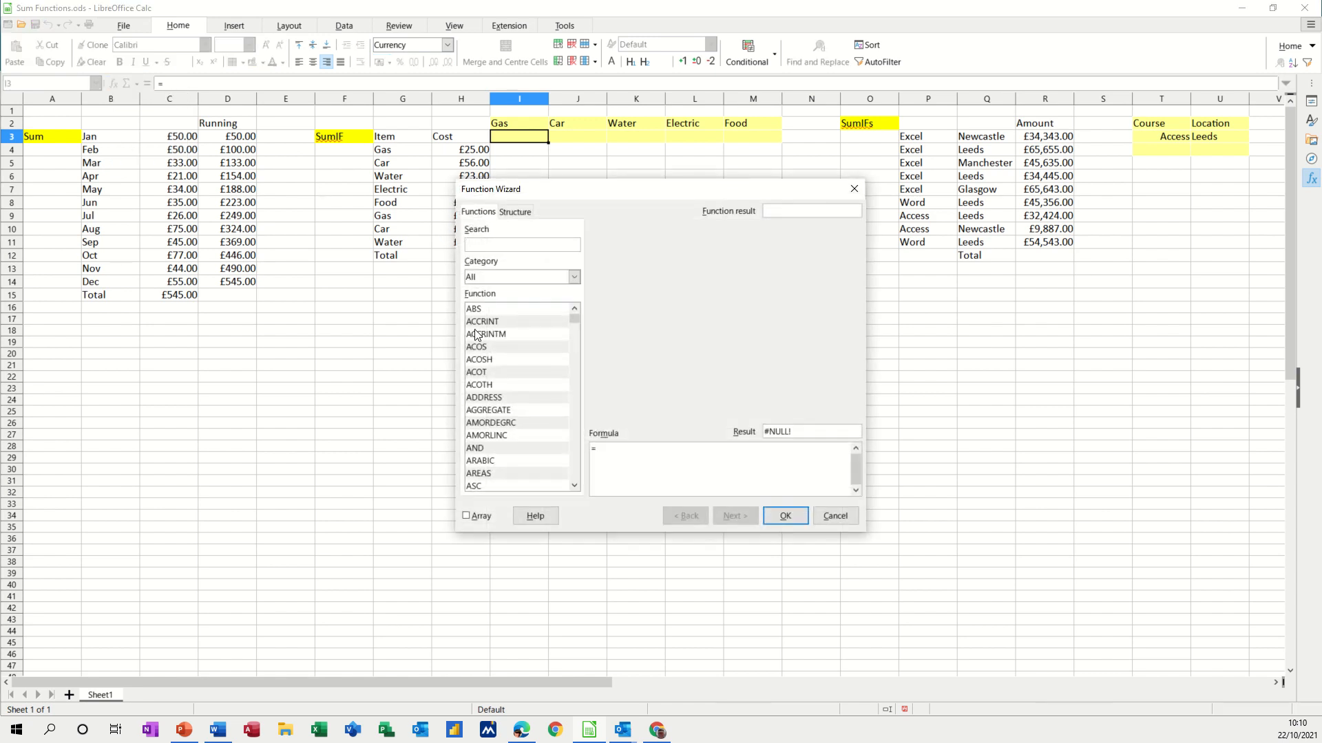
{"action": "type", "text": "s"}
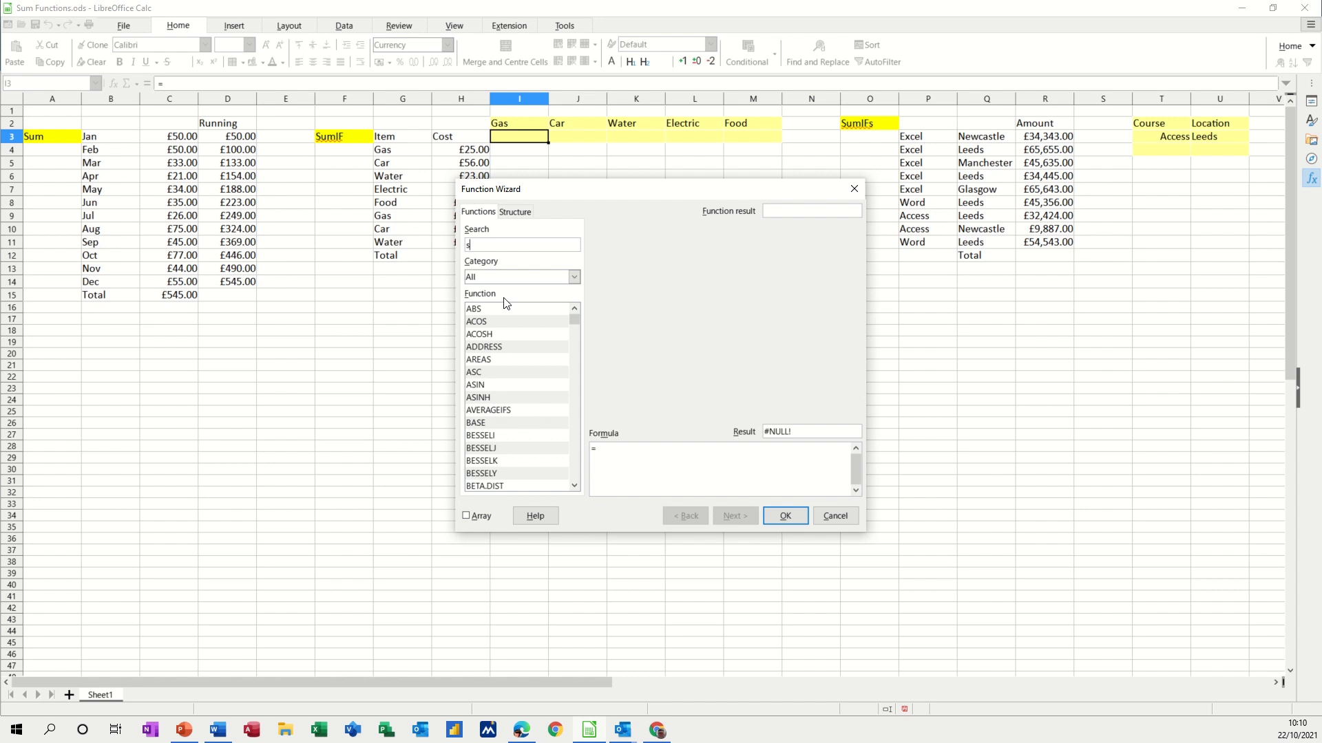
{"action": "type", "text": "um"}
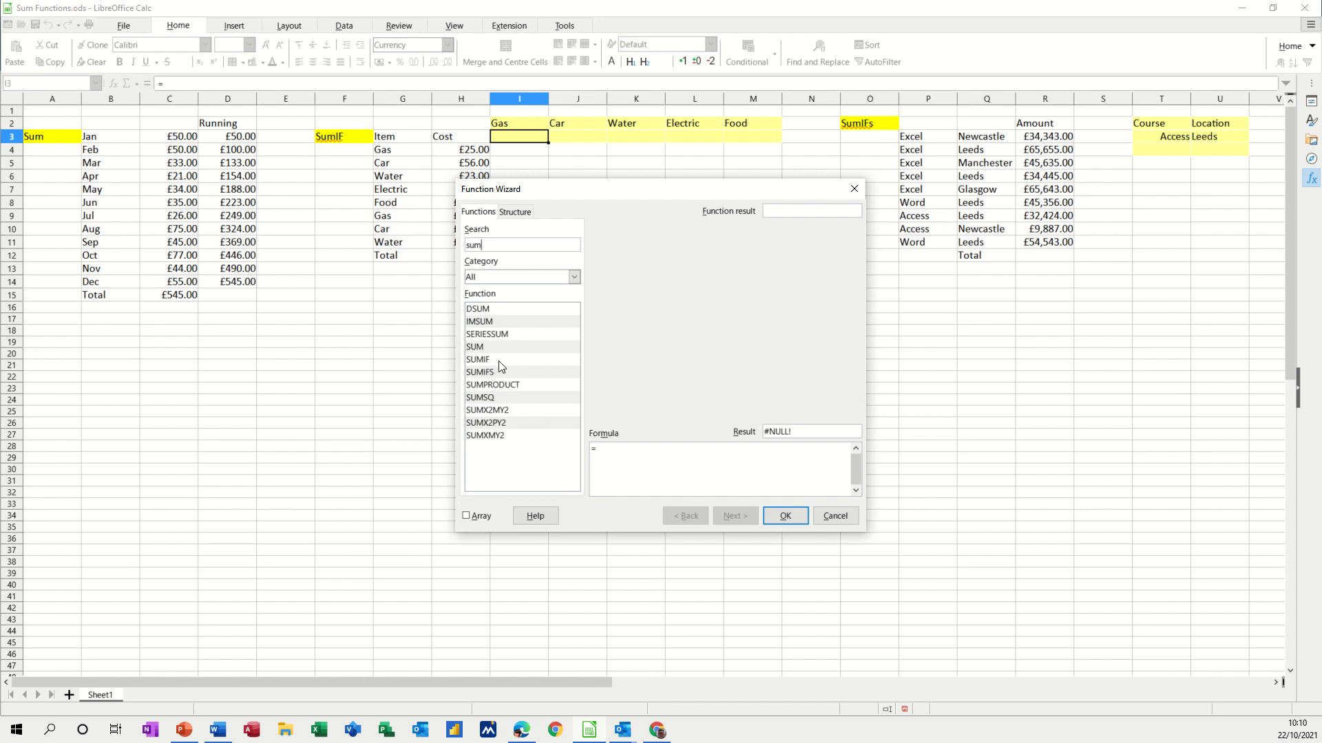
{"action": "left_click", "coordinate": [477, 359]}
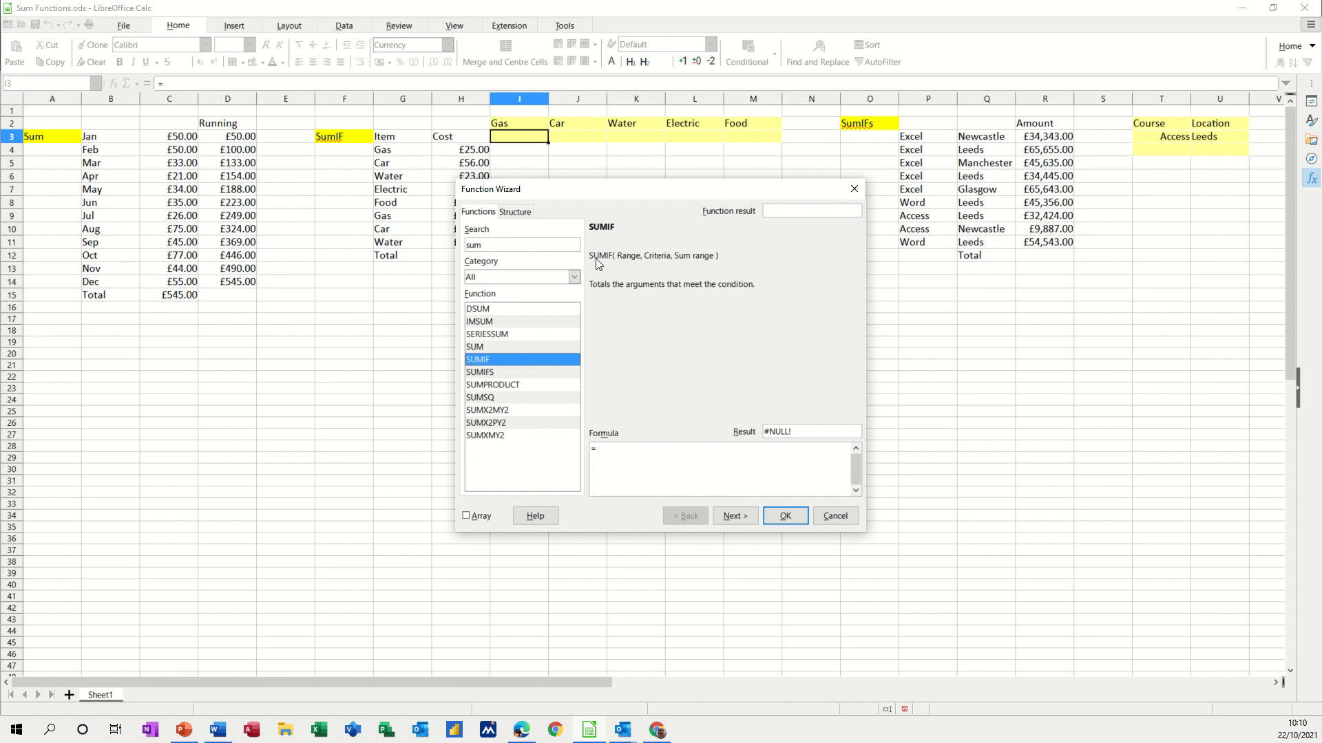
{"action": "mouse_move", "coordinate": [659, 258]}
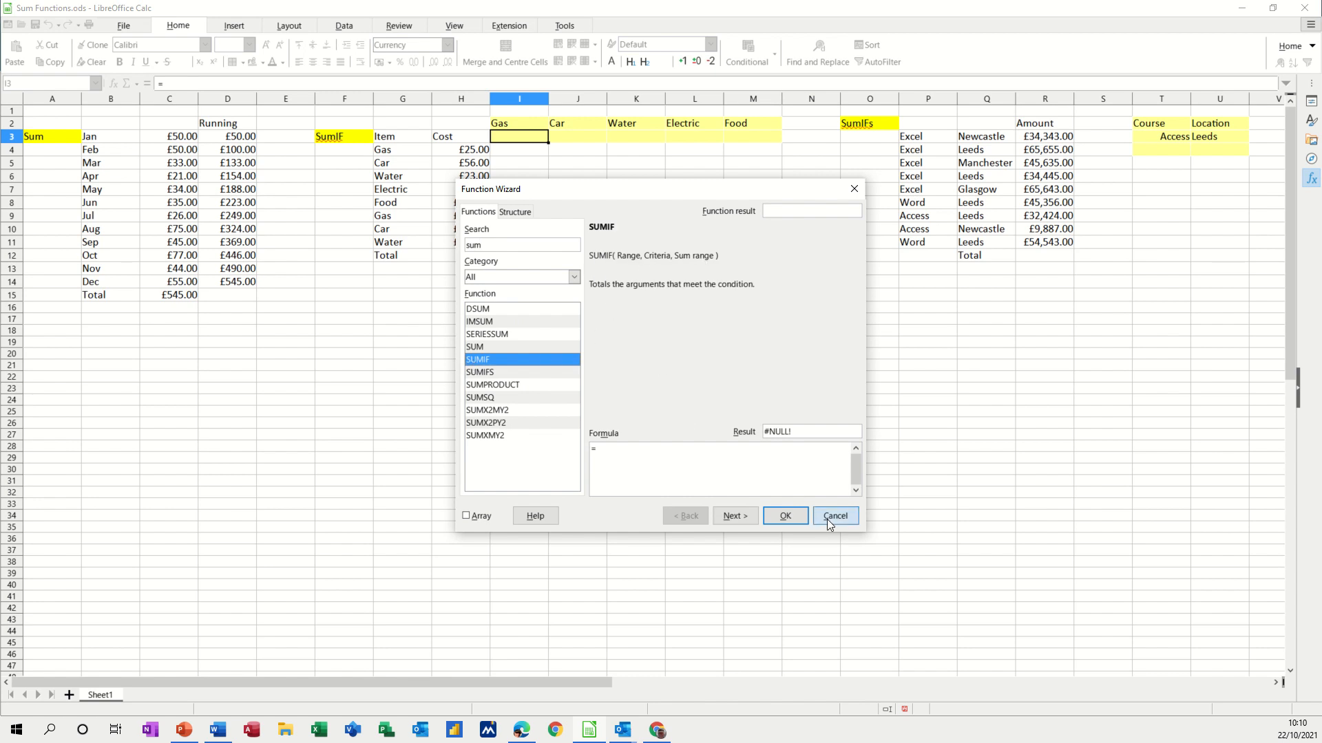
{"action": "left_click", "coordinate": [834, 517]}
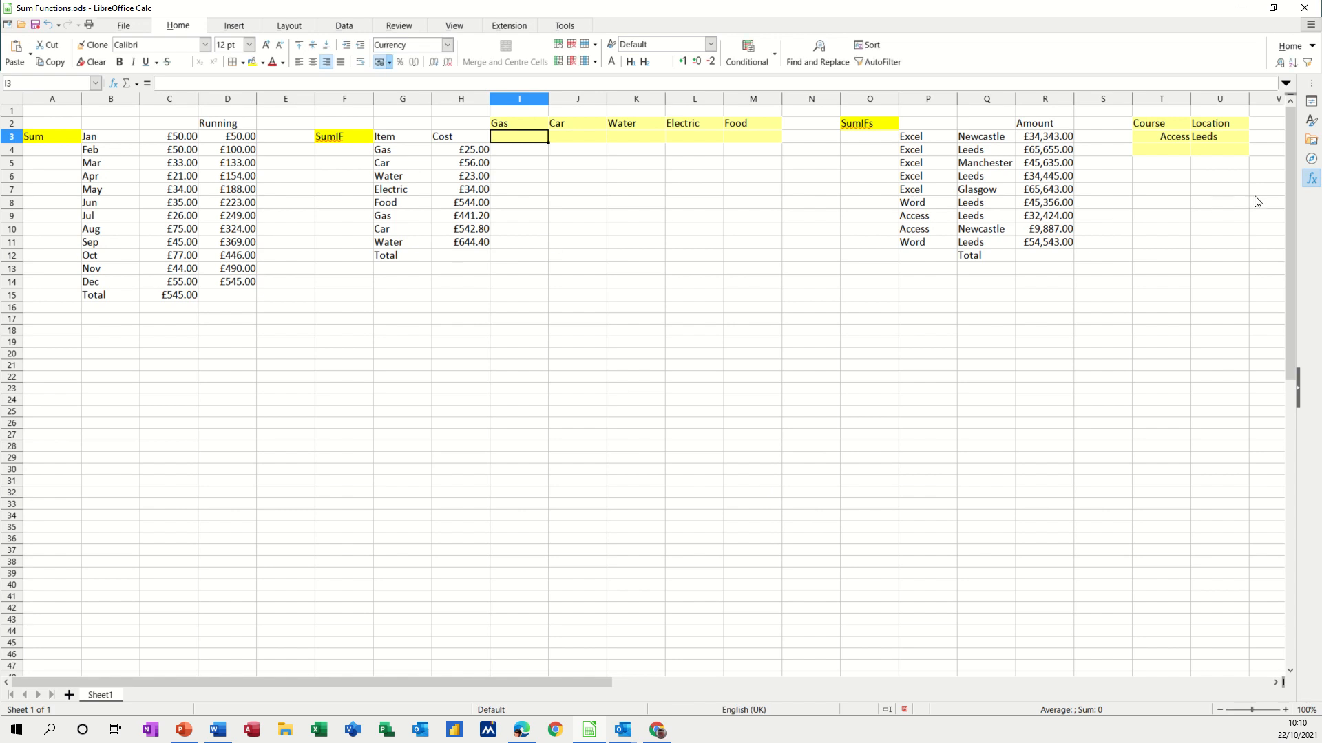
{"action": "mouse_move", "coordinate": [1312, 179]}
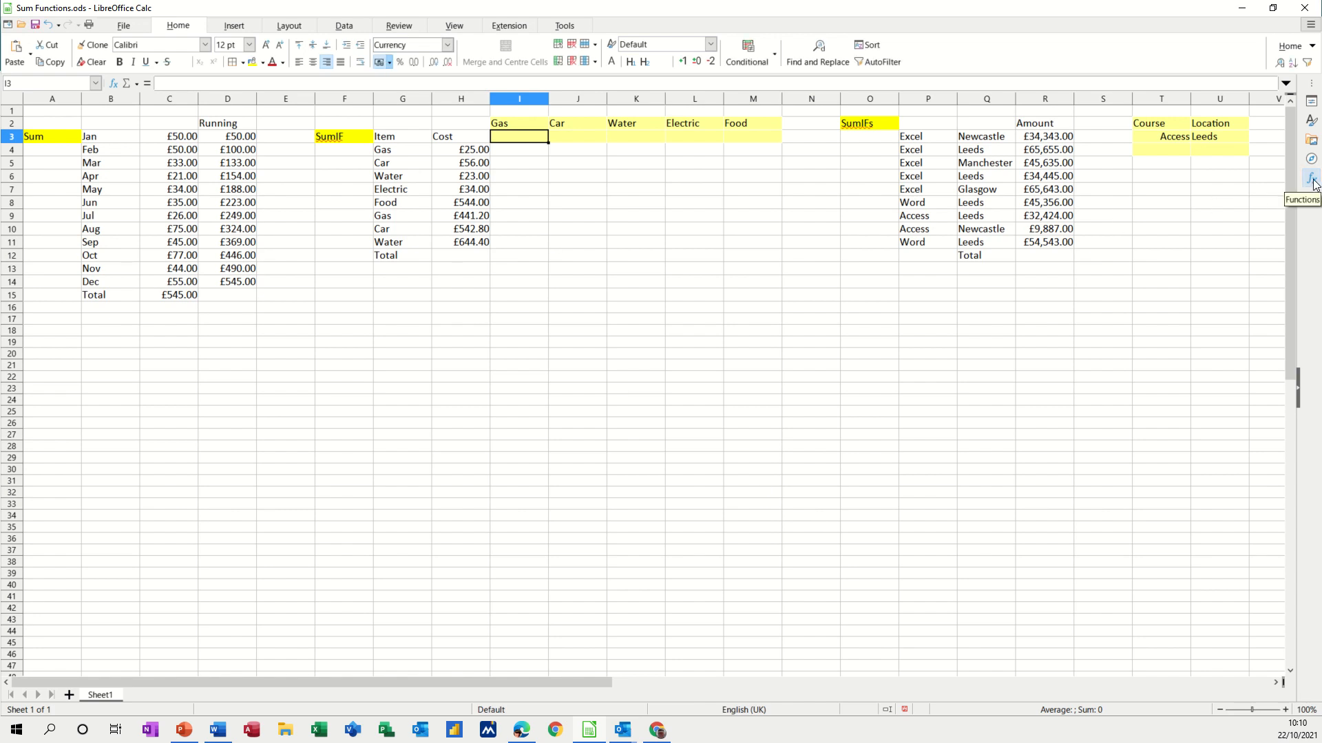
Enter =SUMIF(G4:G11,I2,H4:H11) in I3 to total Gas costs at £466.20
{"action": "left_click", "coordinate": [1313, 182]}
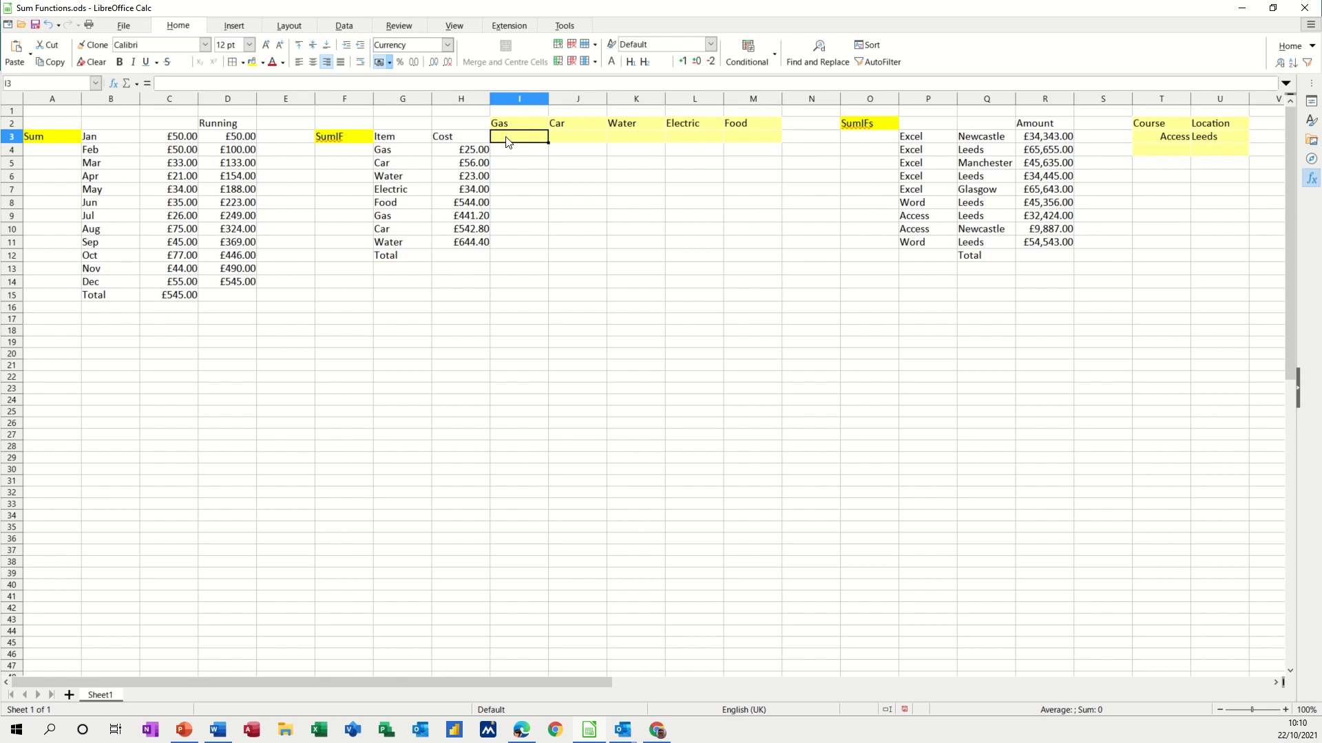
{"action": "type", "text": "=su"}
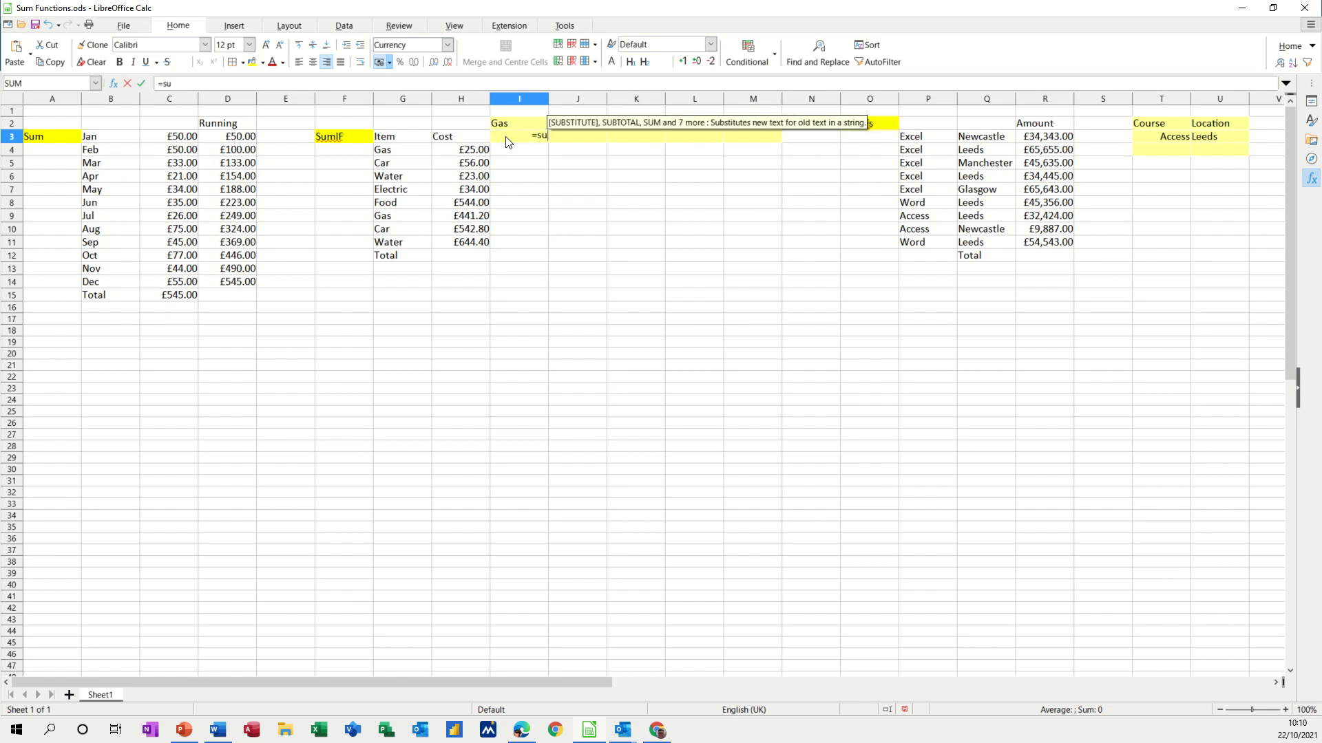
{"action": "type", "text": "mif(G4:G7"}
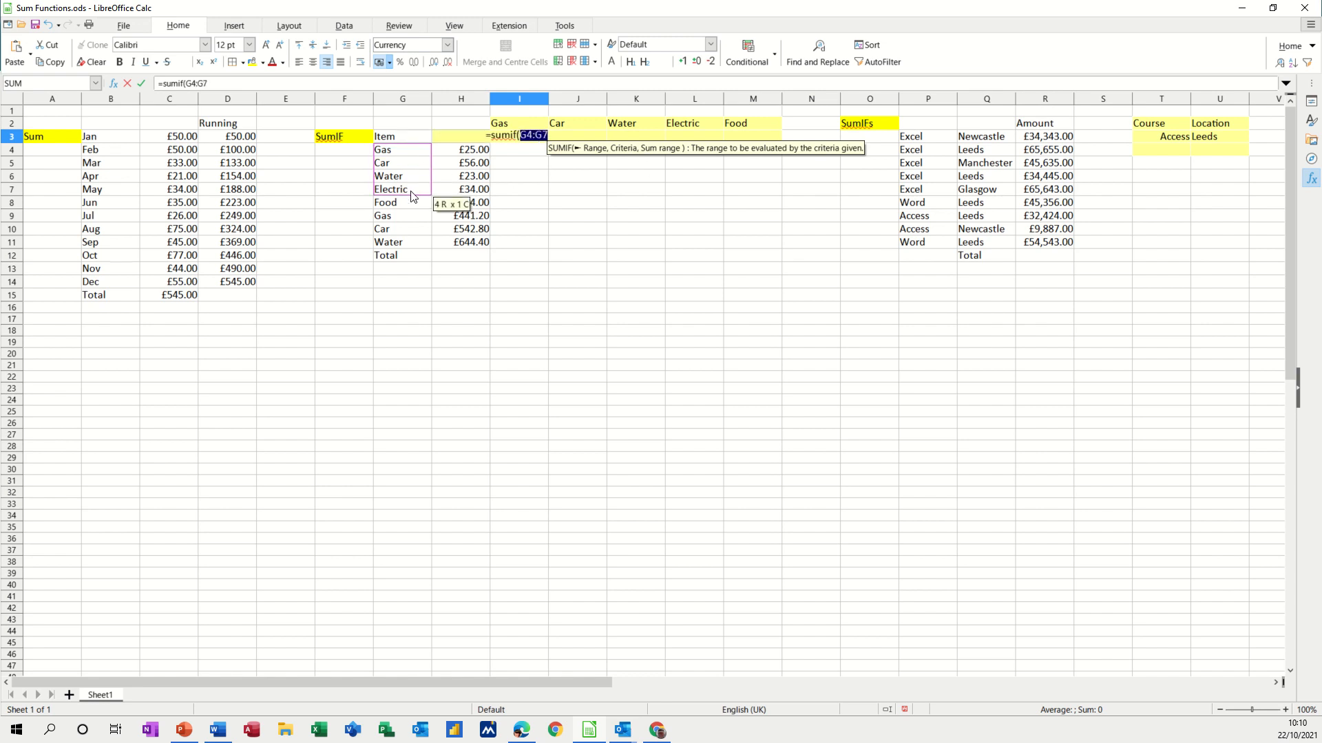
{"action": "left_click_drag", "start_coordinate": [402, 189], "coordinate": [402, 242]}
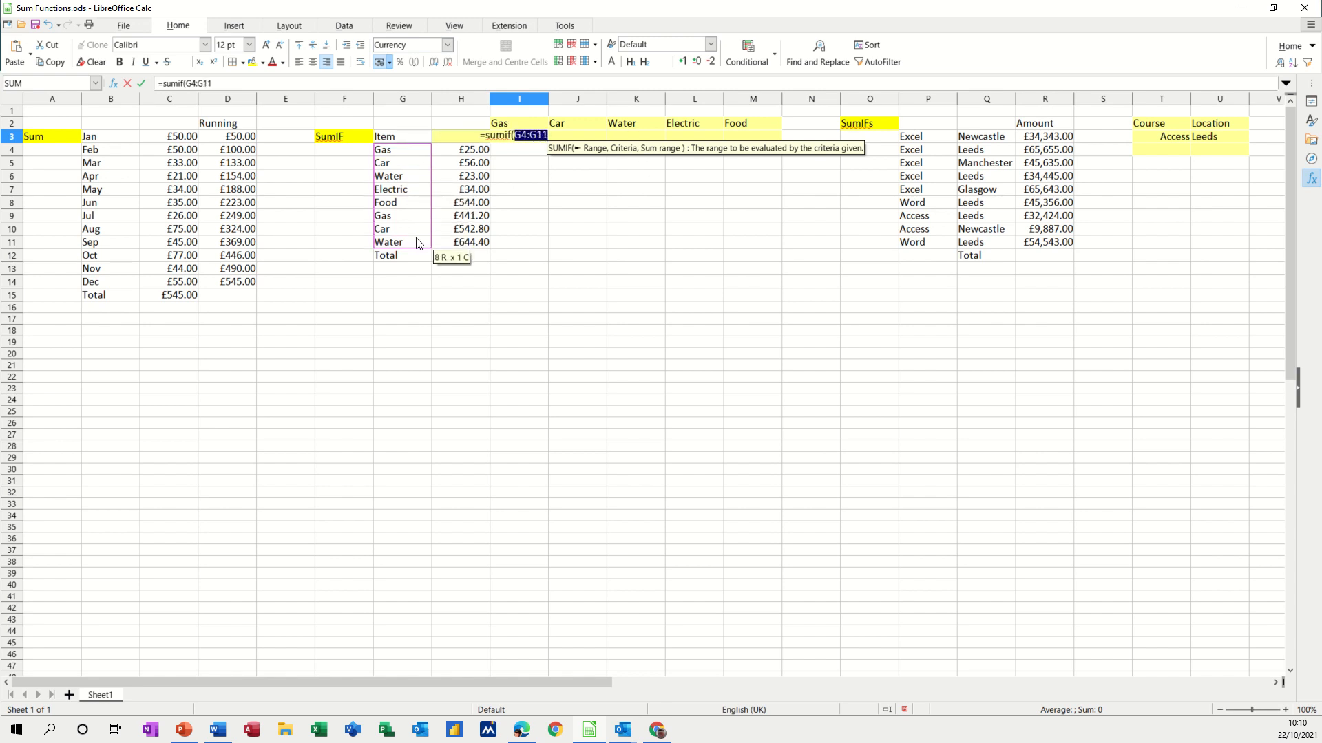
{"action": "type", "text": ",I2"}
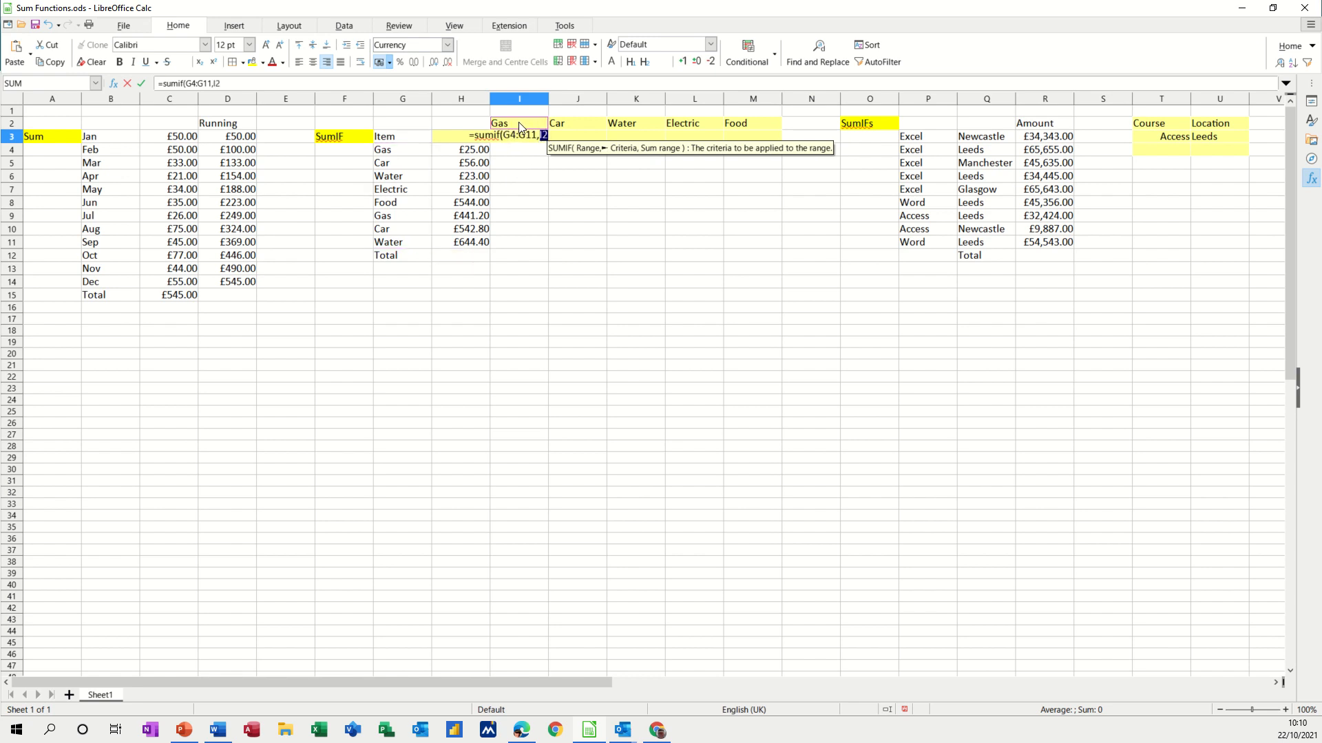
{"action": "type", "text": ","}
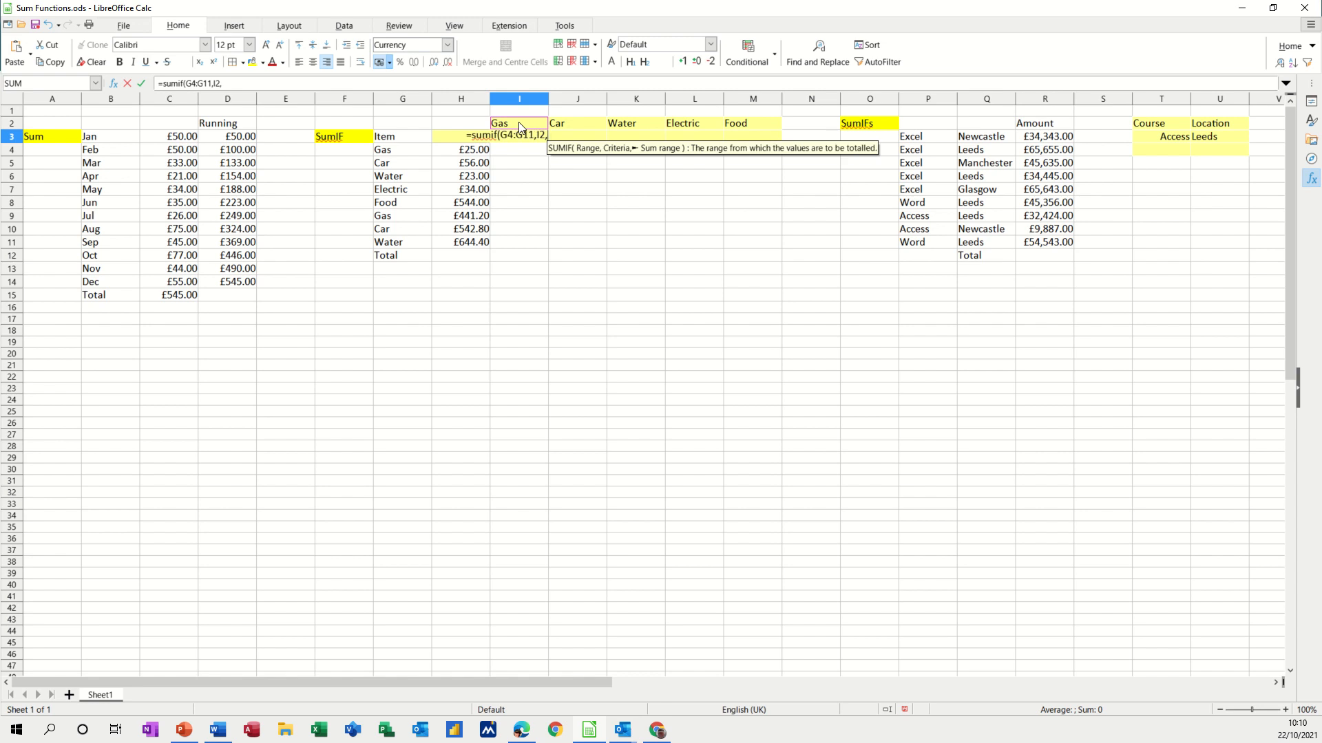
{"action": "mouse_move", "coordinate": [468, 151]}
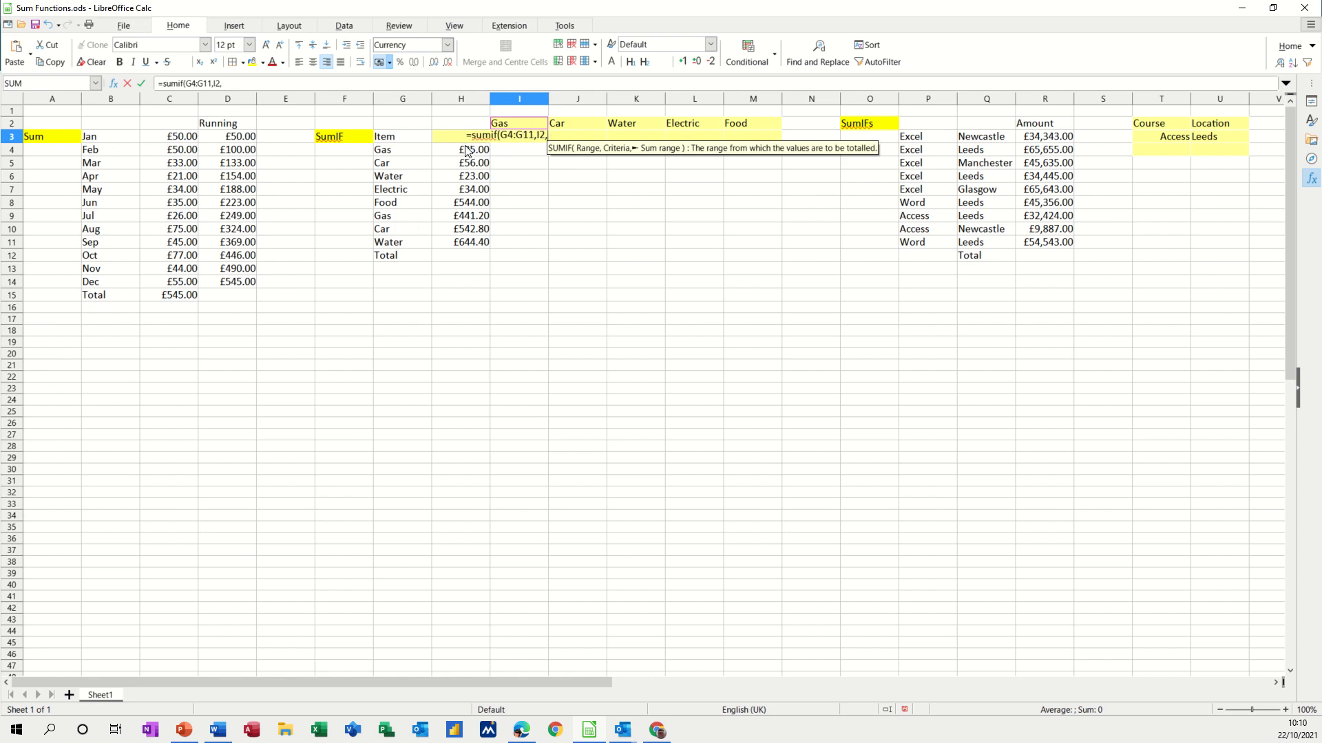
{"action": "left_click_drag", "start_coordinate": [461, 148], "coordinate": [461, 242]}
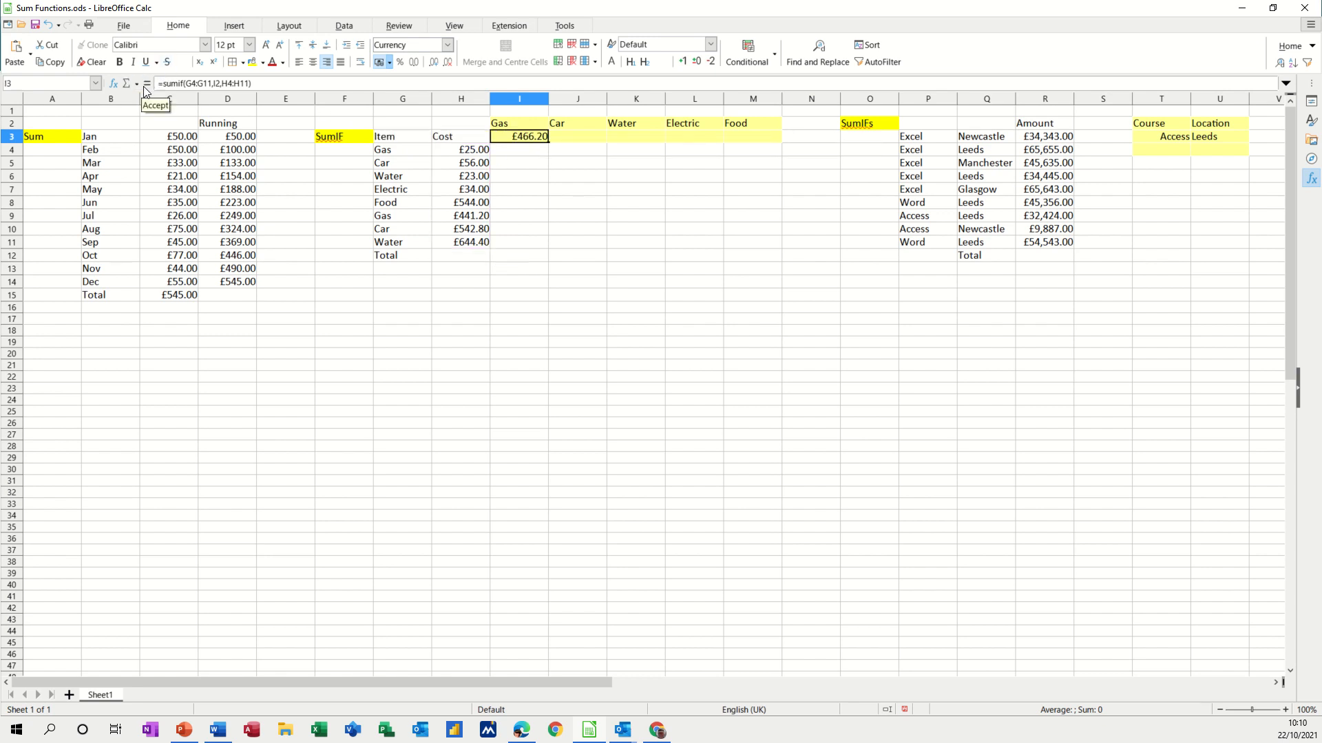
{"action": "left_click", "coordinate": [519, 137]}
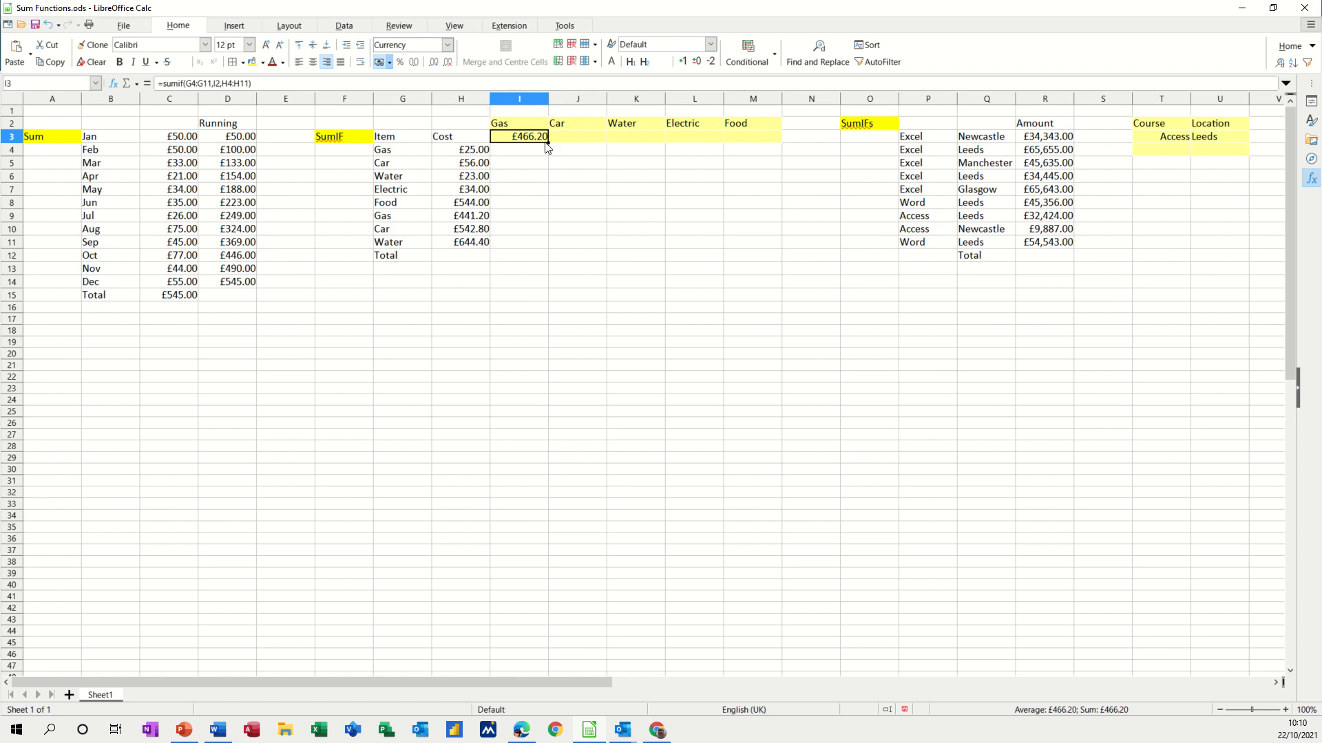
Make the SUMIF ranges absolute ($G$4:$G$11, $H$4:$H$11) and fill I3 across to Food
{"action": "left_click_drag", "start_coordinate": [519, 136], "coordinate": [578, 136]}
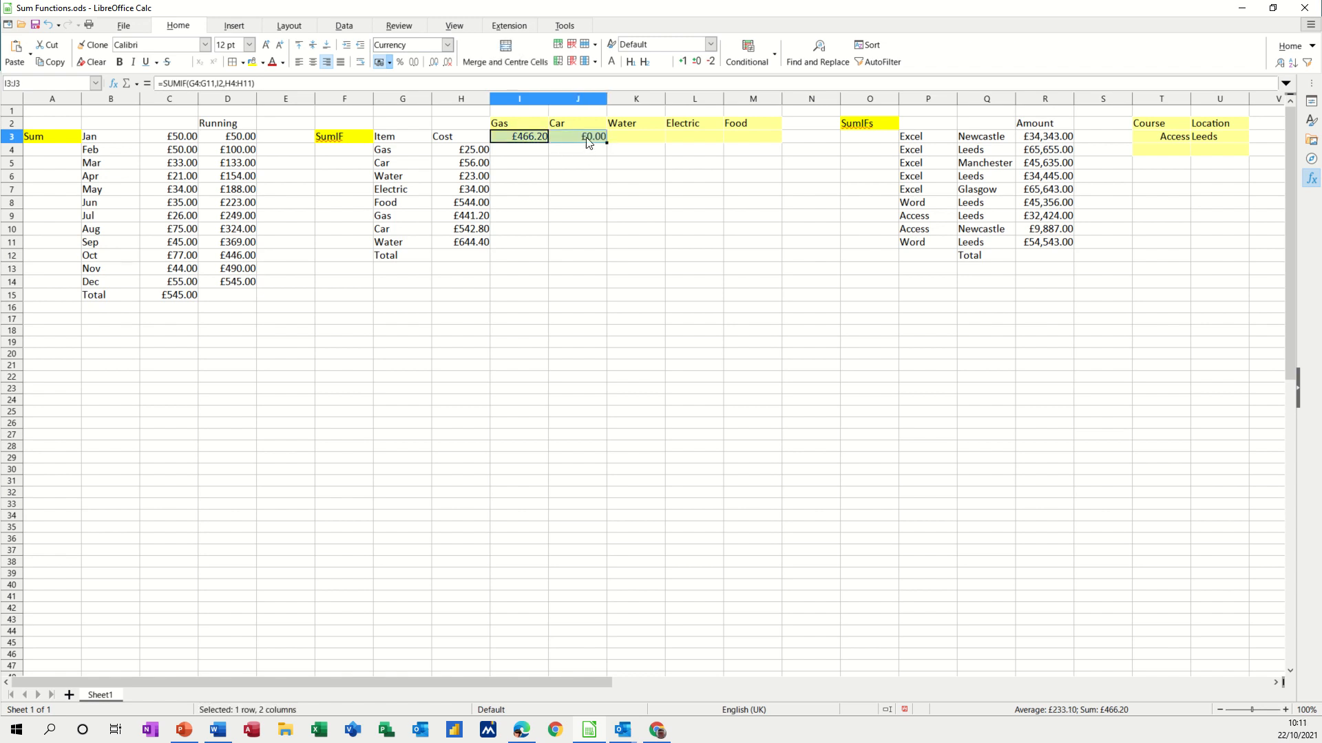
{"action": "left_click", "coordinate": [577, 136]}
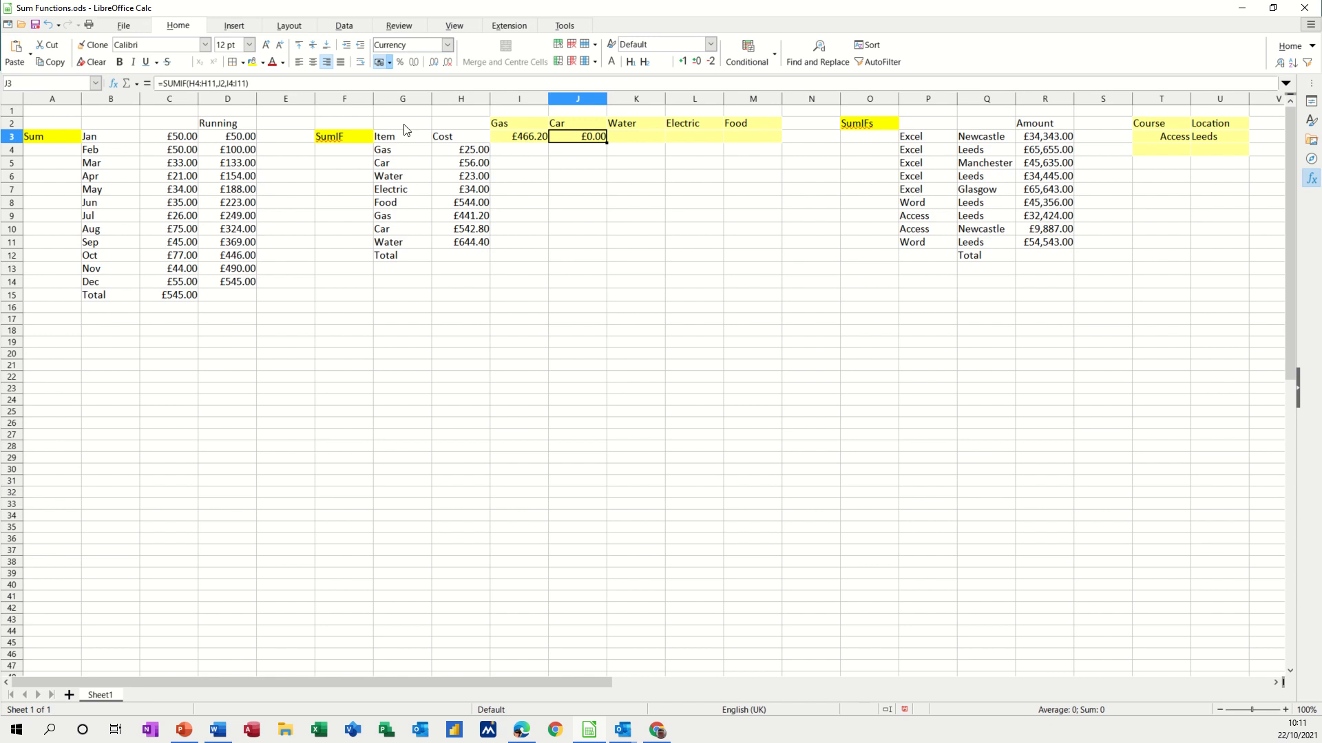
{"action": "mouse_move", "coordinate": [234, 83]}
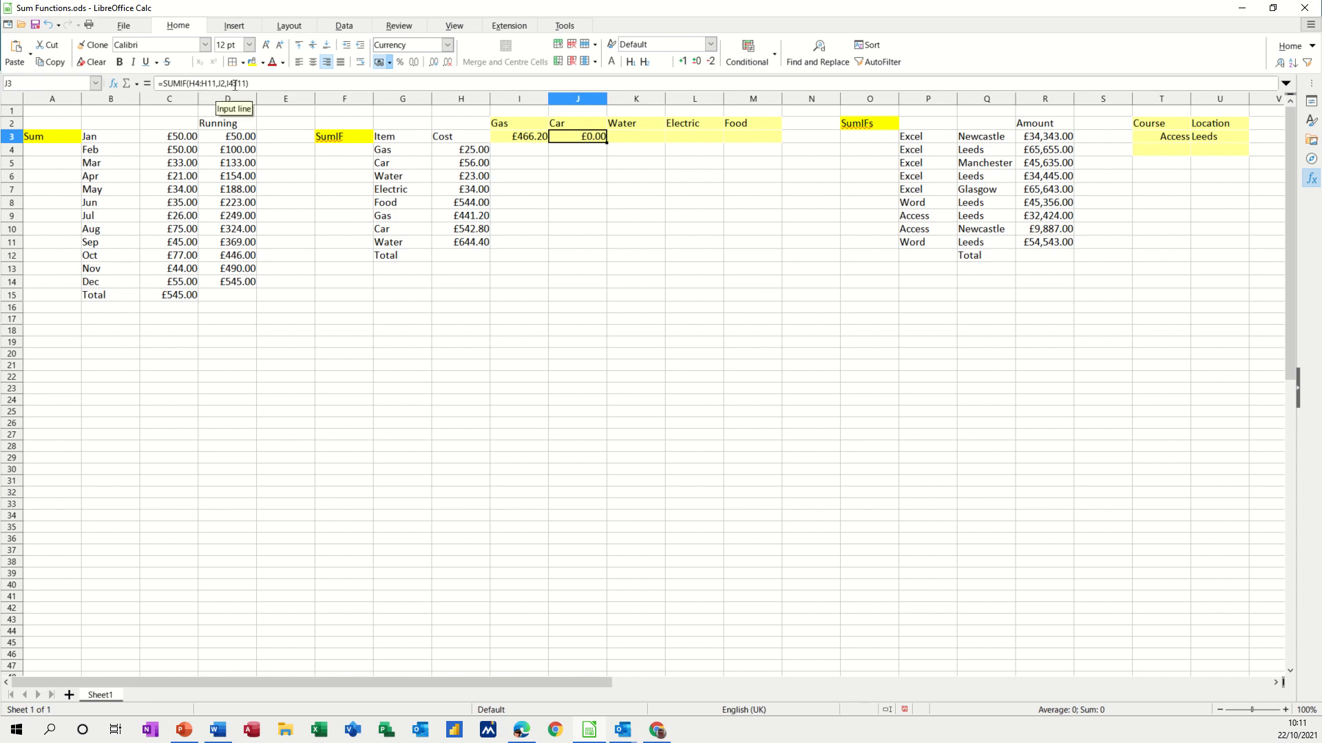
{"action": "mouse_move", "coordinate": [519, 175]}
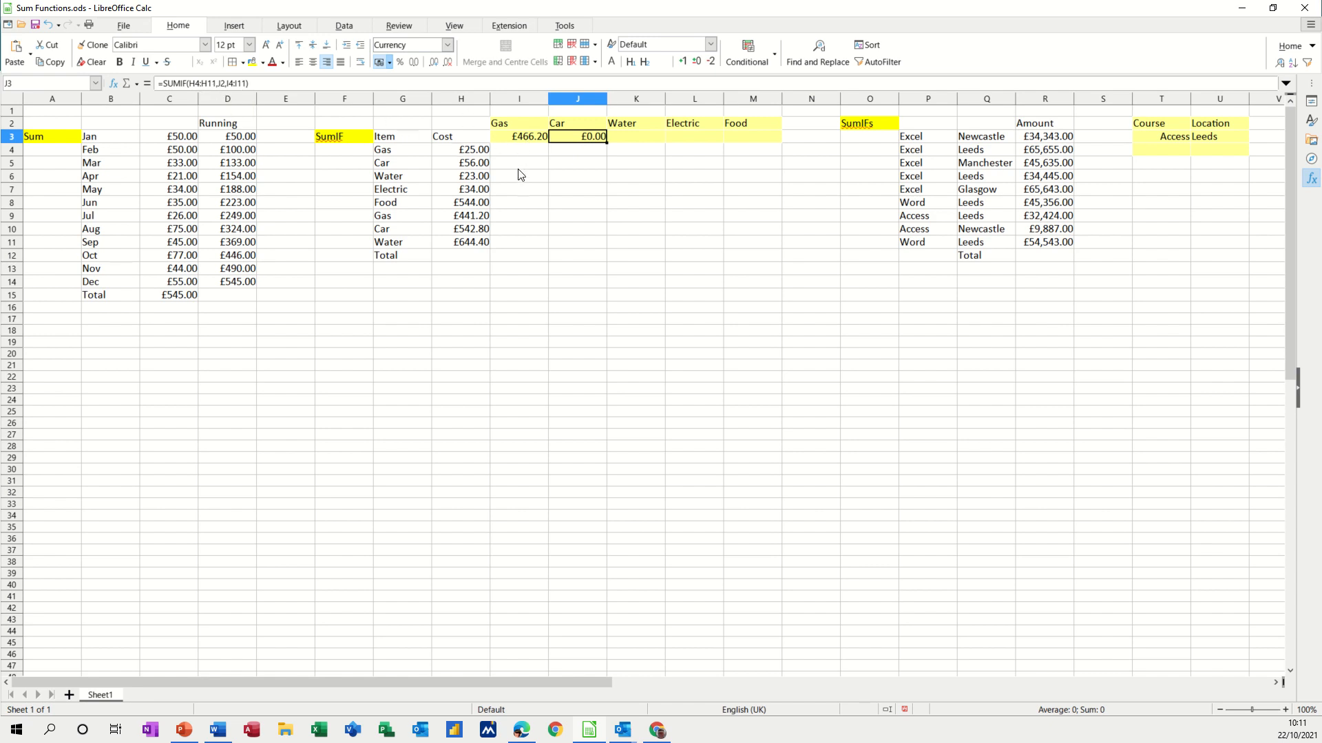
{"action": "mouse_move", "coordinate": [569, 155]}
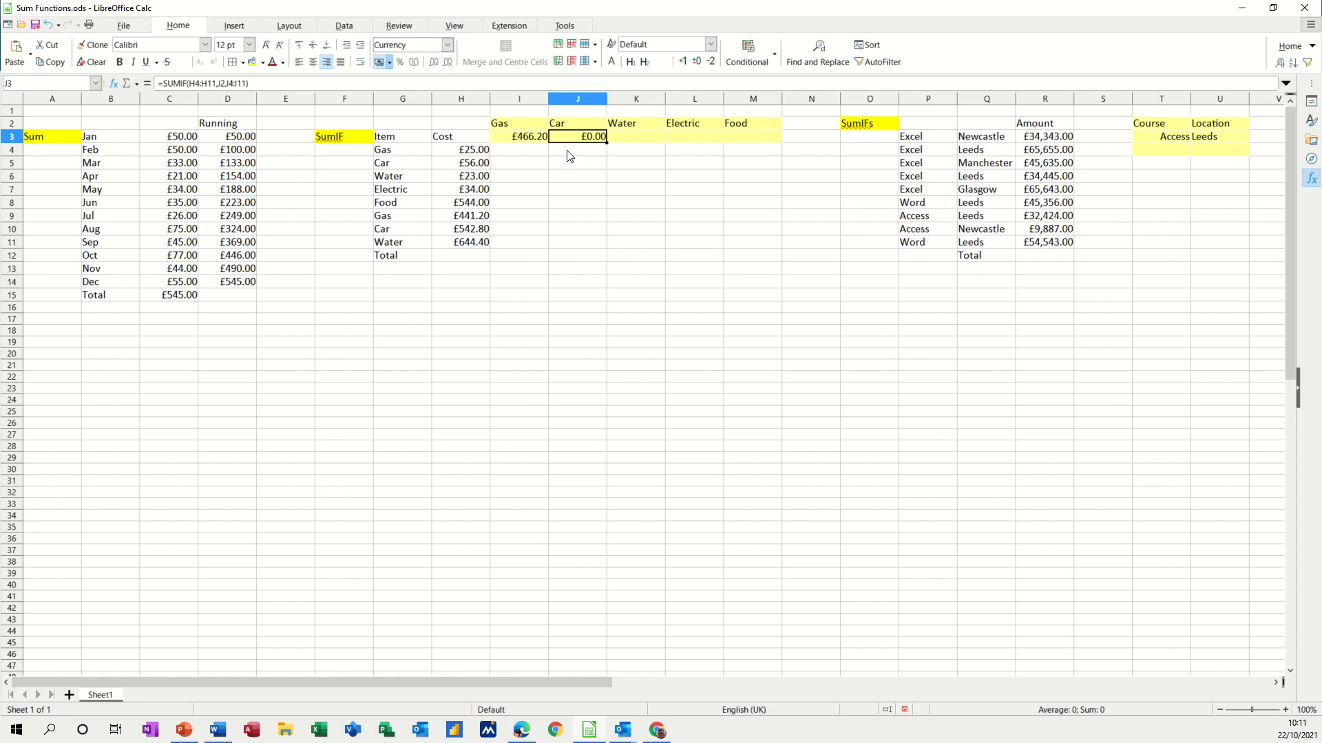
{"action": "left_click", "coordinate": [519, 136]}
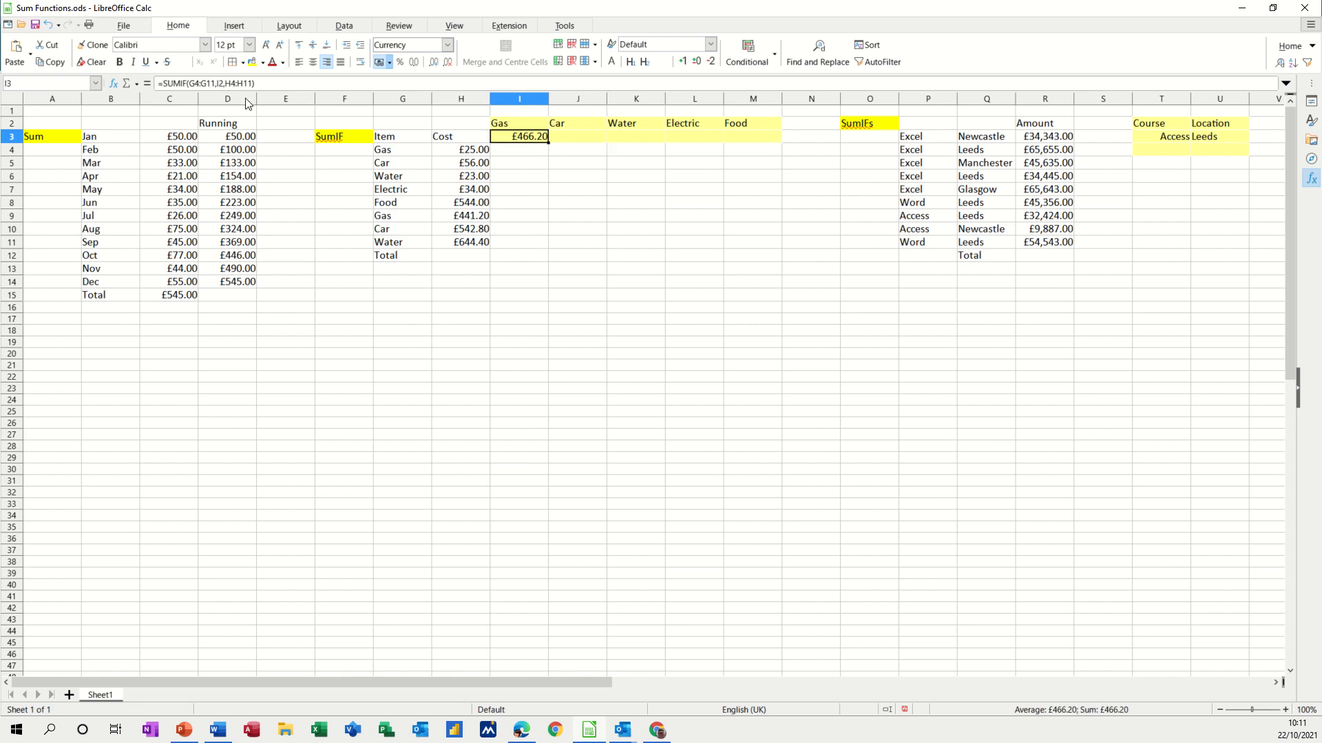
{"action": "double_click", "coordinate": [519, 136]}
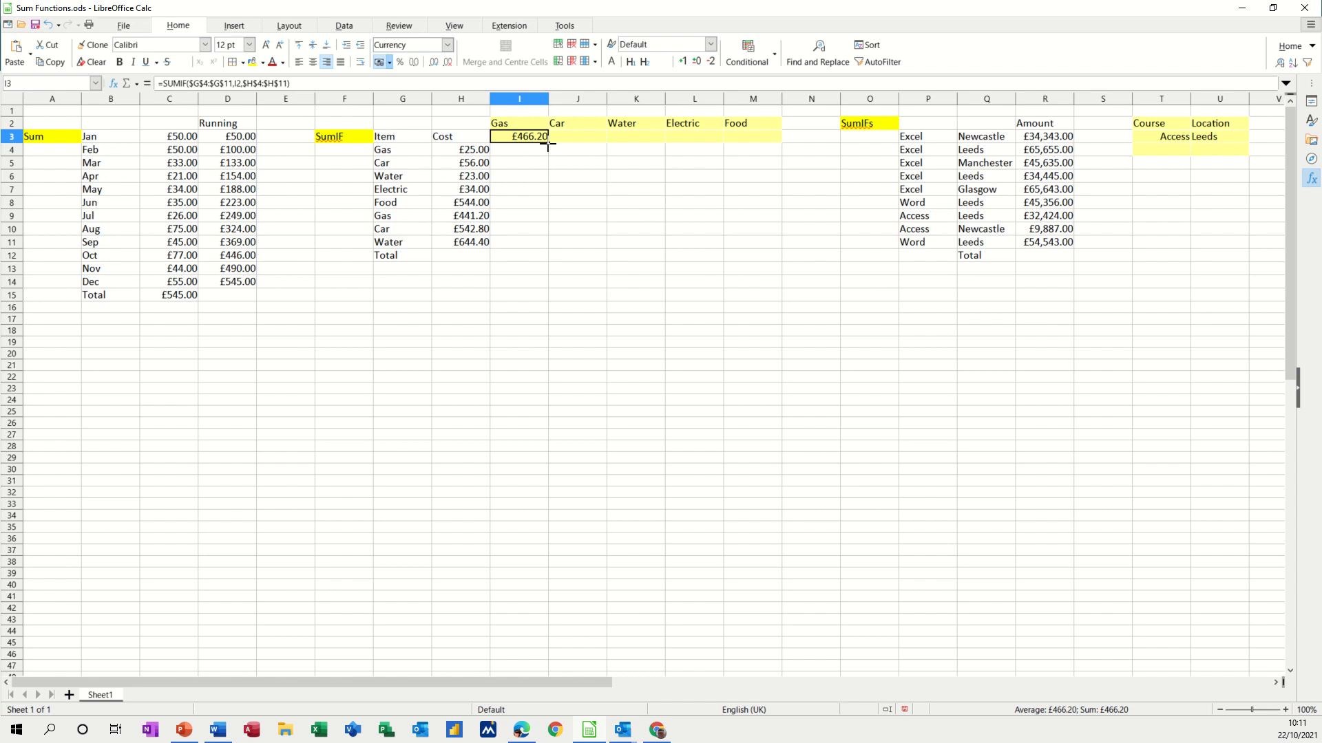
{"action": "left_click_drag", "start_coordinate": [520, 136], "coordinate": [753, 136]}
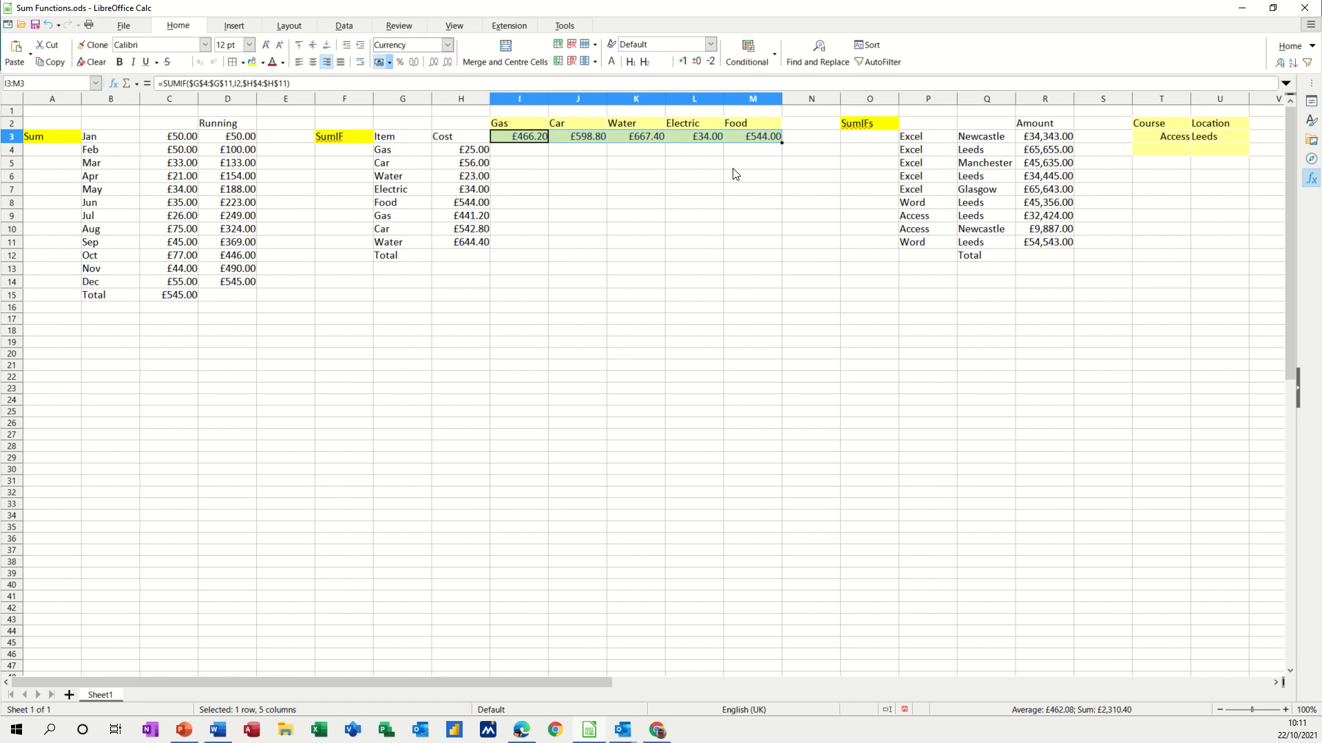
{"action": "mouse_move", "coordinate": [523, 147]}
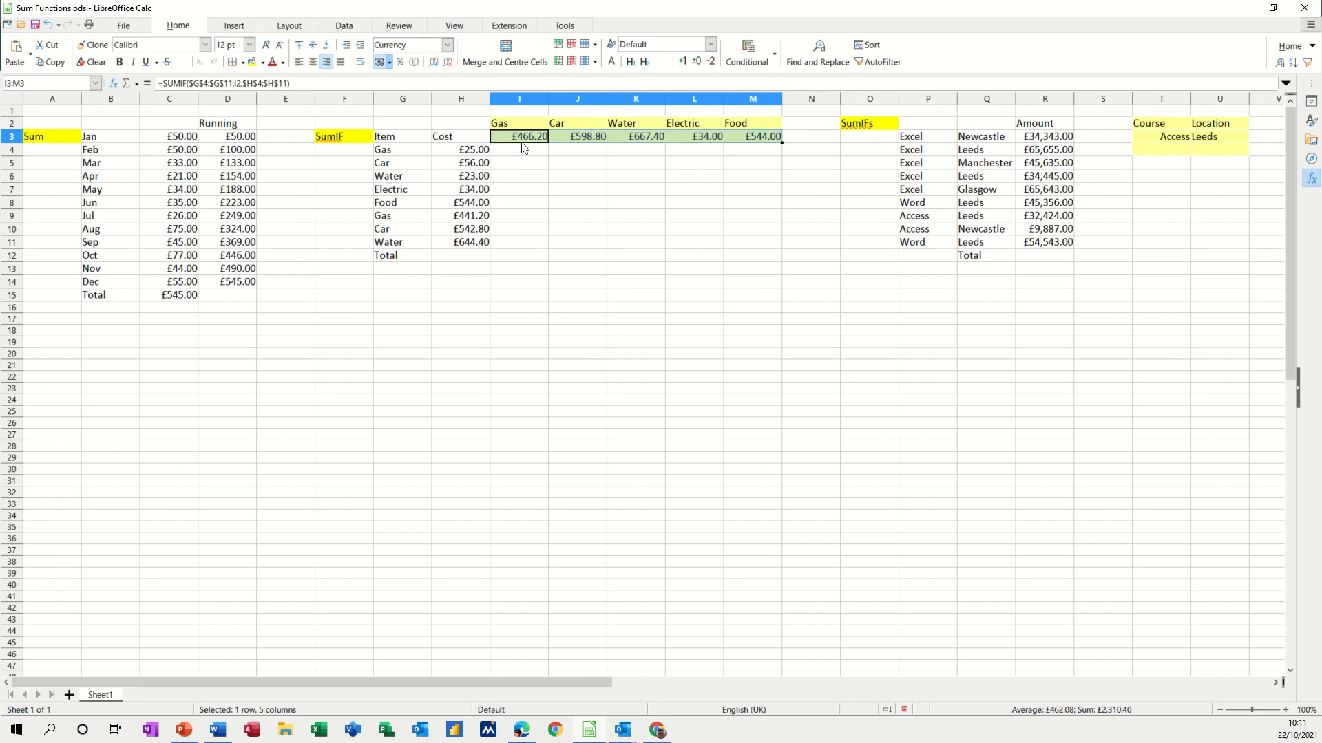
Clear the item totals row and name the cost values H4:H11 'cost'
{"action": "key", "text": "Delete"}
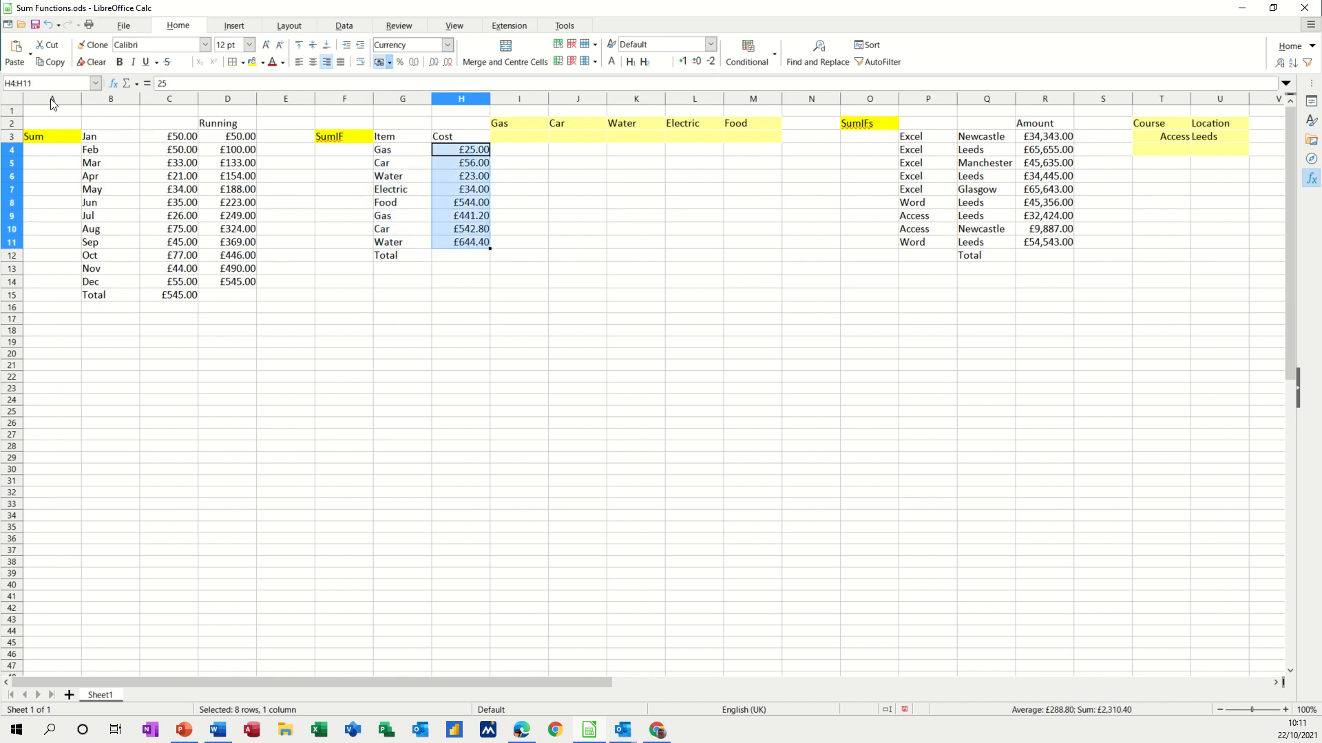
{"action": "type", "text": "cost"}
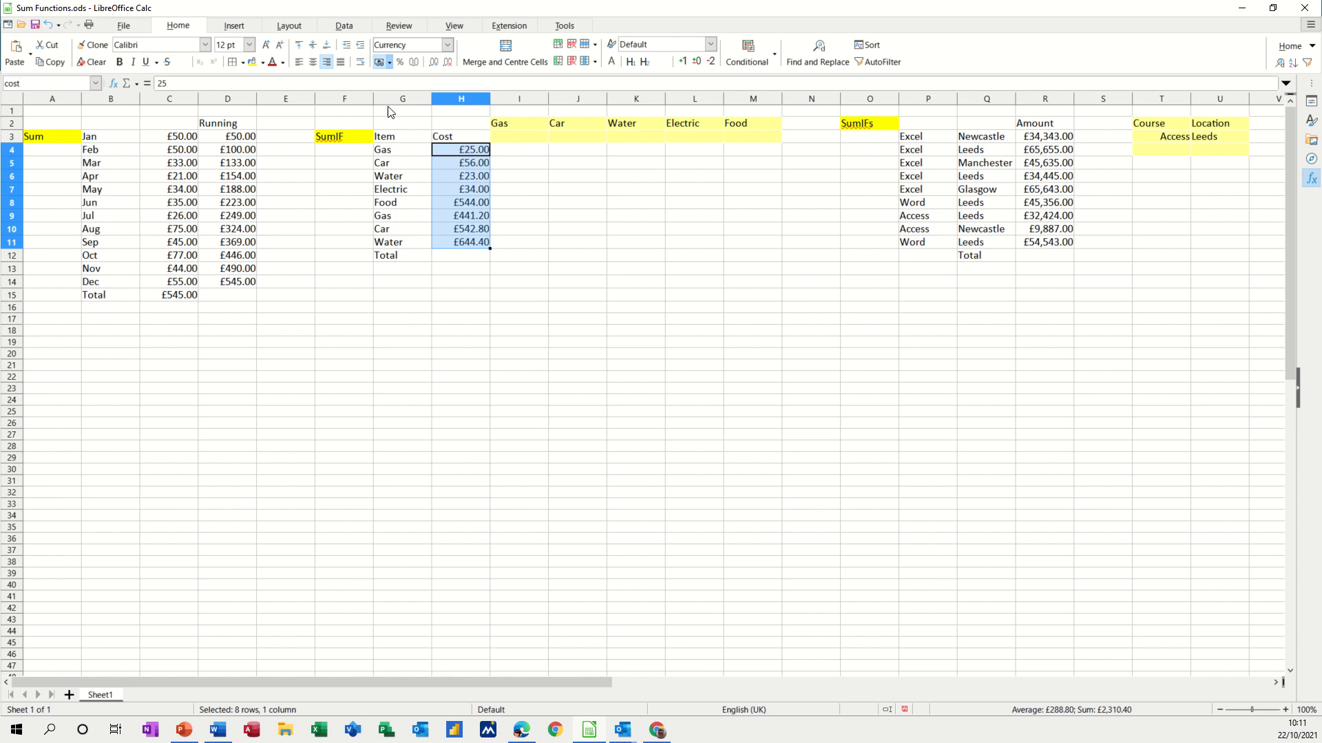
{"action": "left_click", "coordinate": [519, 136]}
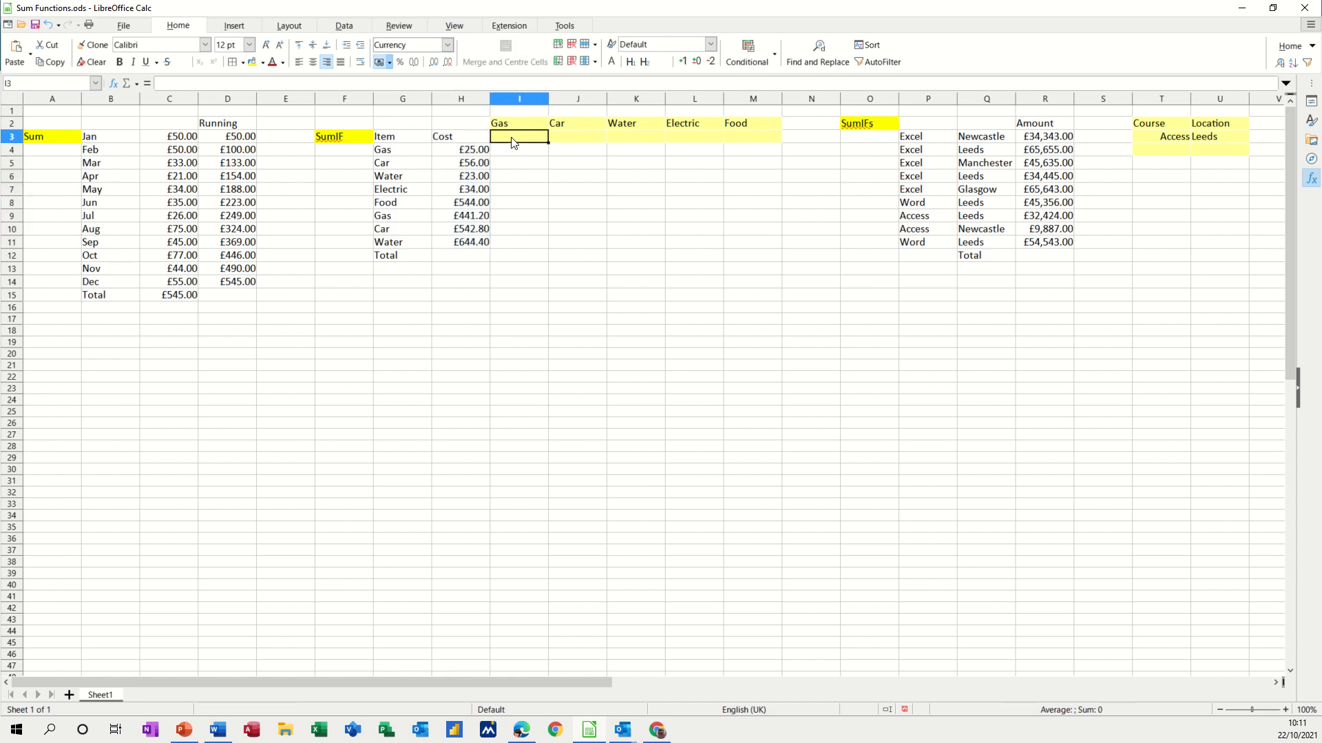
{"action": "mouse_move", "coordinate": [615, 239]}
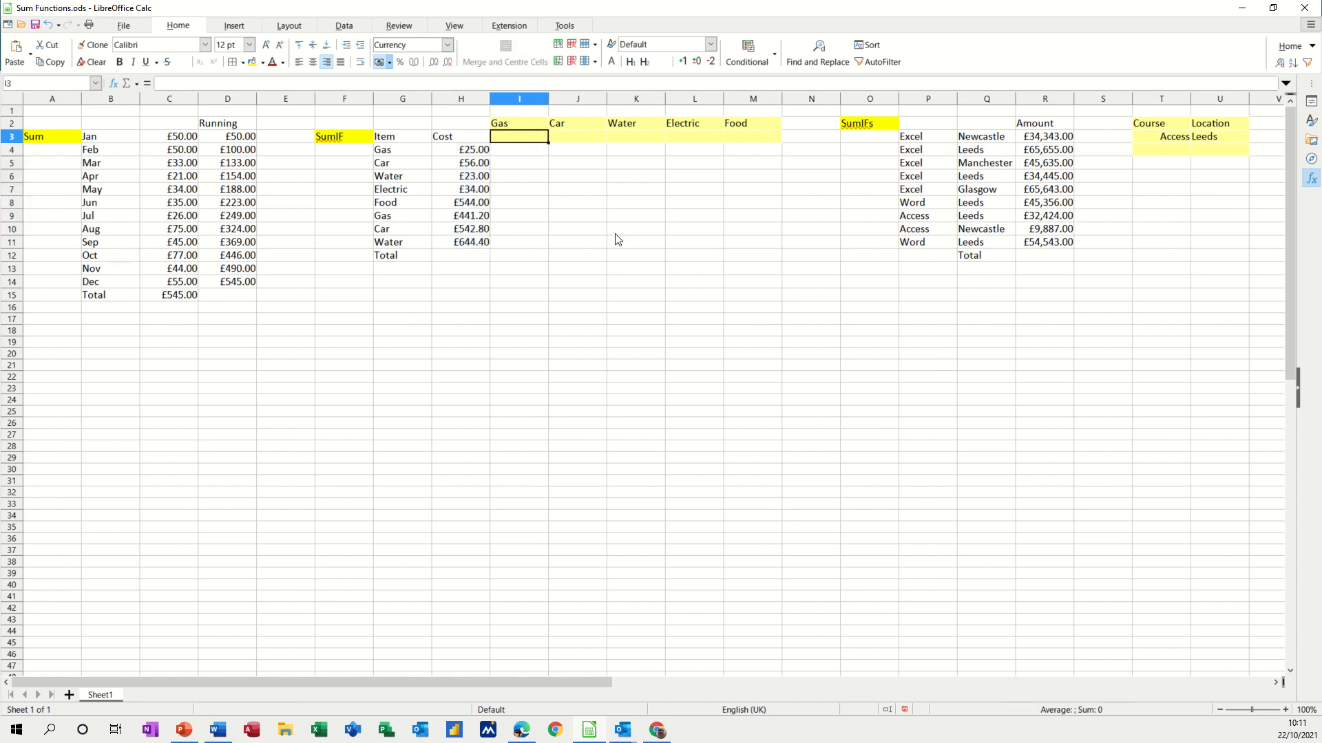
Enter =SUMIF(item,I2,cost) in I3 and fill it across from Gas to Food
{"action": "type", "text": "=sumif(item,"}
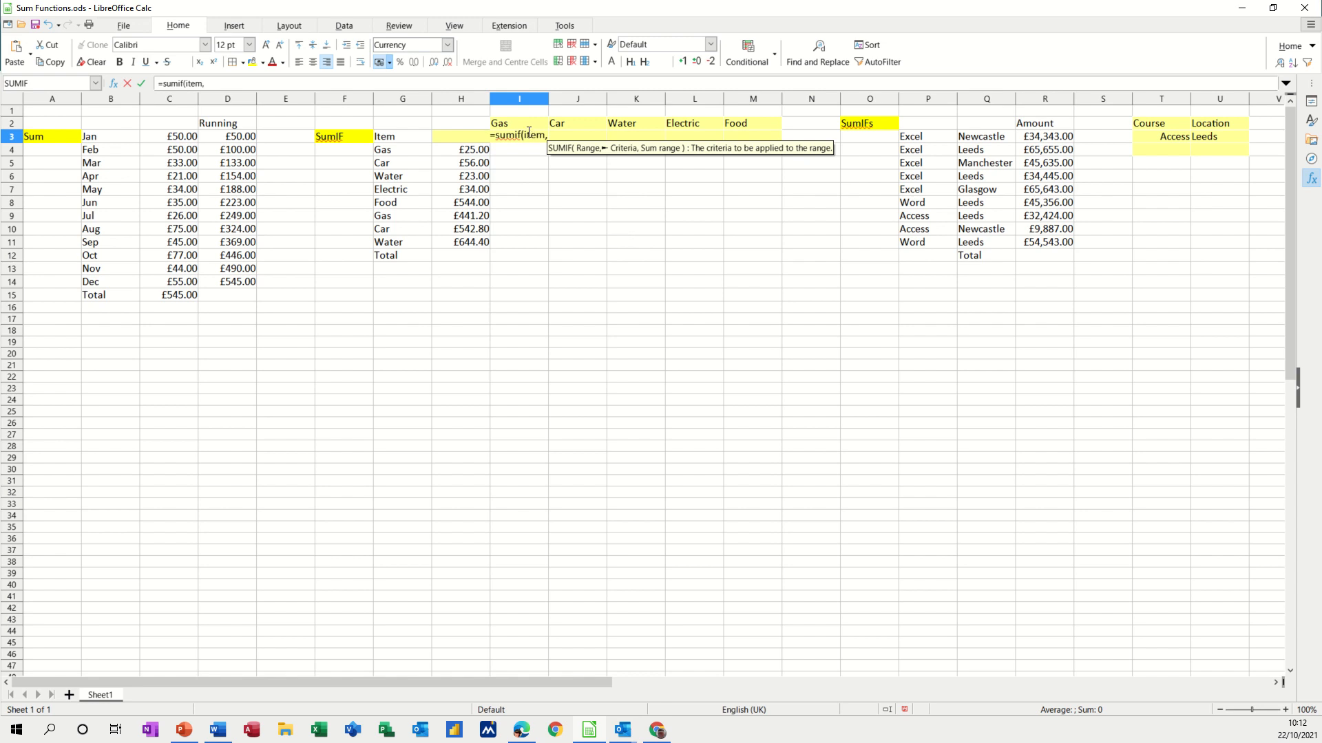
{"action": "left_click", "coordinate": [519, 123]}
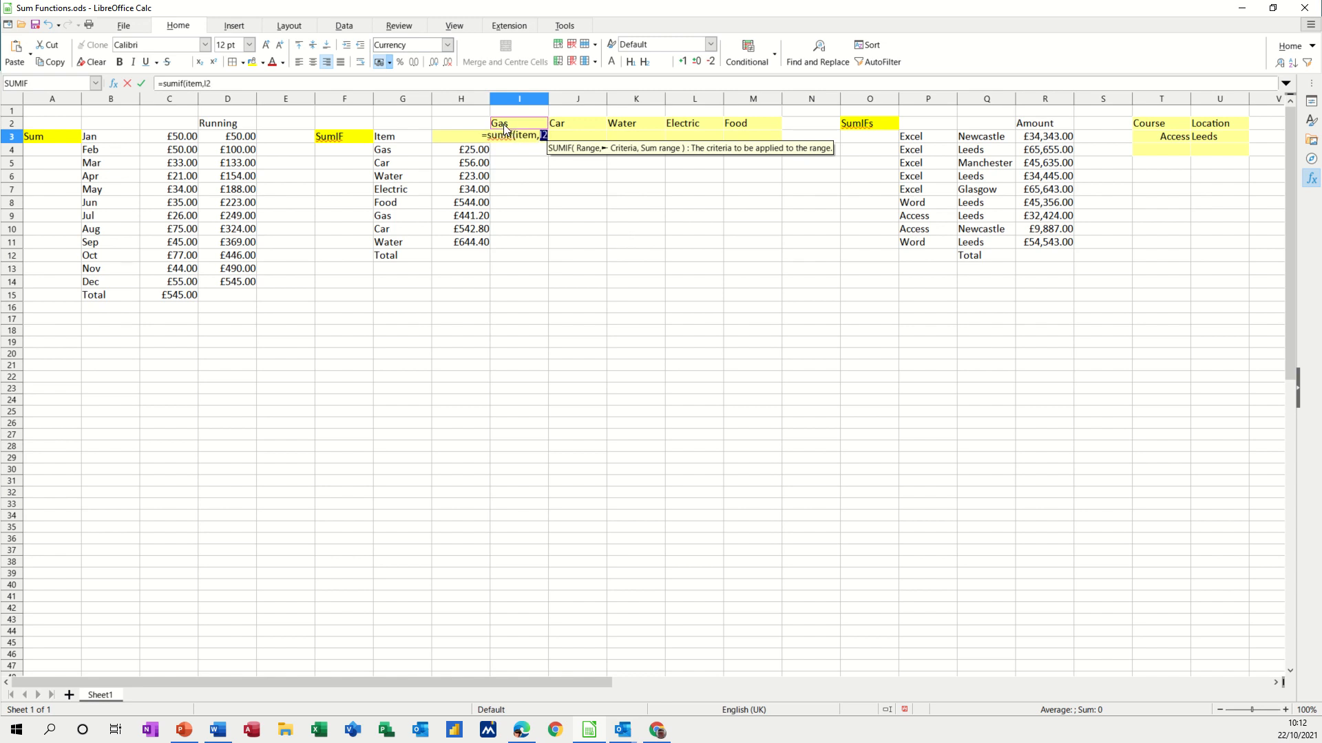
{"action": "type", "text": ","}
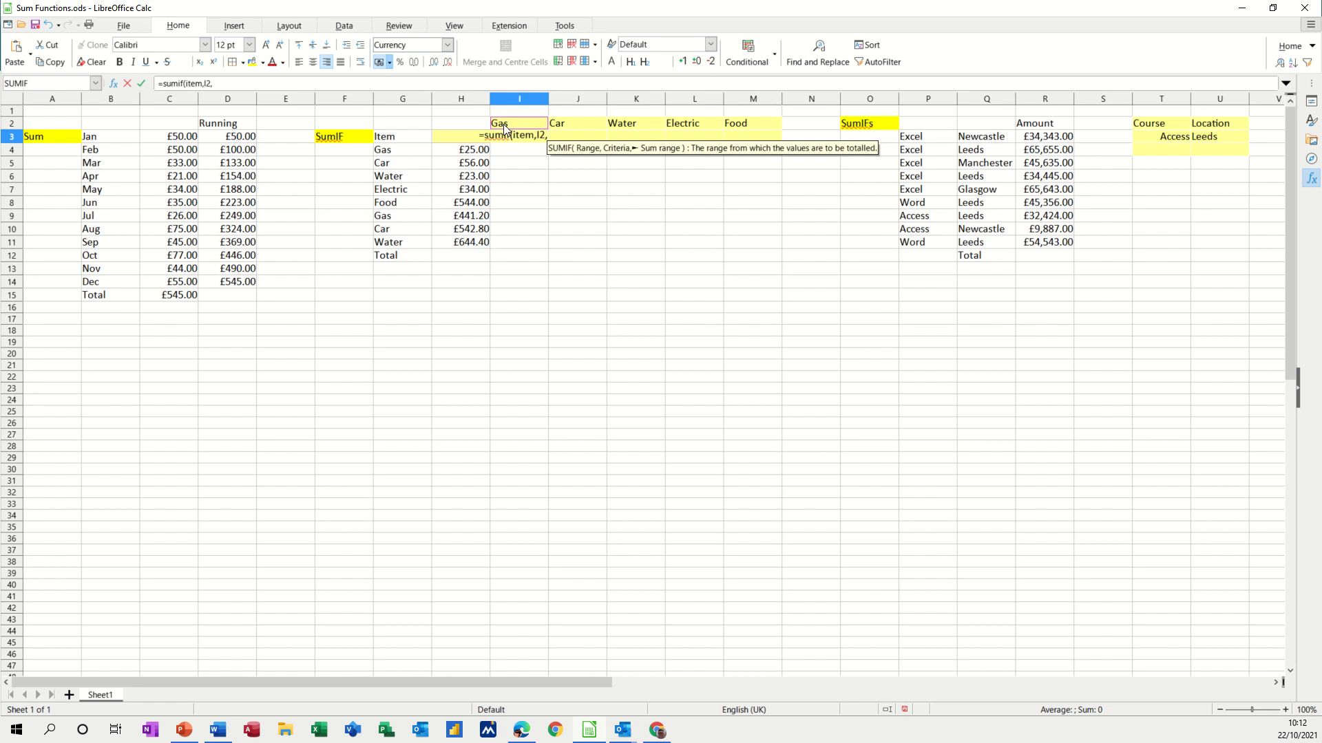
{"action": "type", "text": "cost"}
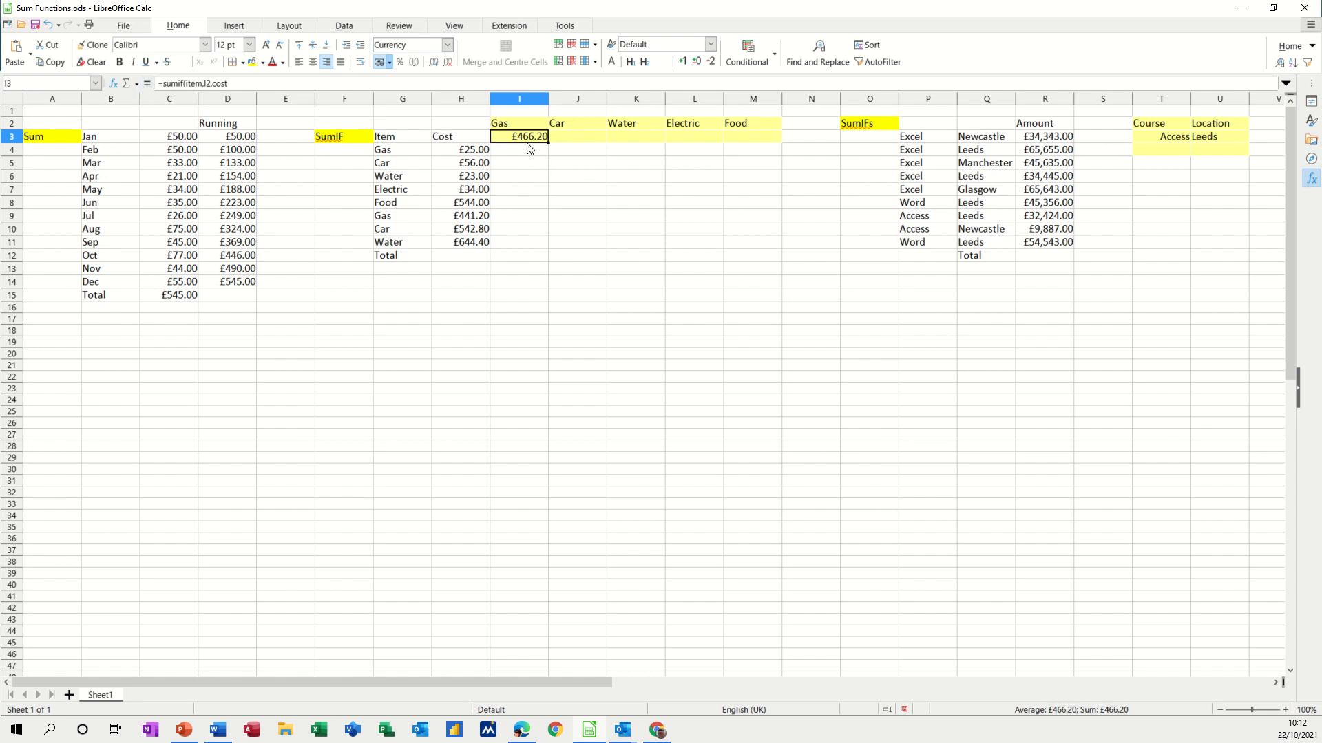
{"action": "mouse_move", "coordinate": [550, 151]}
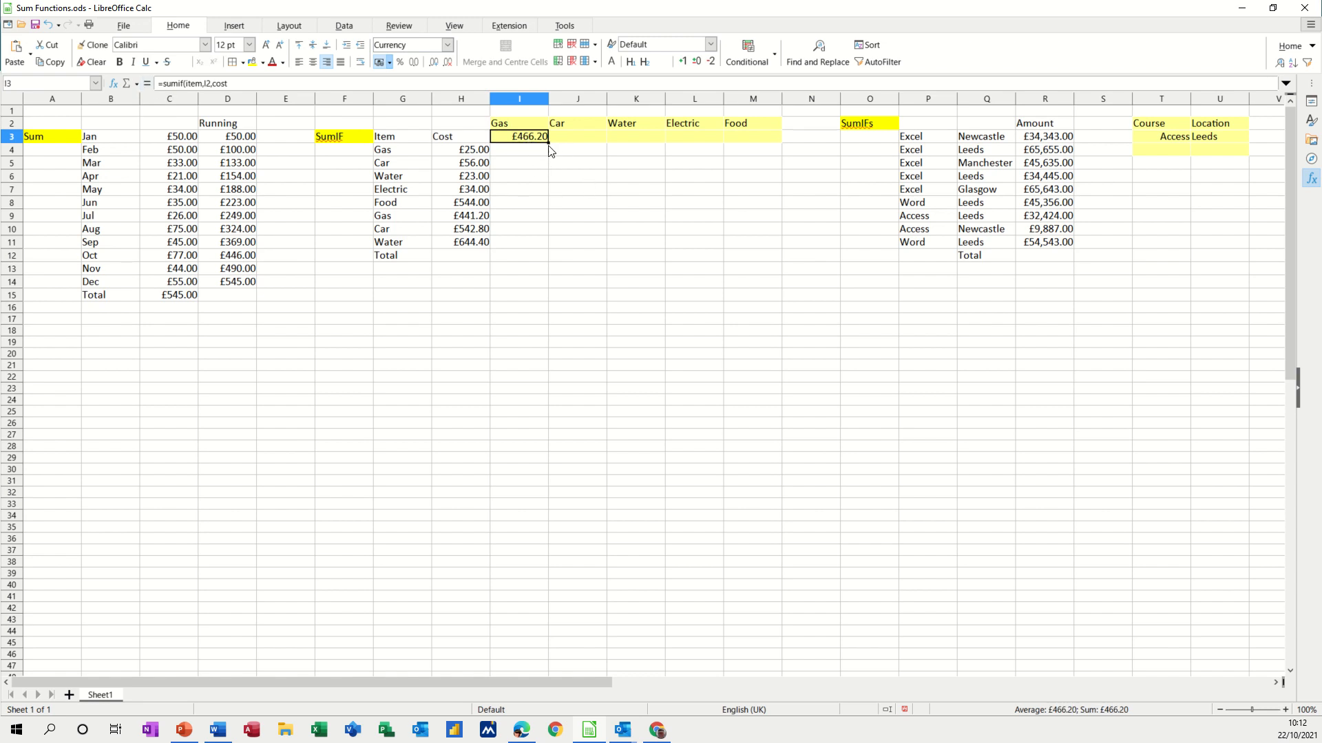
{"action": "left_click_drag", "start_coordinate": [529, 136], "coordinate": [763, 141]}
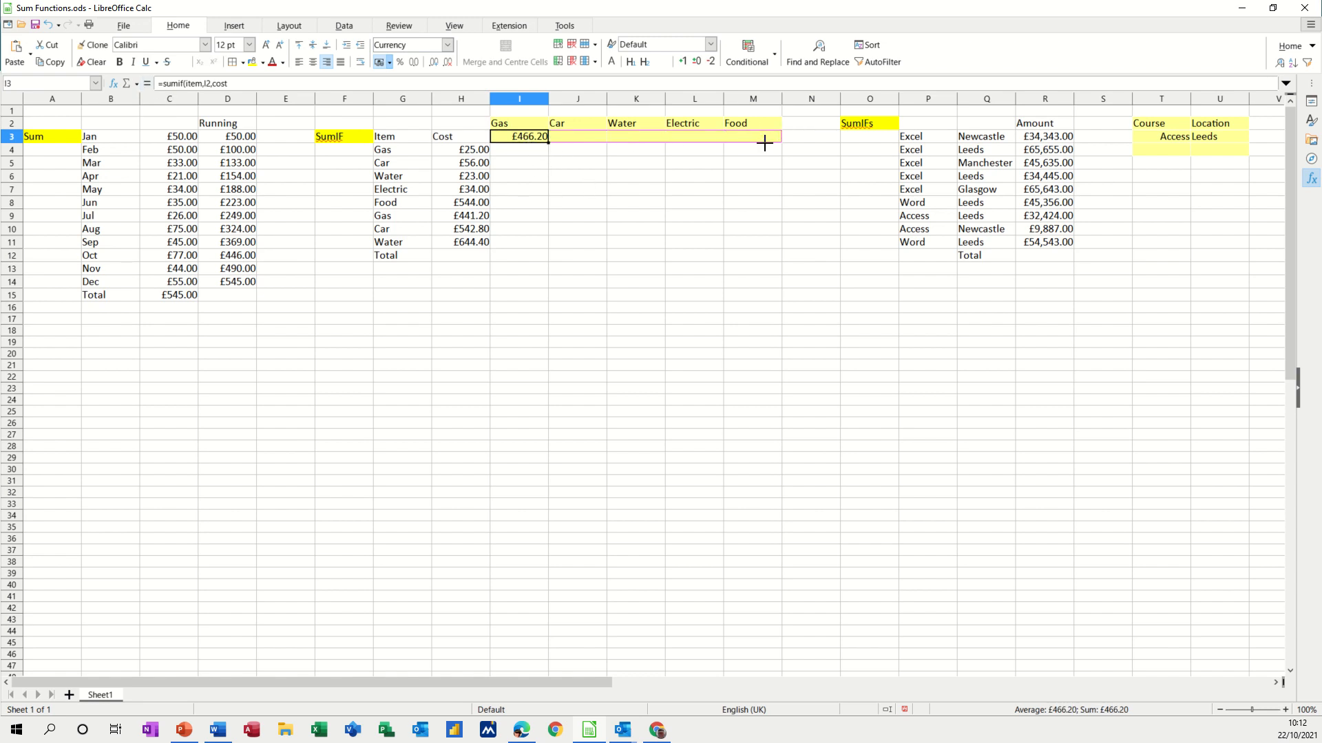
{"action": "left_click_drag", "start_coordinate": [546, 142], "coordinate": [775, 136]}
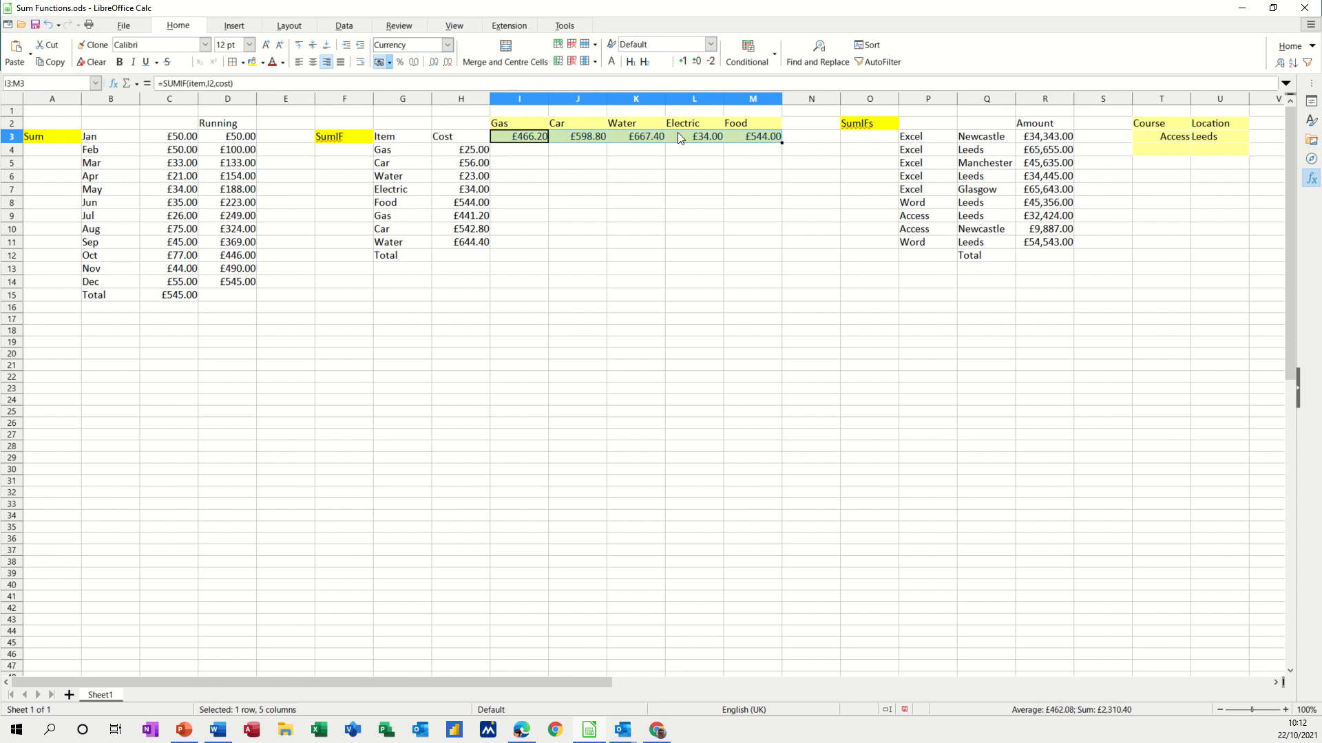
{"action": "mouse_move", "coordinate": [546, 149]}
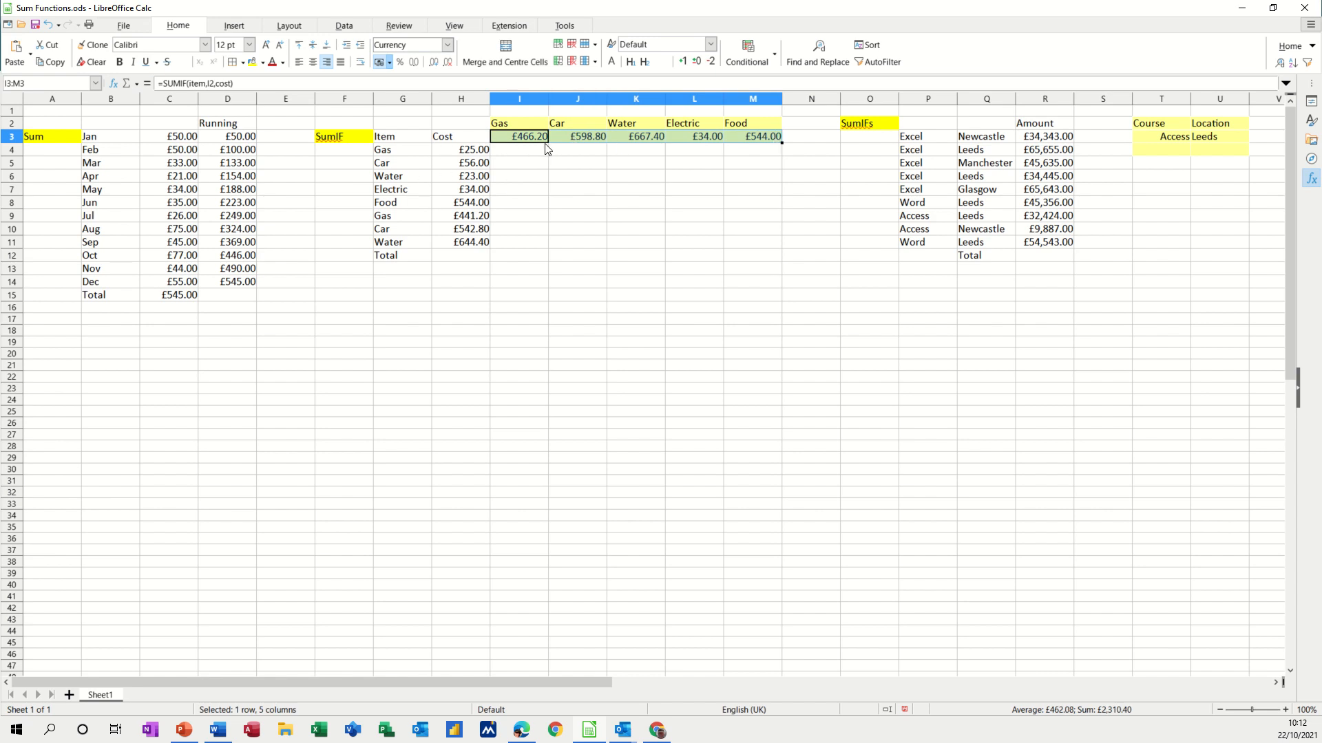
{"action": "mouse_move", "coordinate": [475, 157]}
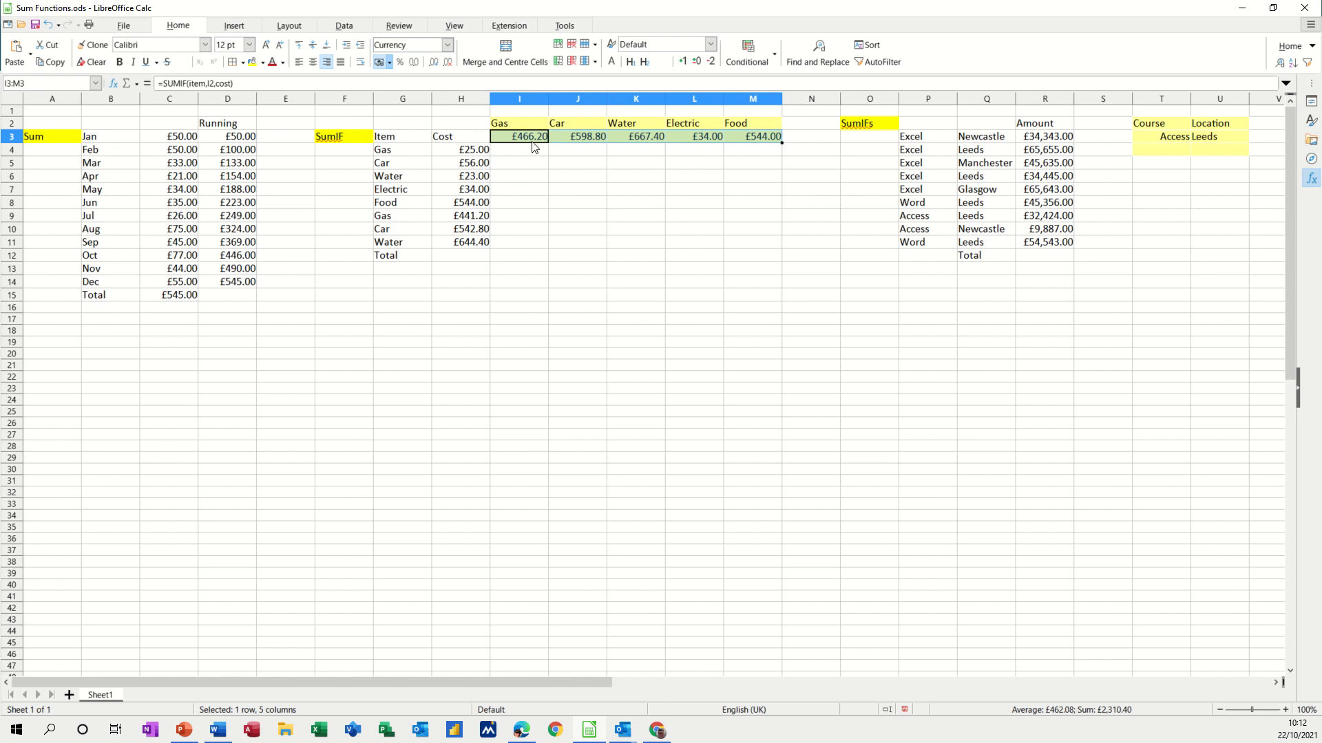
{"action": "mouse_move", "coordinate": [850, 140]}
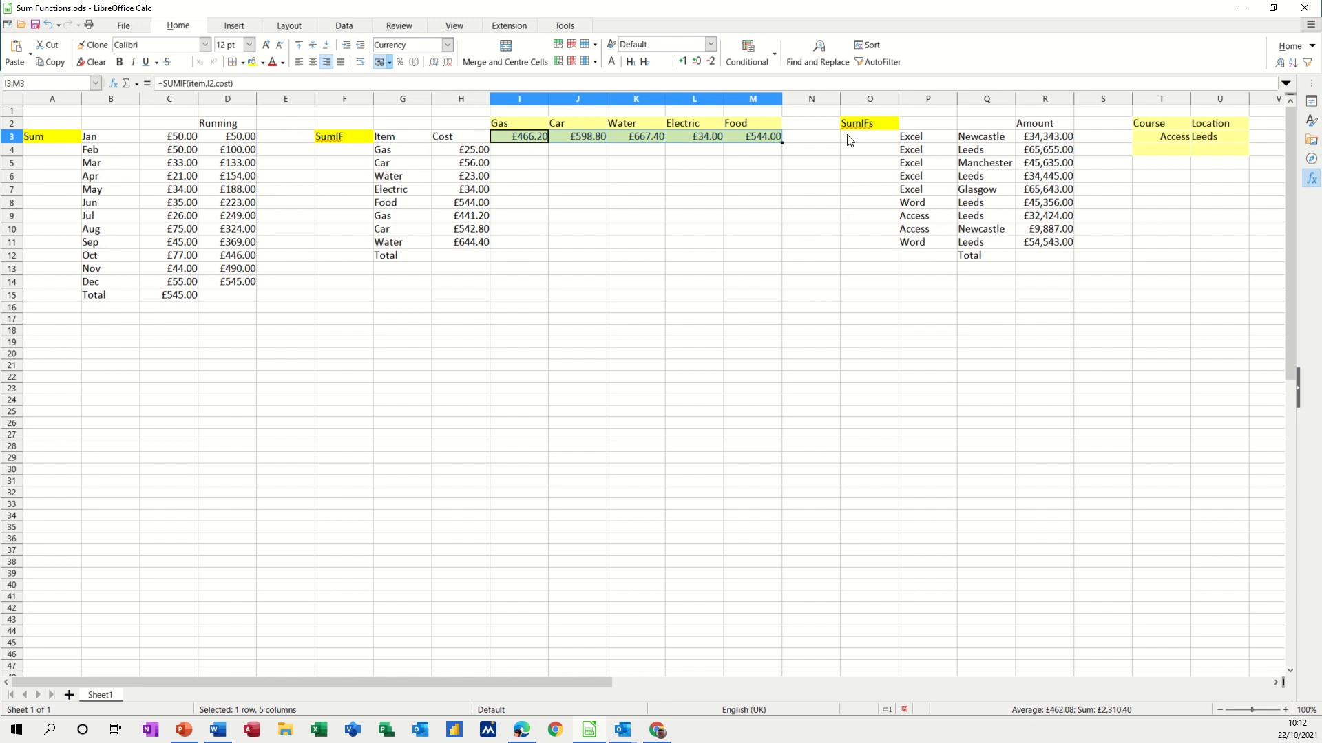
{"action": "mouse_move", "coordinate": [775, 180]}
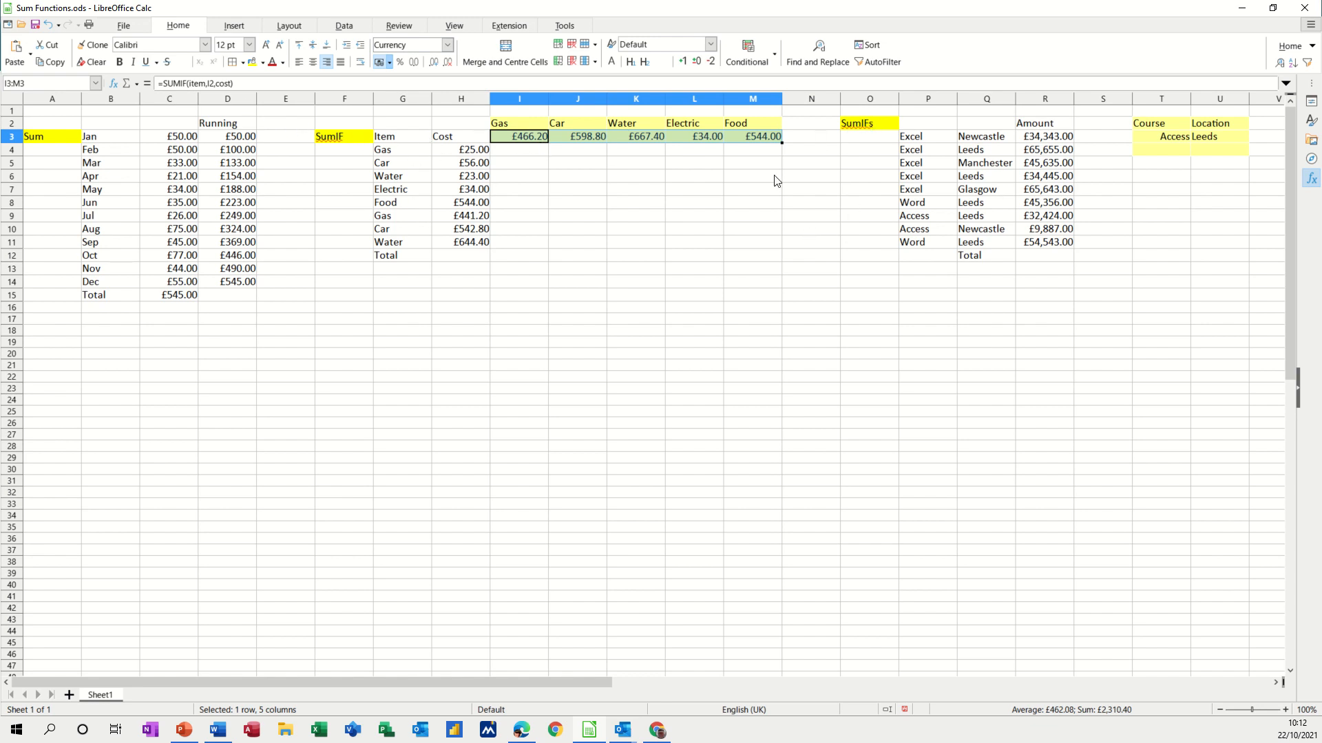
{"action": "mouse_move", "coordinate": [973, 193]}
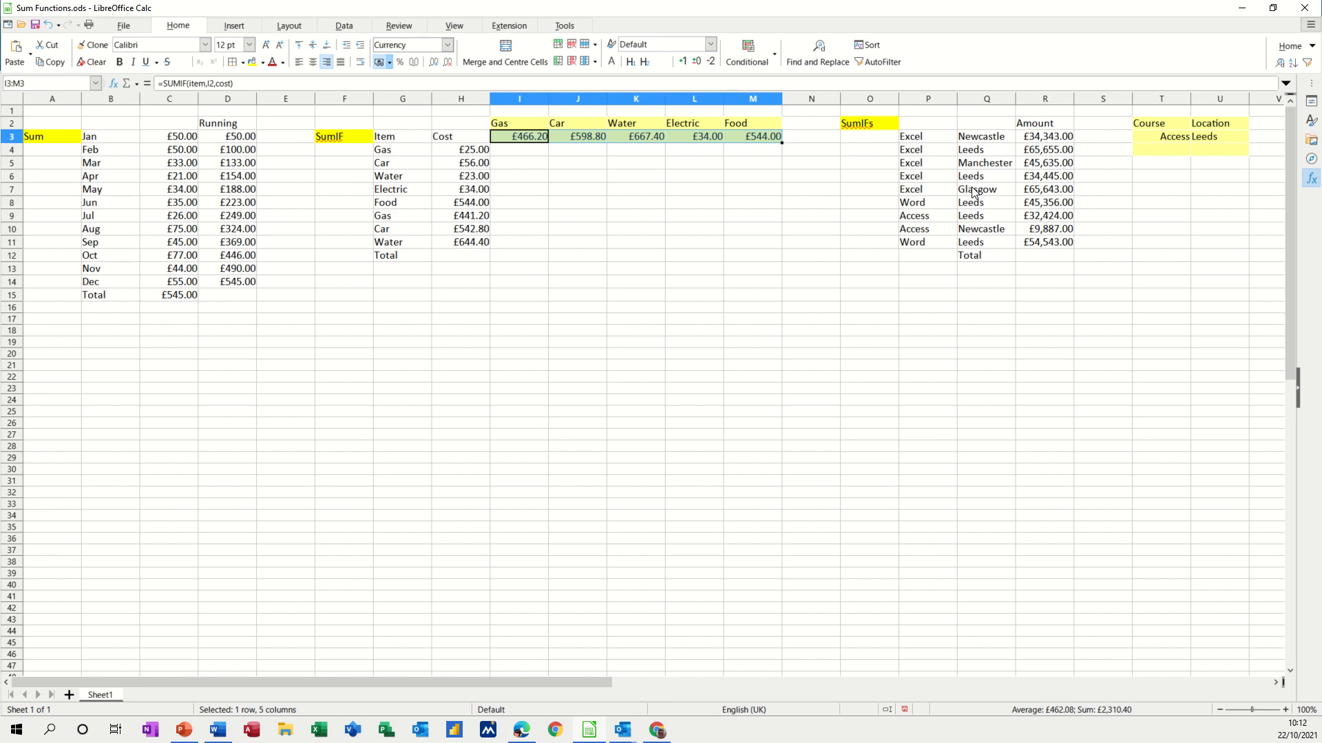
{"action": "mouse_move", "coordinate": [1175, 139]}
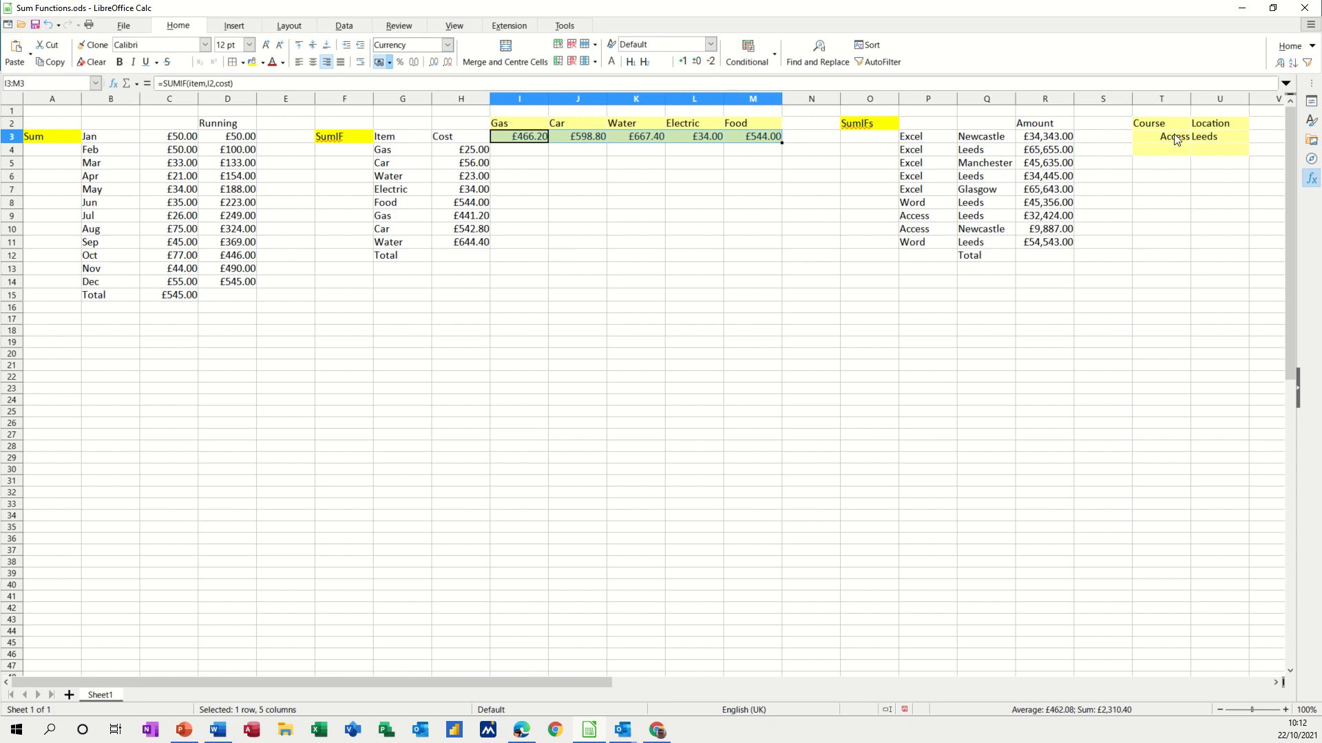
Left-align the Course criterion in T3 to match the Leeds location cell
{"action": "left_click", "coordinate": [1171, 136]}
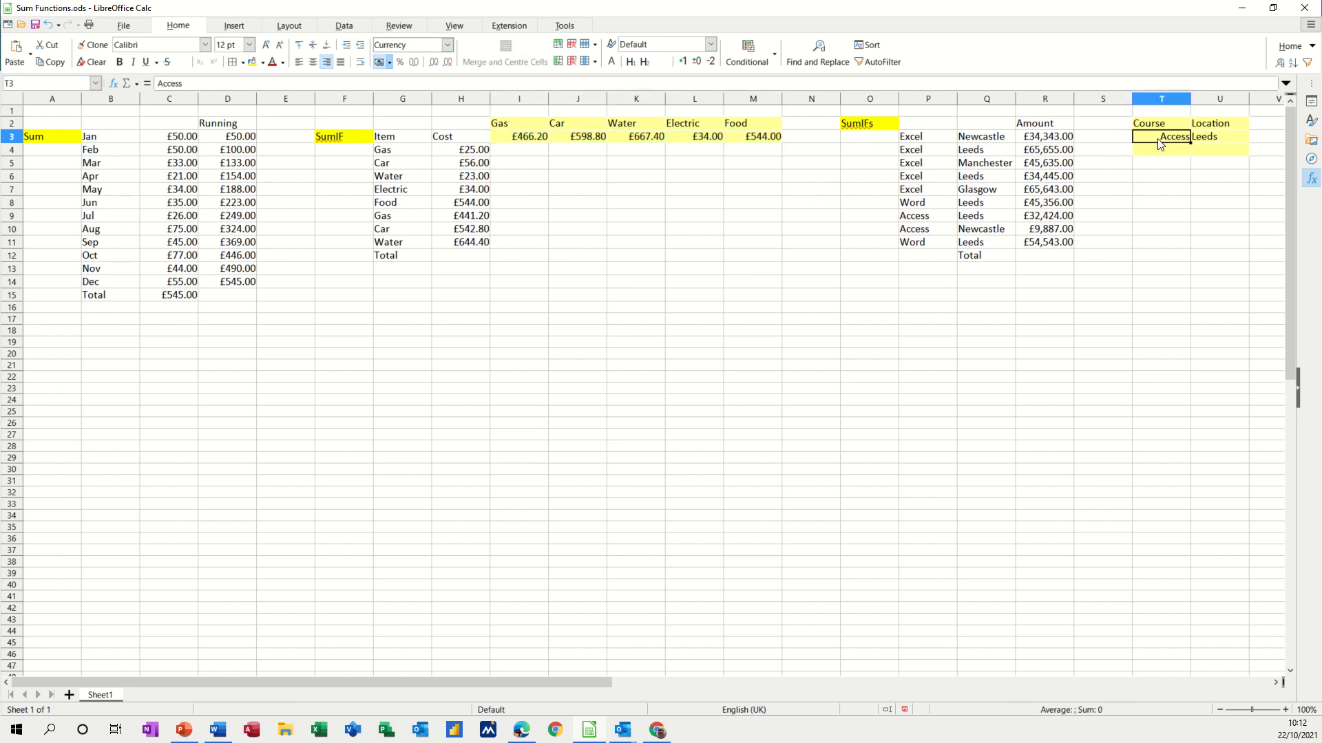
{"action": "left_click", "coordinate": [1219, 137]}
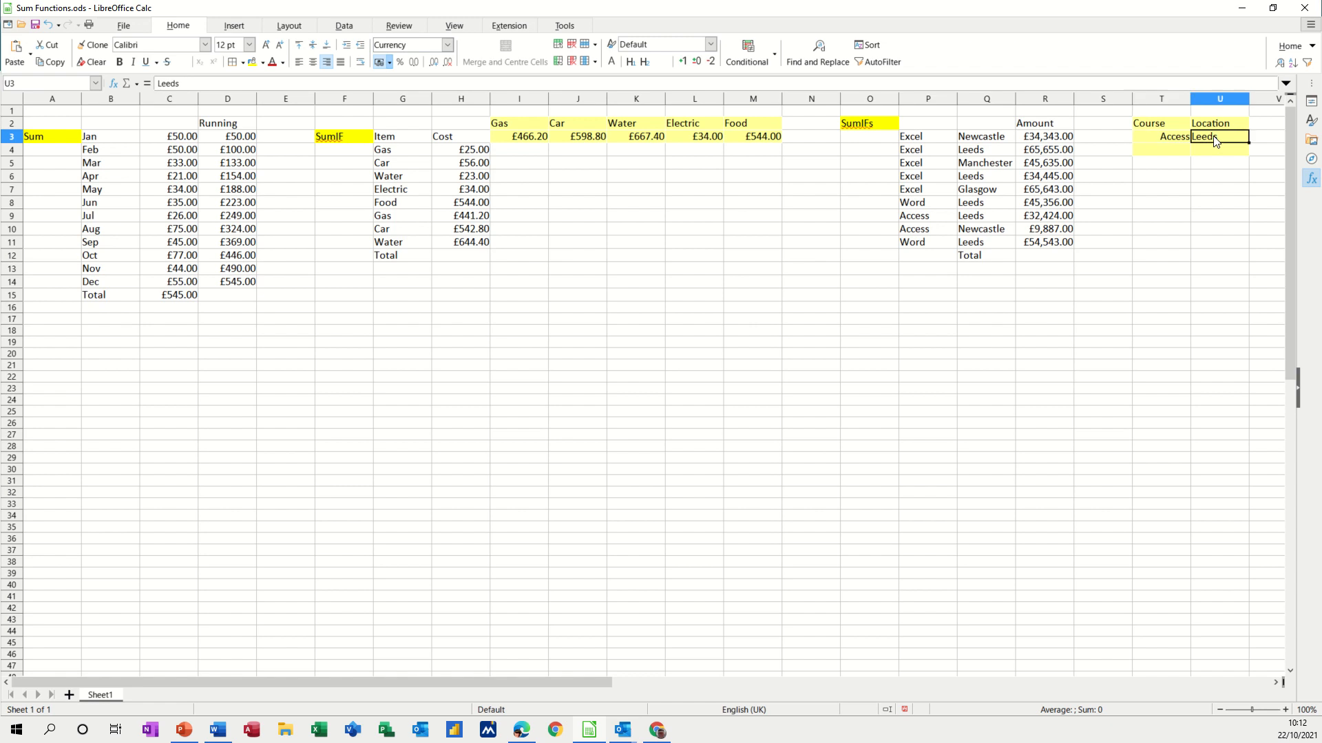
{"action": "left_click", "coordinate": [1160, 136]}
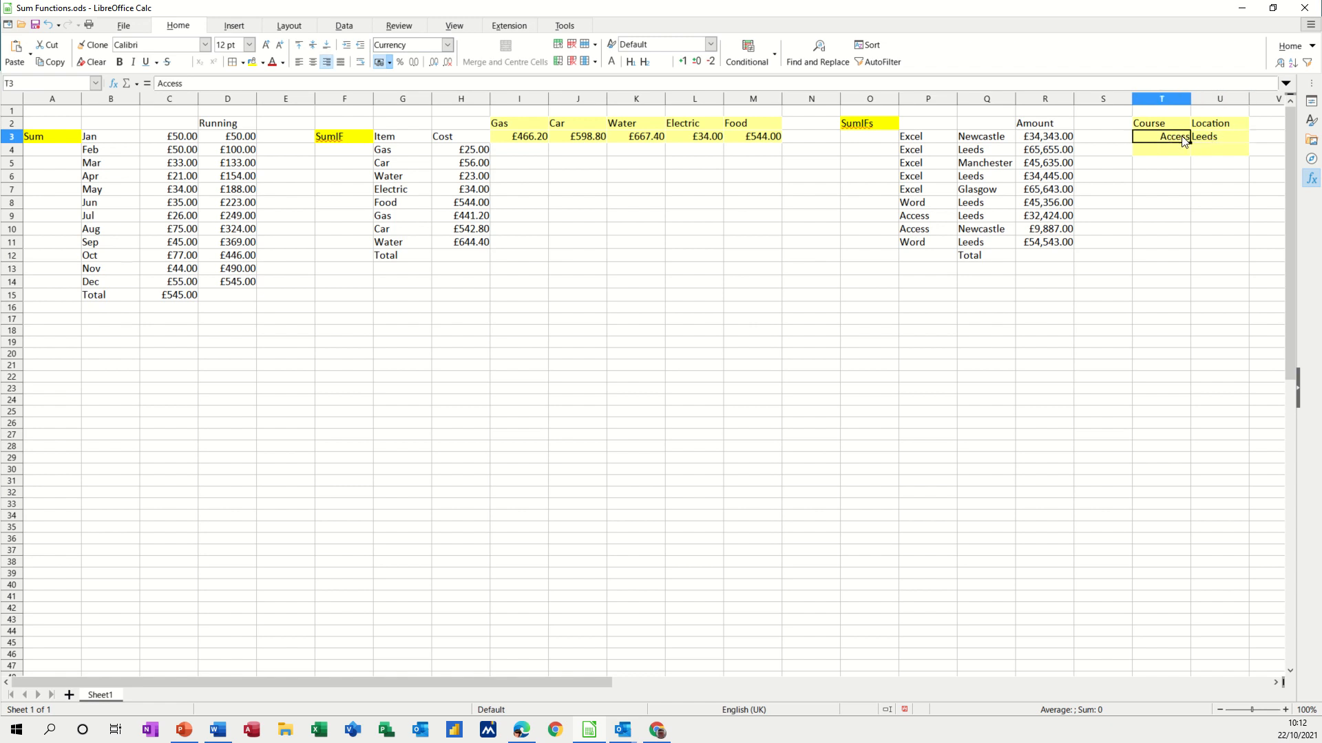
{"action": "left_click", "coordinate": [300, 62]}
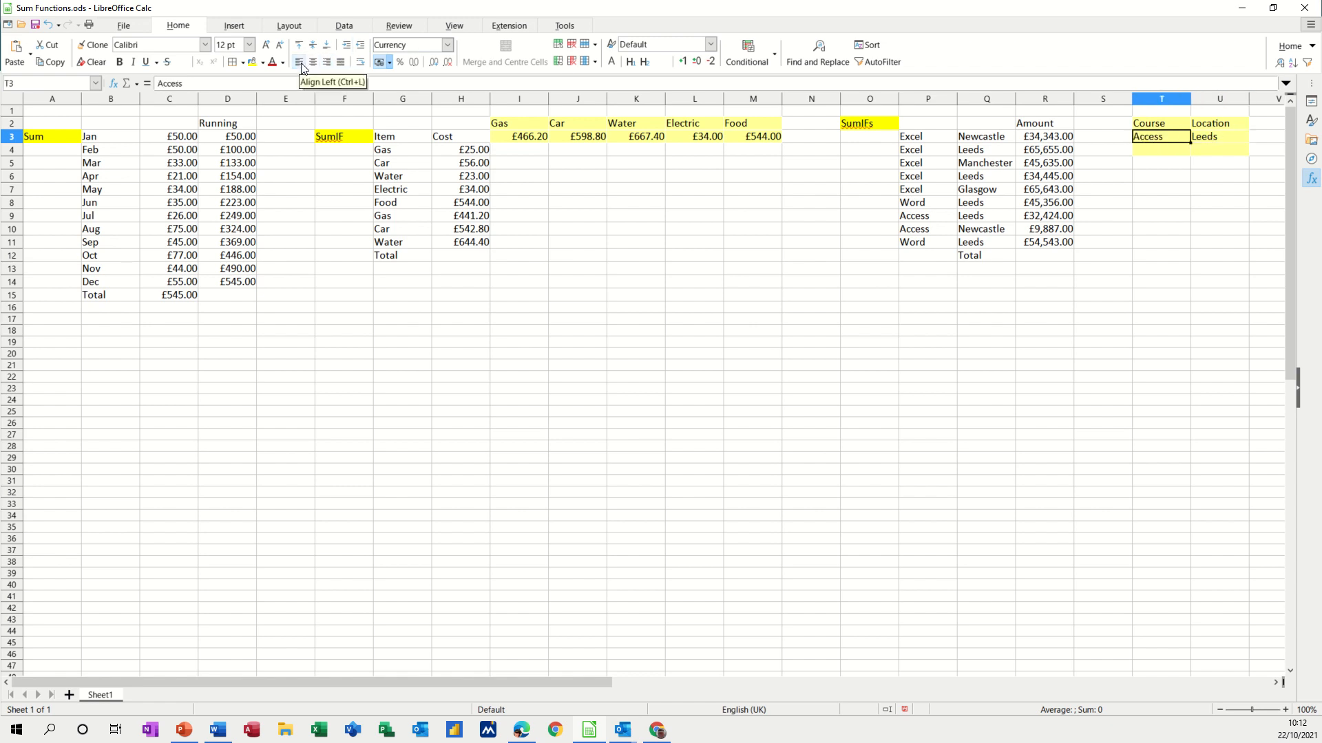
{"action": "left_click", "coordinate": [1161, 150]}
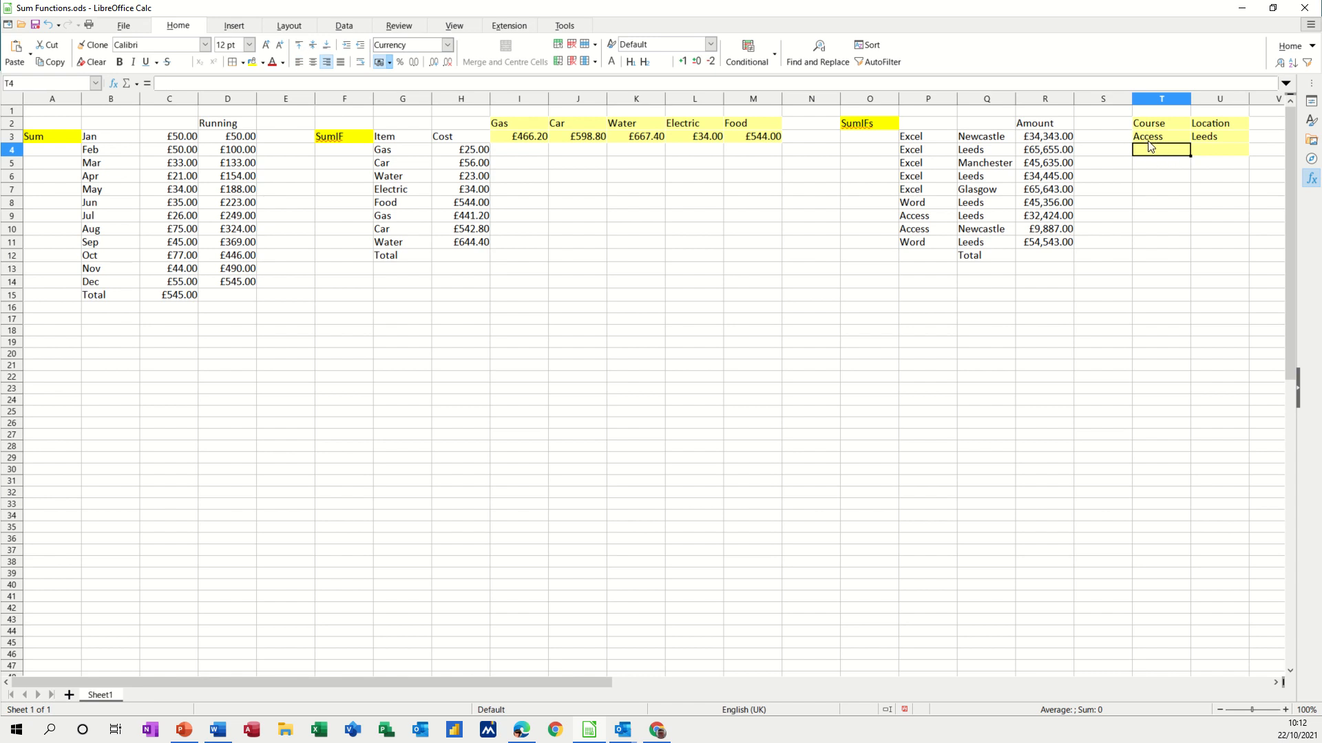
{"action": "mouse_move", "coordinate": [1212, 140]}
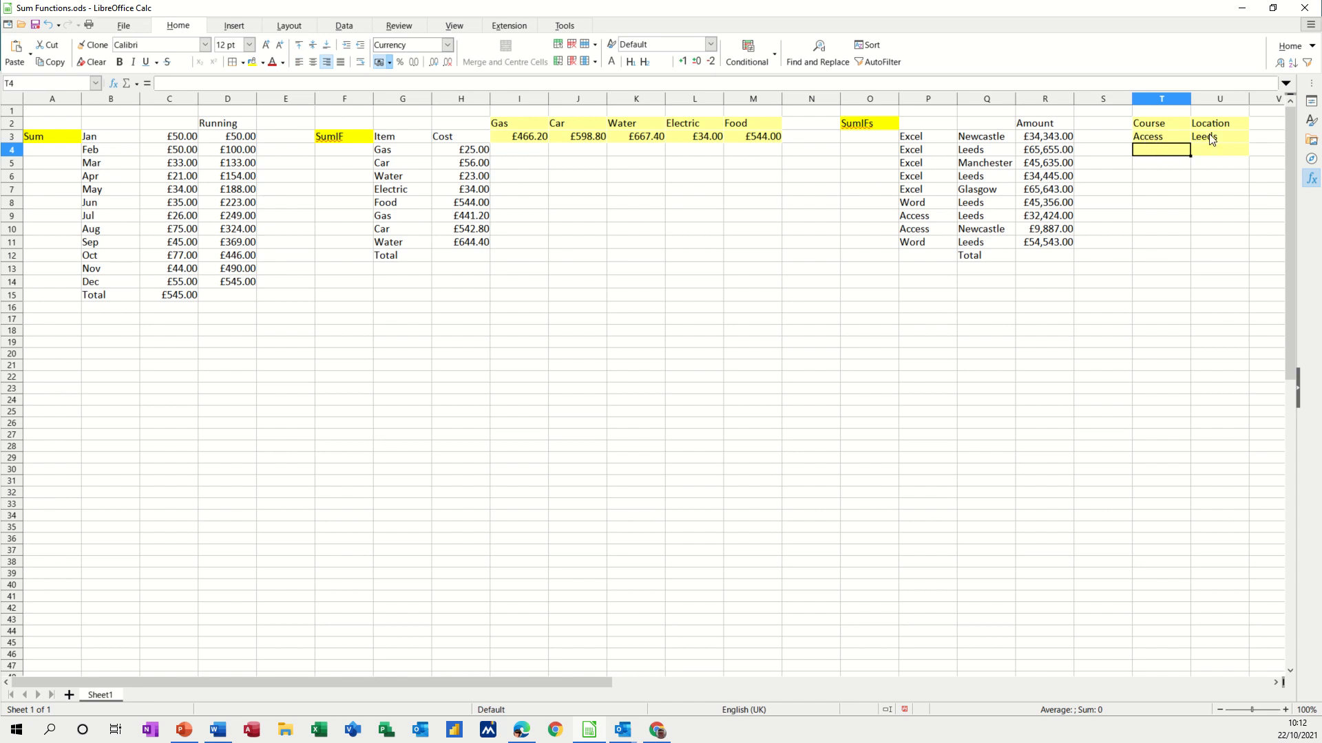
{"action": "mouse_move", "coordinate": [962, 153]}
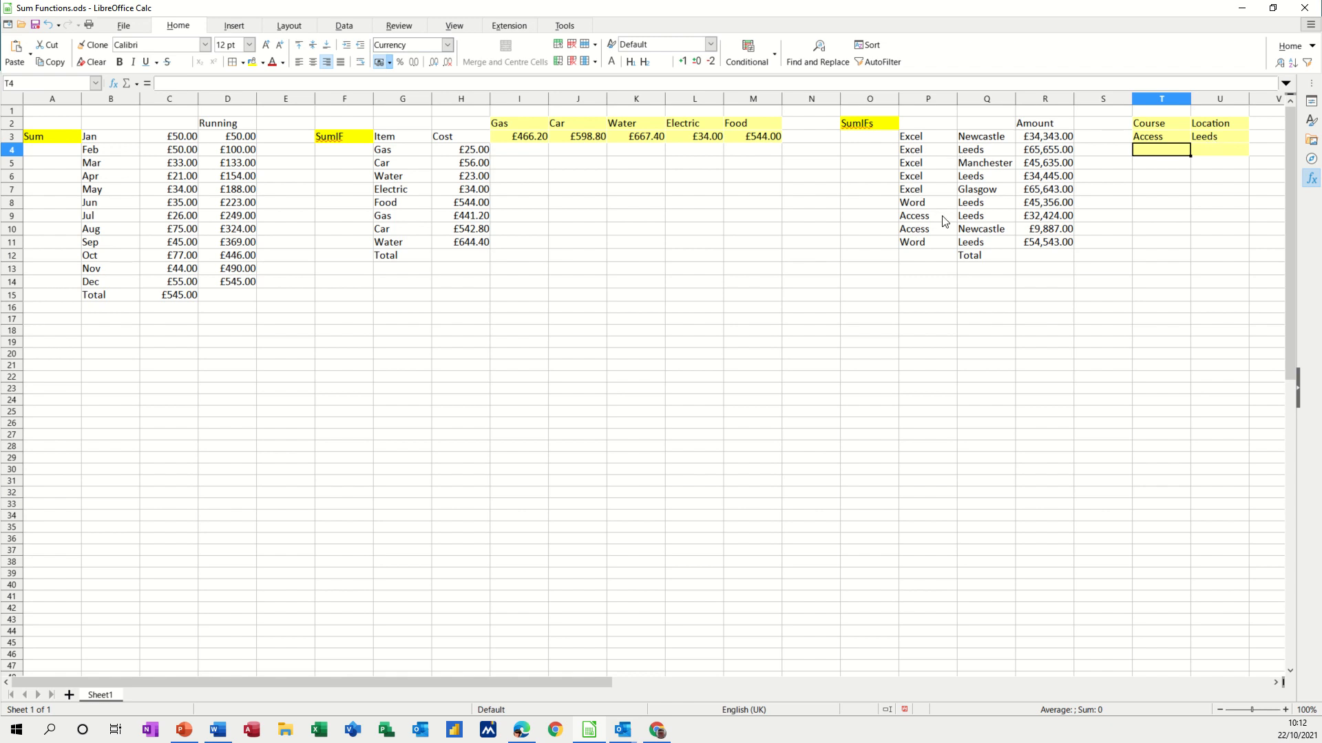
{"action": "mouse_move", "coordinate": [1153, 143]}
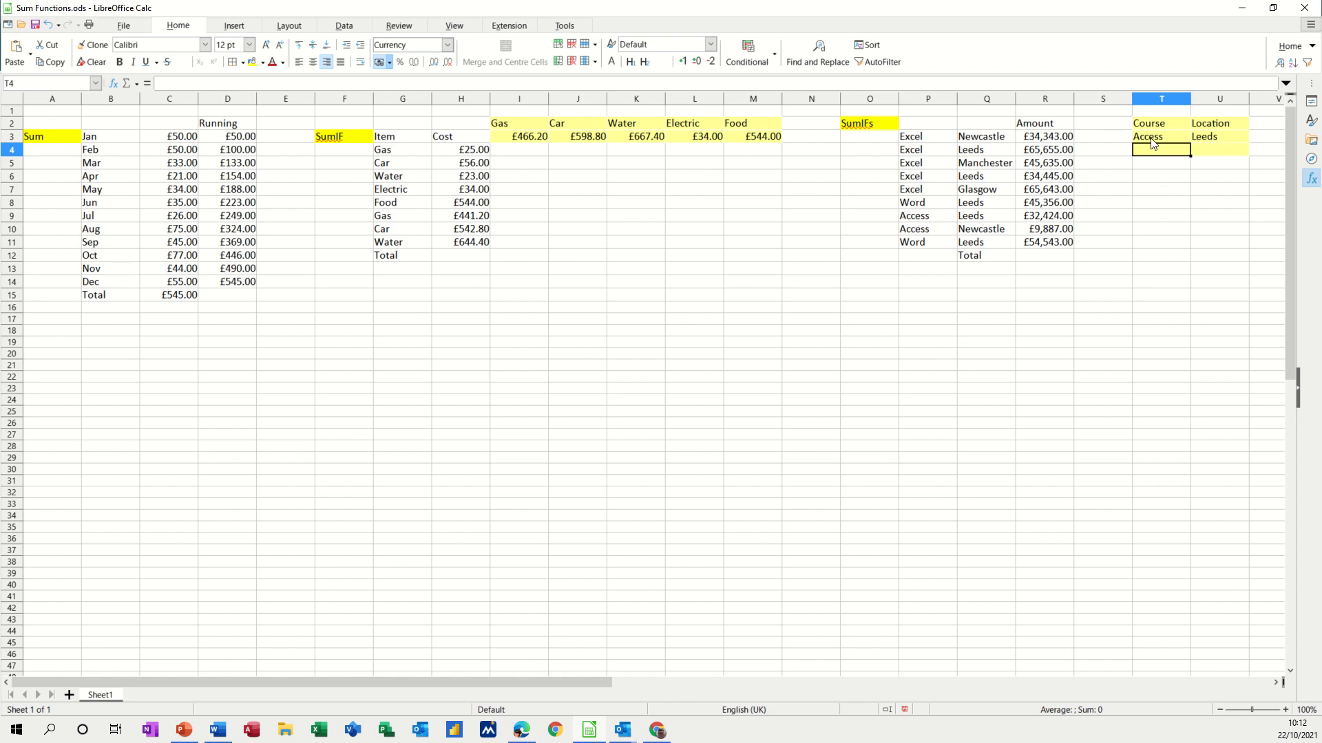
{"action": "left_click", "coordinate": [1160, 136]}
{"action": "type", "text": "Excel"}
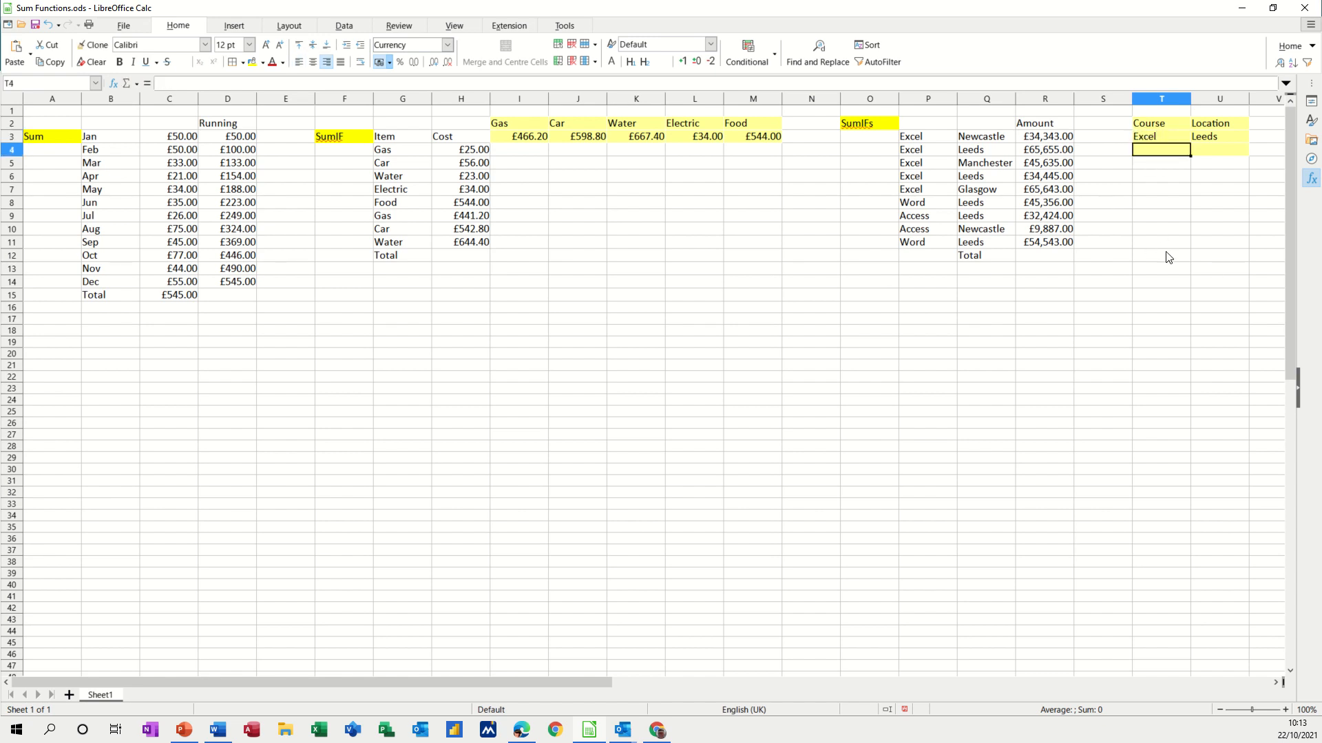
Build =SUMIFS(R3:R11,P3:P11,T3,Q3:Q11,U3) in T4 totalling Amount for Excel and Leeds
{"action": "type", "text": "=sumifs("}
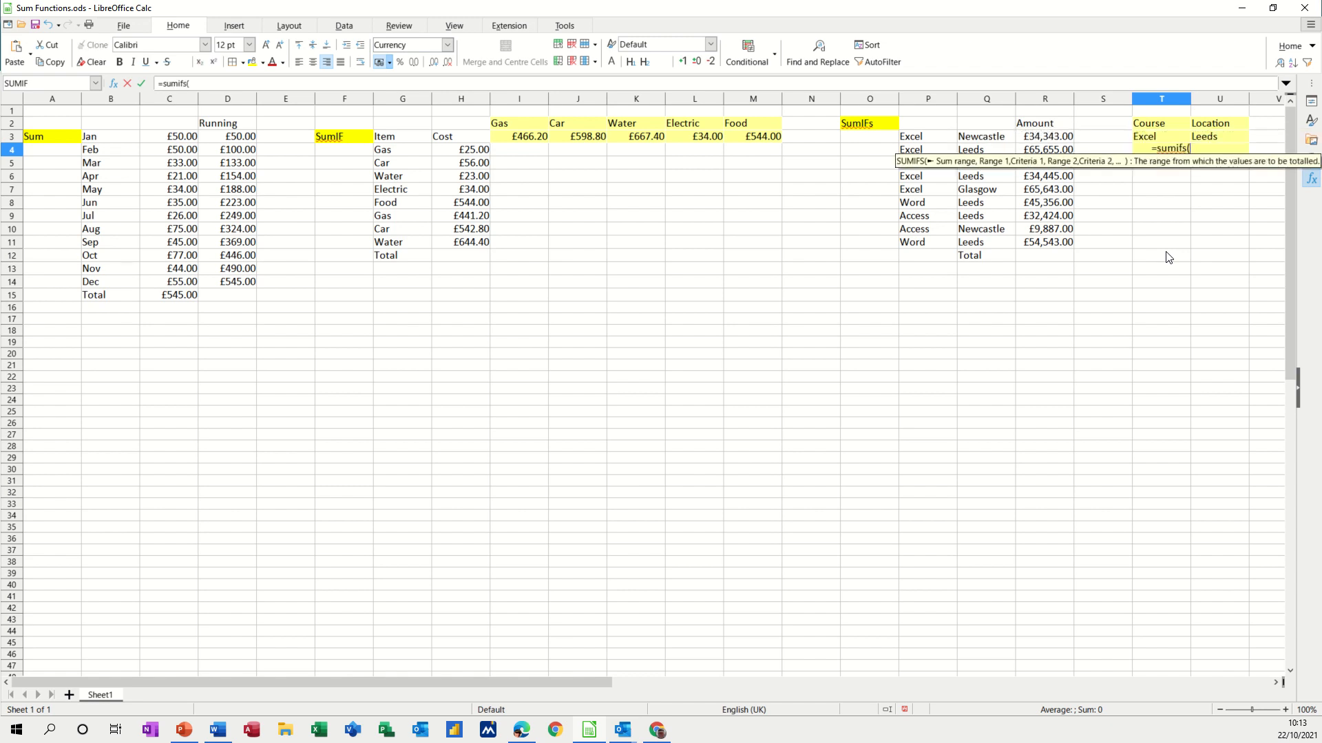
{"action": "mouse_move", "coordinate": [1040, 140]}
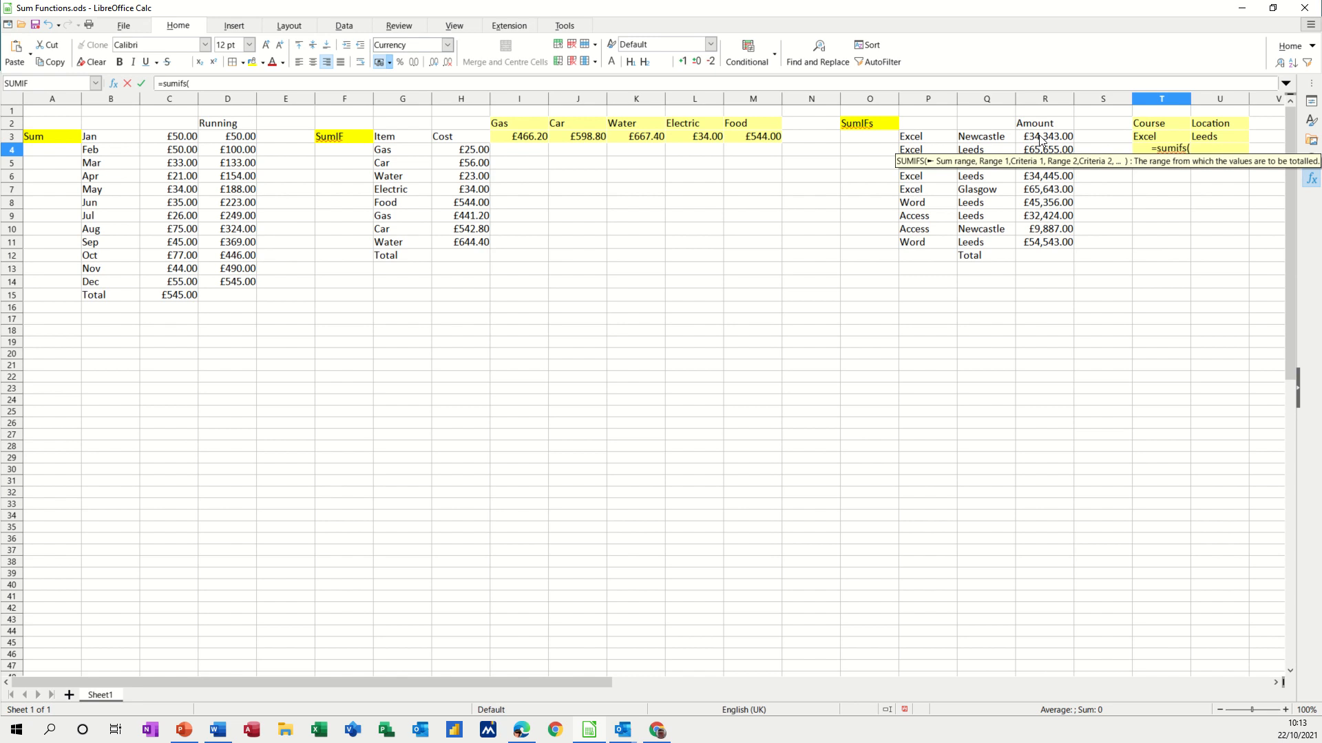
{"action": "left_click_drag", "start_coordinate": [1043, 136], "coordinate": [1044, 242]}
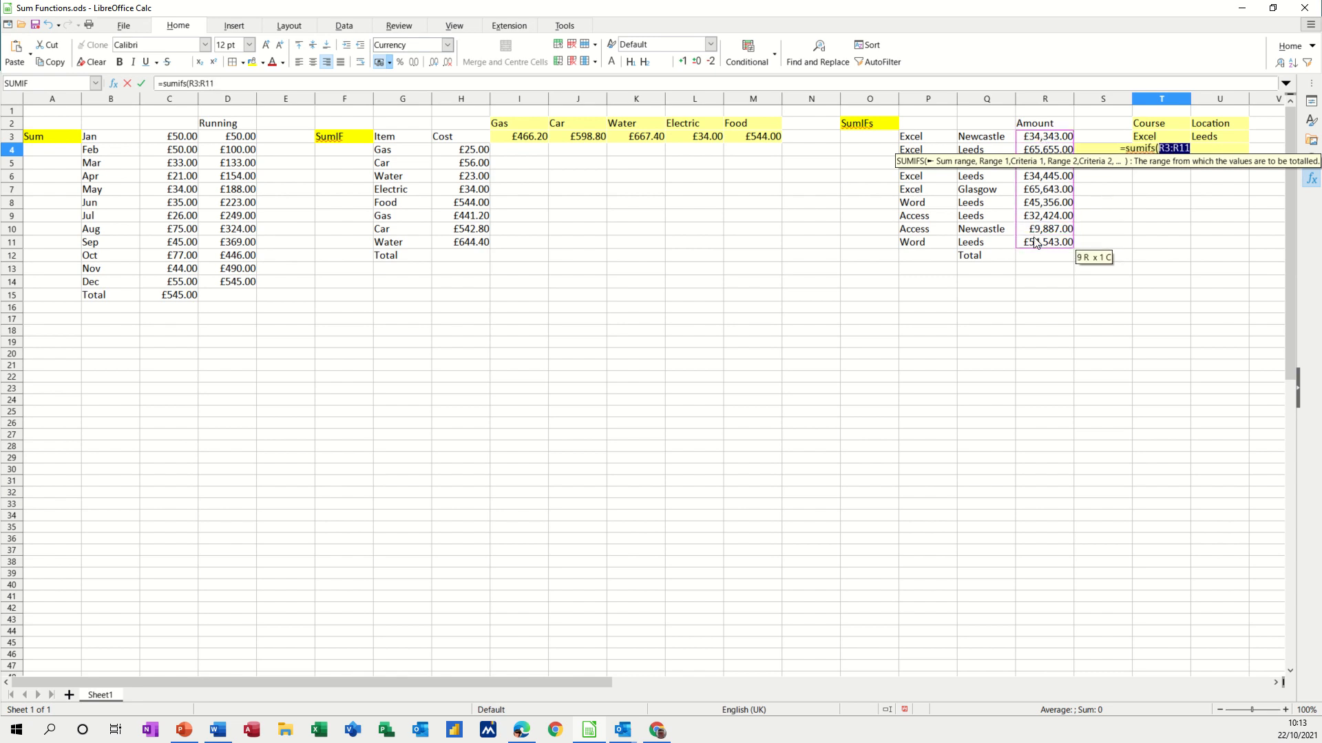
{"action": "type", "text": ",P3:P11"}
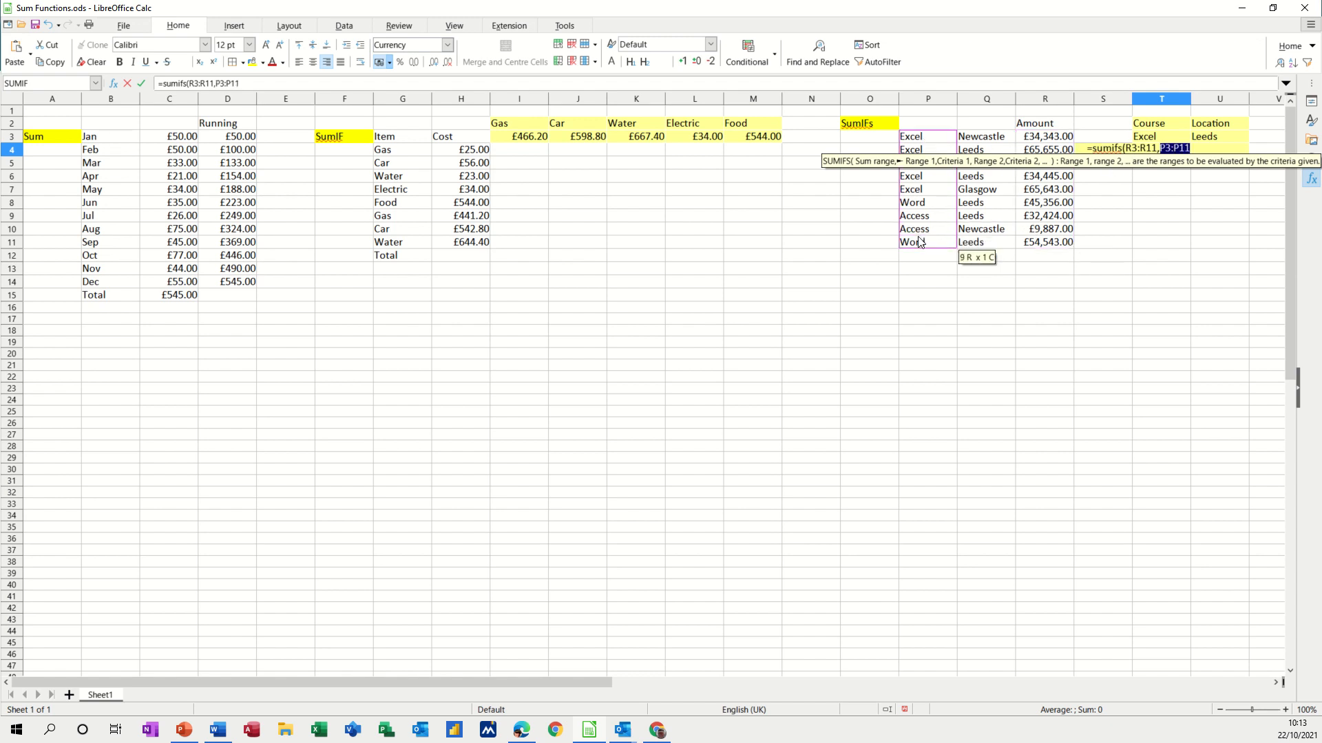
{"action": "type", "text": ","}
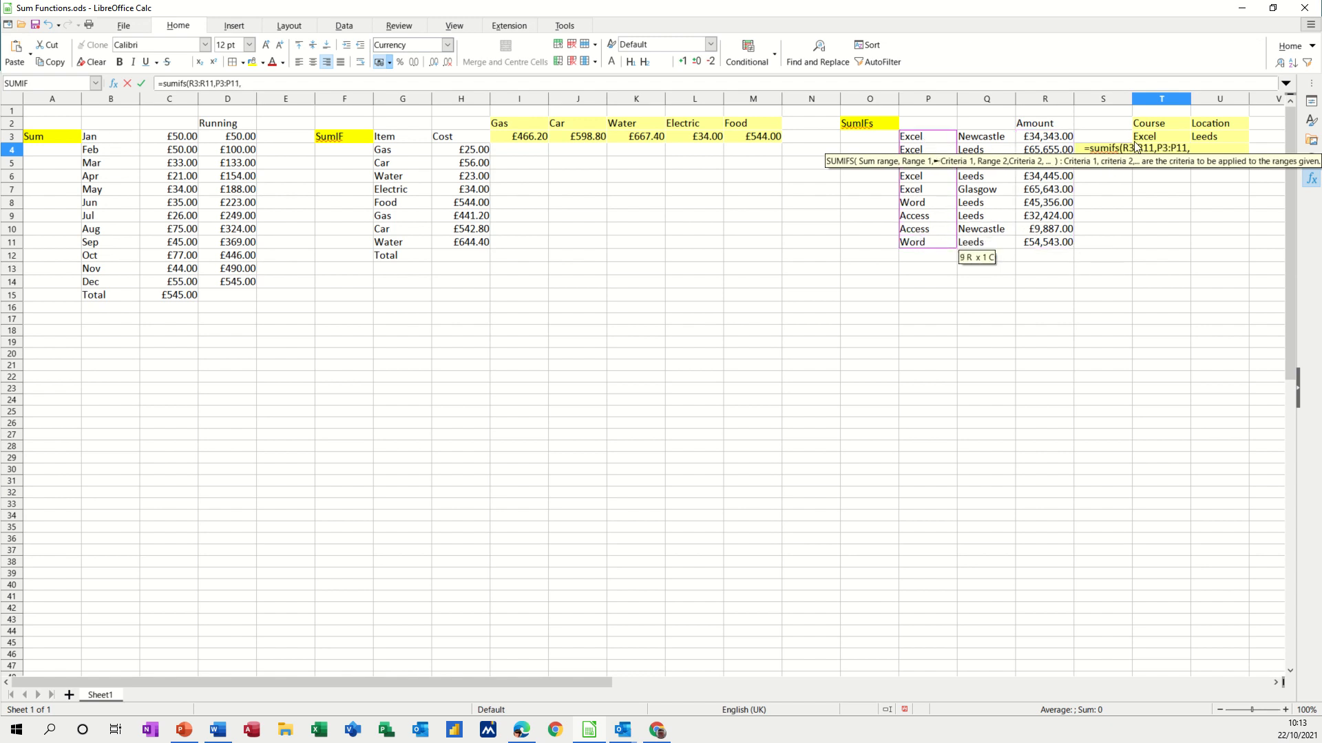
{"action": "left_click", "coordinate": [1161, 136]}
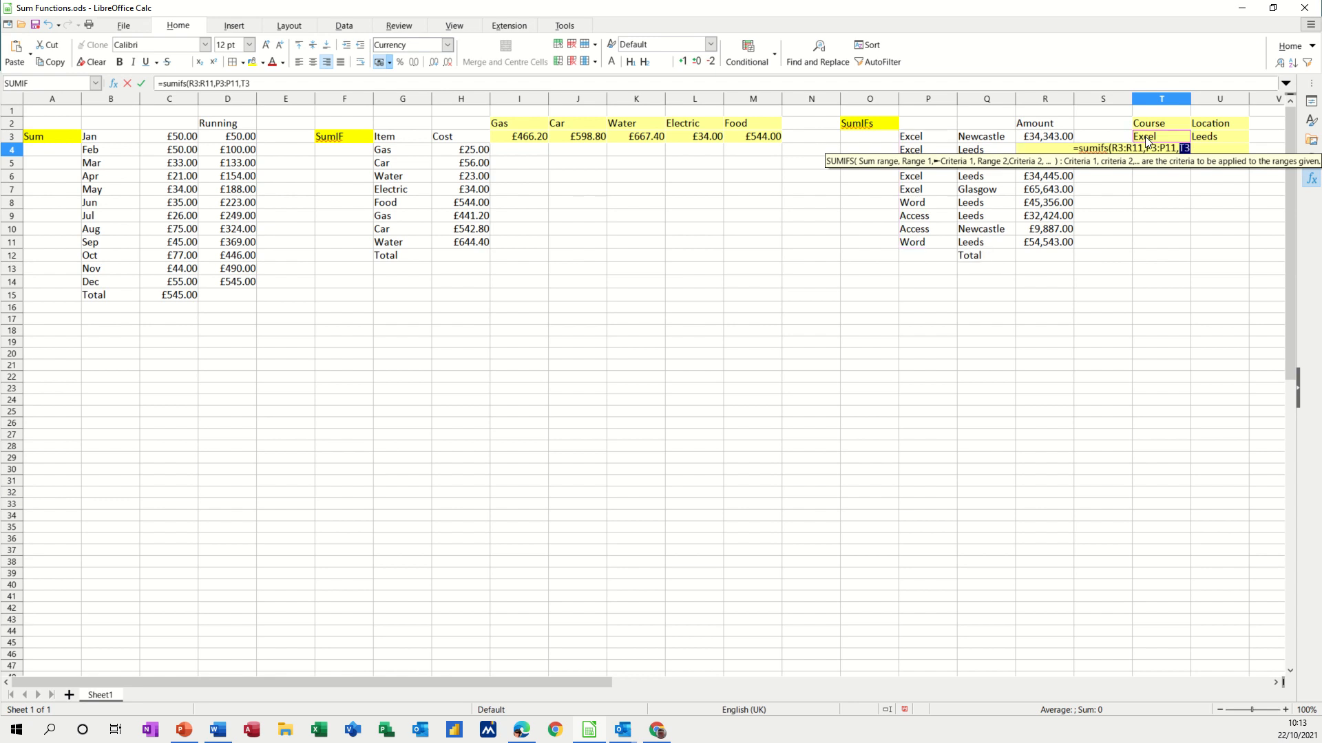
{"action": "type", "text": ","}
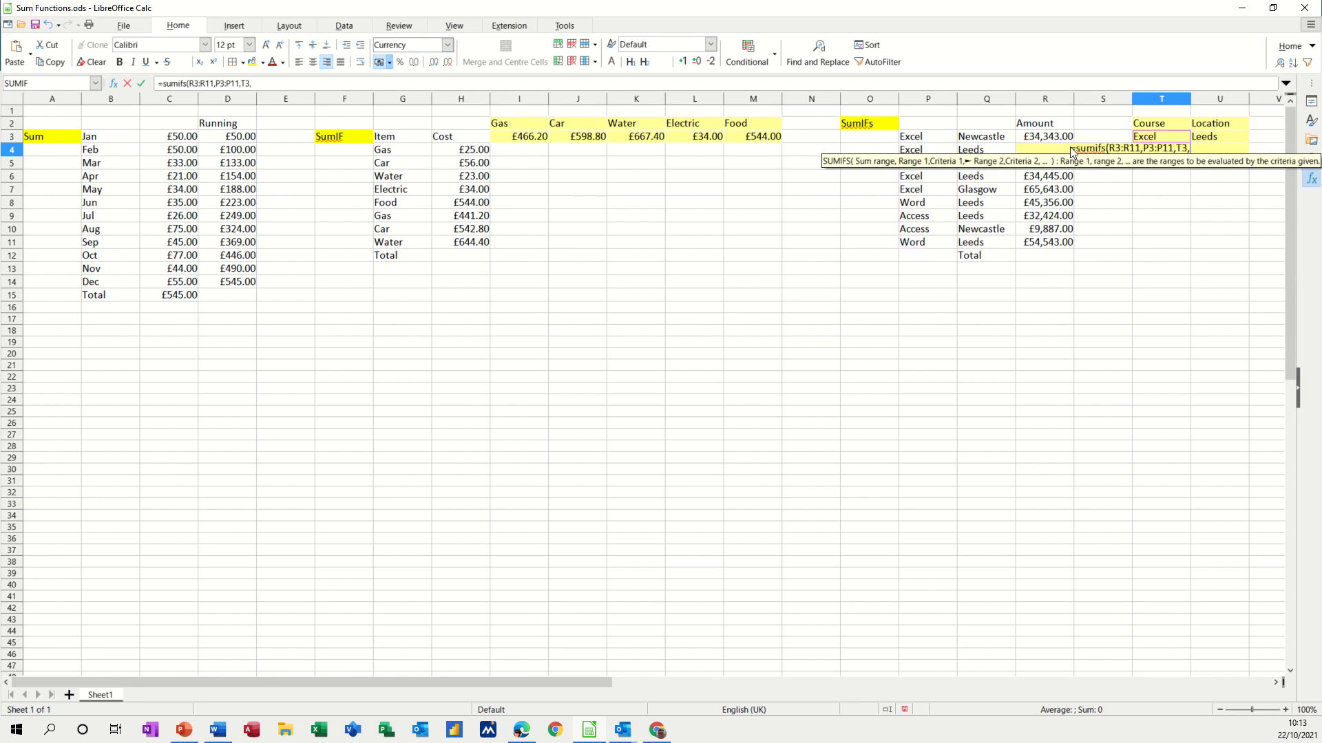
{"action": "left_click_drag", "start_coordinate": [986, 136], "coordinate": [986, 242]}
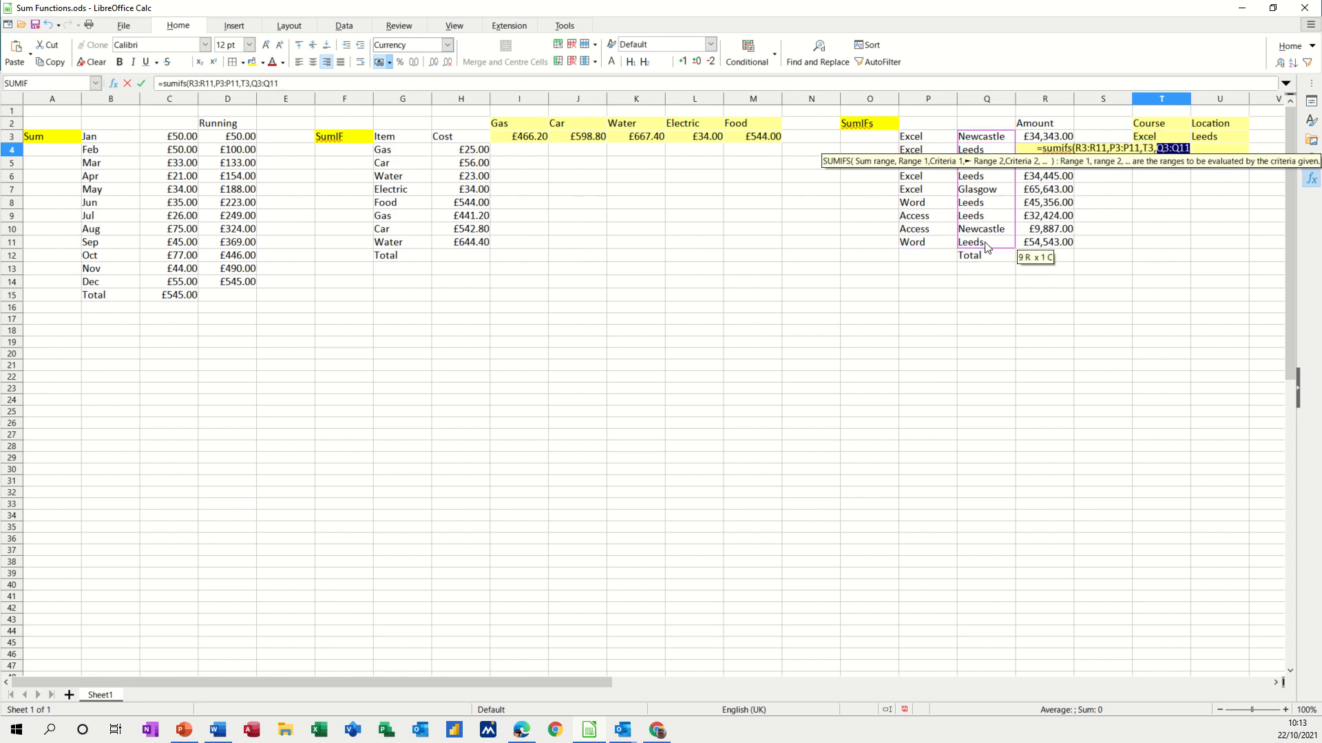
{"action": "type", "text": ","}
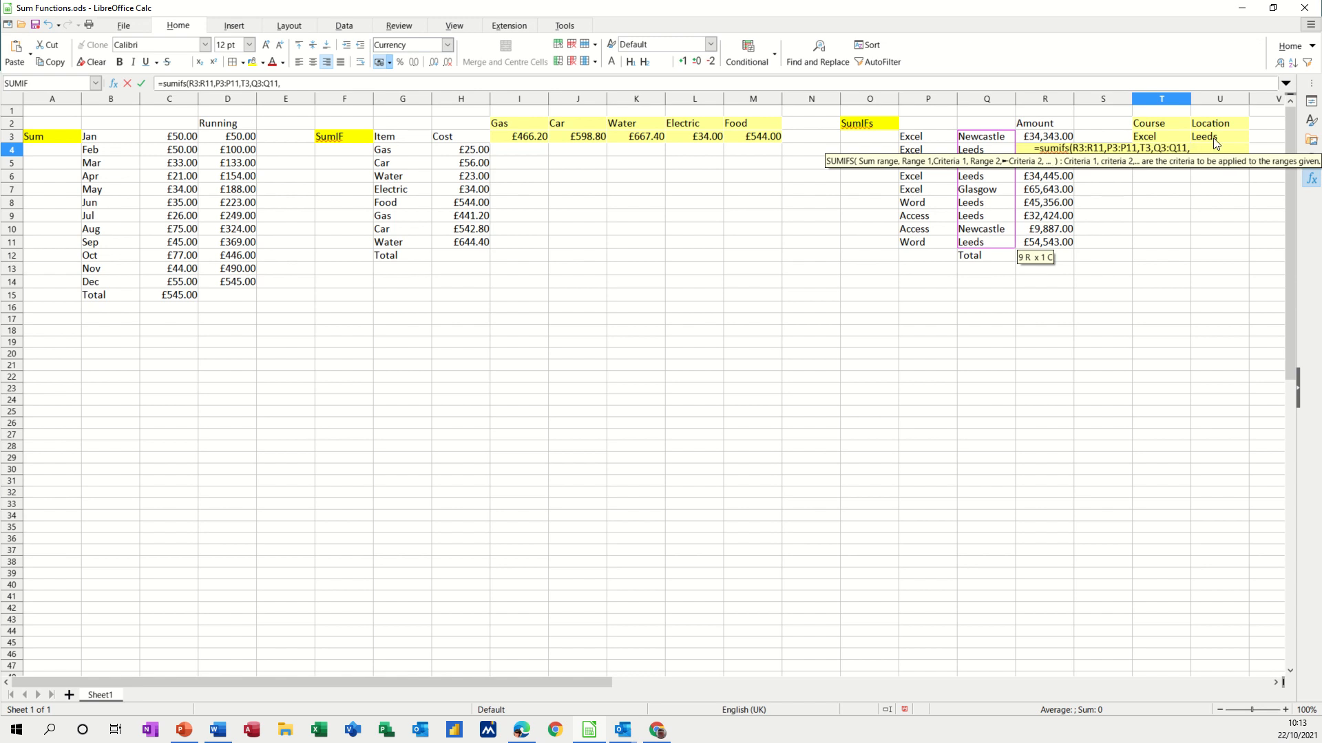
{"action": "left_click", "coordinate": [1219, 136]}
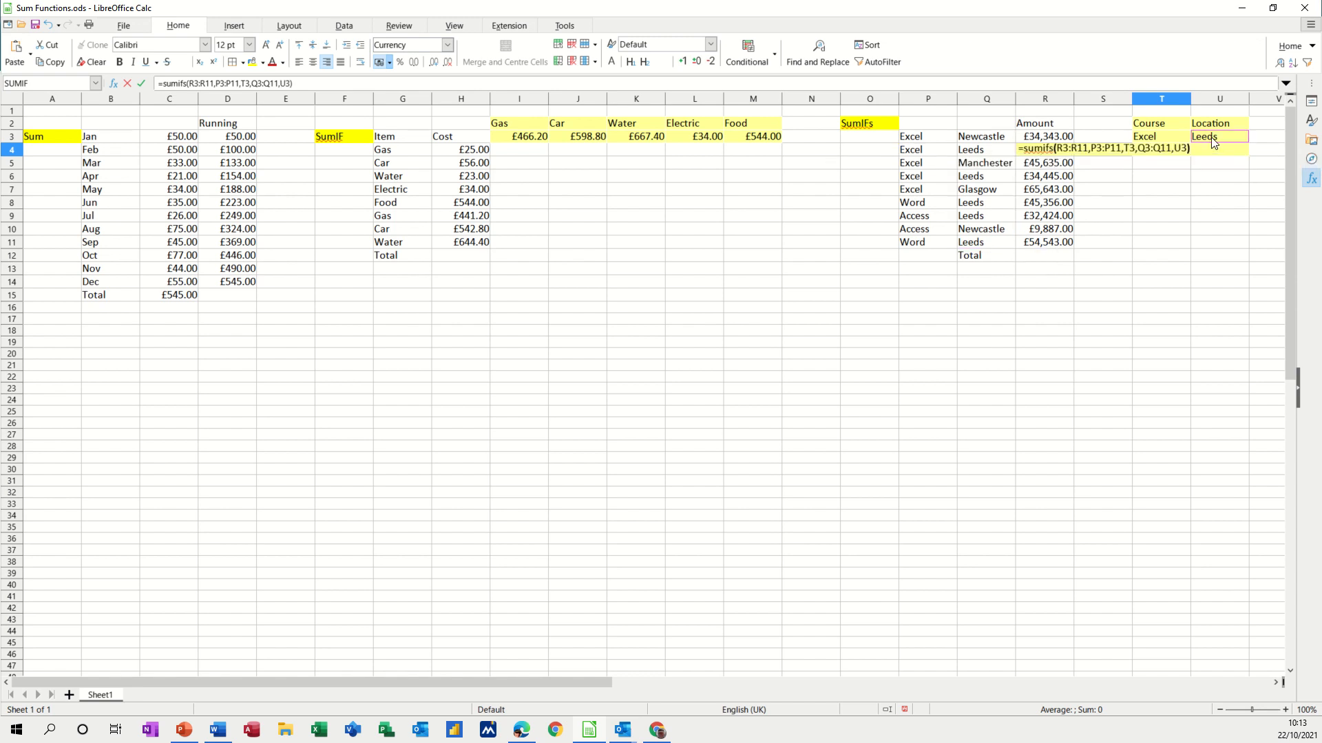
{"action": "mouse_move", "coordinate": [141, 82]}
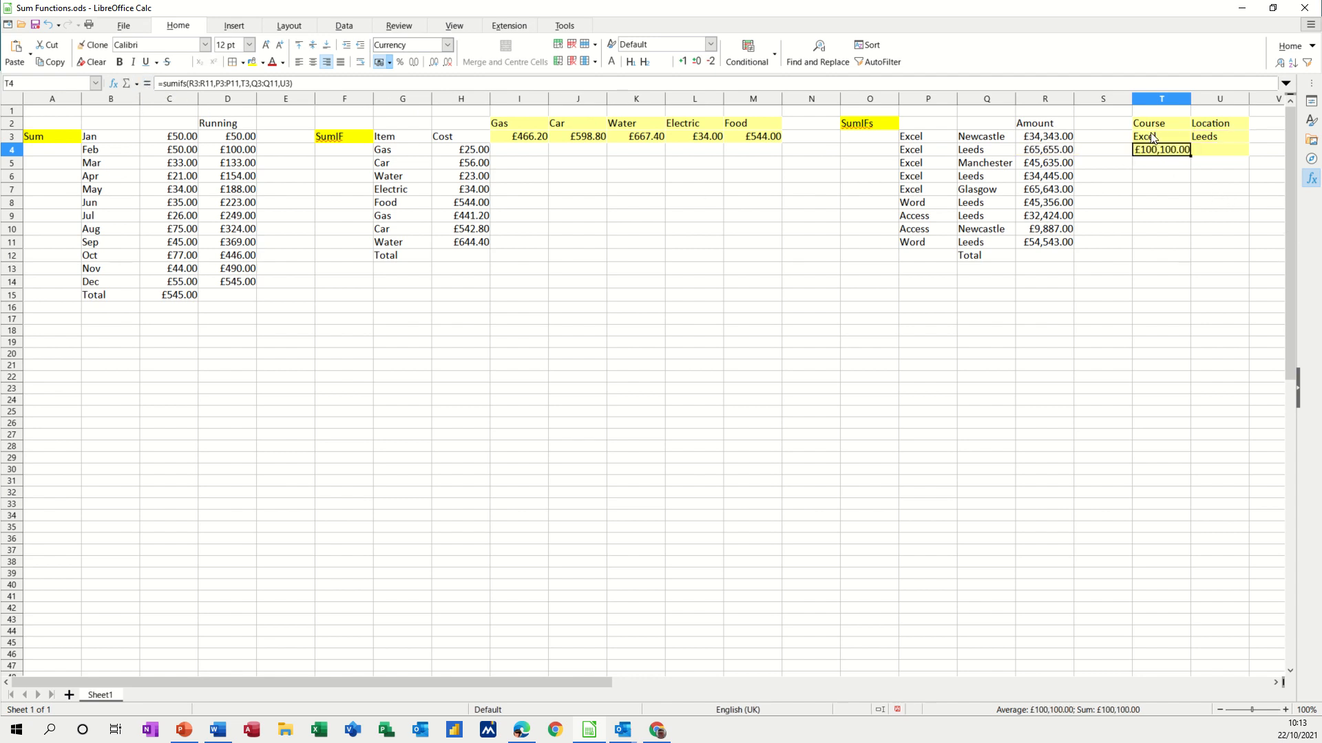
Change the Course criterion in T3 to Access, updating the total to £32,424.00
{"action": "type", "text": "A"}
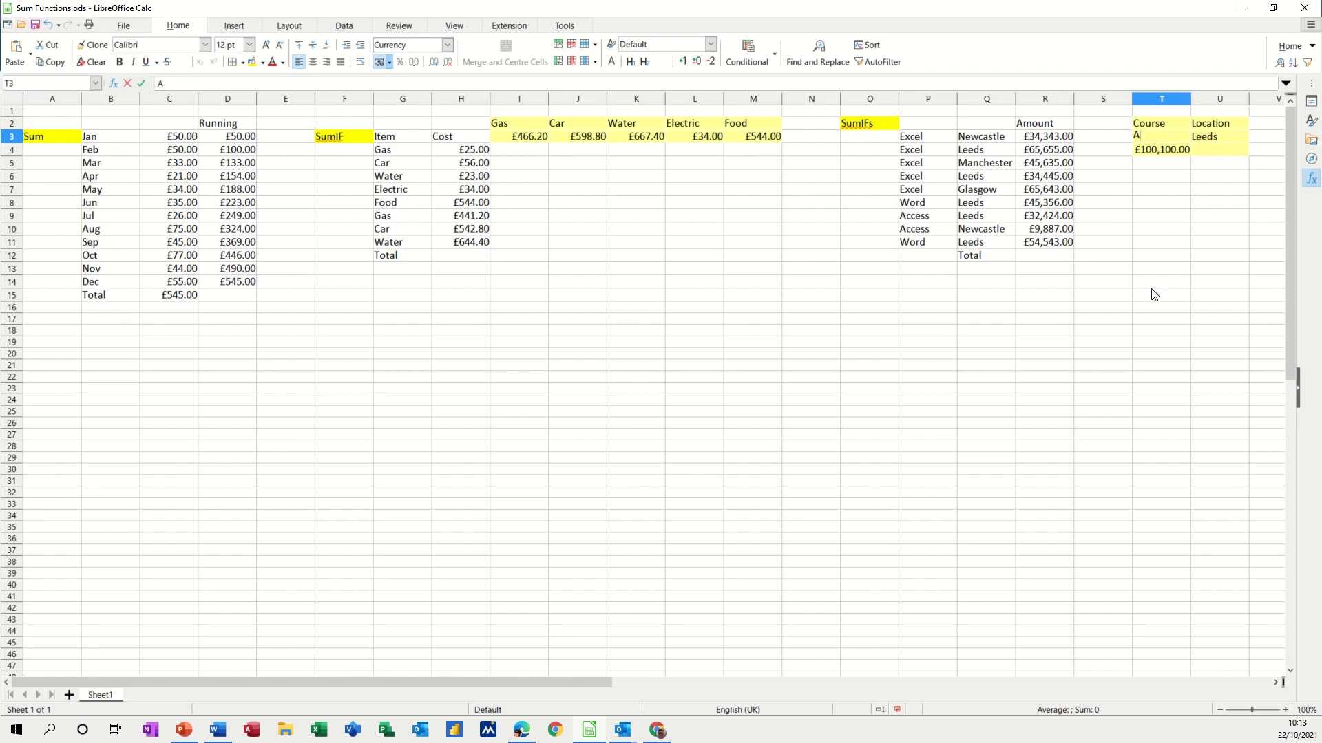
{"action": "type", "text": "ccess"}
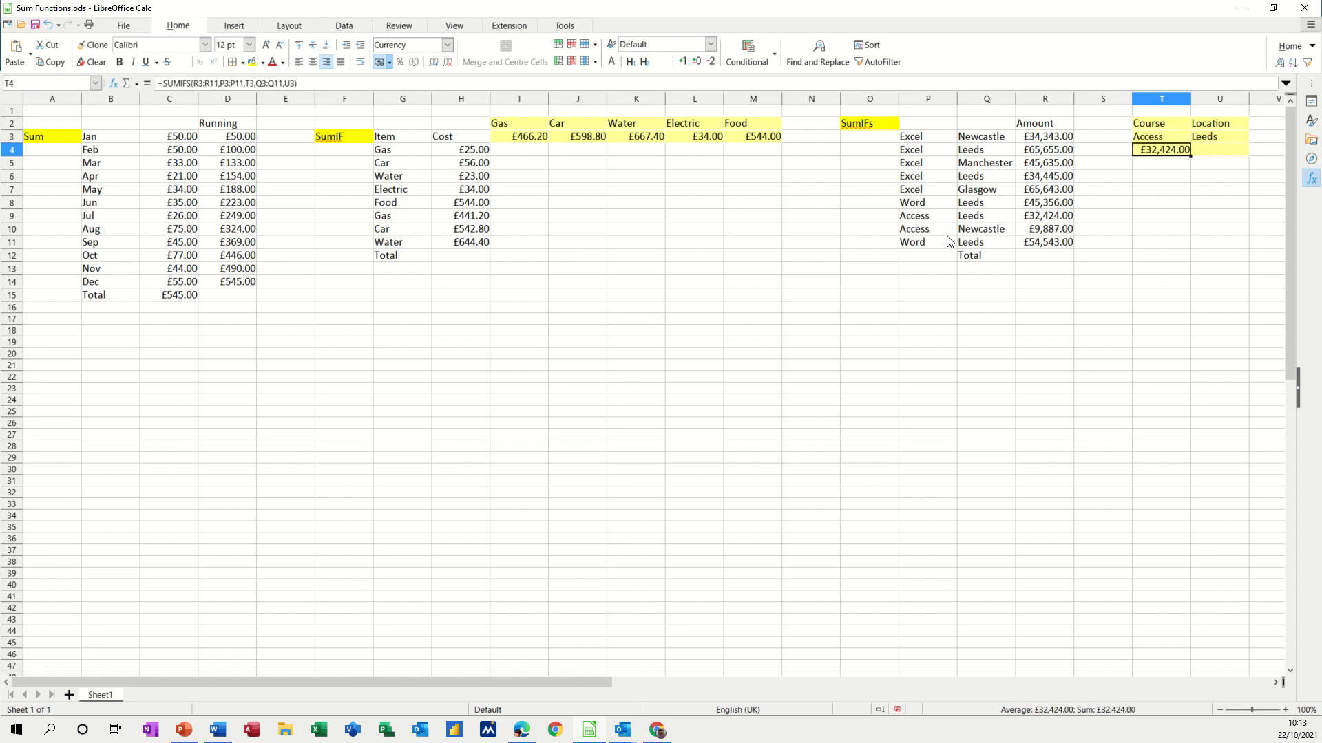
{"action": "mouse_move", "coordinate": [1039, 223]}
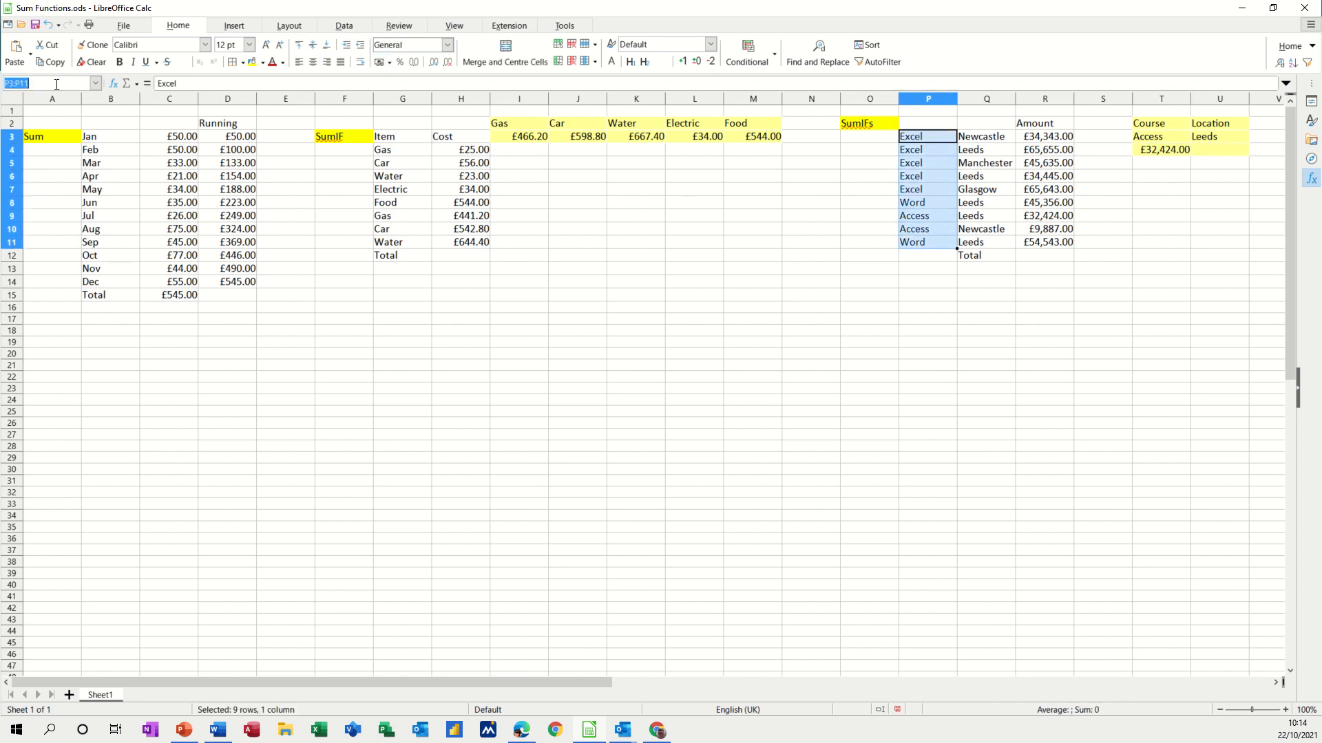
Name the Course column P3:P11 course and the Location column Q3:Q11 location
{"action": "type", "text": "course"}
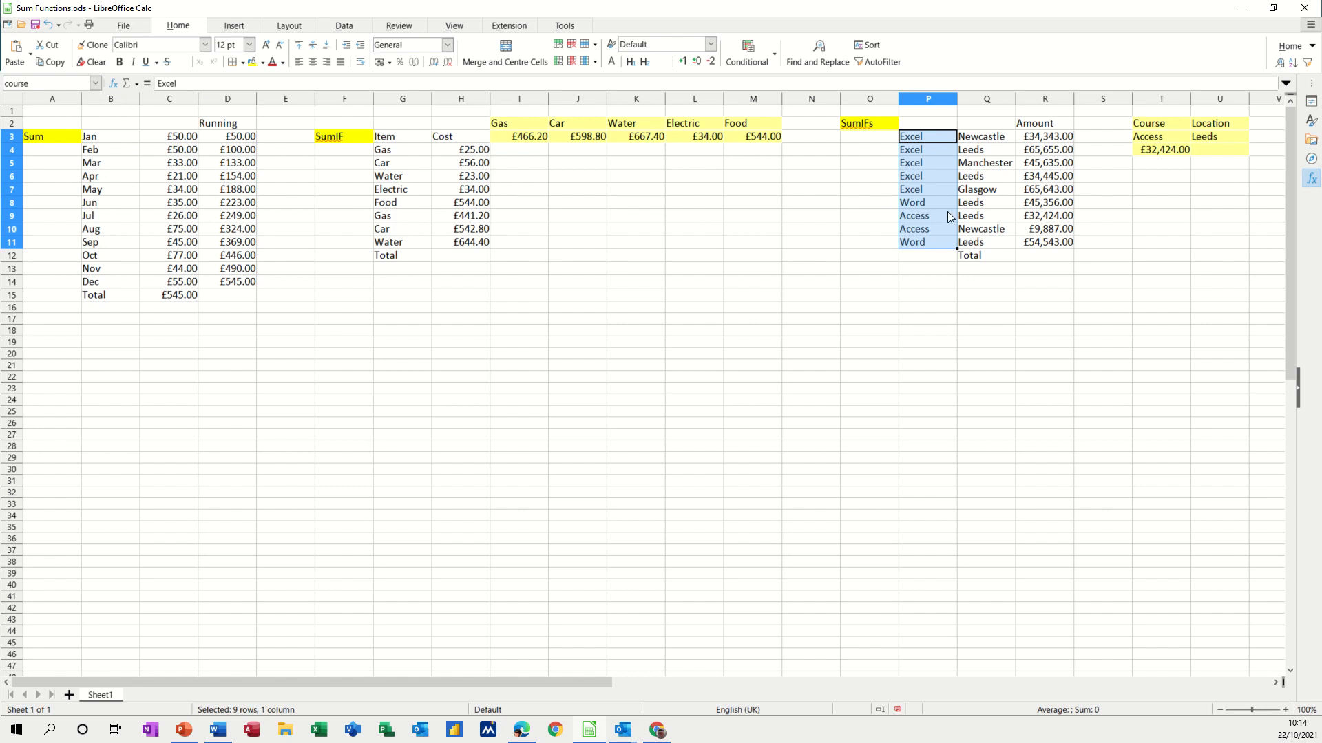
{"action": "left_click", "coordinate": [984, 136]}
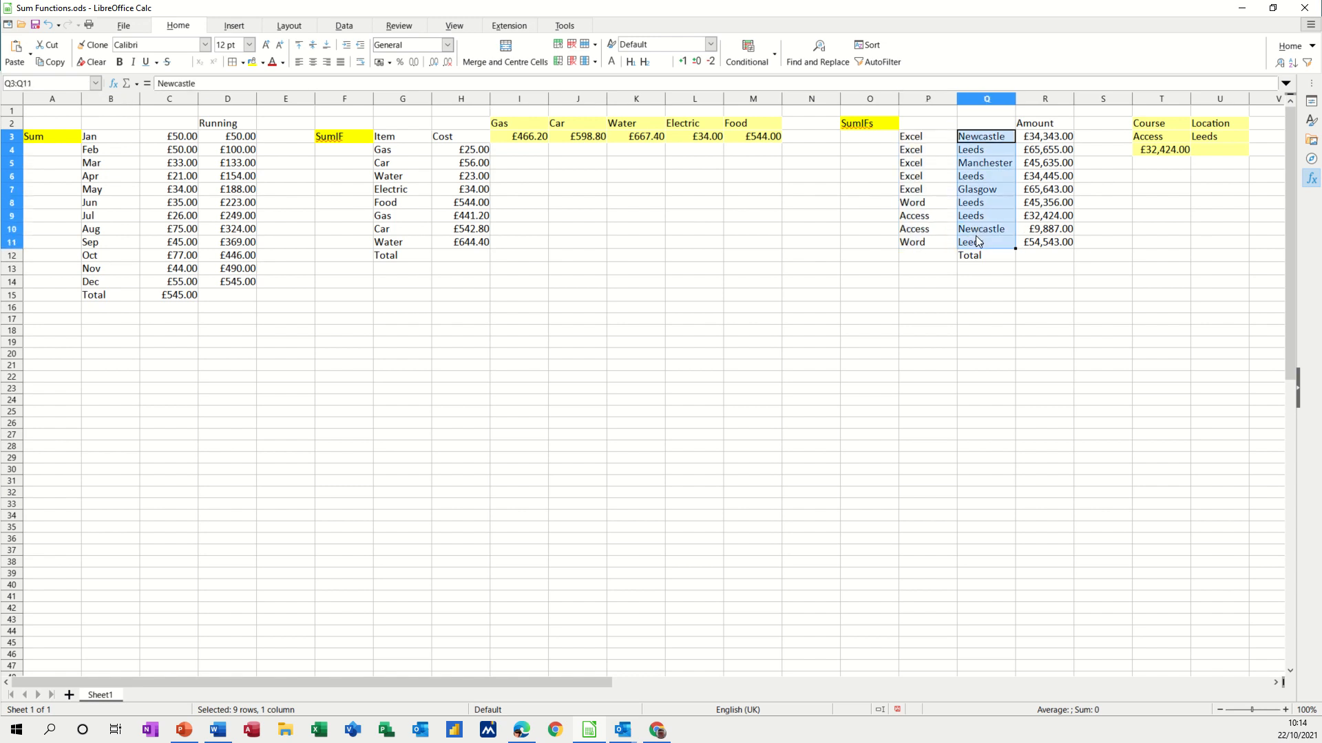
{"action": "left_click", "coordinate": [47, 82]}
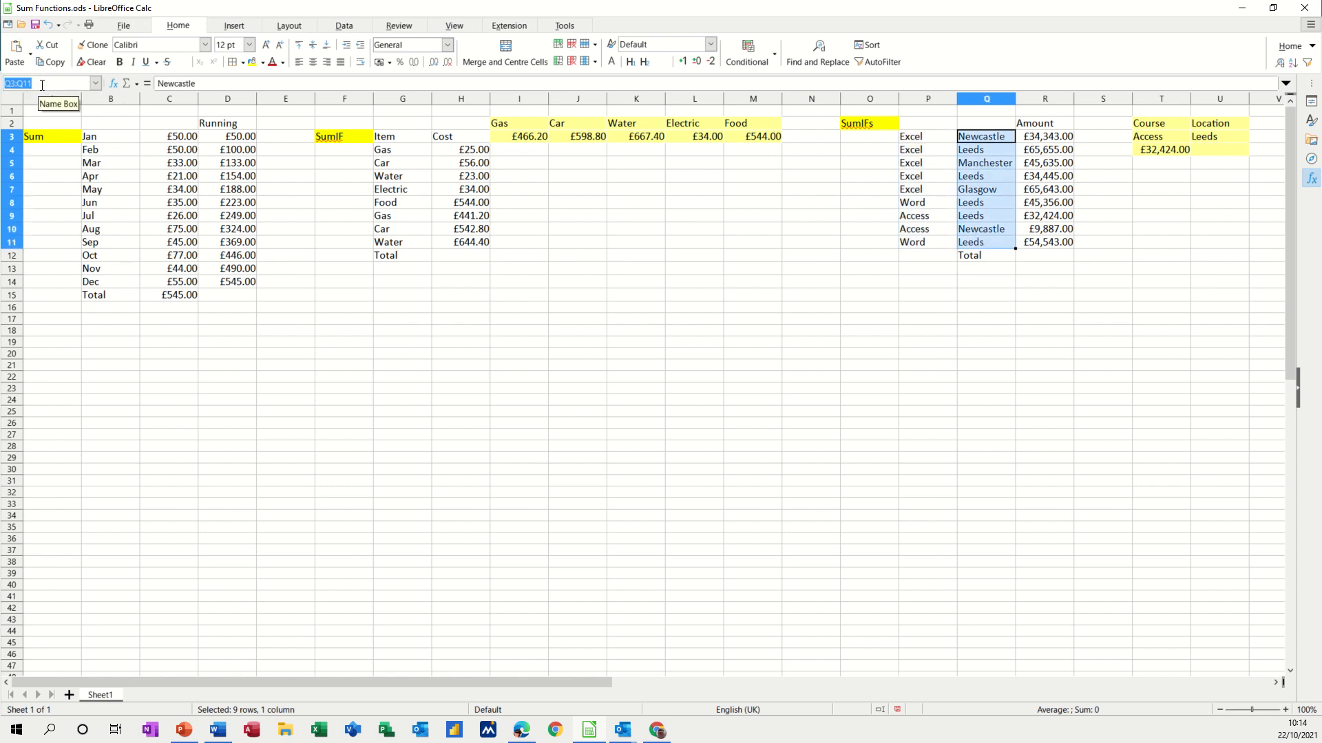
{"action": "type", "text": "location"}
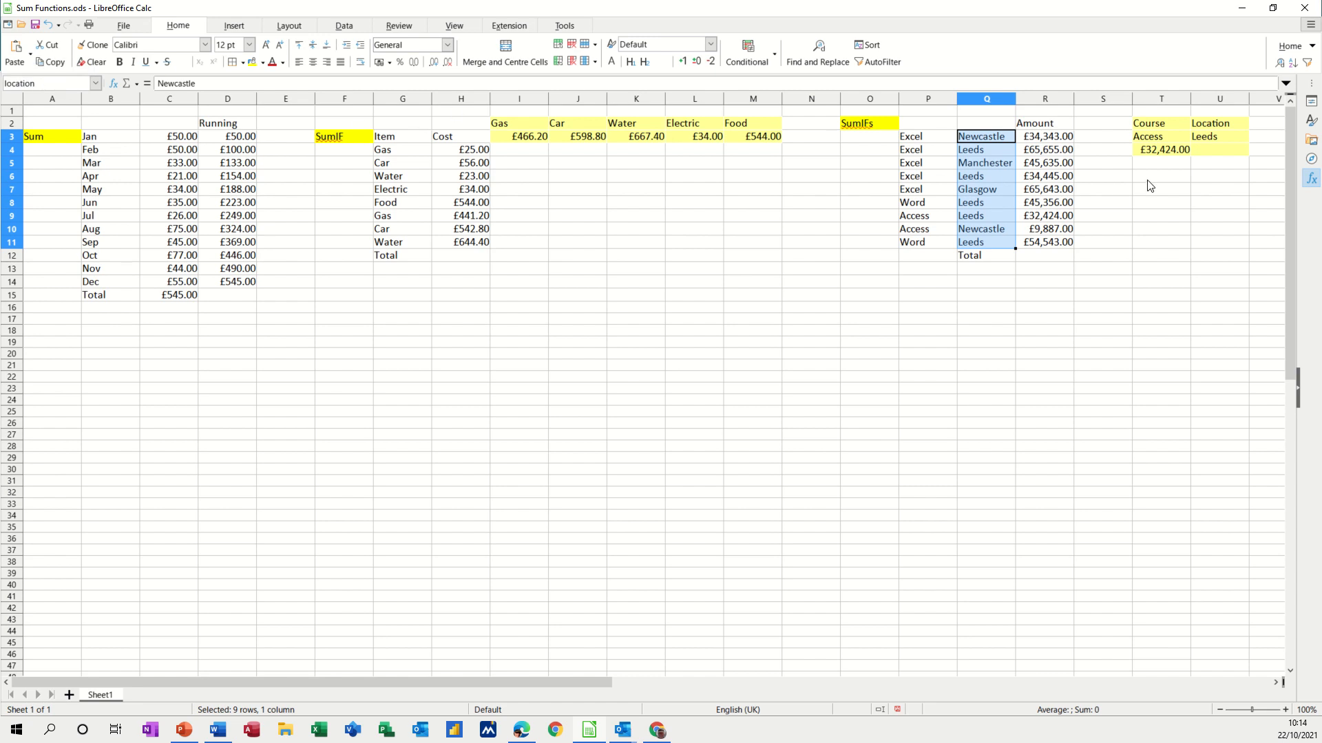
Name the Amount column R3:R11 amount and return to the SUMIFS result in T4
{"action": "left_click", "coordinate": [1161, 148]}
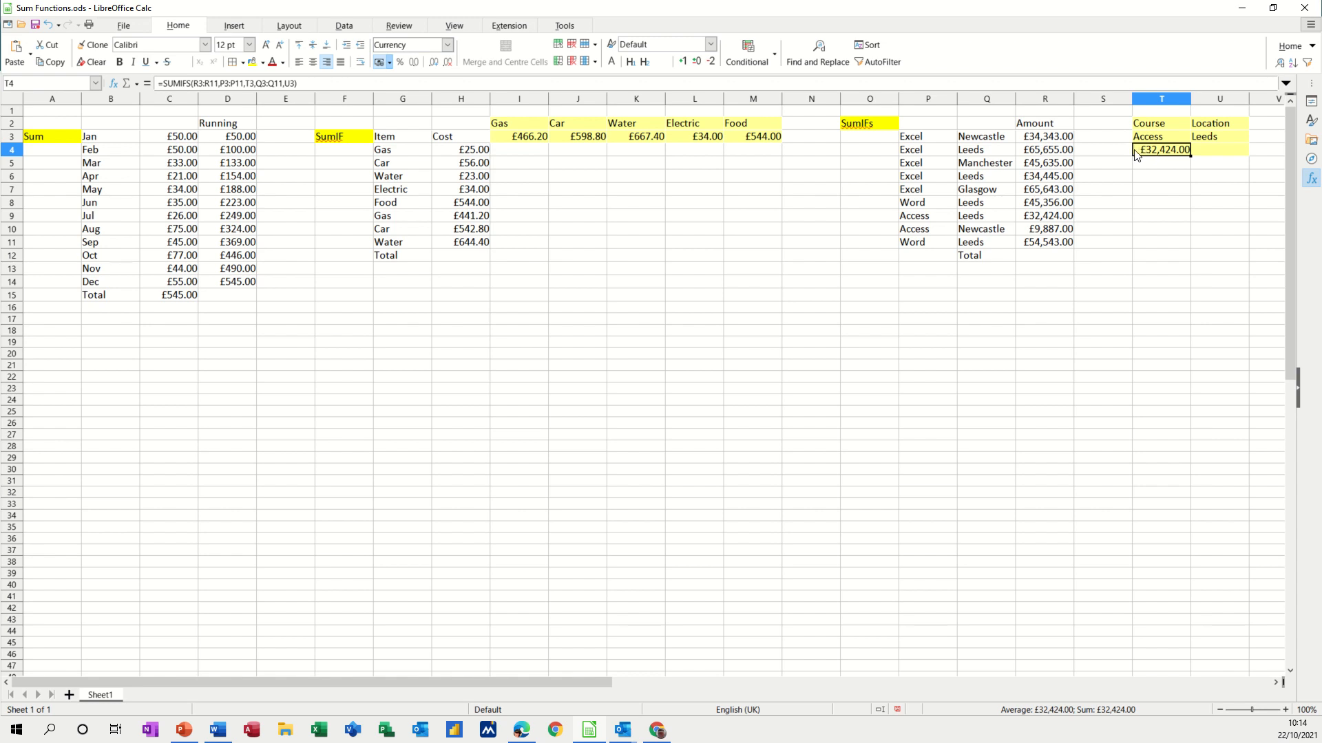
{"action": "mouse_move", "coordinate": [1038, 153]}
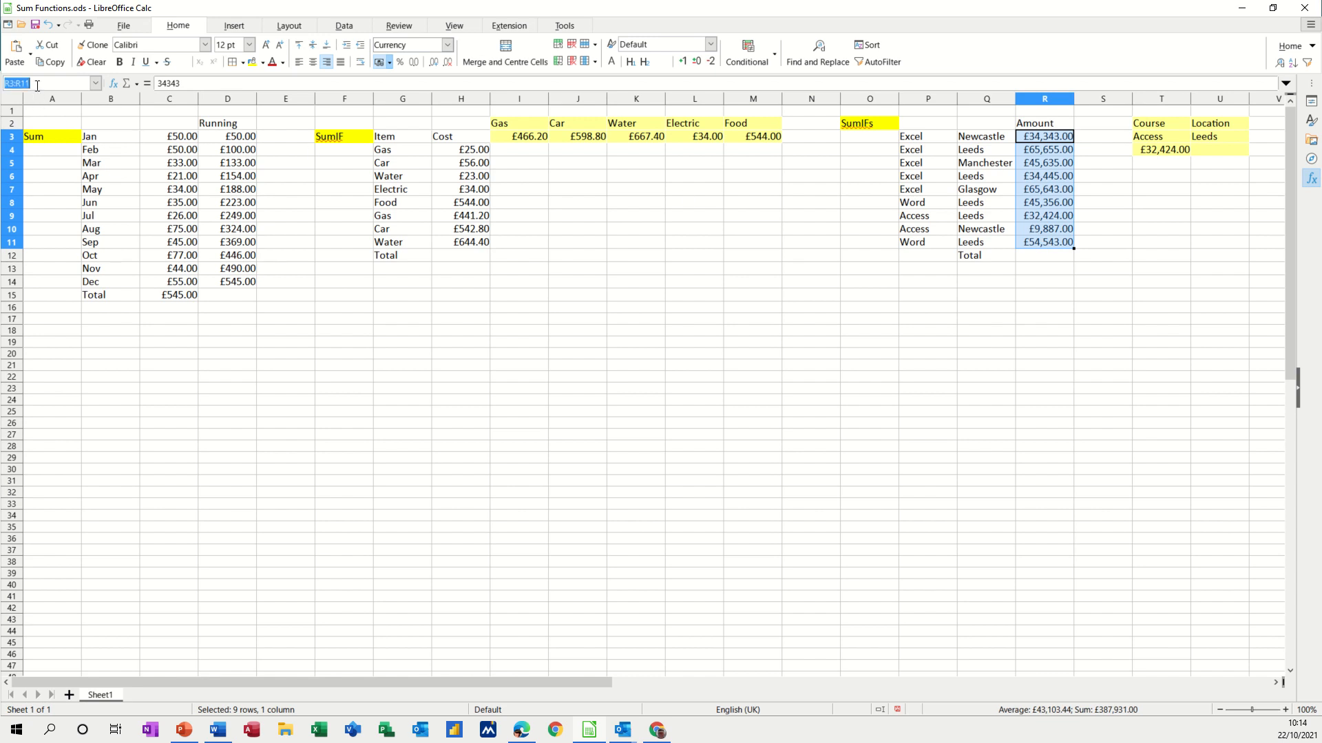
{"action": "type", "text": "amount"}
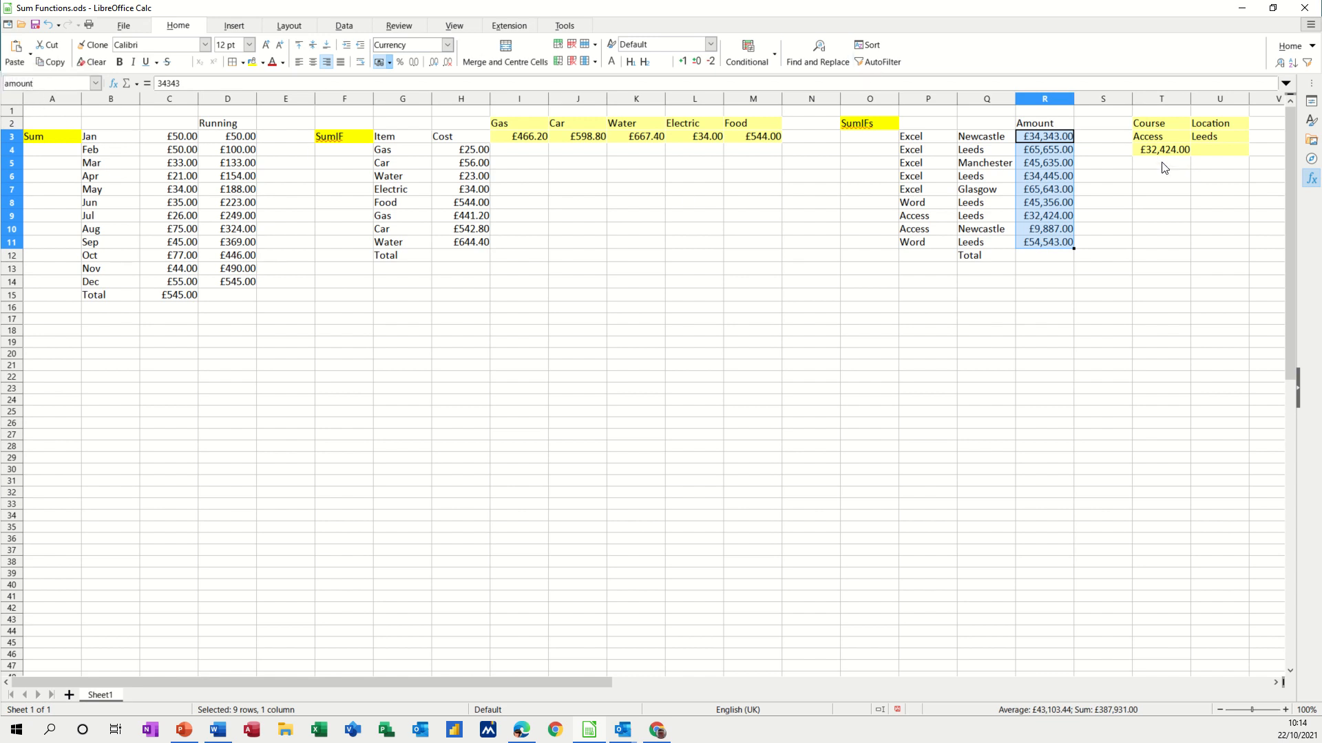
{"action": "left_click", "coordinate": [1162, 149]}
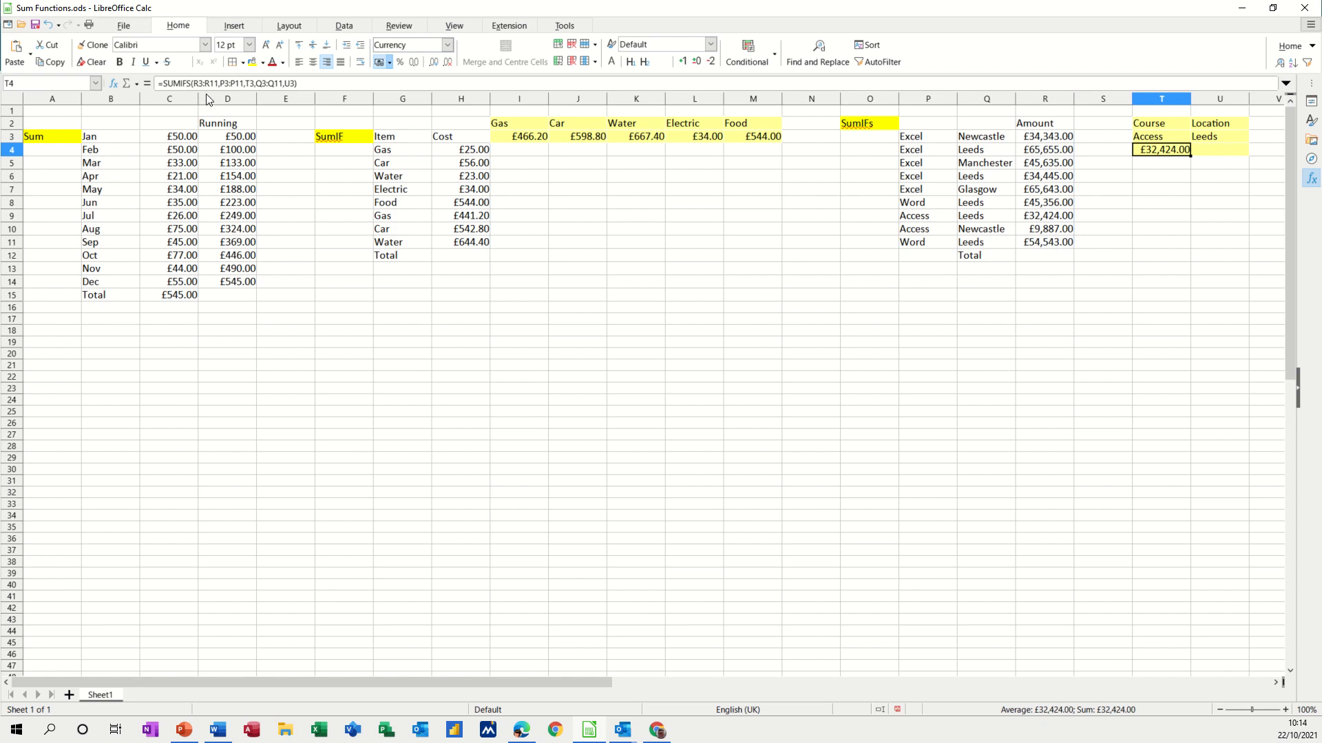
Replace the SUMIFS range references with amount, course and location, still giving £32,424.00
{"action": "double_click", "coordinate": [1162, 148]}
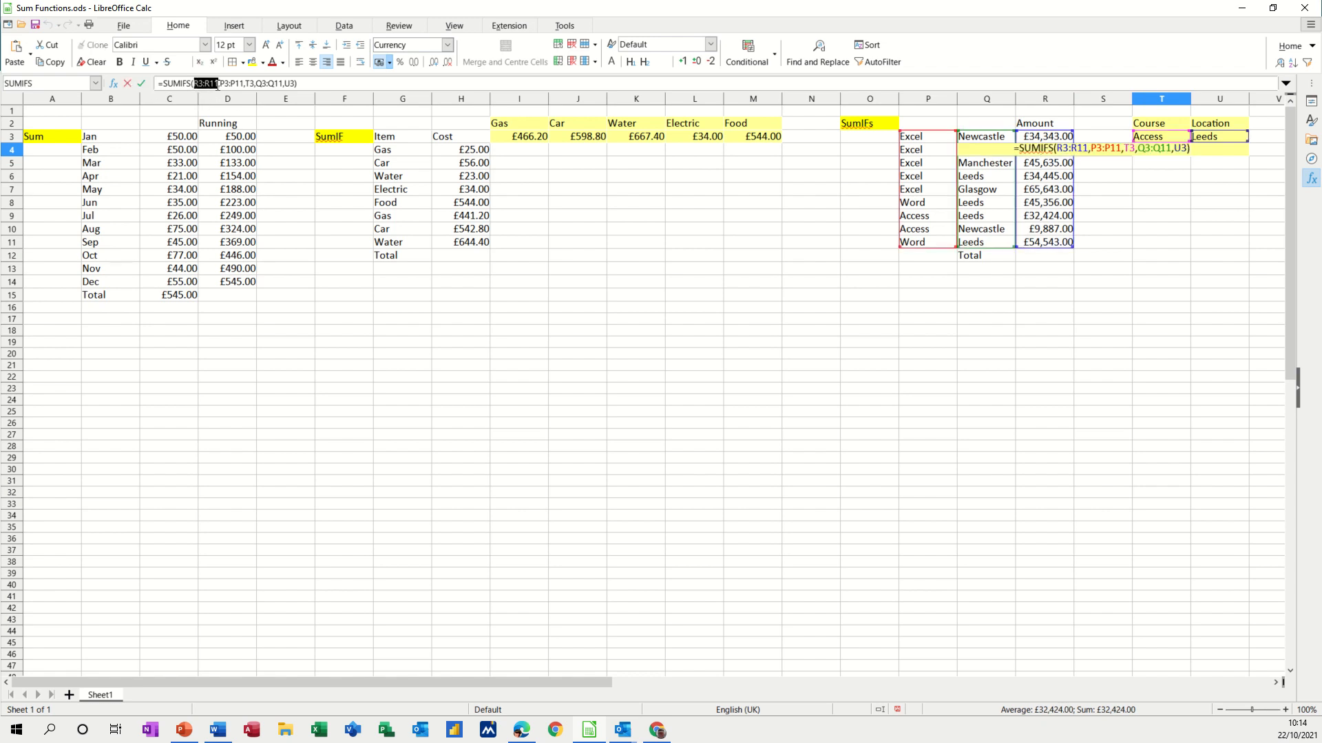
{"action": "type", "text": "amount"}
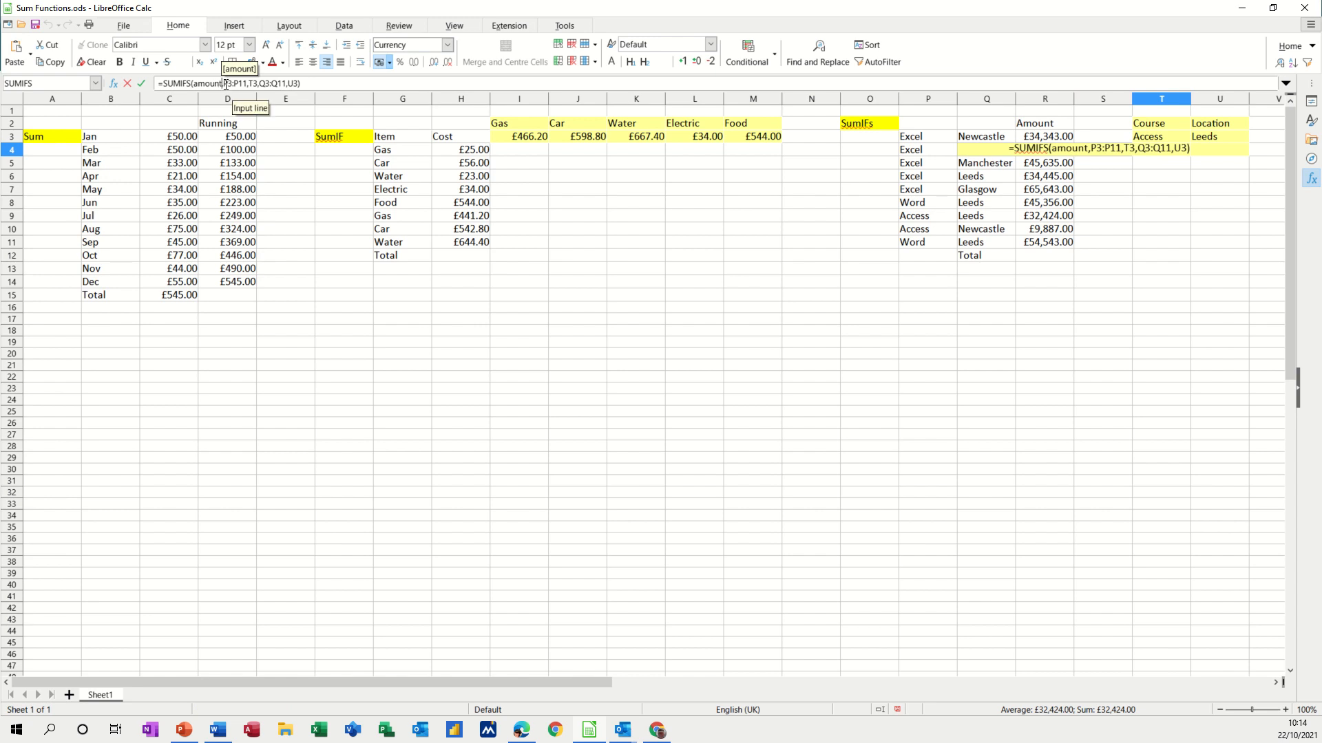
{"action": "double_click", "coordinate": [230, 84]}
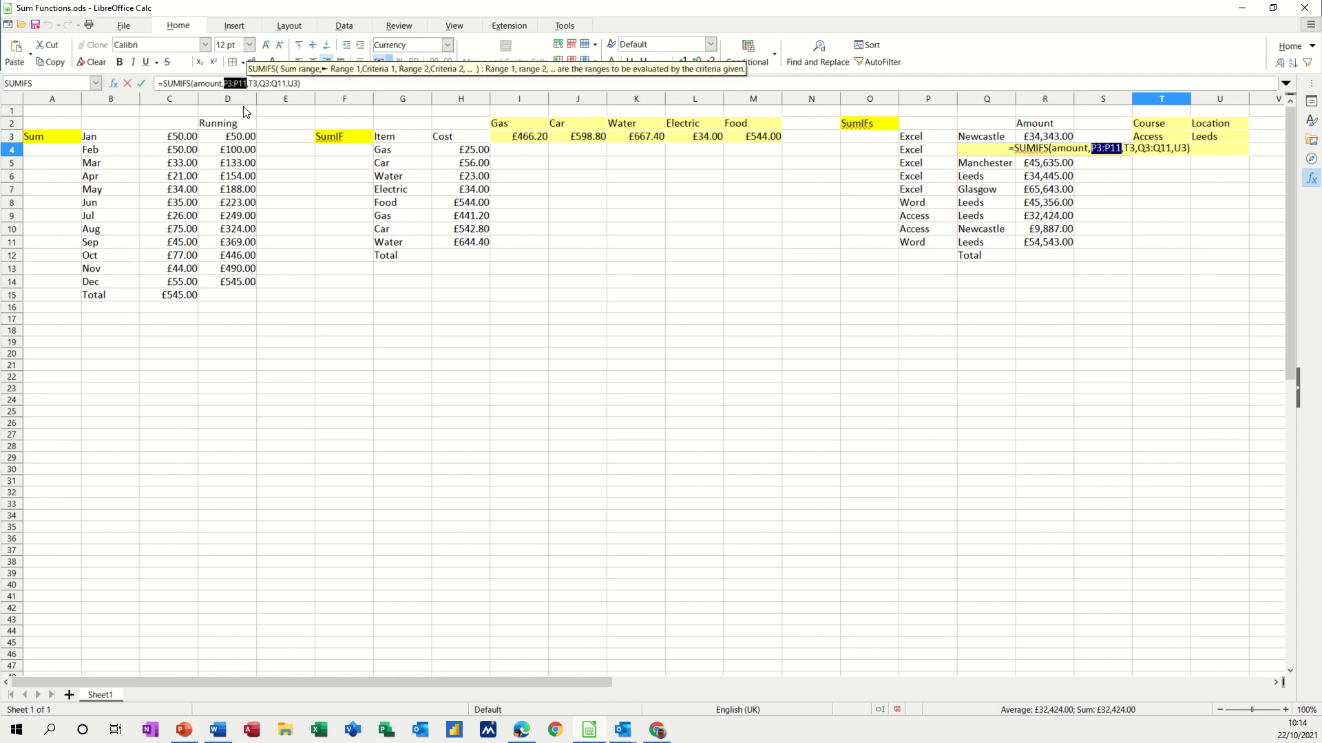
{"action": "type", "text": "courses"}
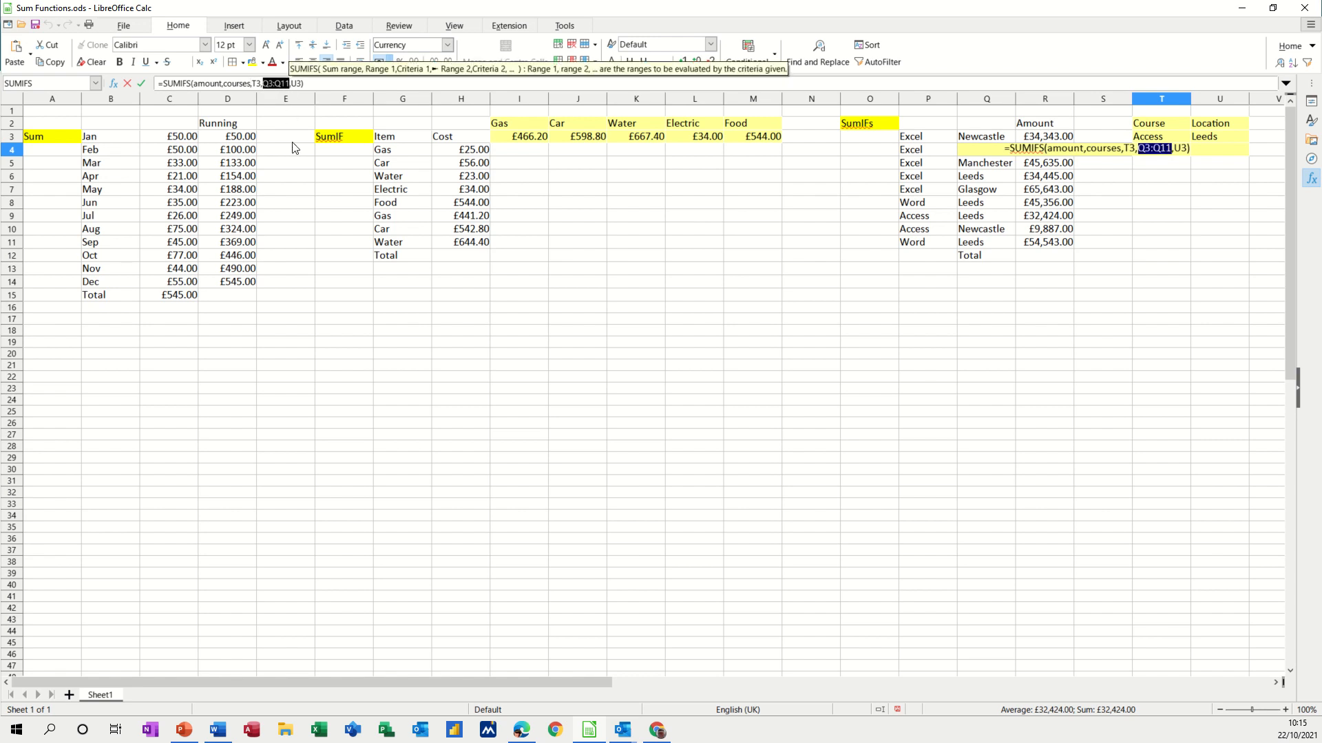
{"action": "type", "text": "location"}
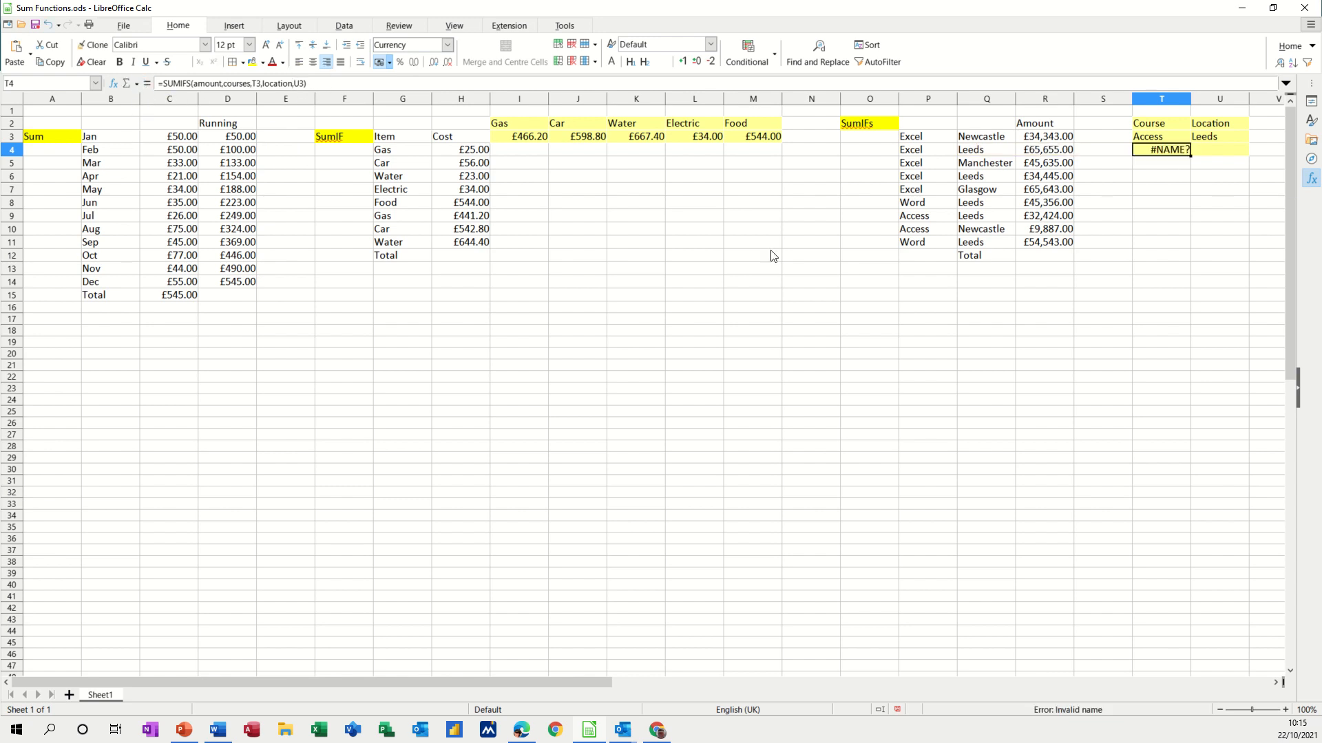
{"action": "mouse_move", "coordinate": [936, 159]}
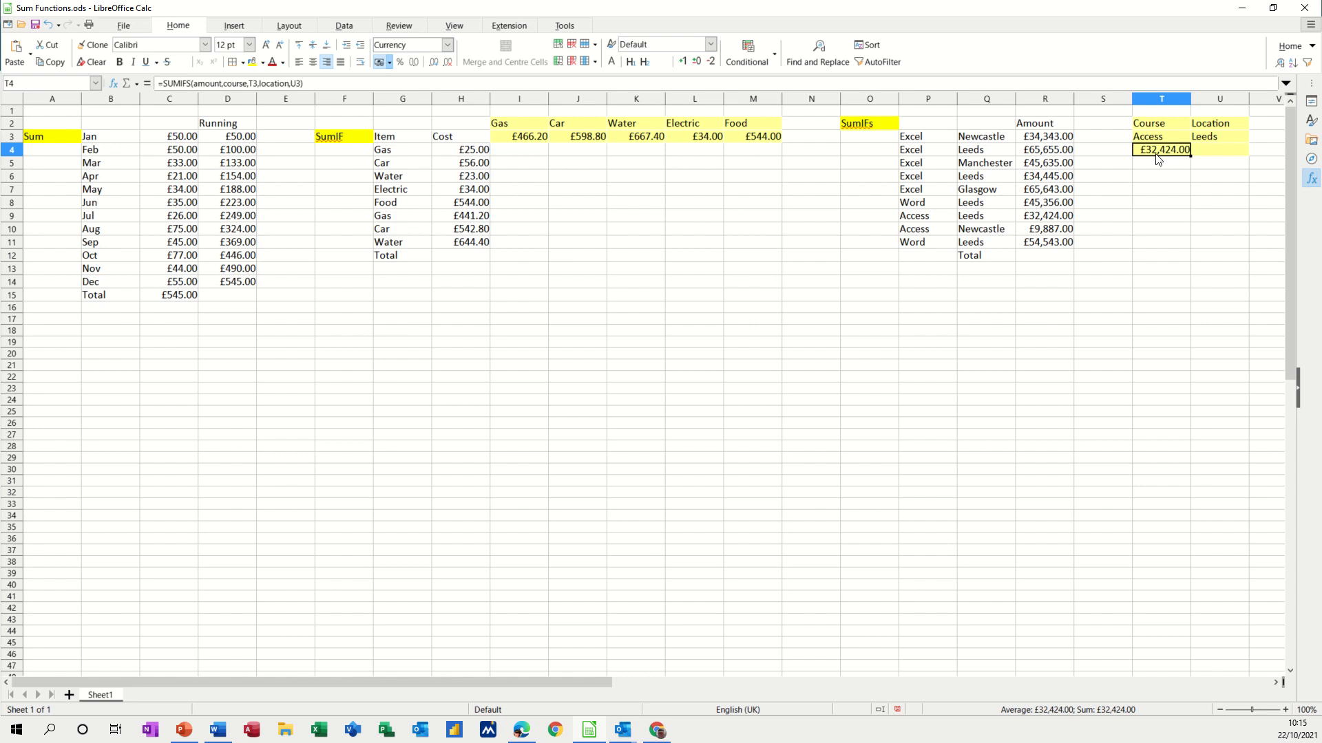
{"action": "left_click", "coordinate": [1161, 137]}
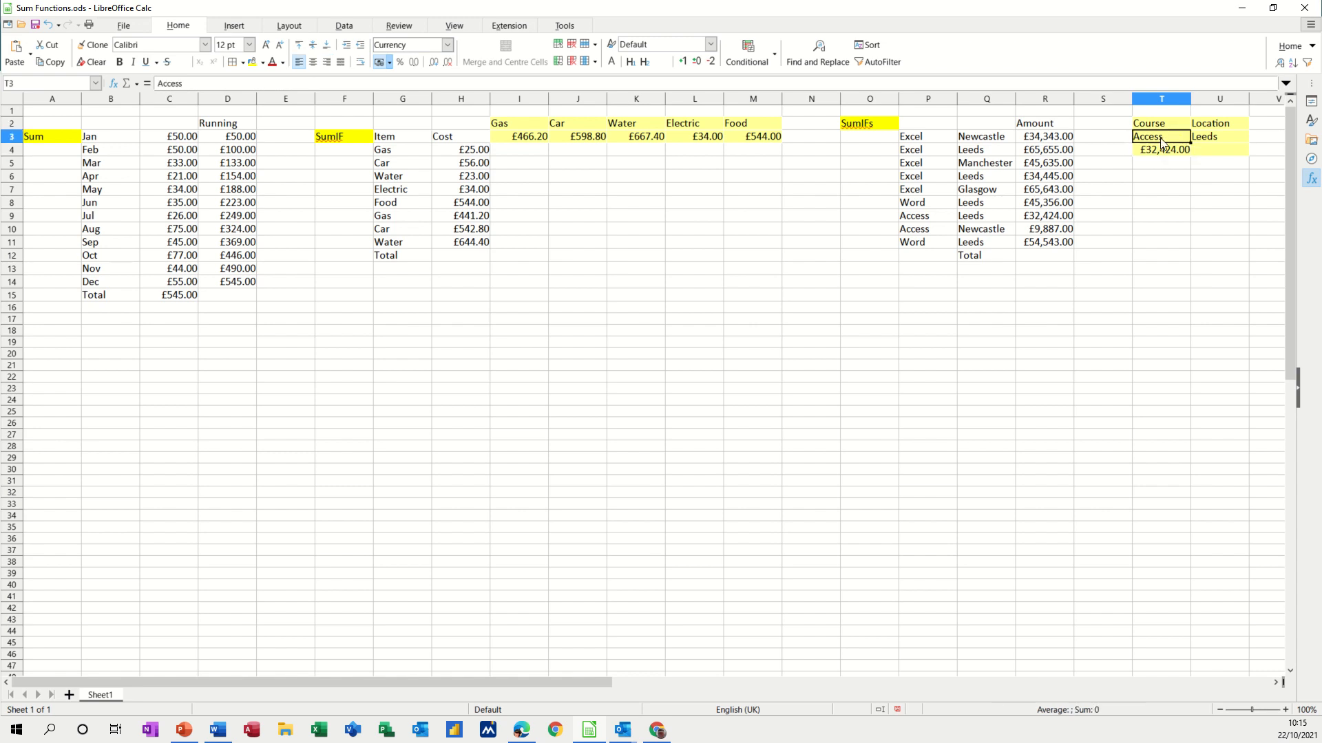
Select the Course cell T3 and show the Data tools on the ribbon
{"action": "left_click", "coordinate": [1220, 136]}
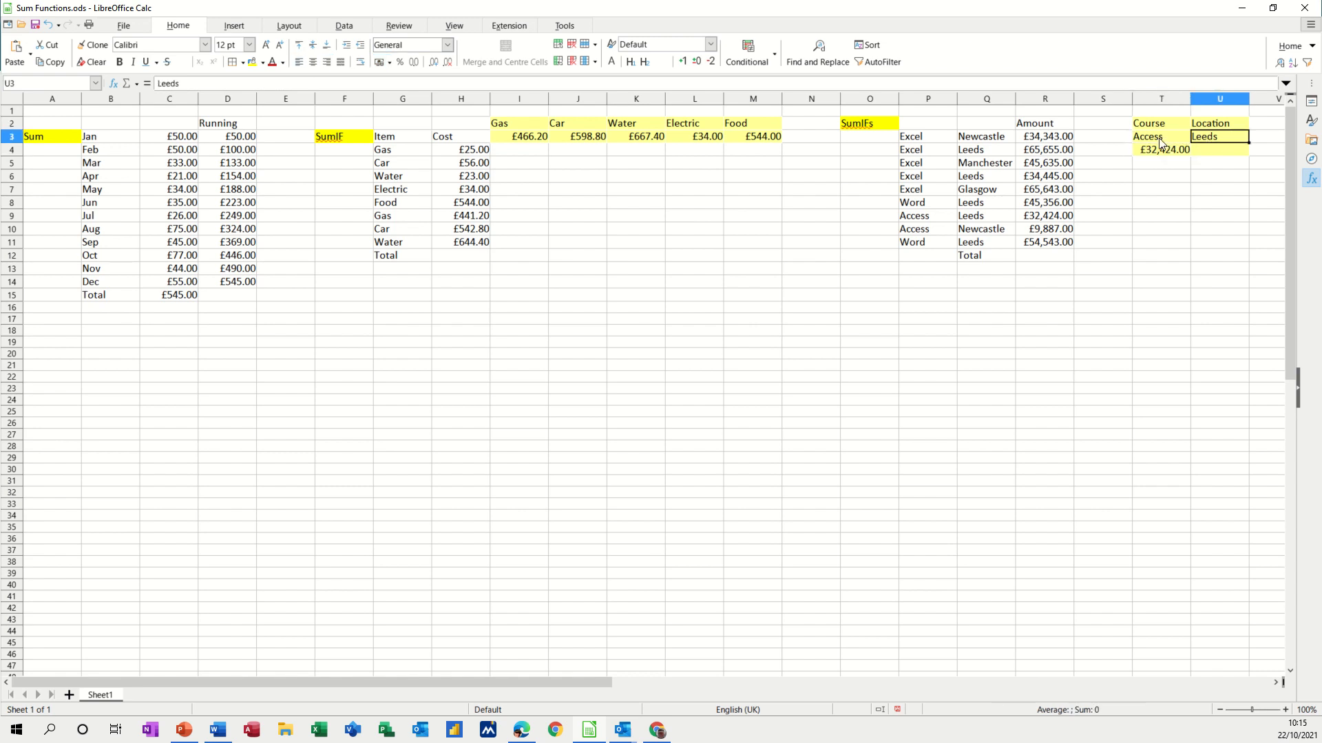
{"action": "left_click", "coordinate": [1159, 137]}
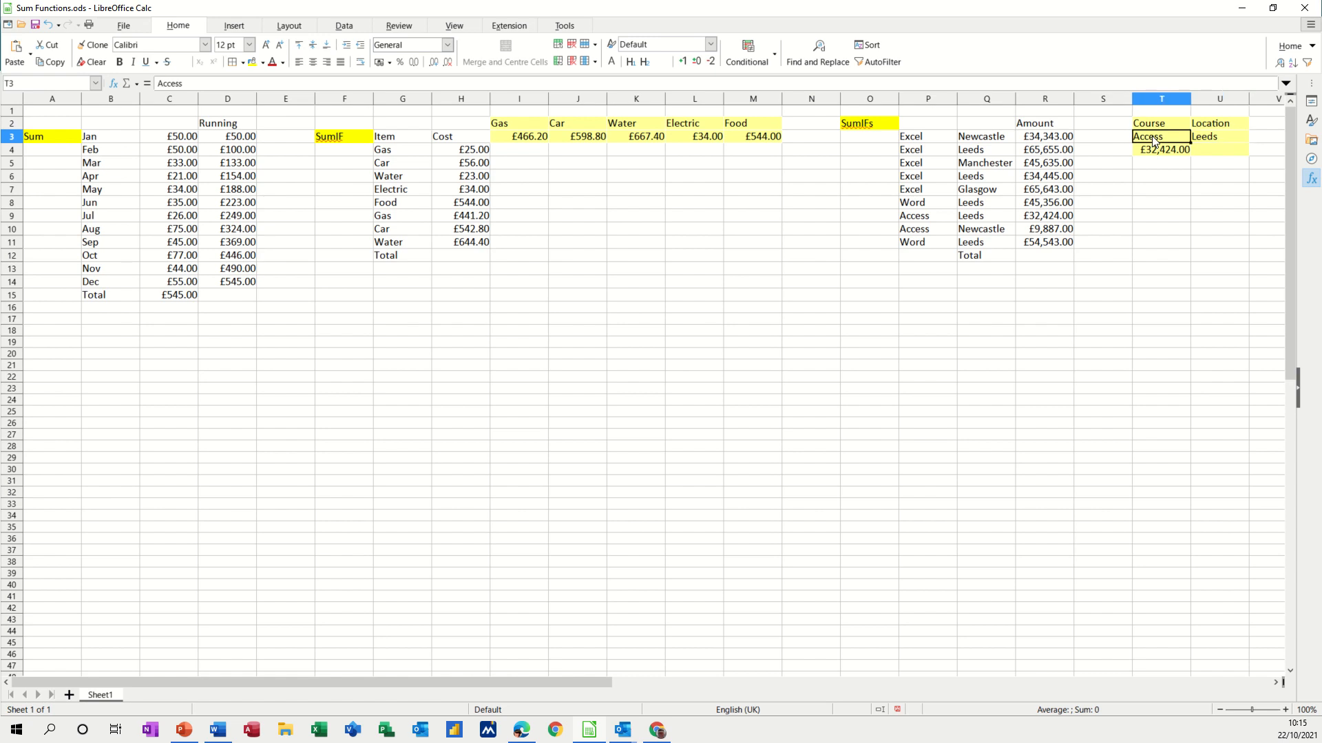
{"action": "left_click", "coordinate": [383, 61]}
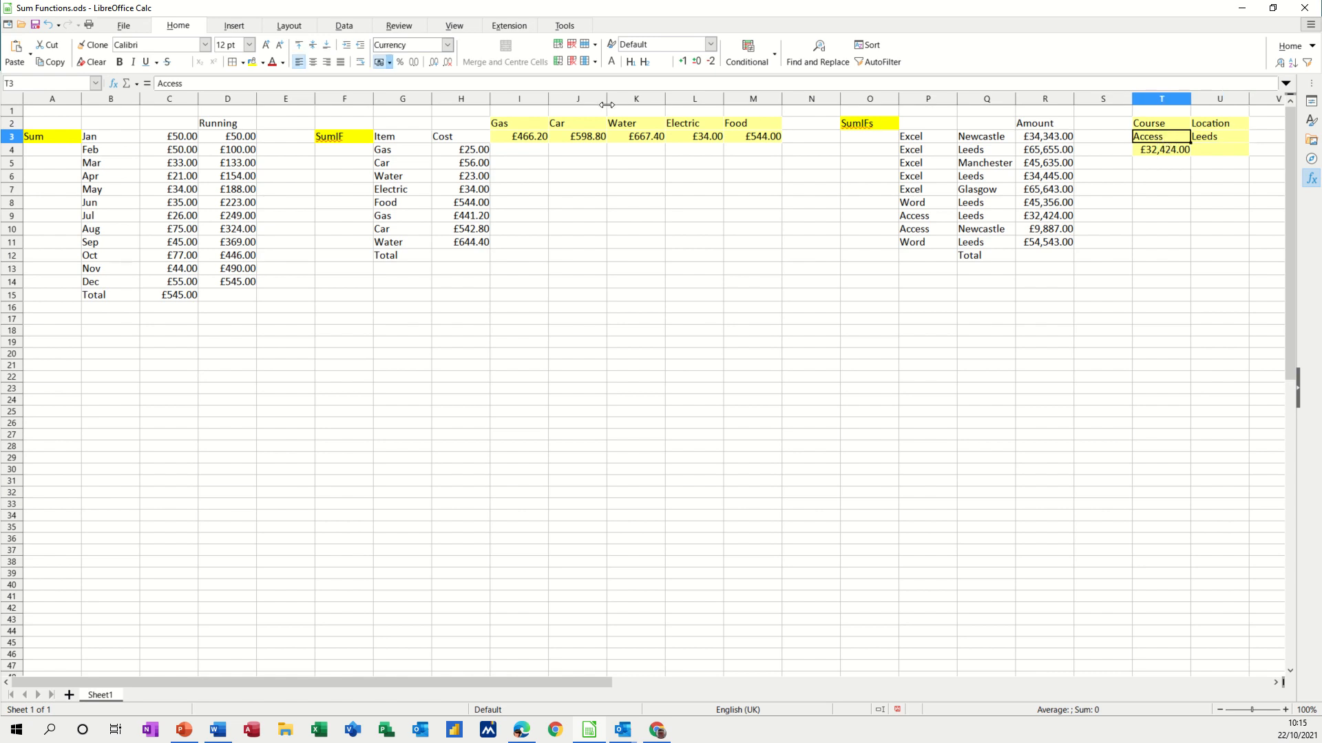
{"action": "left_click", "coordinate": [343, 25]}
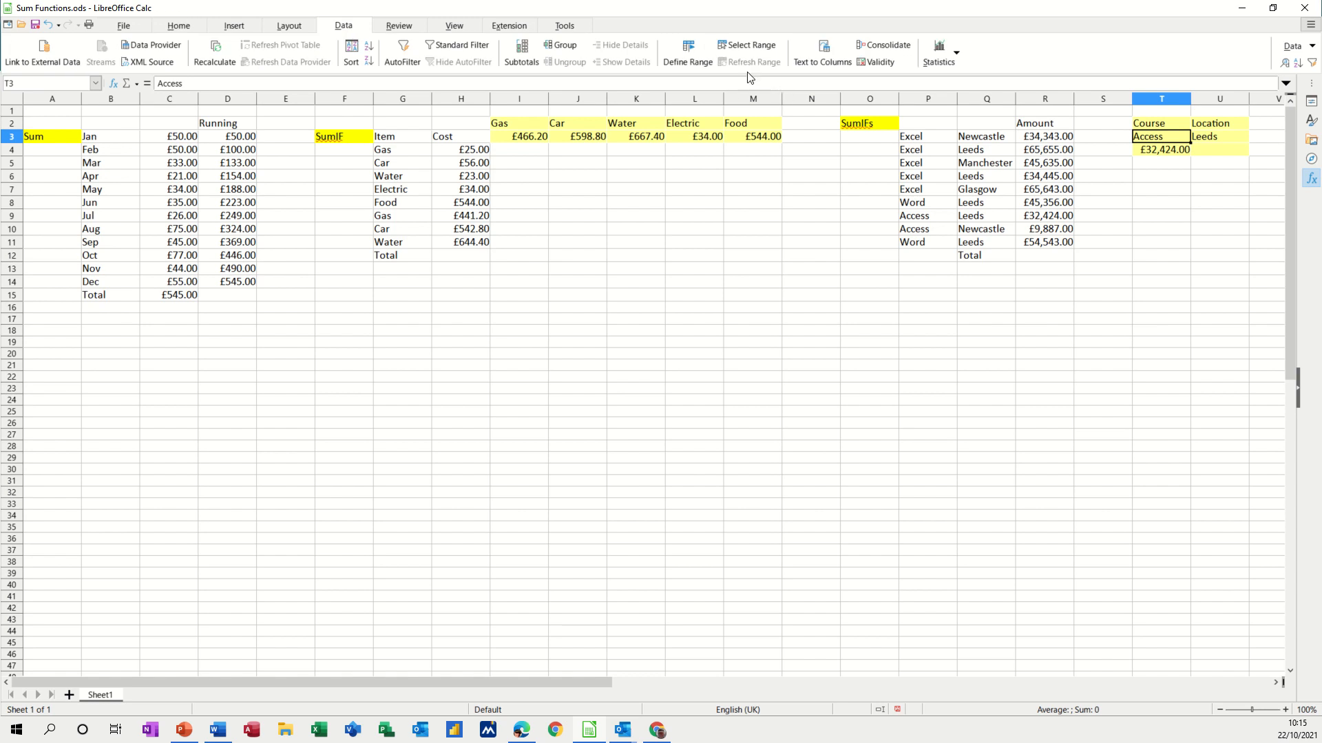
{"action": "mouse_move", "coordinate": [880, 62]}
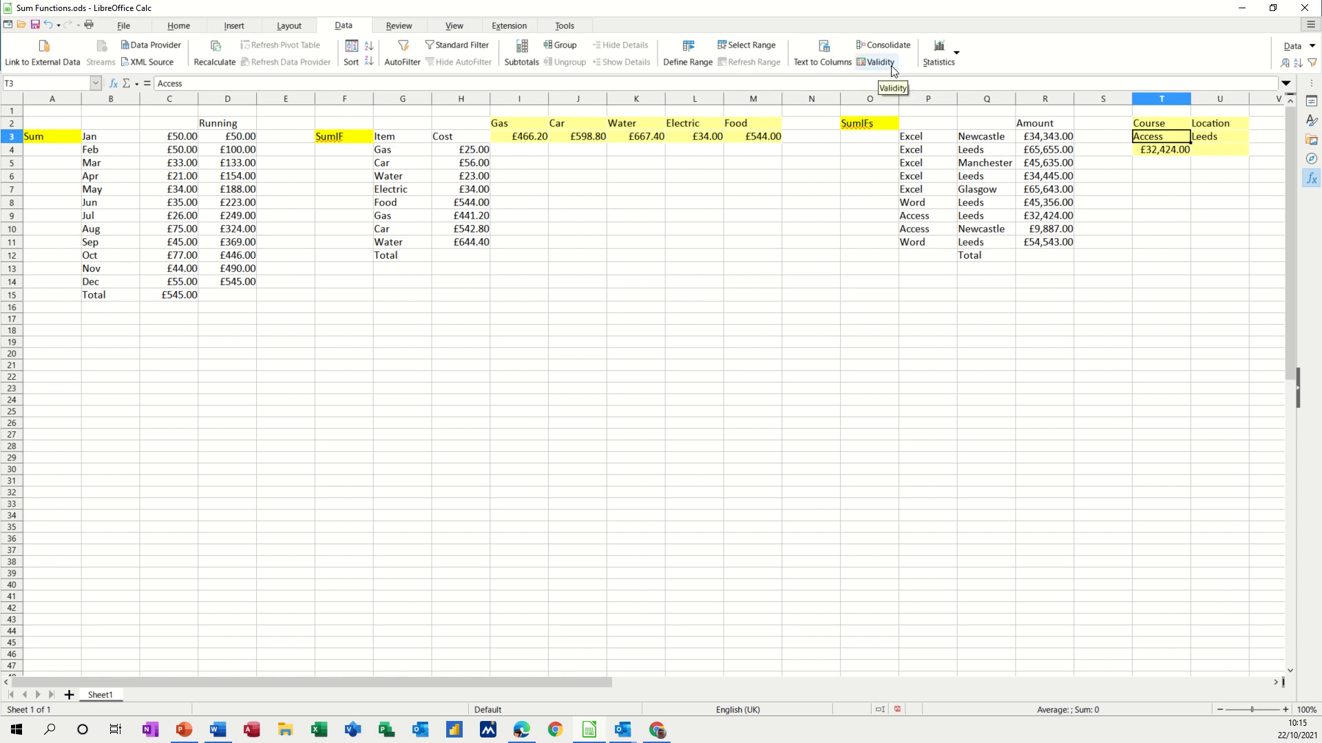
{"action": "mouse_move", "coordinate": [947, 75]}
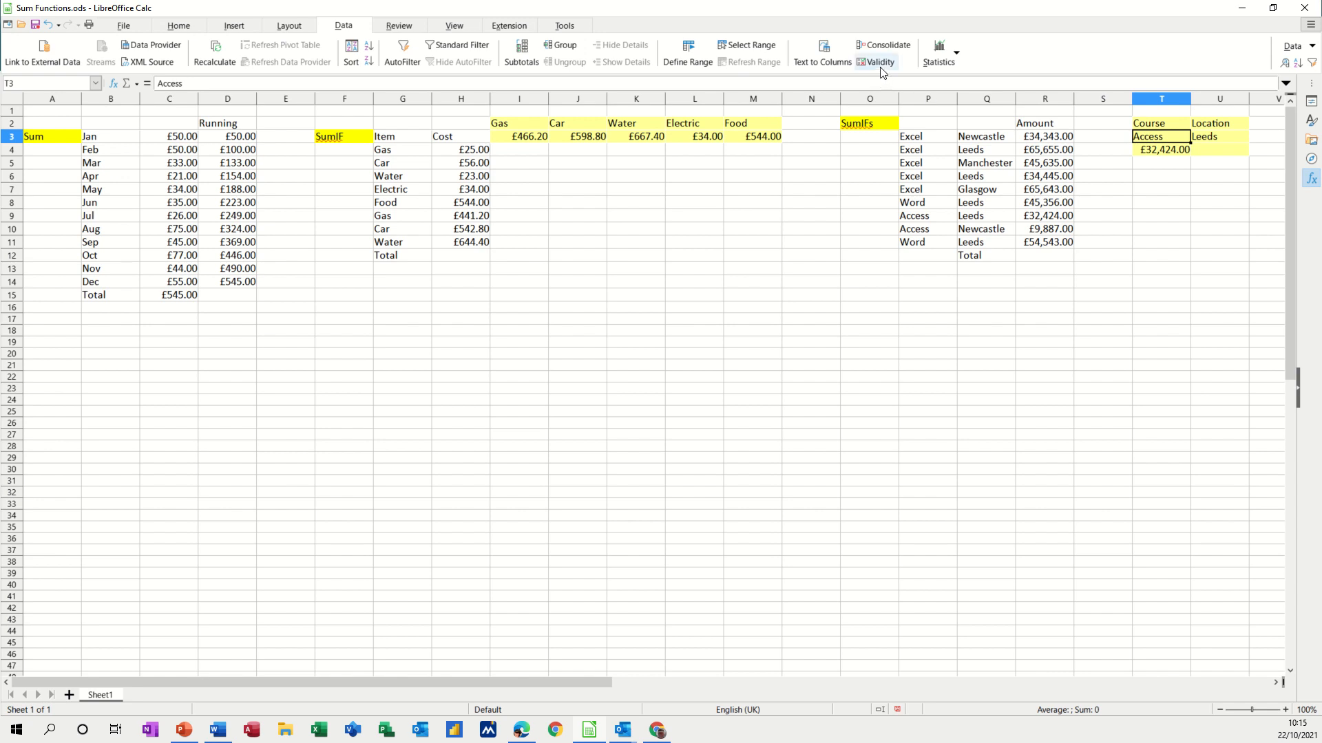
Set T3's validity to a list of Access, Word and Excel
{"action": "left_click", "coordinate": [879, 60]}
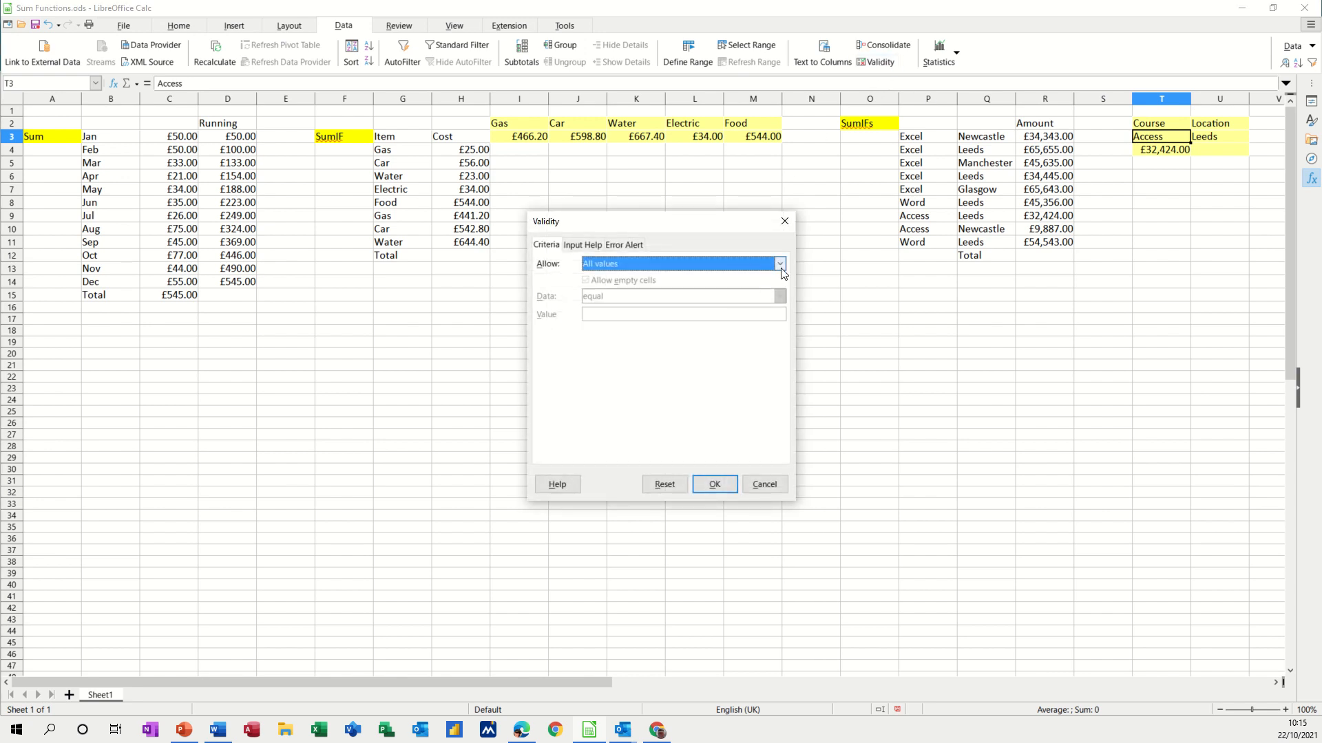
{"action": "left_click", "coordinate": [777, 263]}
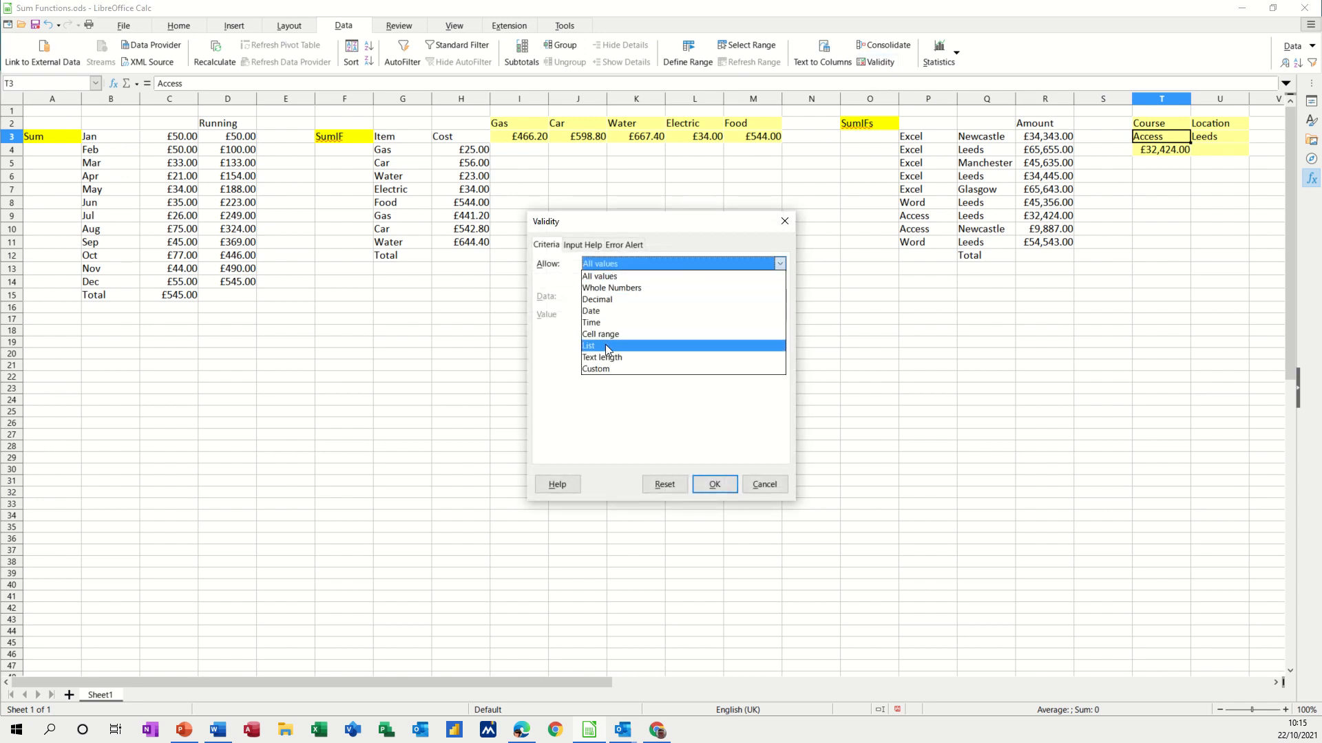
{"action": "left_click", "coordinate": [591, 346]}
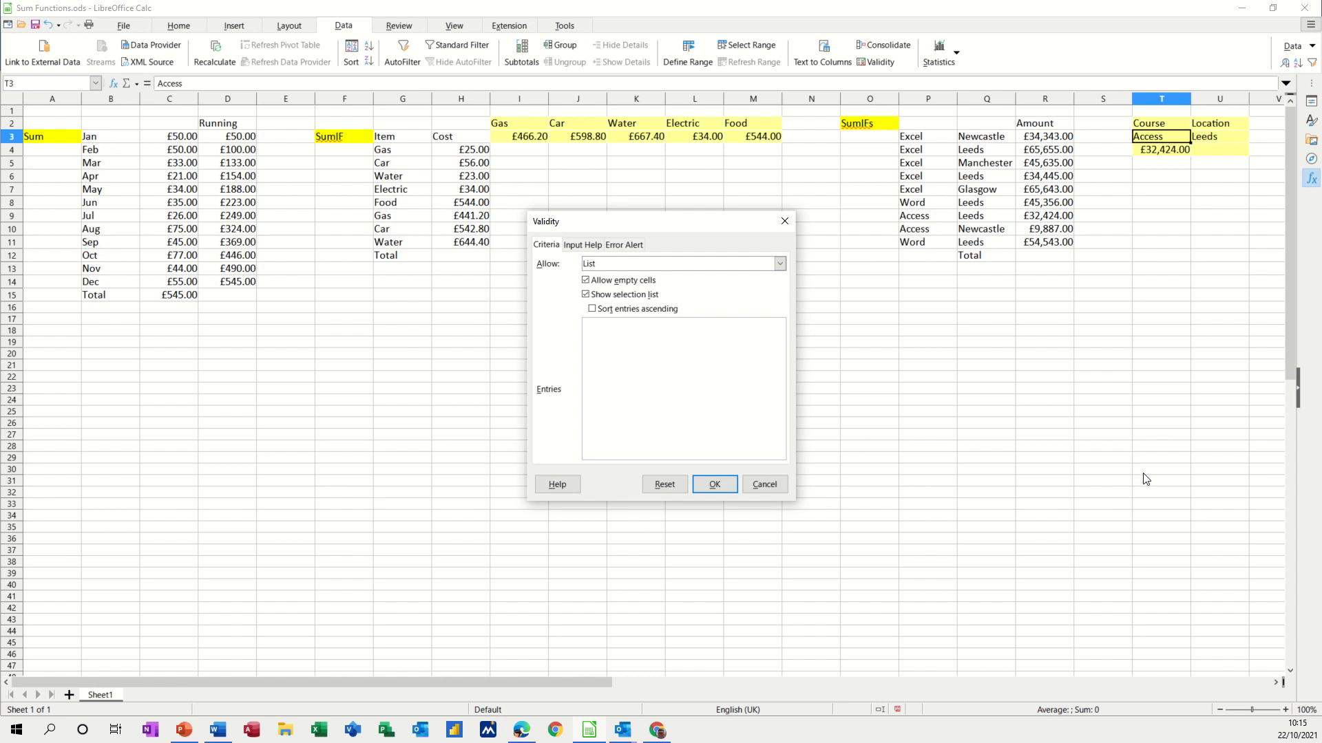
{"action": "type", "text": "Access"}
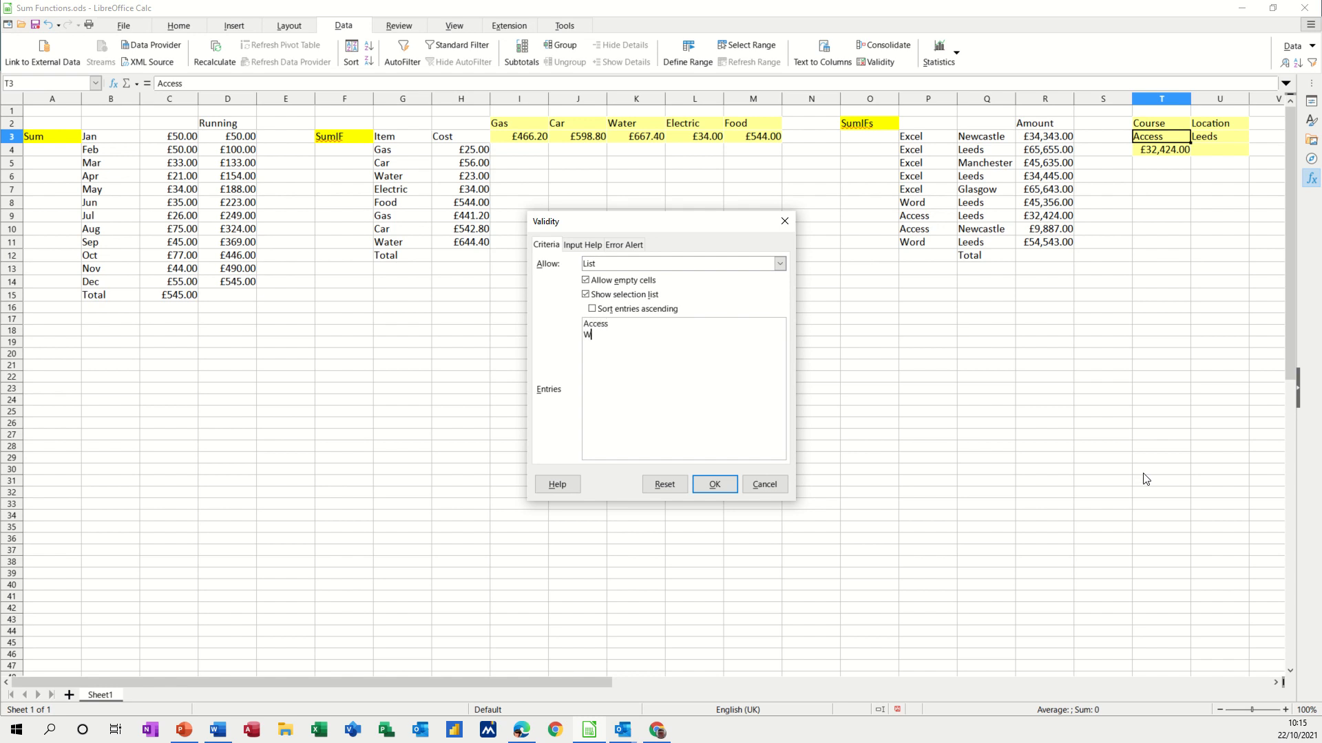
{"action": "type", "text": "Word"}
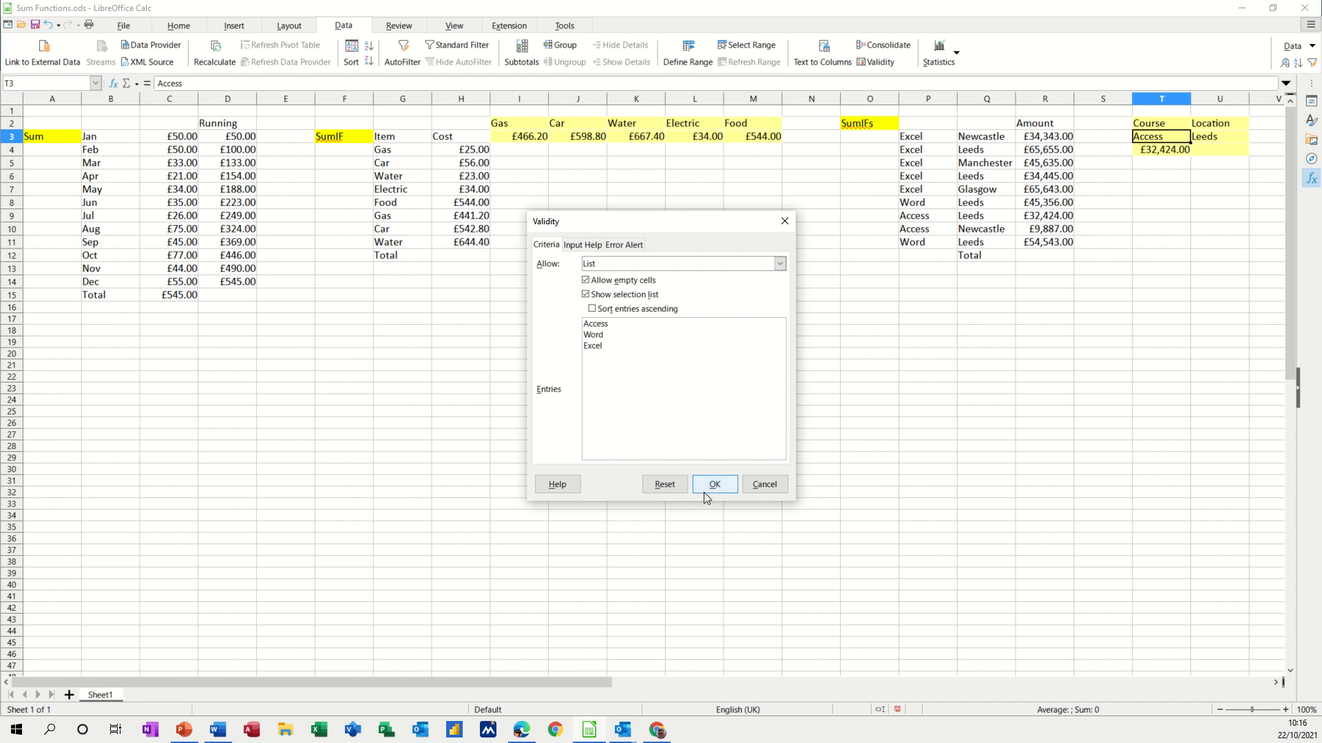
{"action": "left_click", "coordinate": [714, 483]}
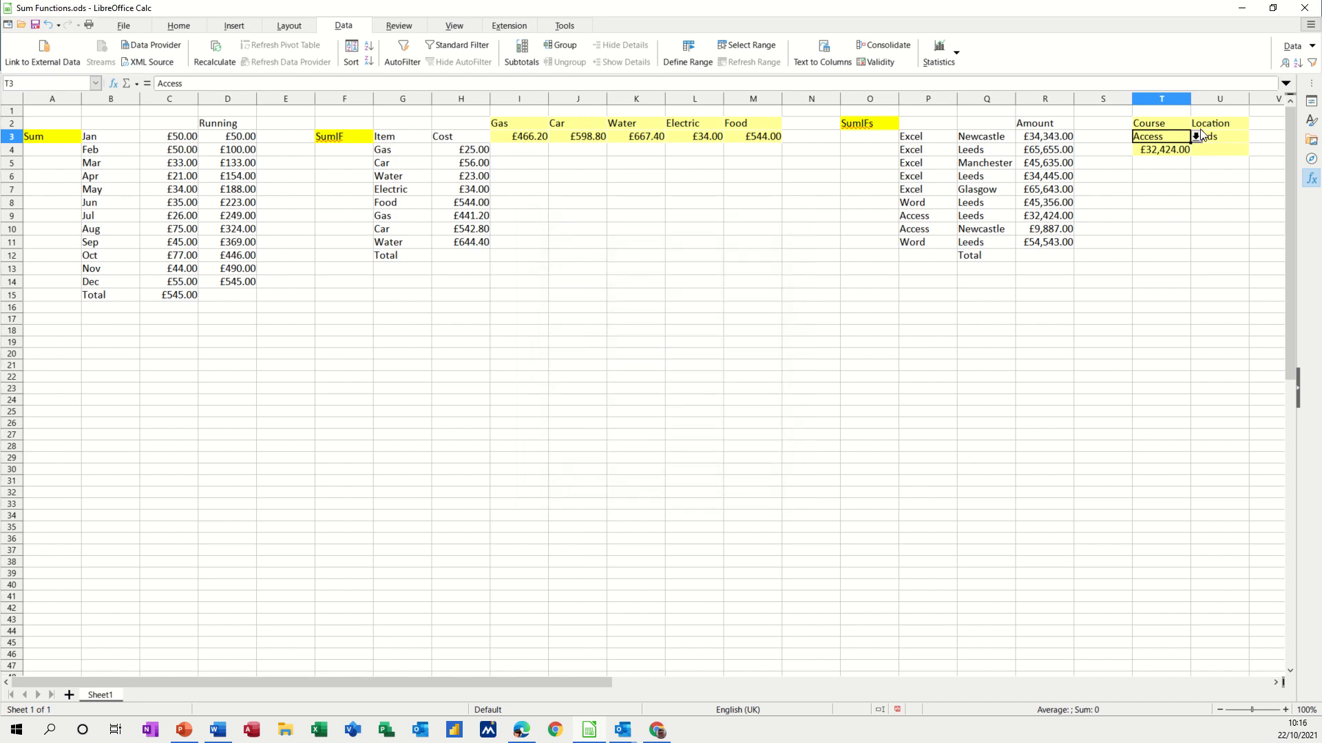
Choose Word from the Course drop-down, giving £99,899.00, and move to U3
{"action": "left_click", "coordinate": [1195, 136]}
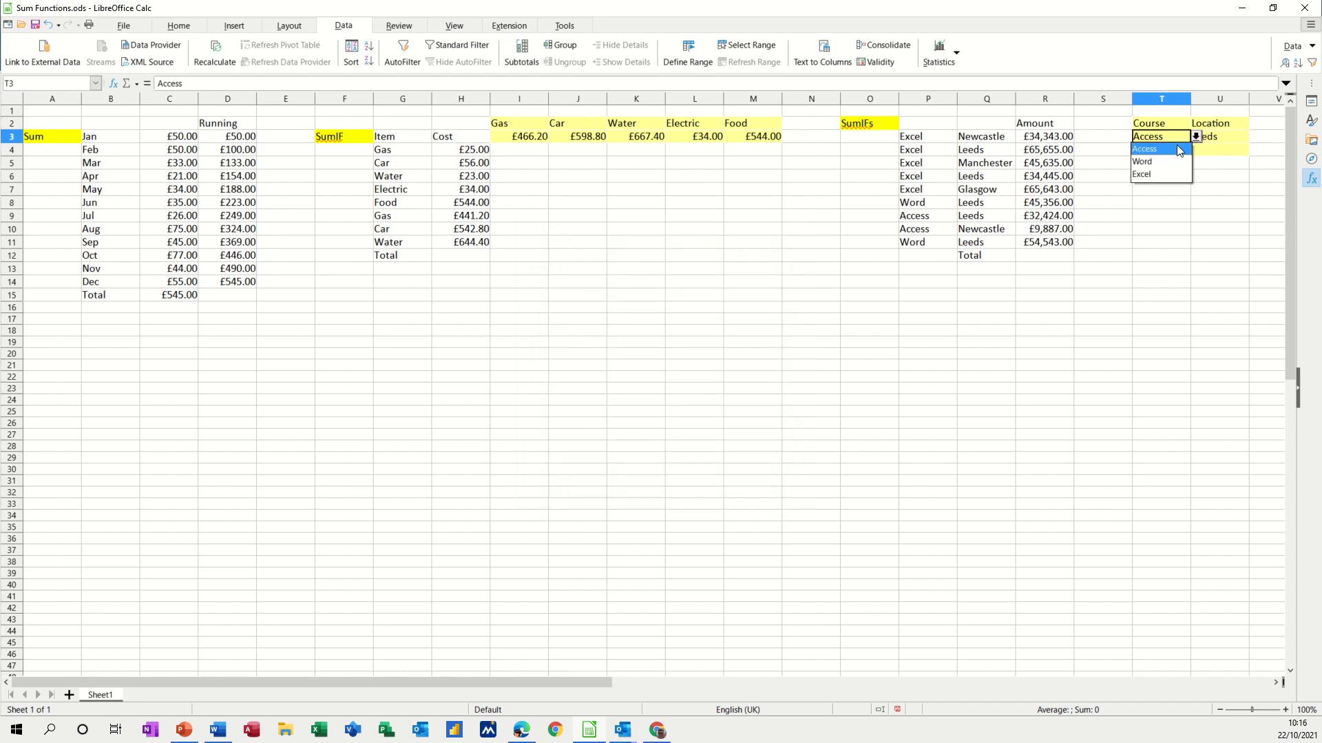
{"action": "left_click", "coordinate": [1143, 163]}
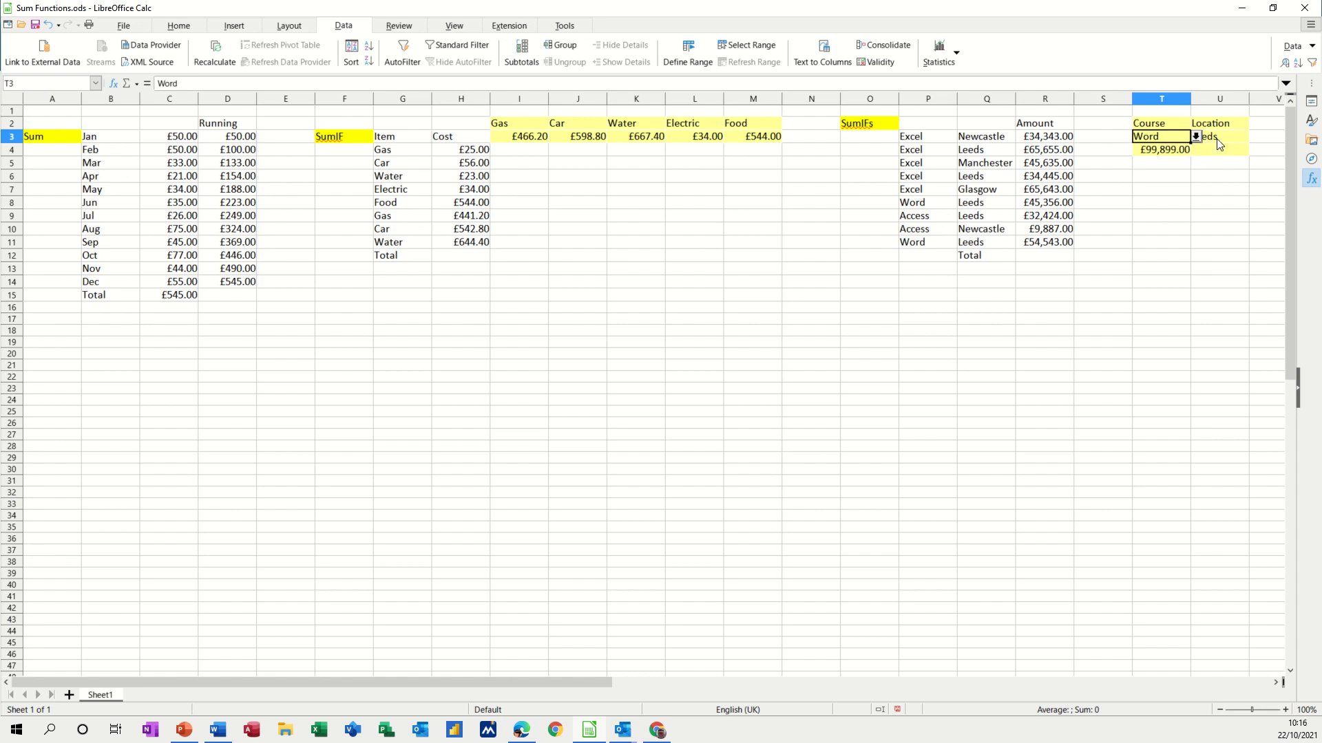
{"action": "left_click", "coordinate": [1219, 136]}
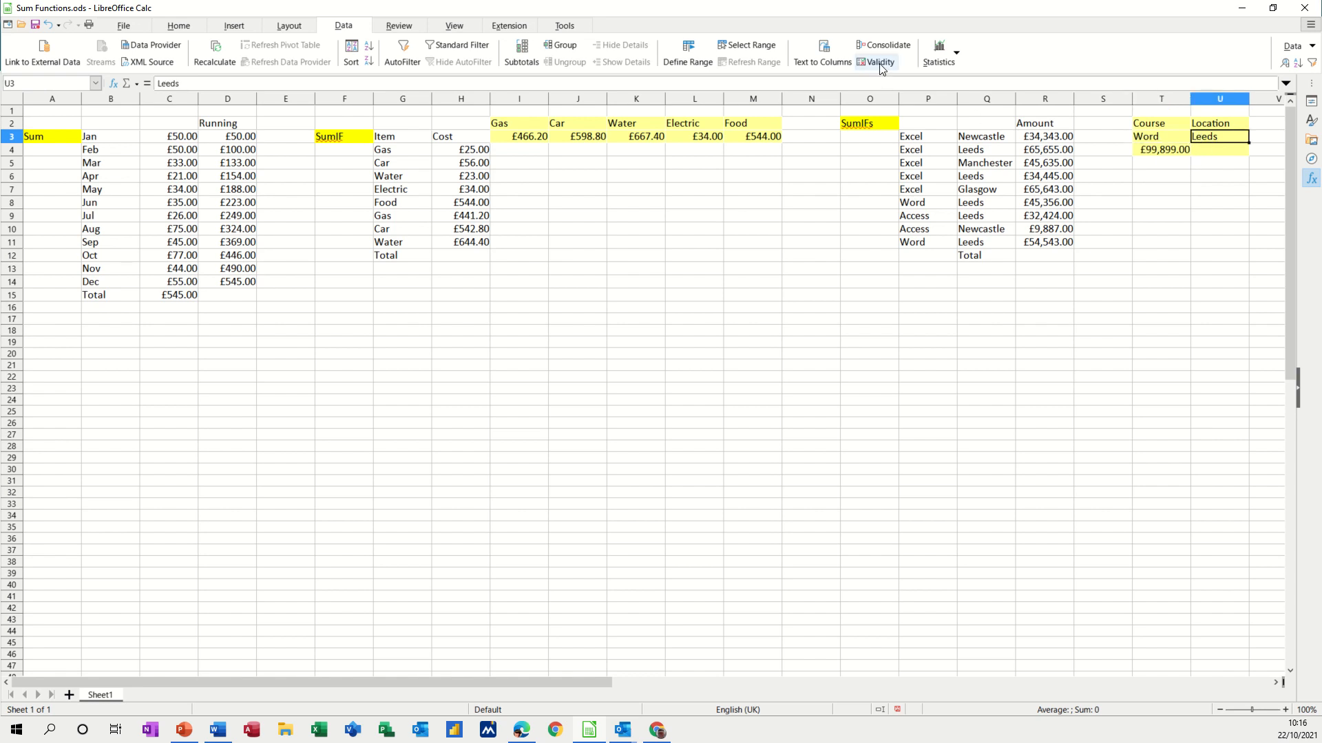
Set U3's validity to a list of Newcastle, Leeds, Glasgow and Manchester
{"action": "left_click", "coordinate": [877, 58]}
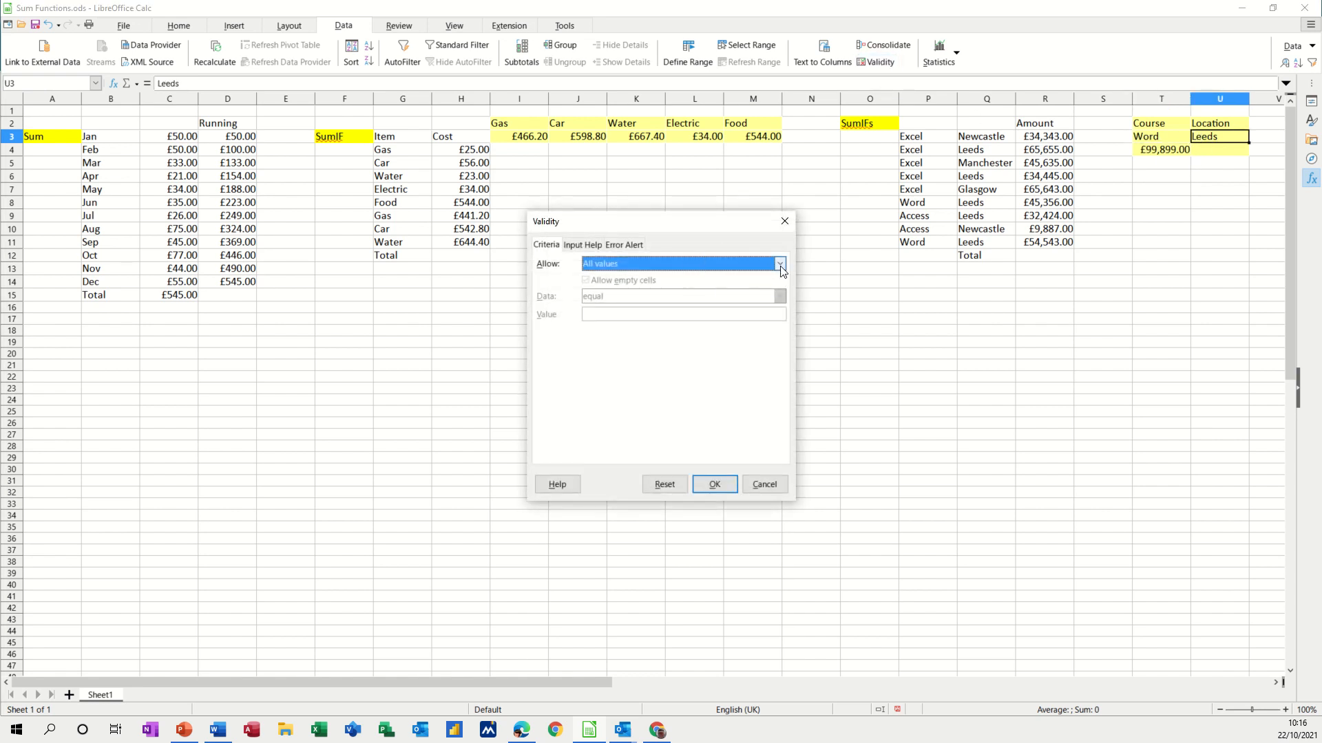
{"action": "left_click", "coordinate": [776, 265]}
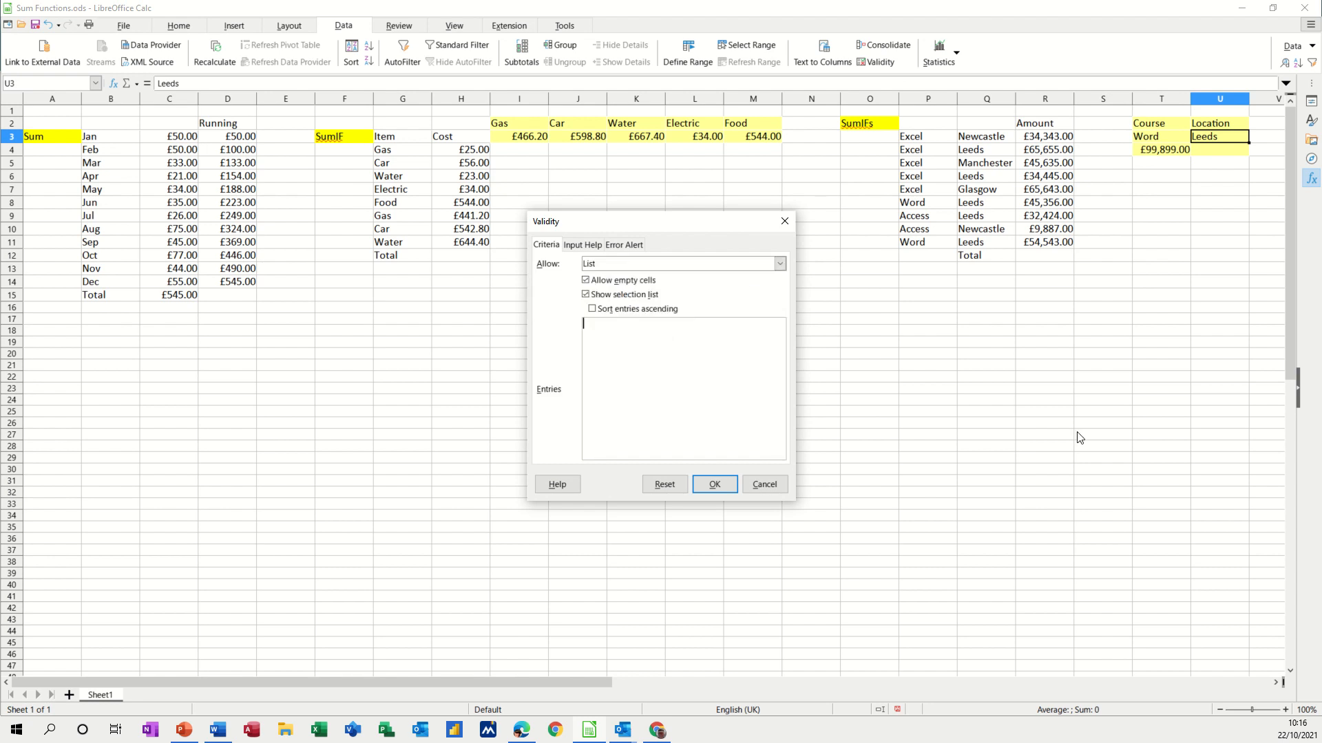
{"action": "type", "text": "Newcastle"}
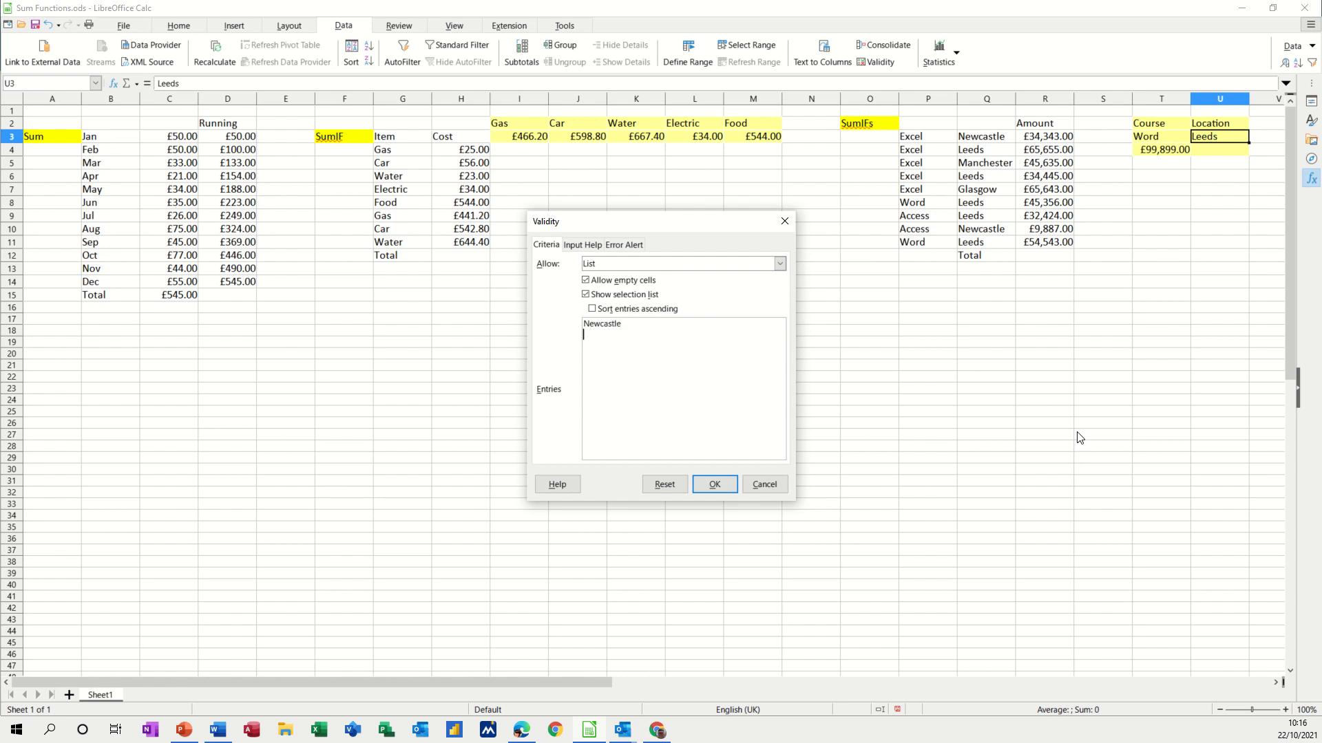
{"action": "type", "text": "Leeds"}
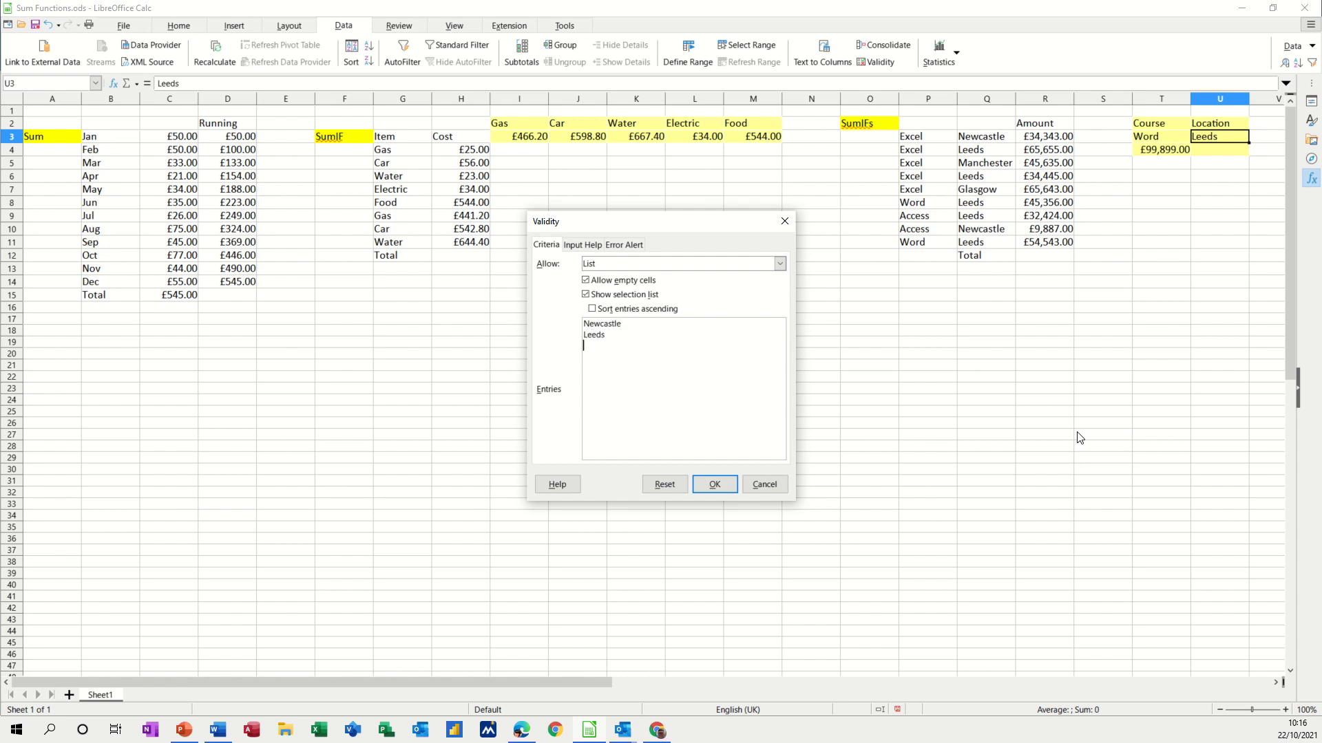
{"action": "type", "text": "G"}
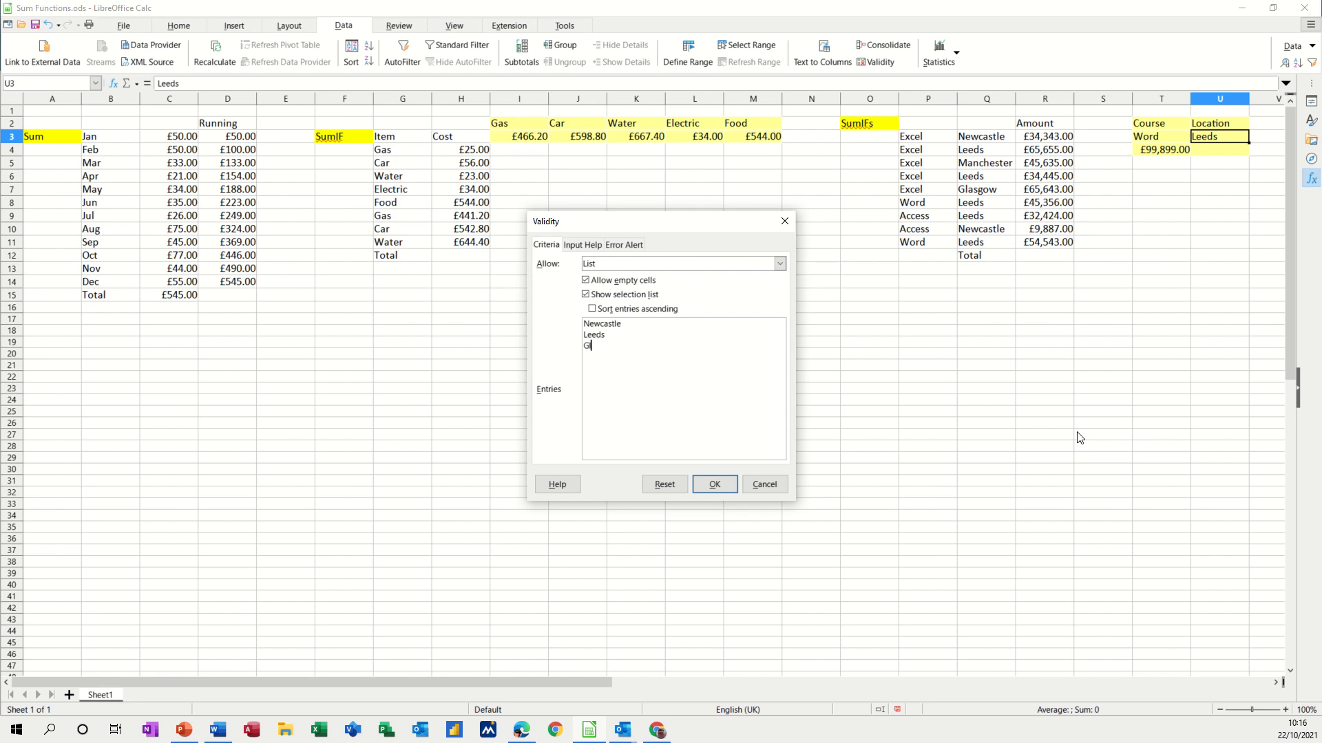
{"action": "type", "text": "lasgow"}
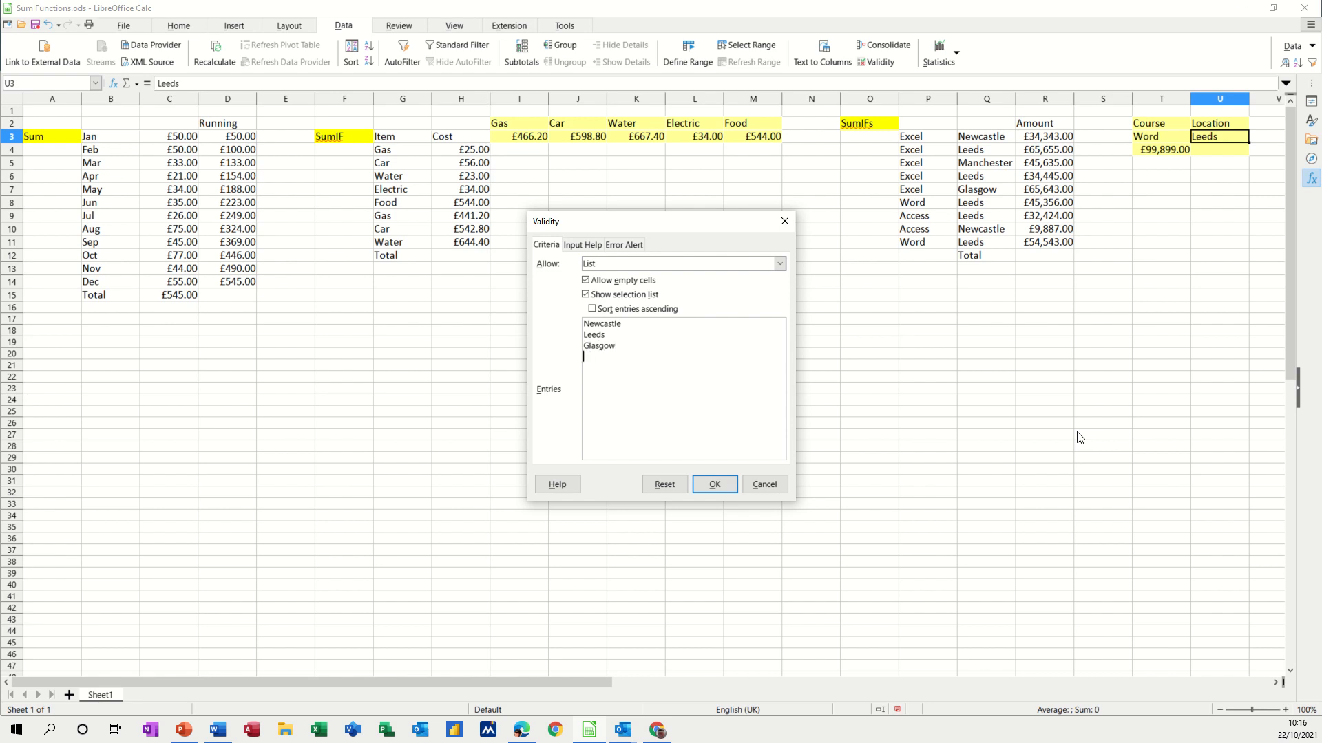
{"action": "type", "text": "Manchester"}
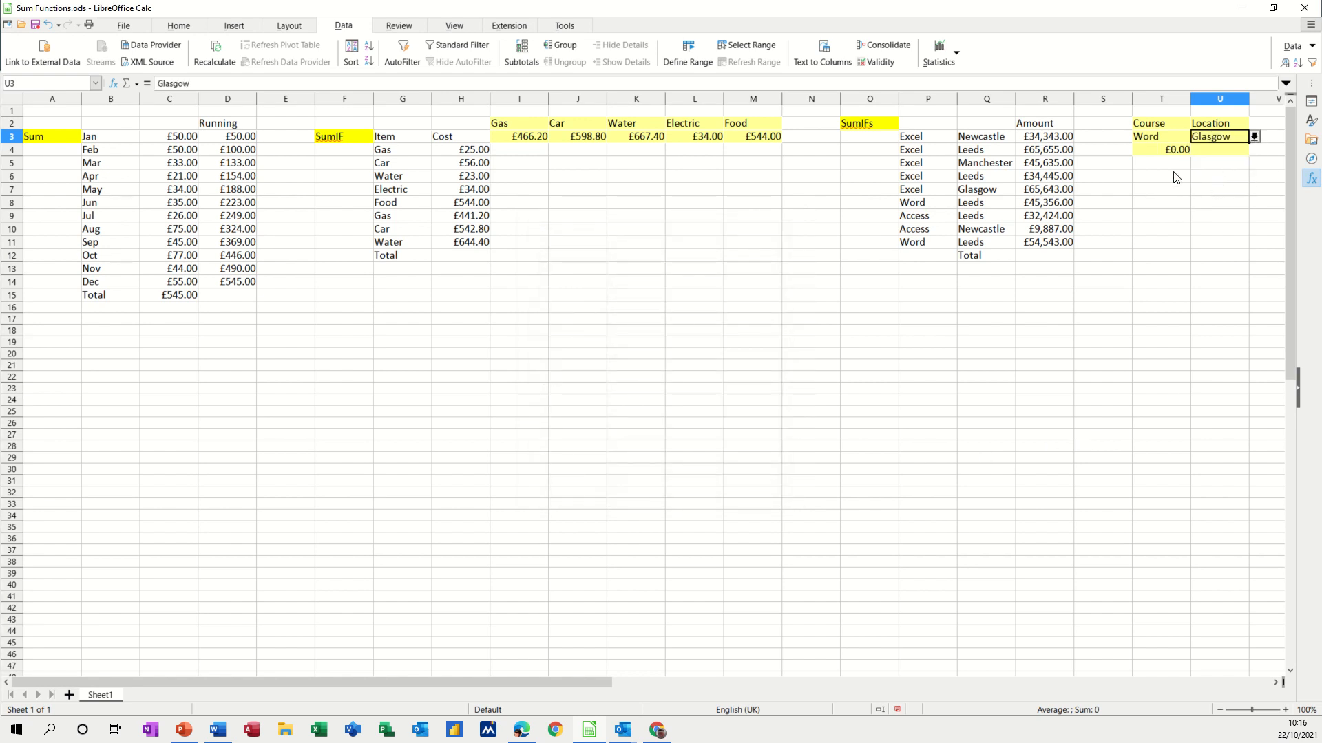
Choose Excel and Leeds from the drop-downs so the SUMIFS result reads £100,100.00
{"action": "left_click", "coordinate": [1253, 136]}
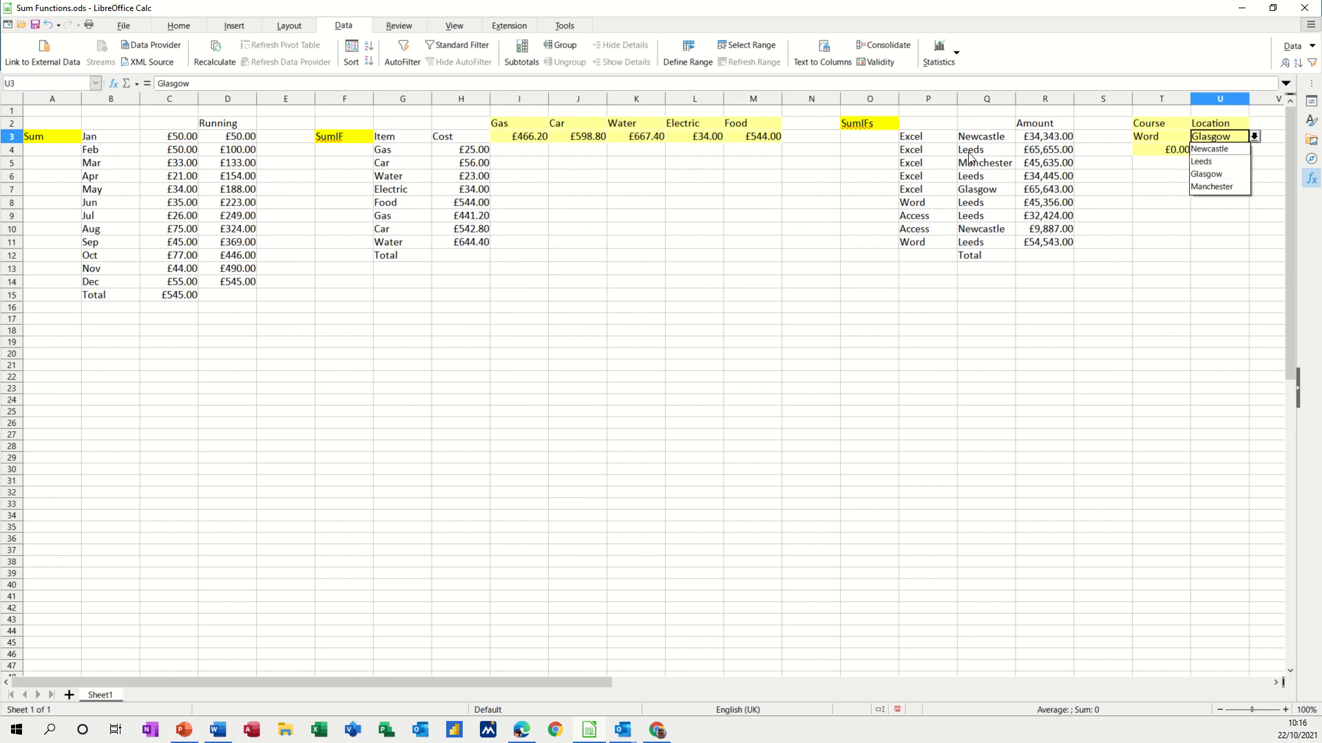
{"action": "mouse_move", "coordinate": [1170, 140]}
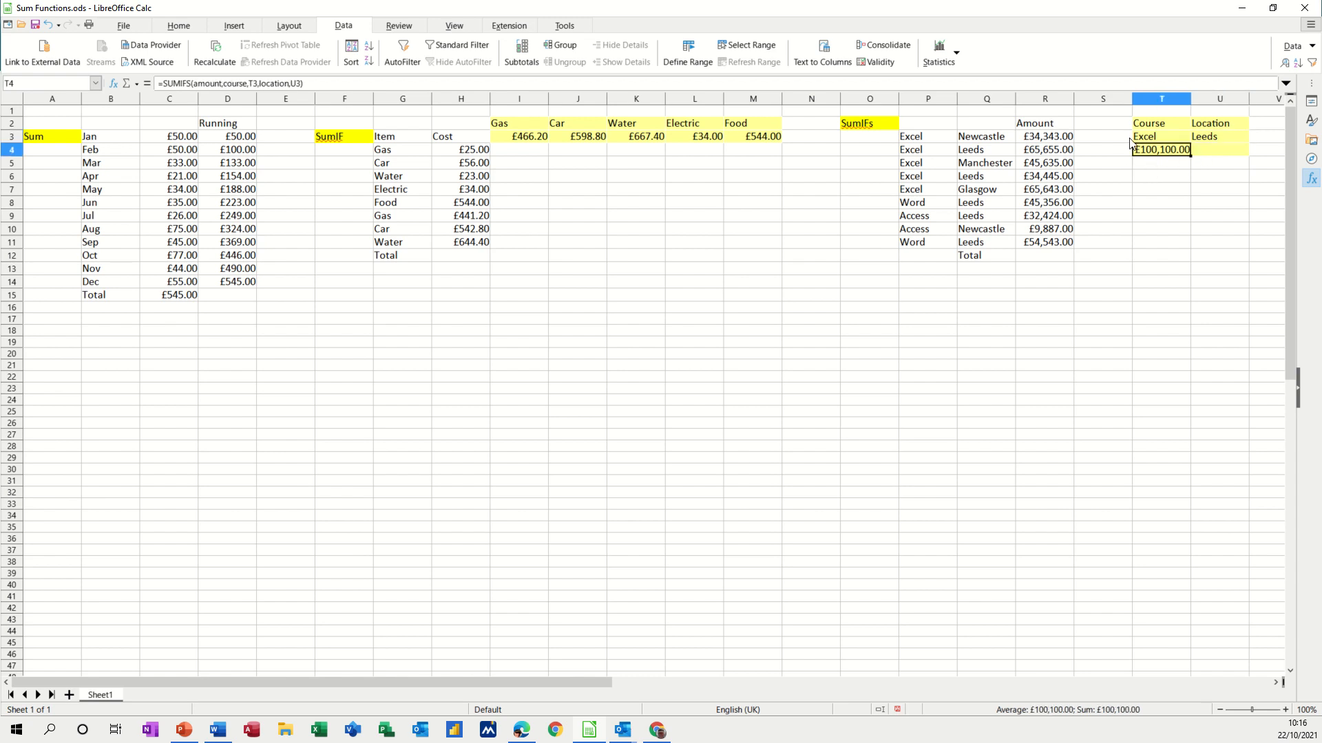
{"action": "mouse_move", "coordinate": [1196, 140]}
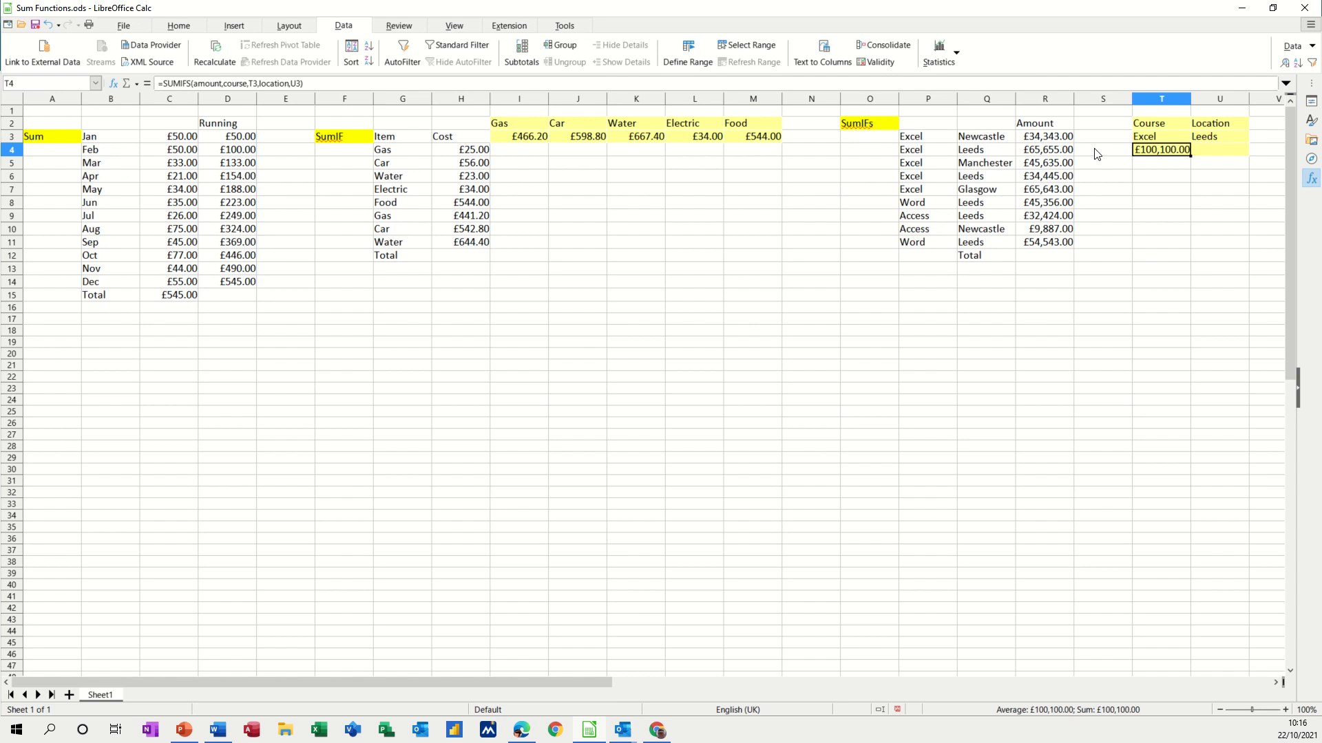
{"action": "left_click", "coordinate": [1160, 137]}
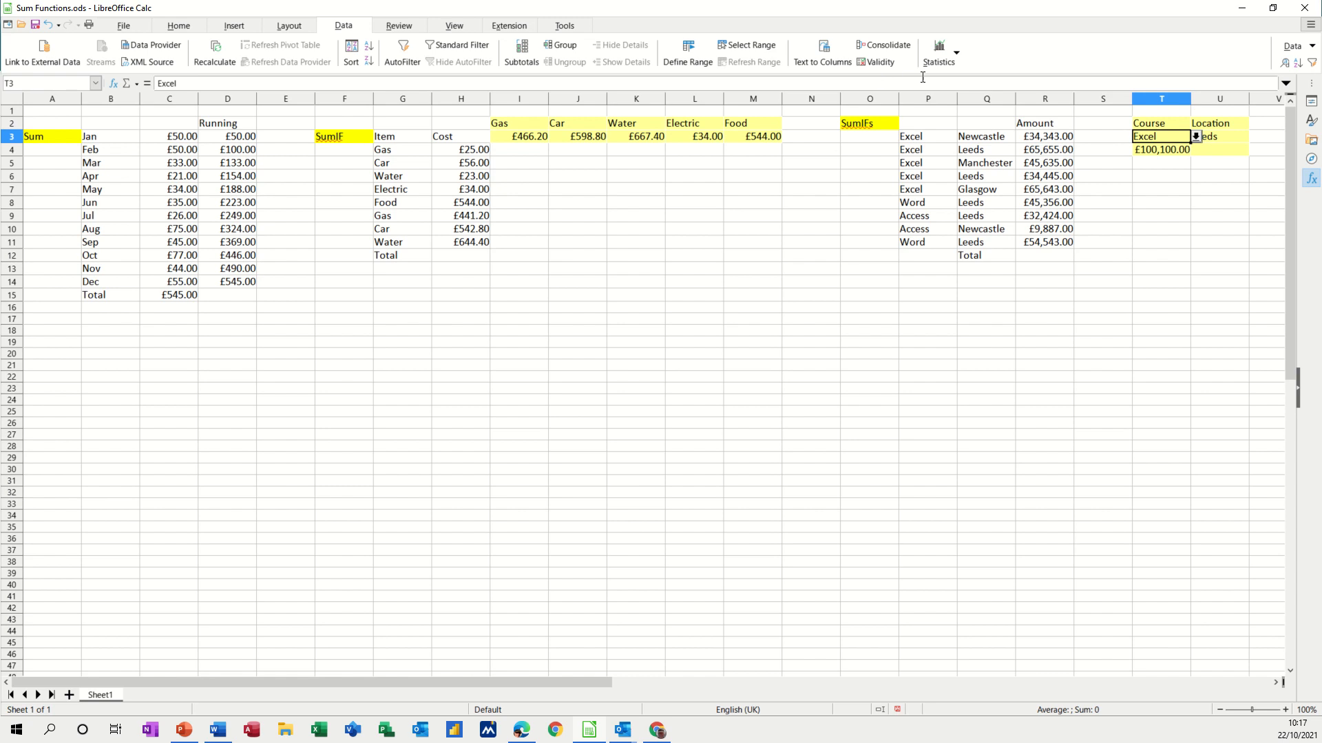
{"action": "mouse_move", "coordinate": [1226, 155]}
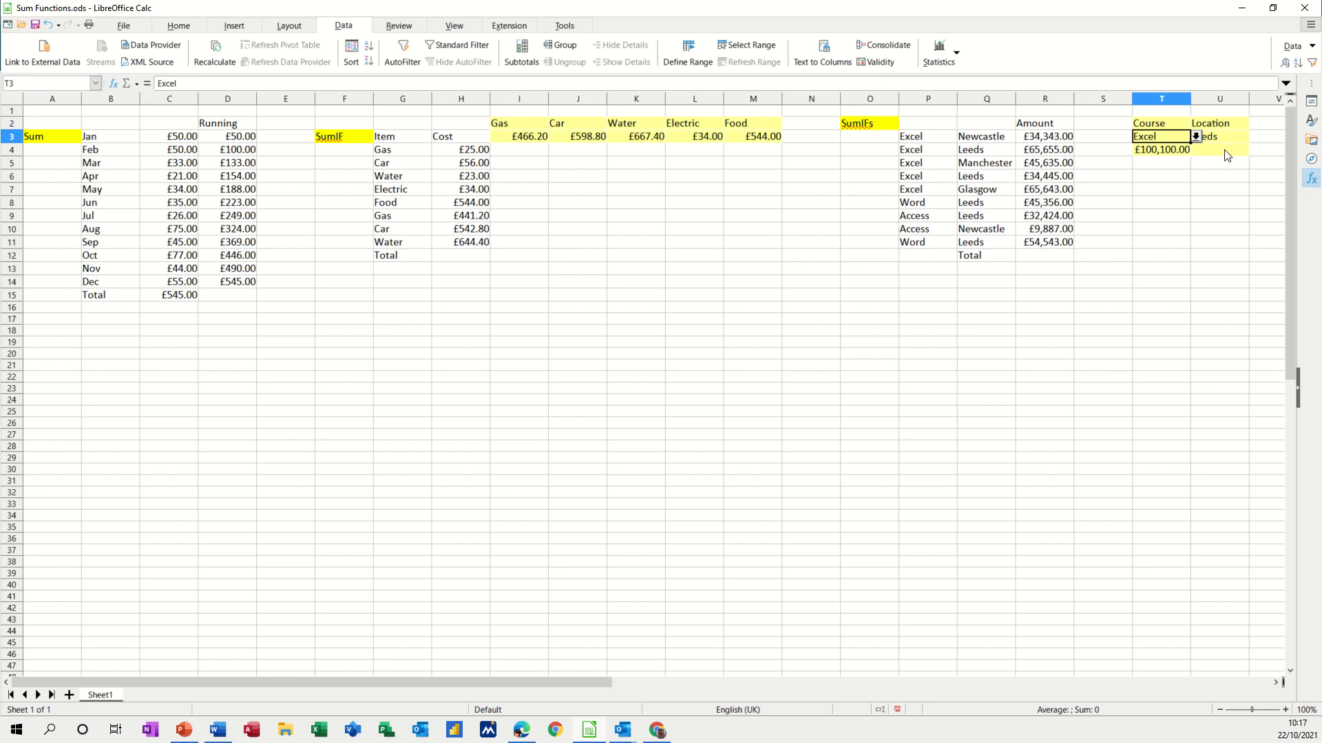
{"action": "left_click", "coordinate": [1218, 136]}
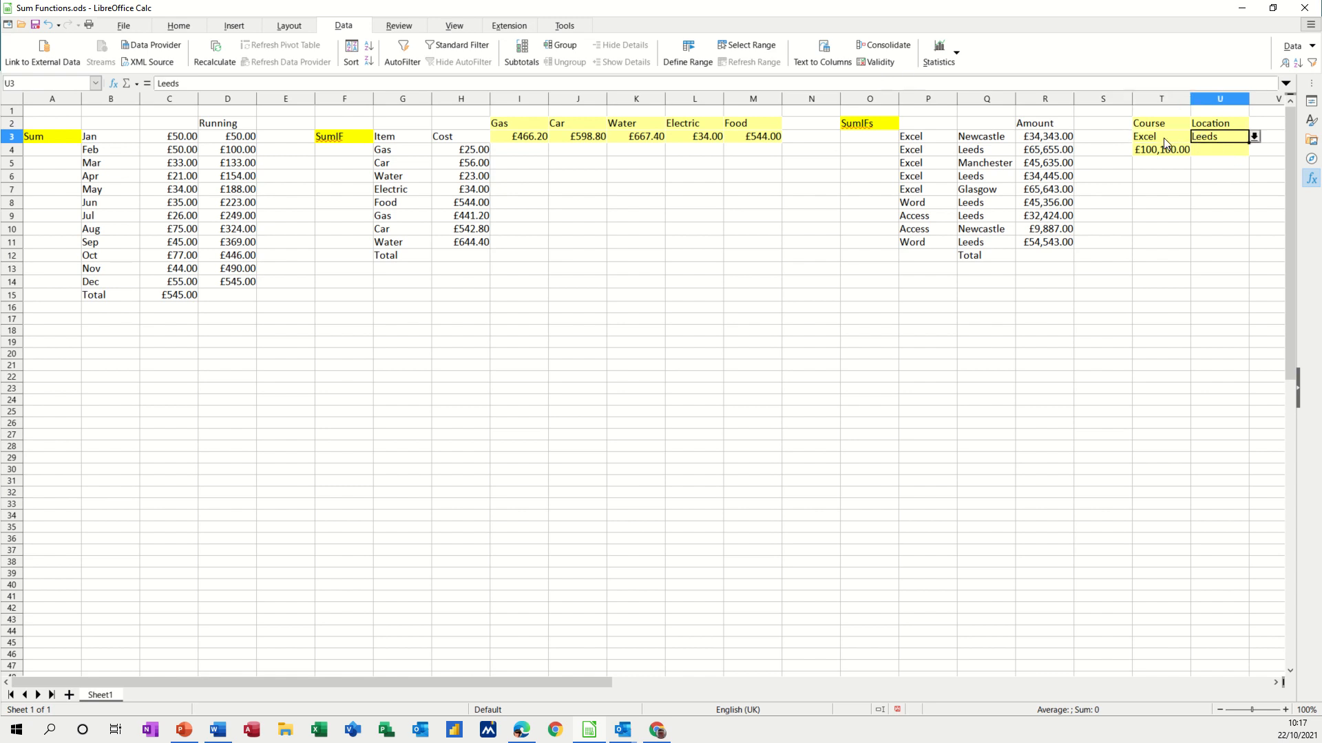
{"action": "left_click", "coordinate": [1195, 136]}
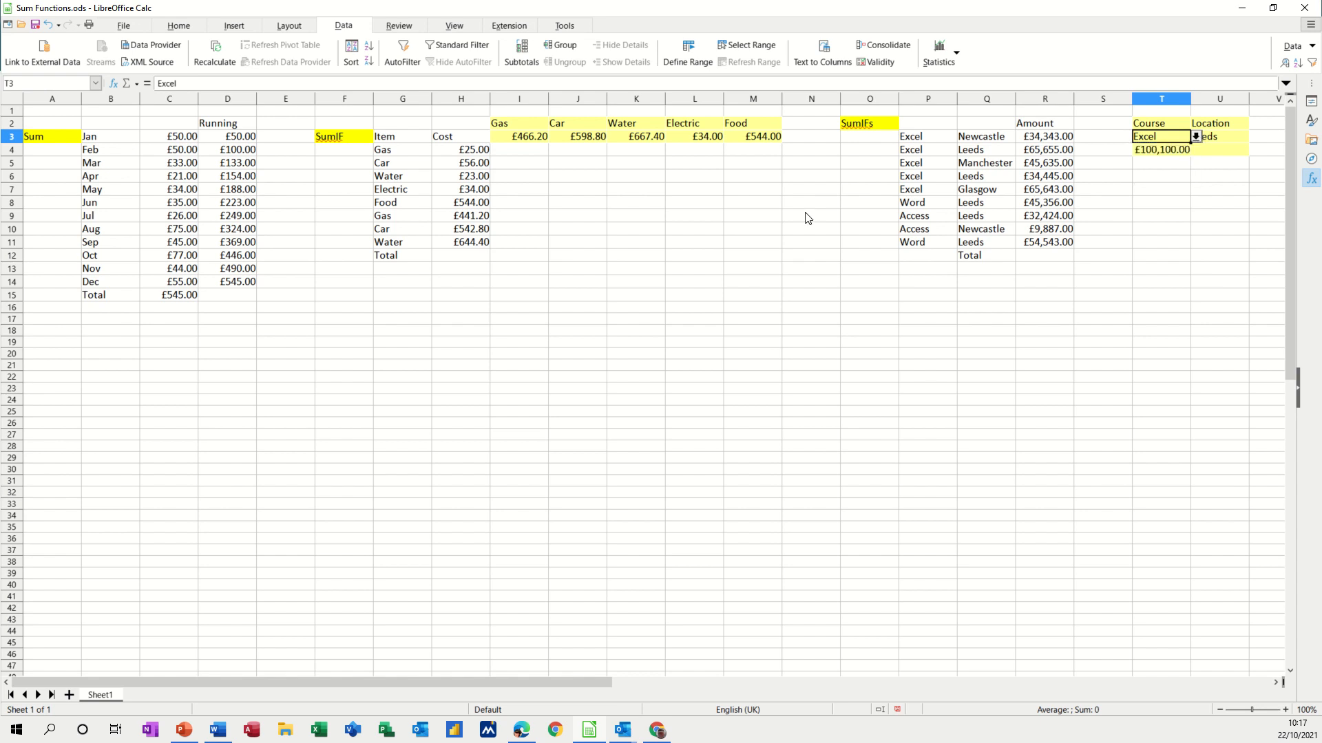
{"action": "mouse_move", "coordinate": [105, 134]}
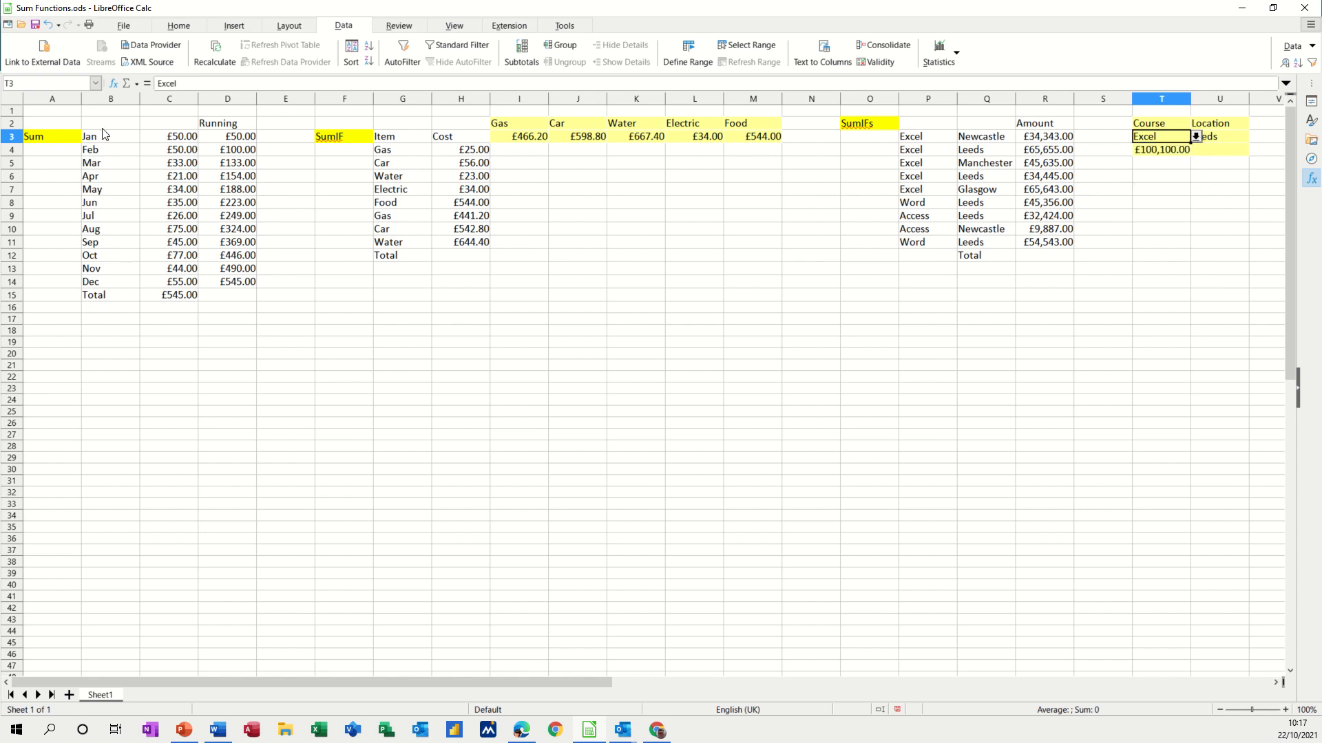
{"action": "mouse_move", "coordinate": [842, 208]}
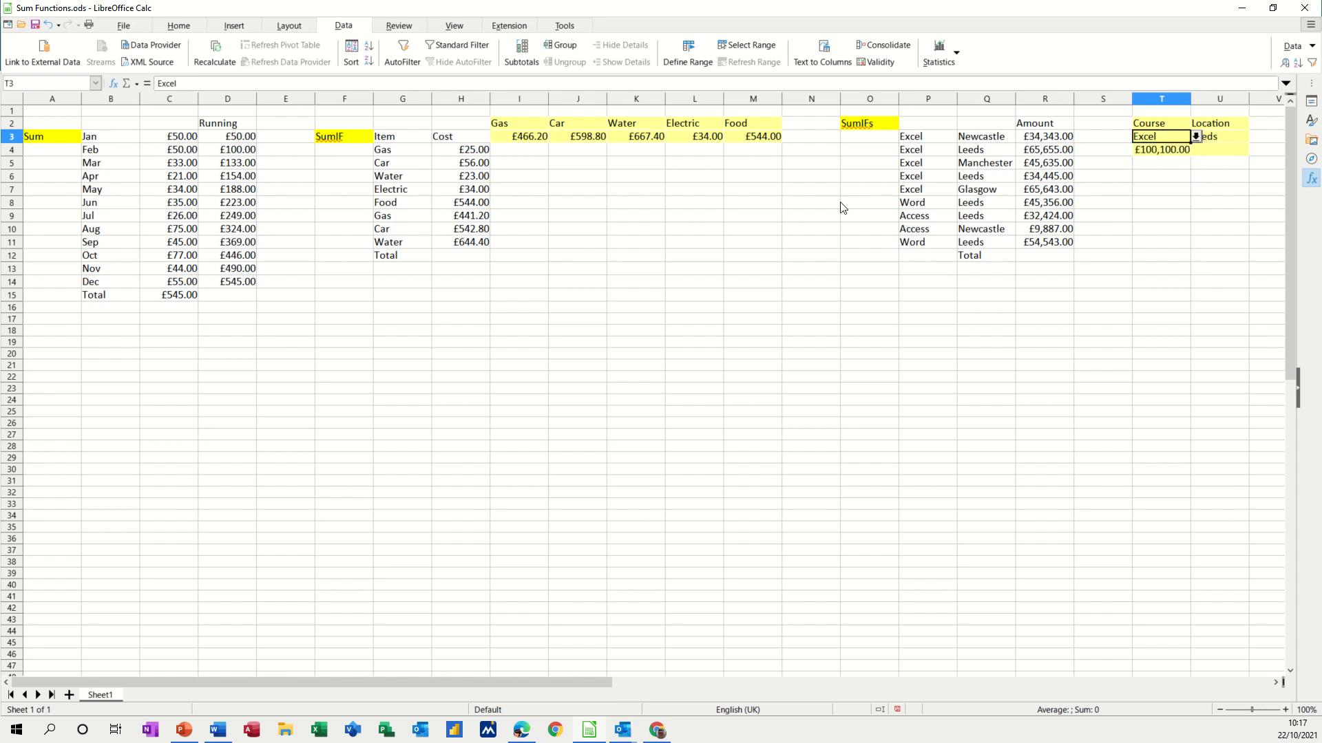
{"action": "mouse_move", "coordinate": [1121, 135]}
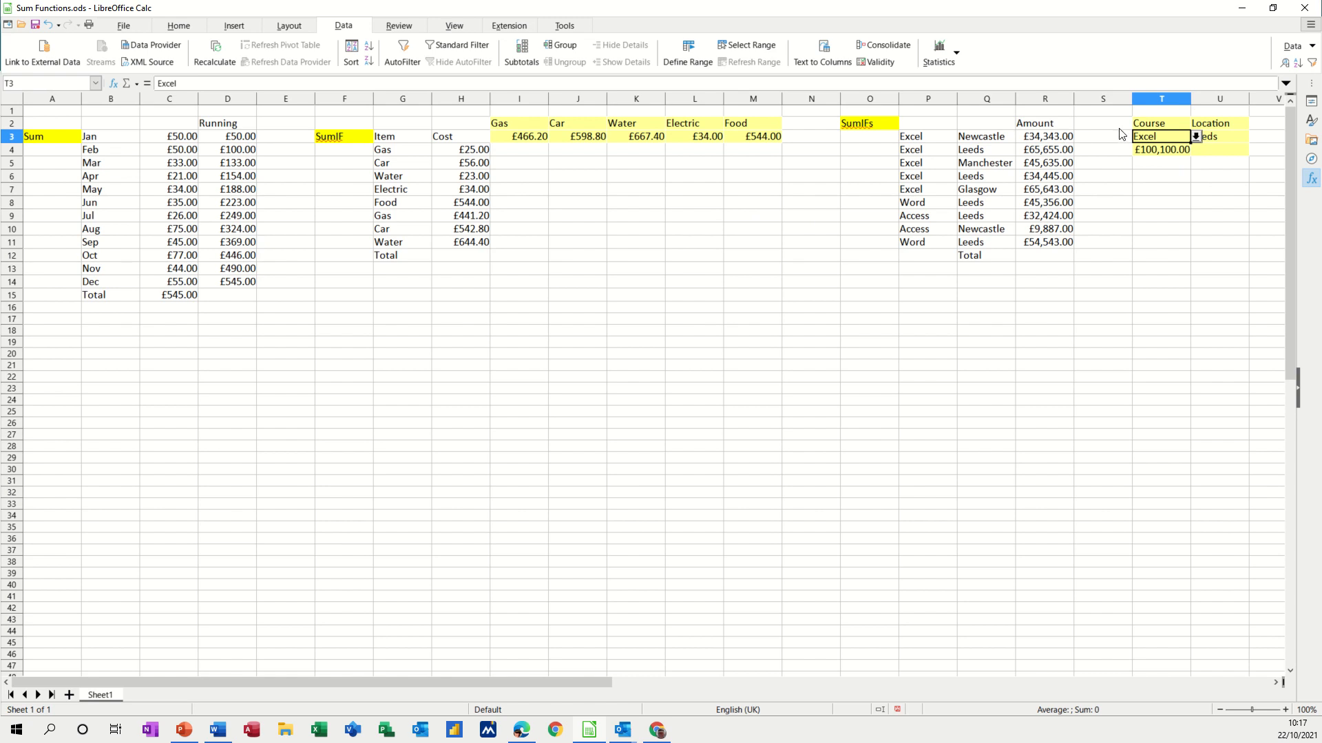
{"action": "mouse_move", "coordinate": [234, 173]}
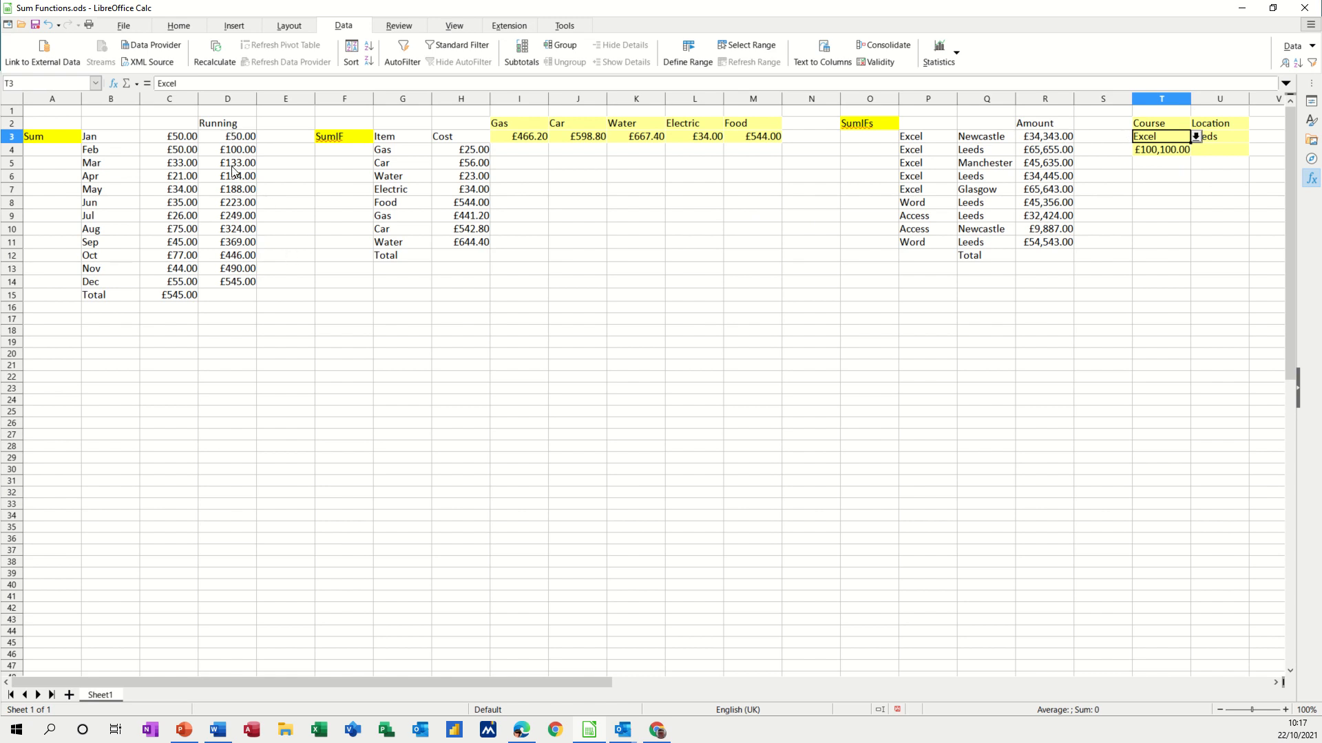
{"action": "left_click", "coordinate": [228, 136]}
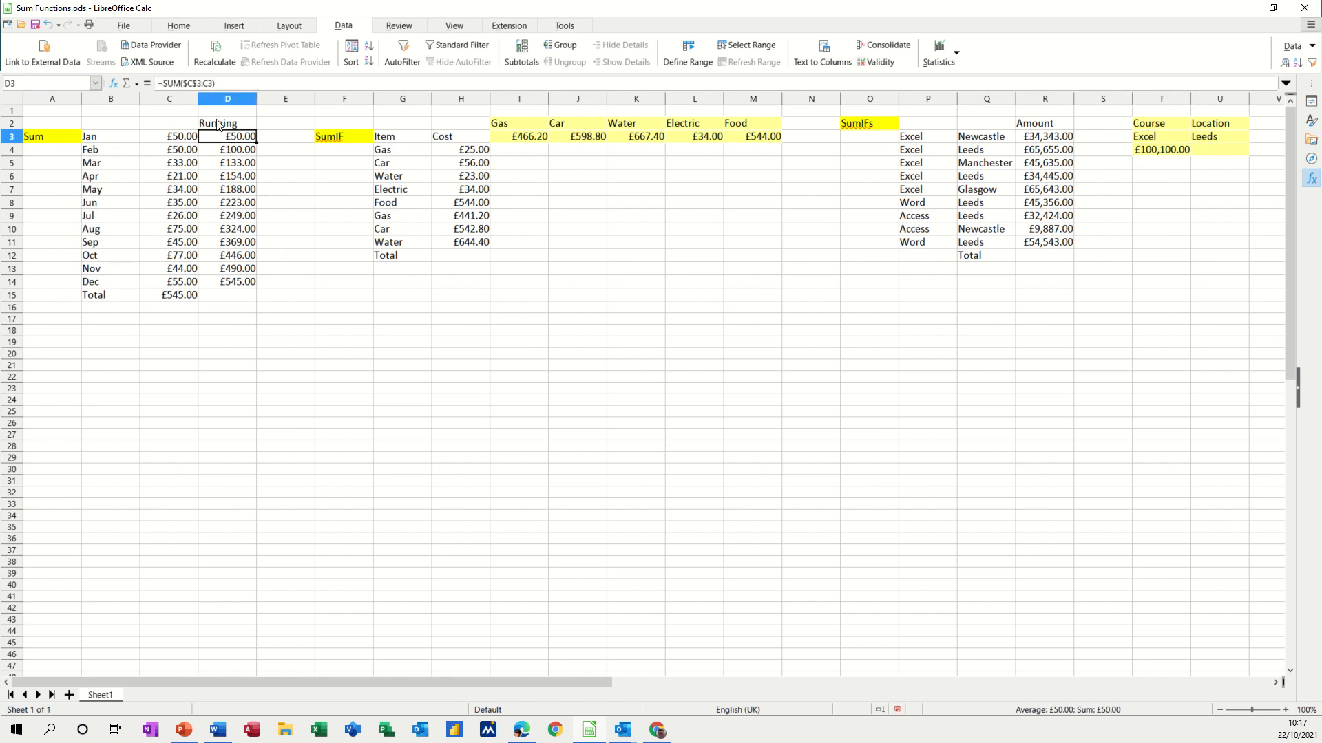
{"action": "mouse_move", "coordinate": [601, 275]}
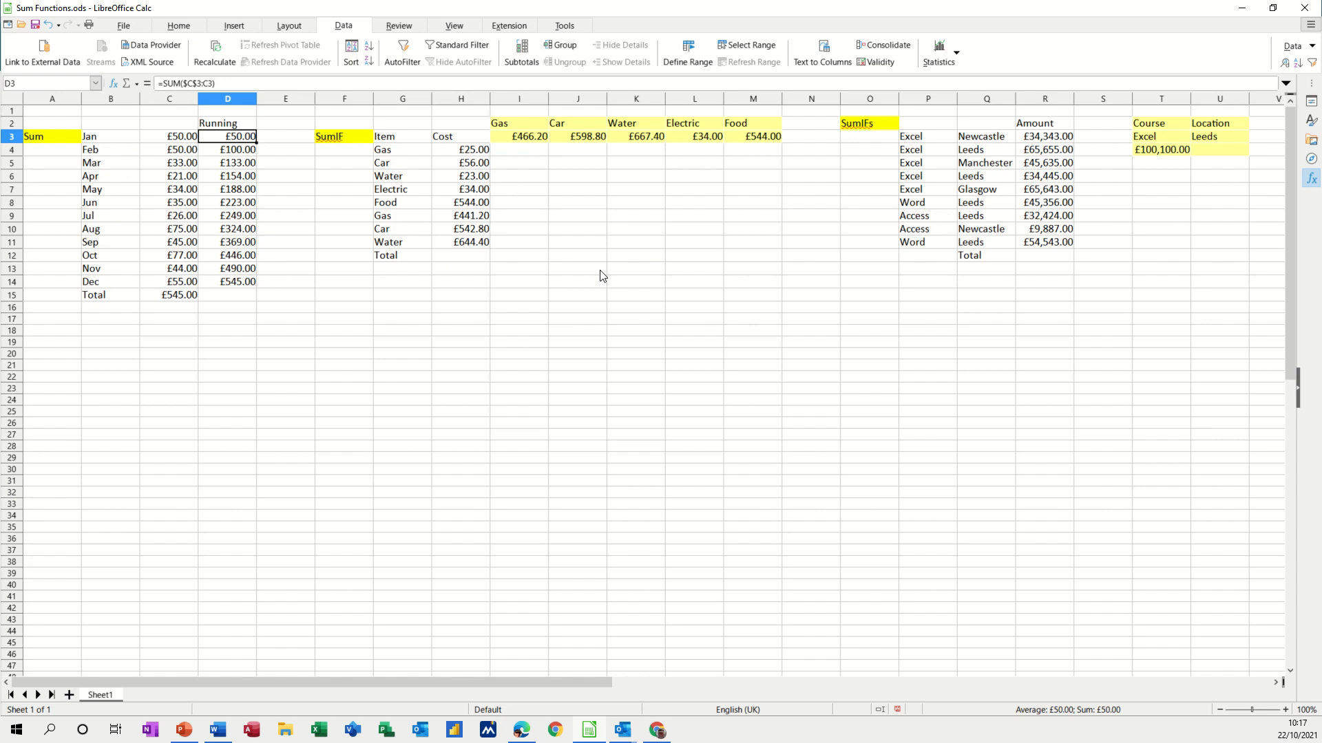